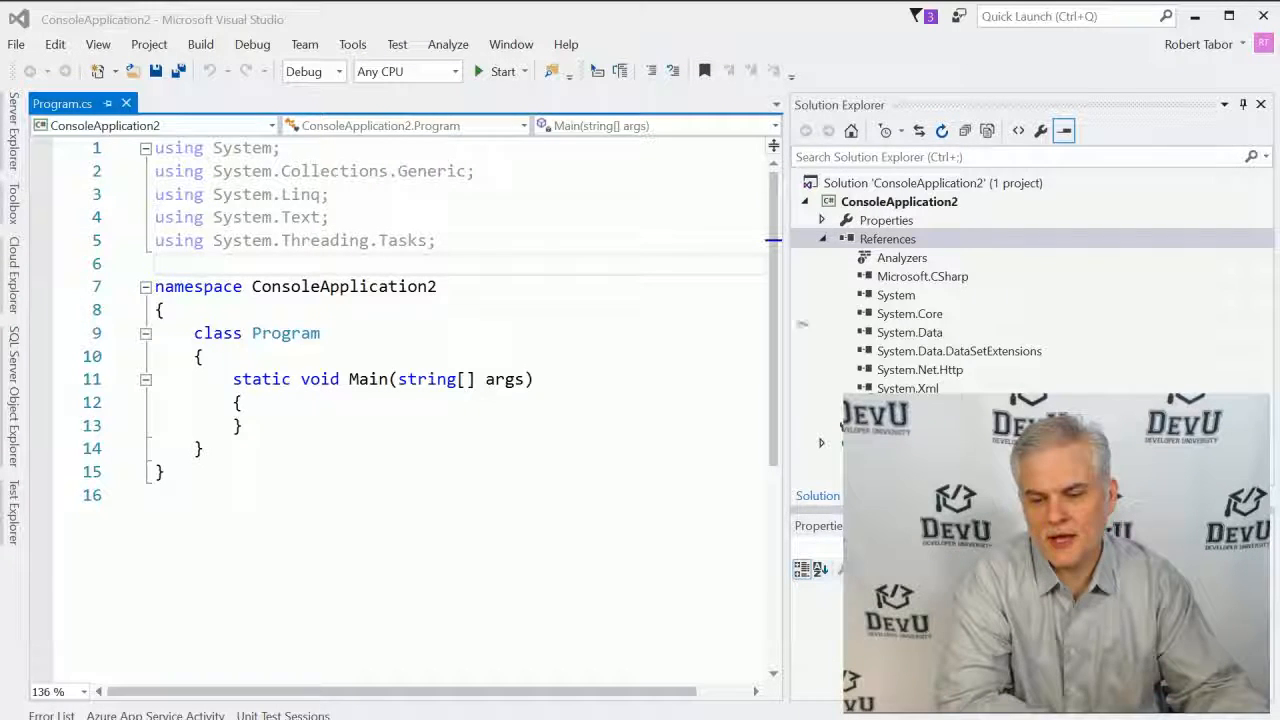
Step: Bring up Reference Manager from the References node of ConsoleApplication2
click(888, 240)
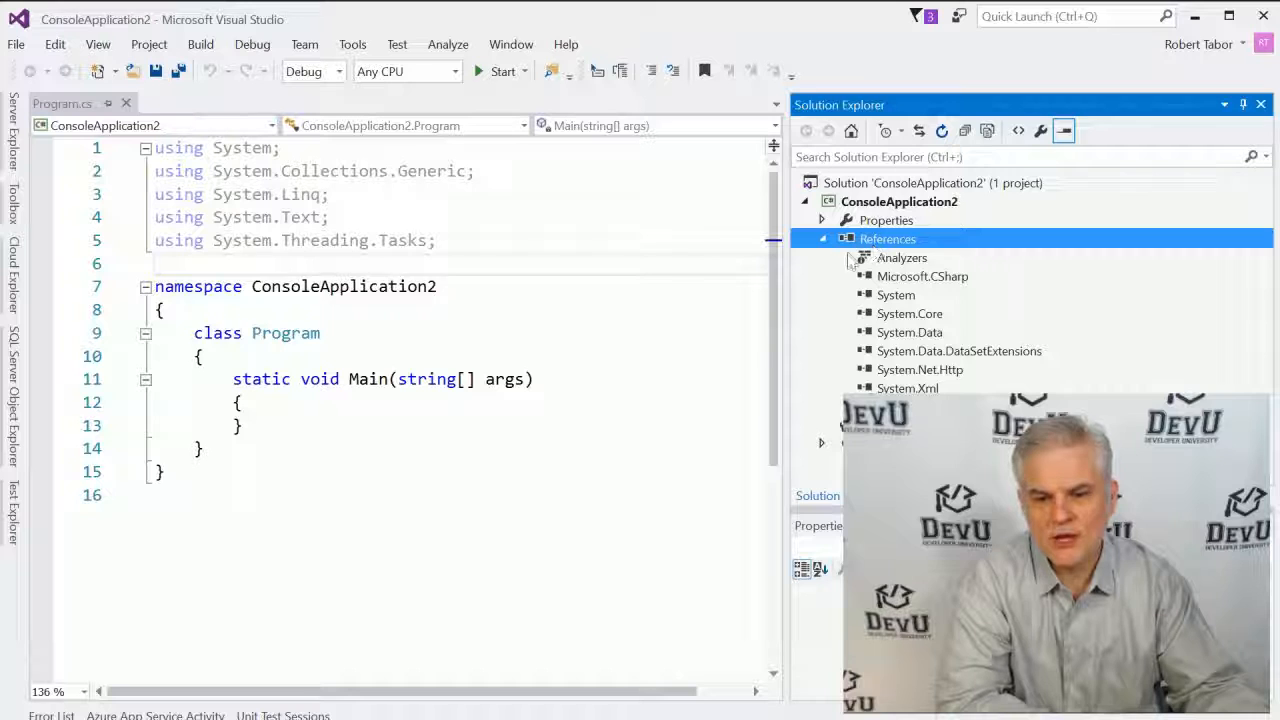
right_click(888, 240)
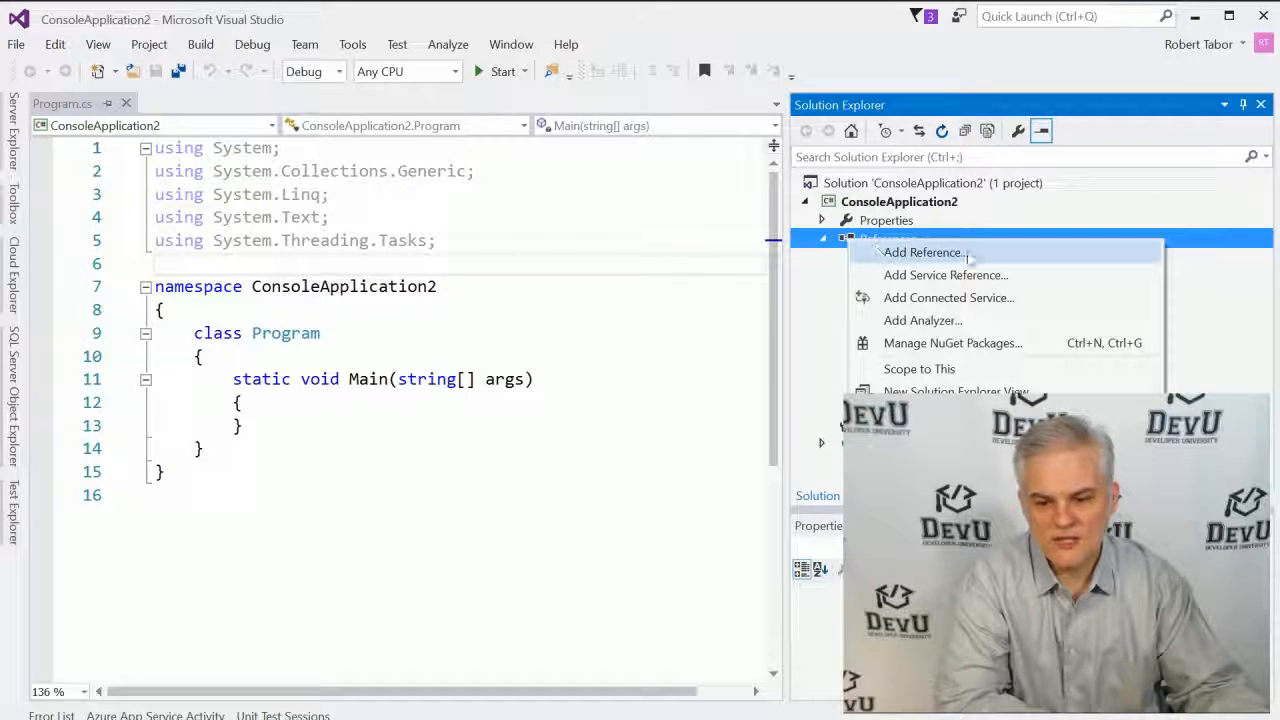
click(922, 252)
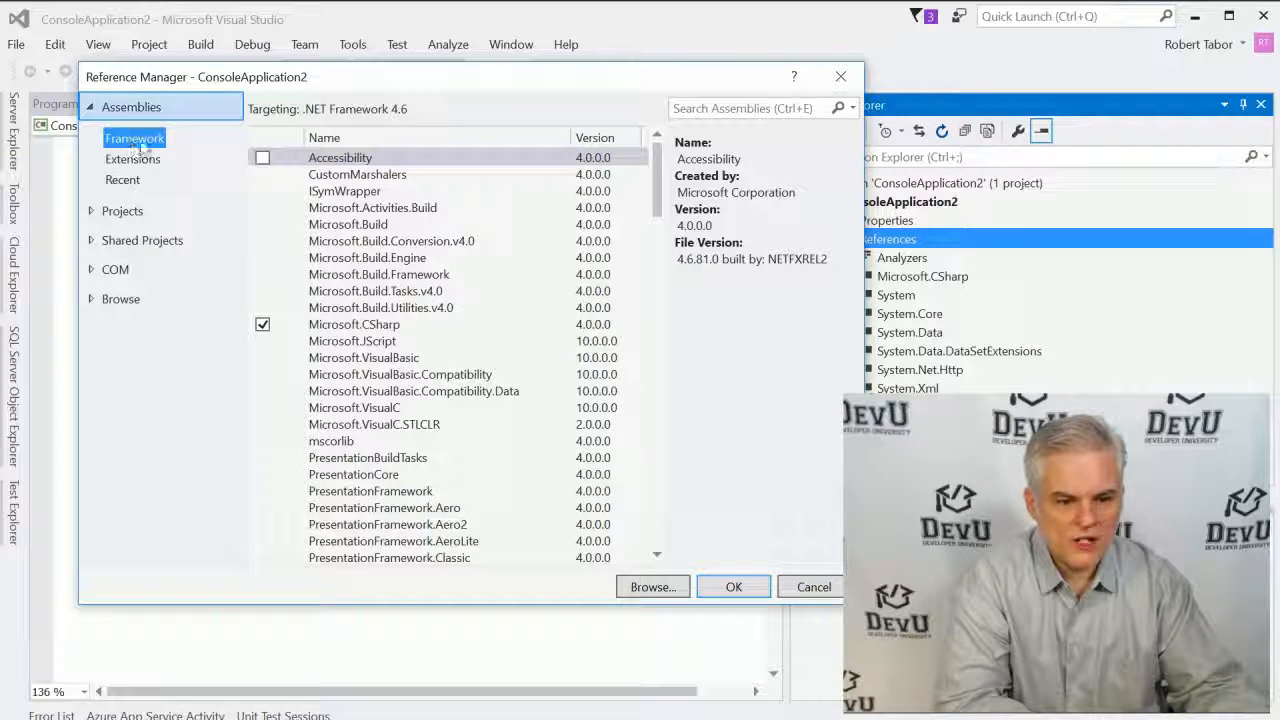
Step: Tick System.Net under Assemblies > Framework and confirm to add it to ConsoleApplication2
click(392, 240)
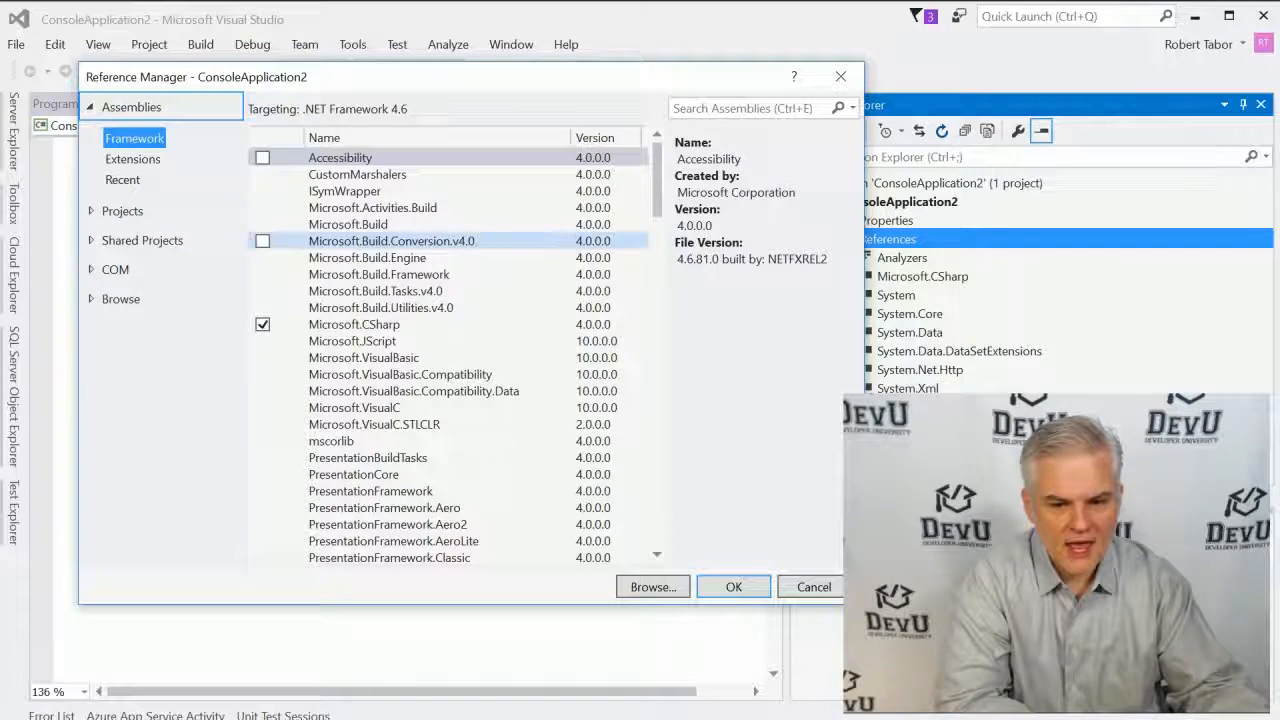
scroll(down, 3)
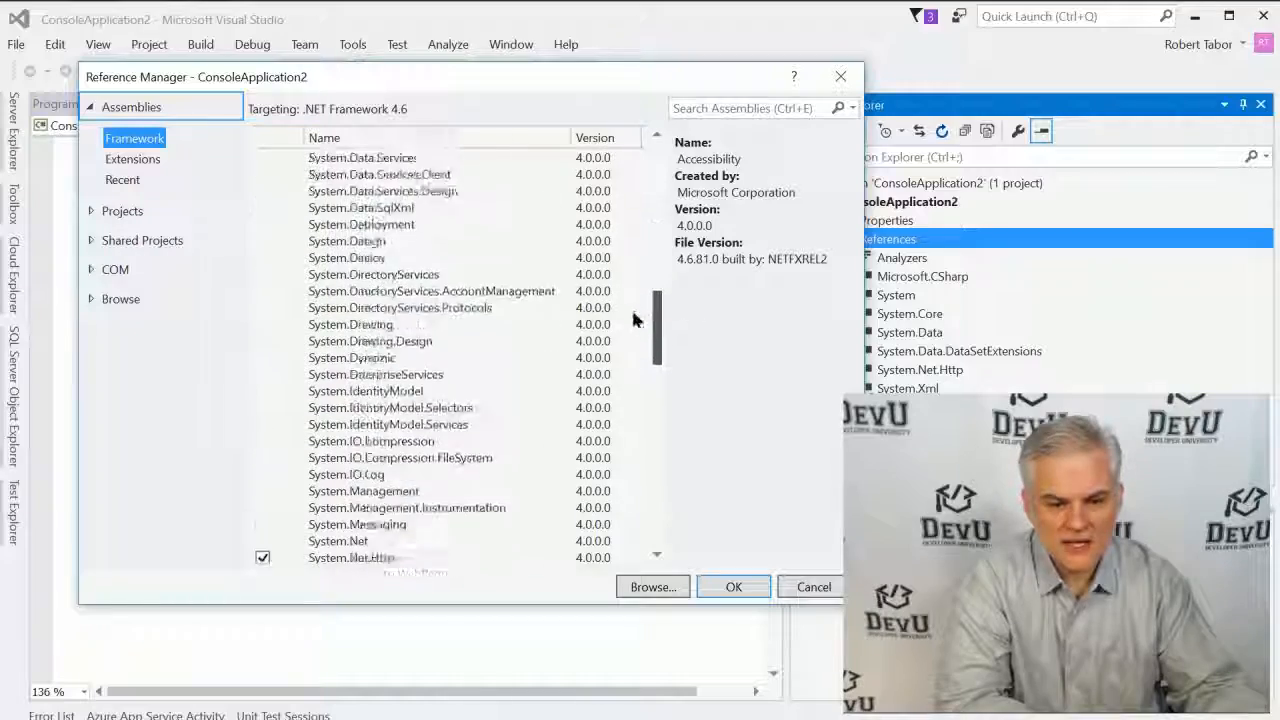
scroll(down, 3)
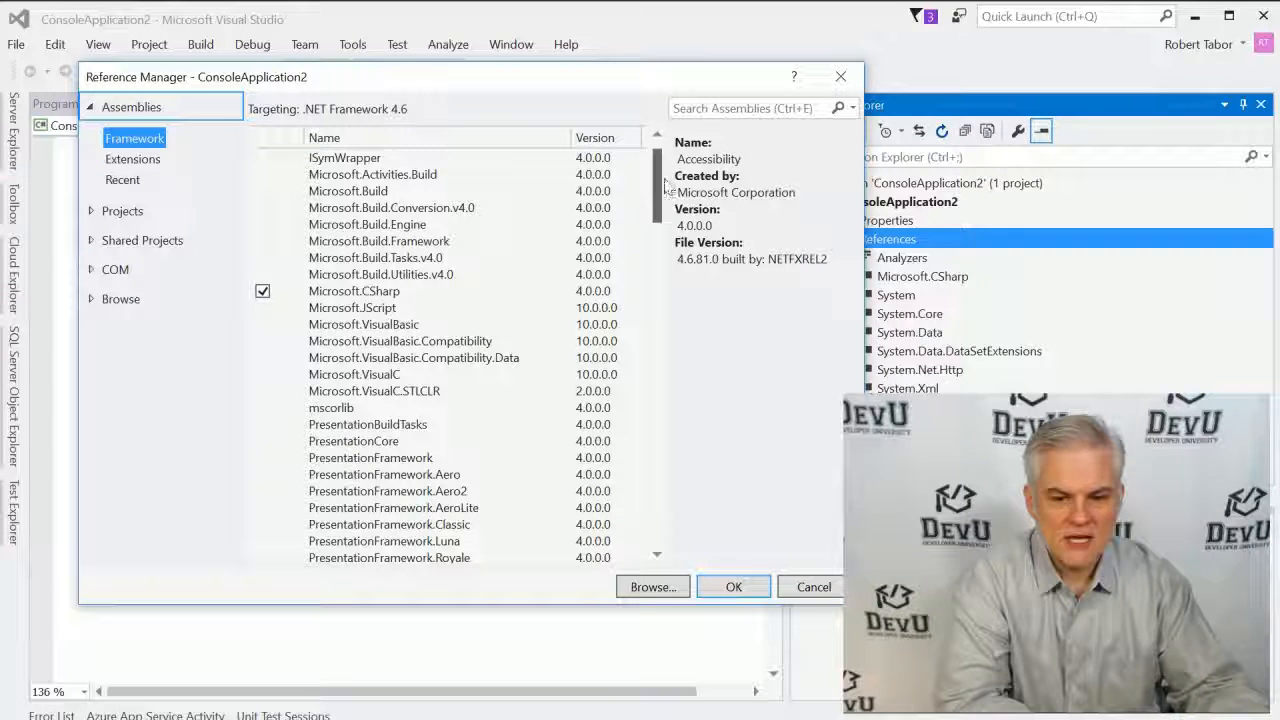
scroll(down, 3)
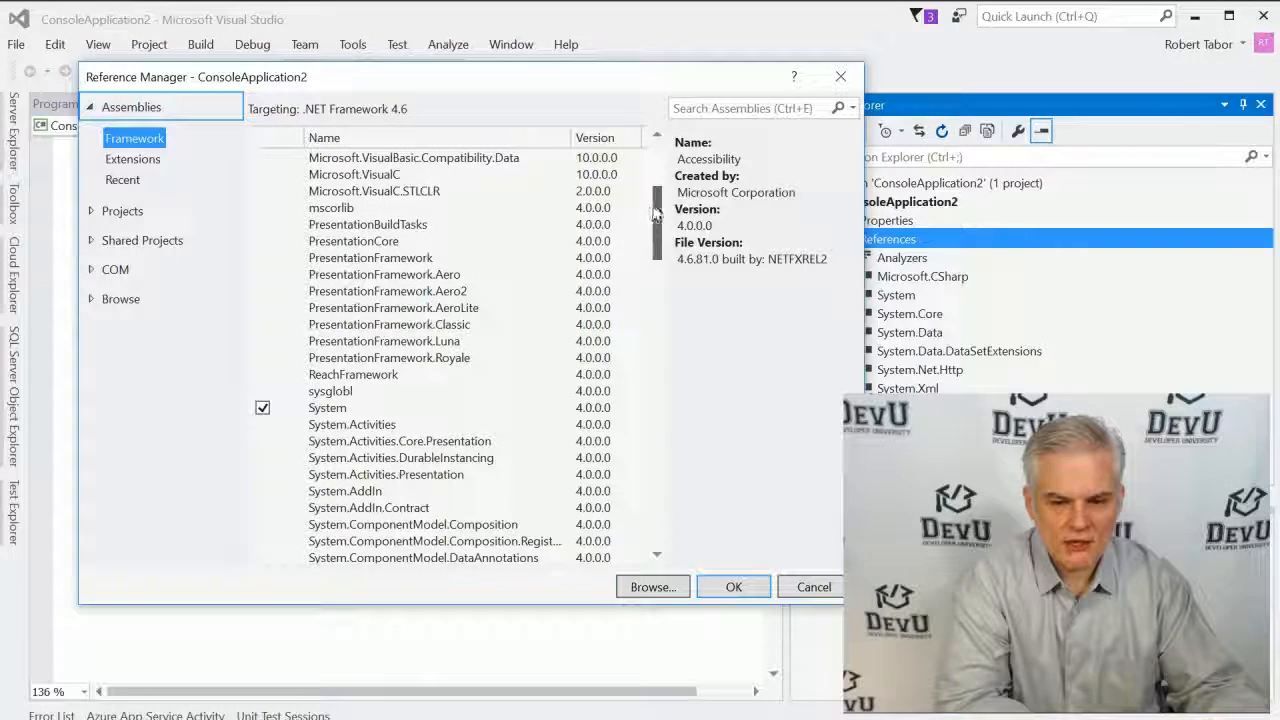
scroll(down, 3)
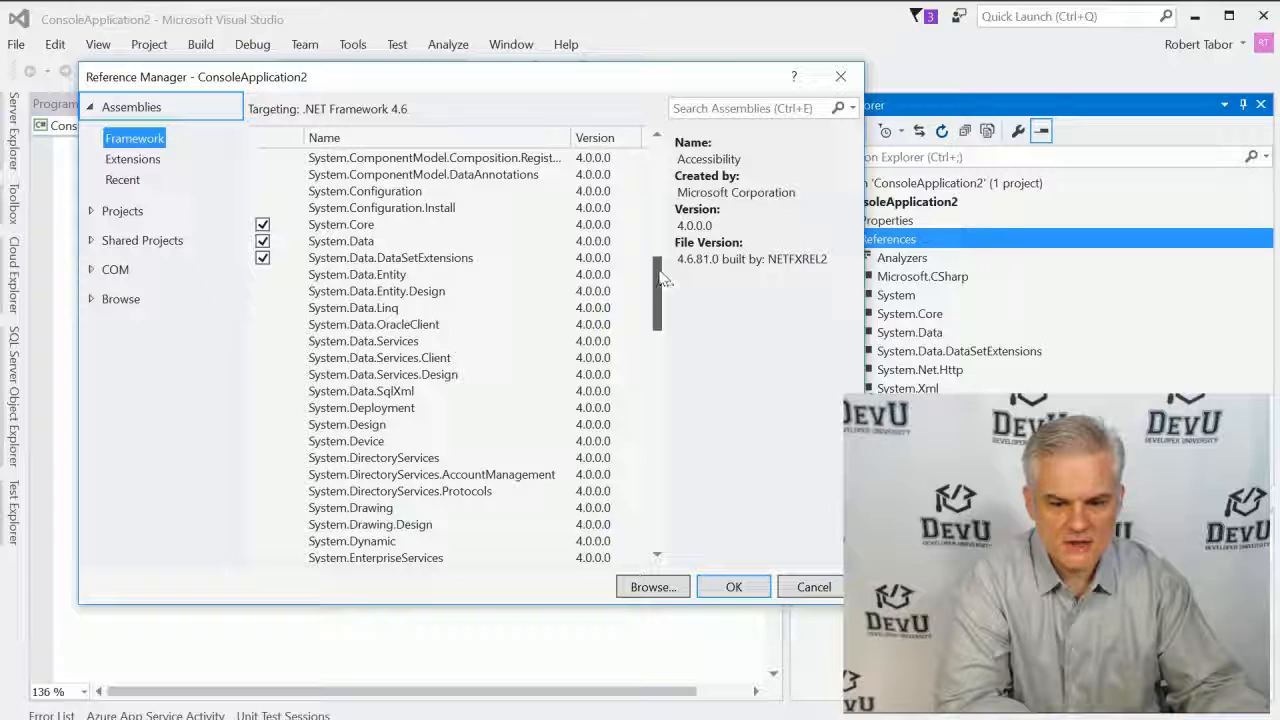
scroll(down, 3)
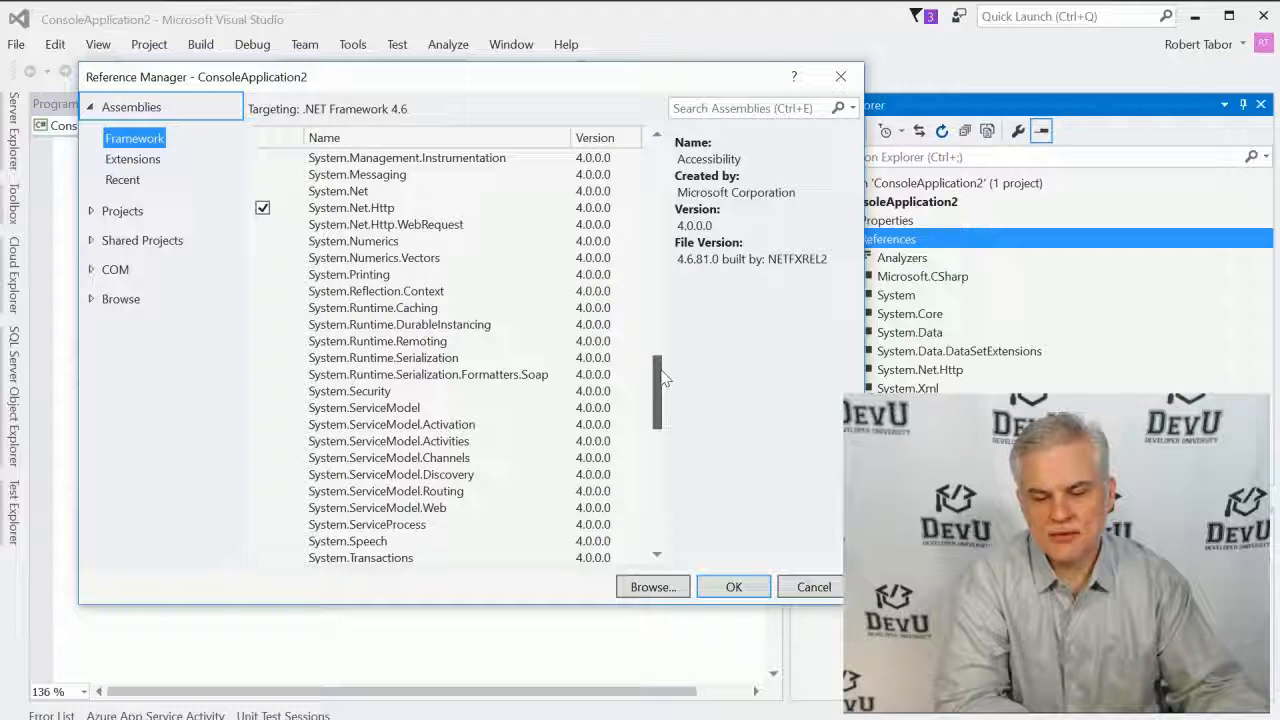
scroll(down, 3)
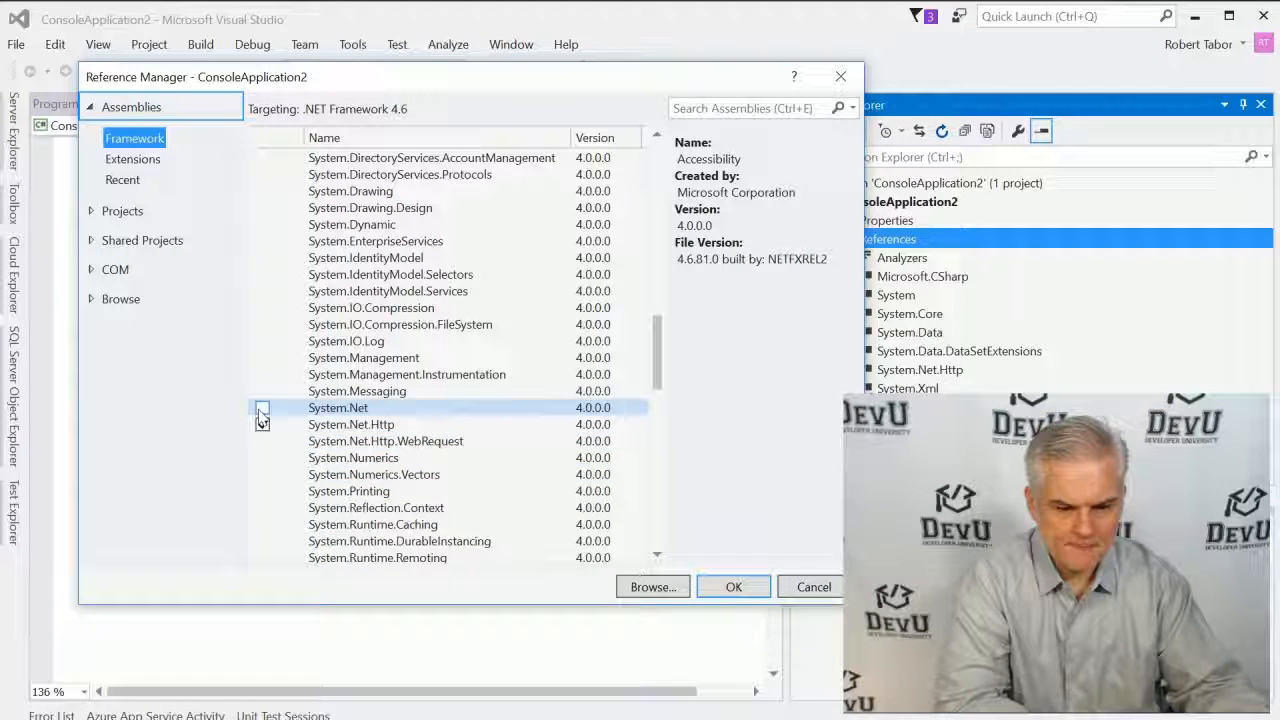
click(262, 408)
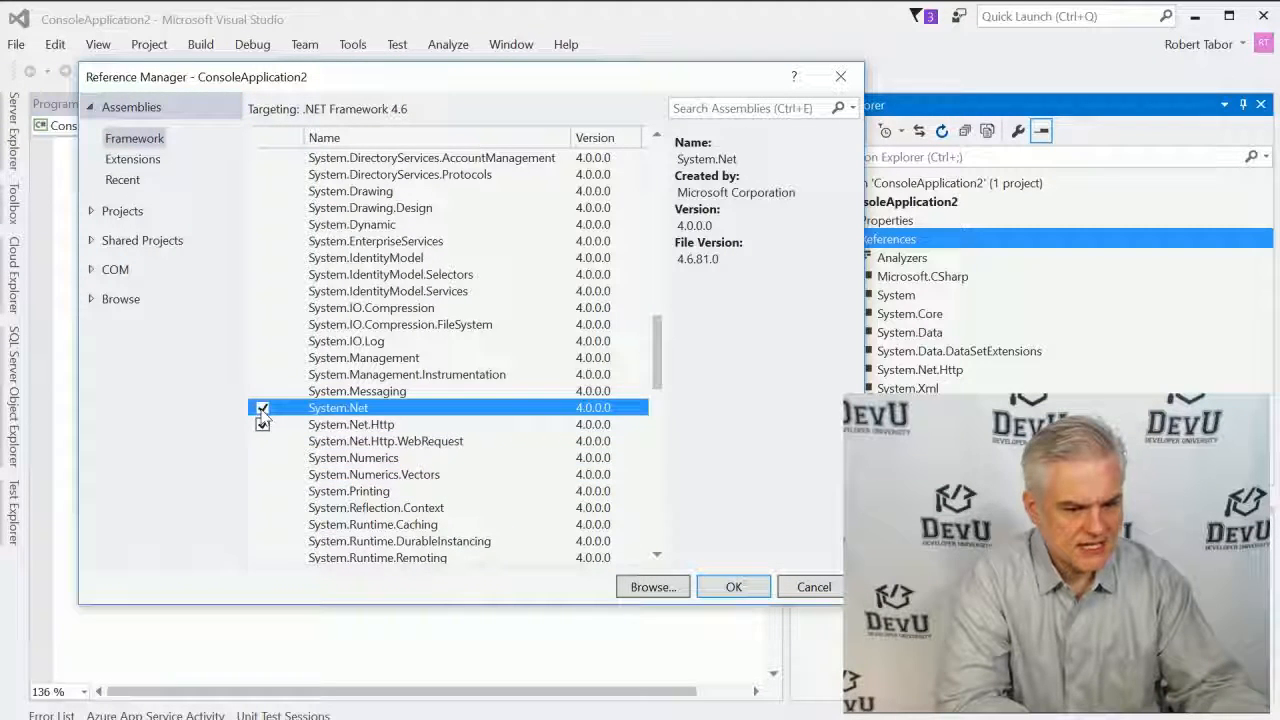
click(262, 408)
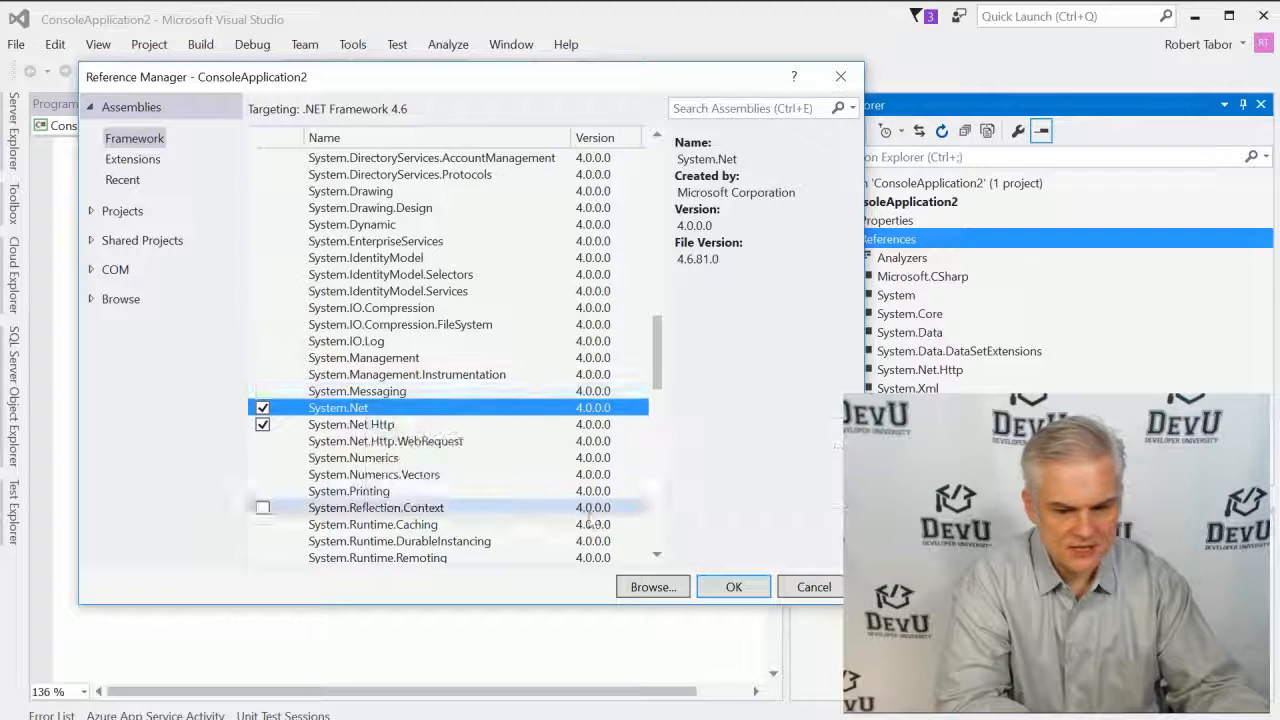
click(732, 586)
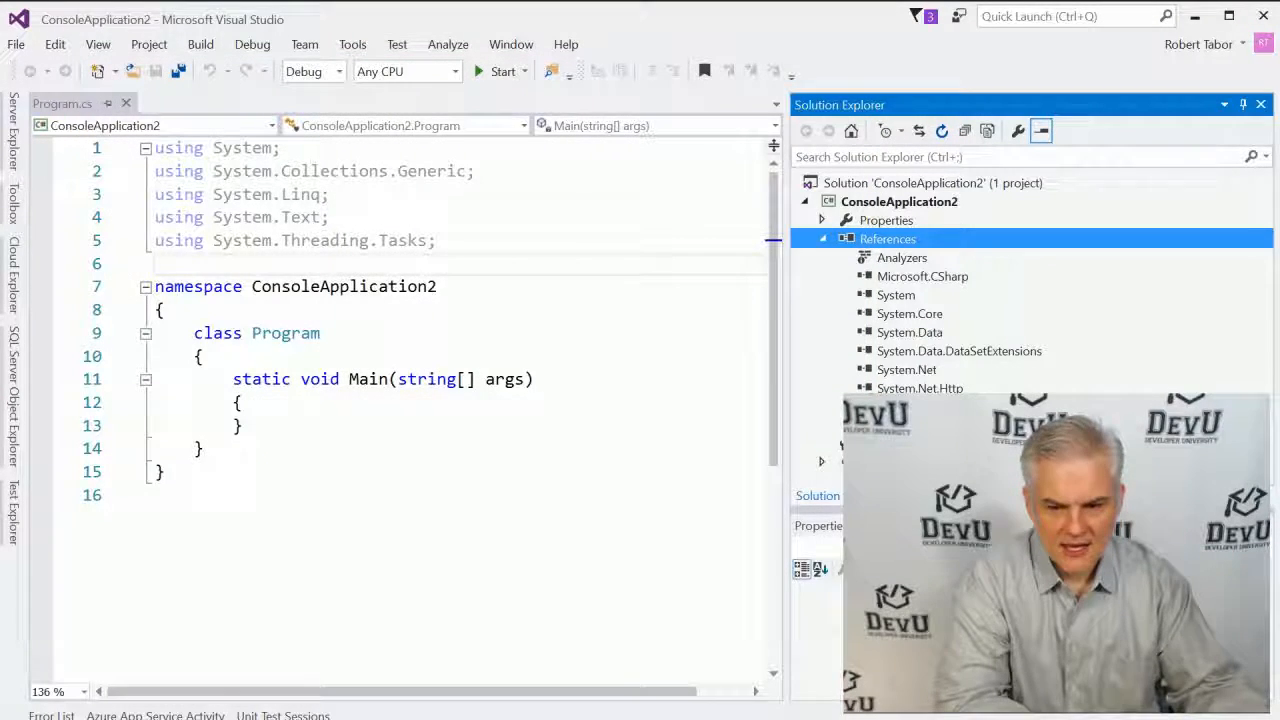
Step: Collapse the References node of ConsoleApplication2 in Solution Explorer
click(906, 368)
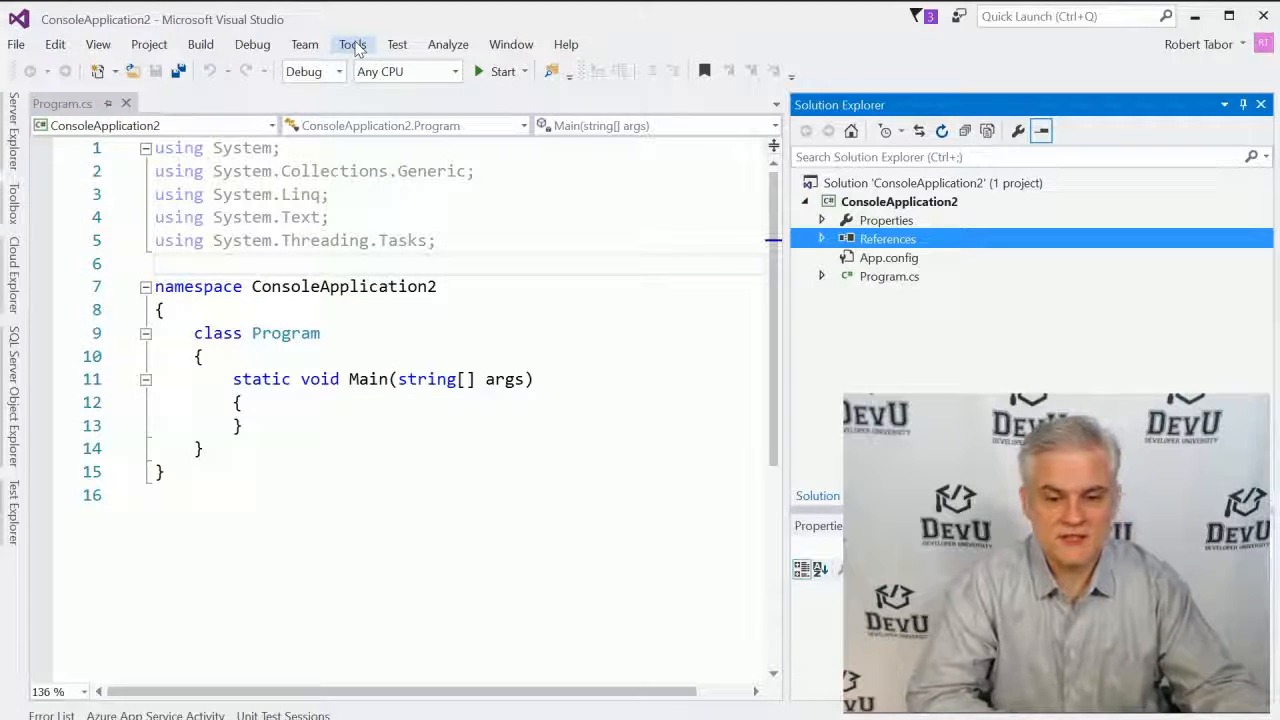
Step: Bring up the Tools menu to reach NuGet Package Manager
click(352, 44)
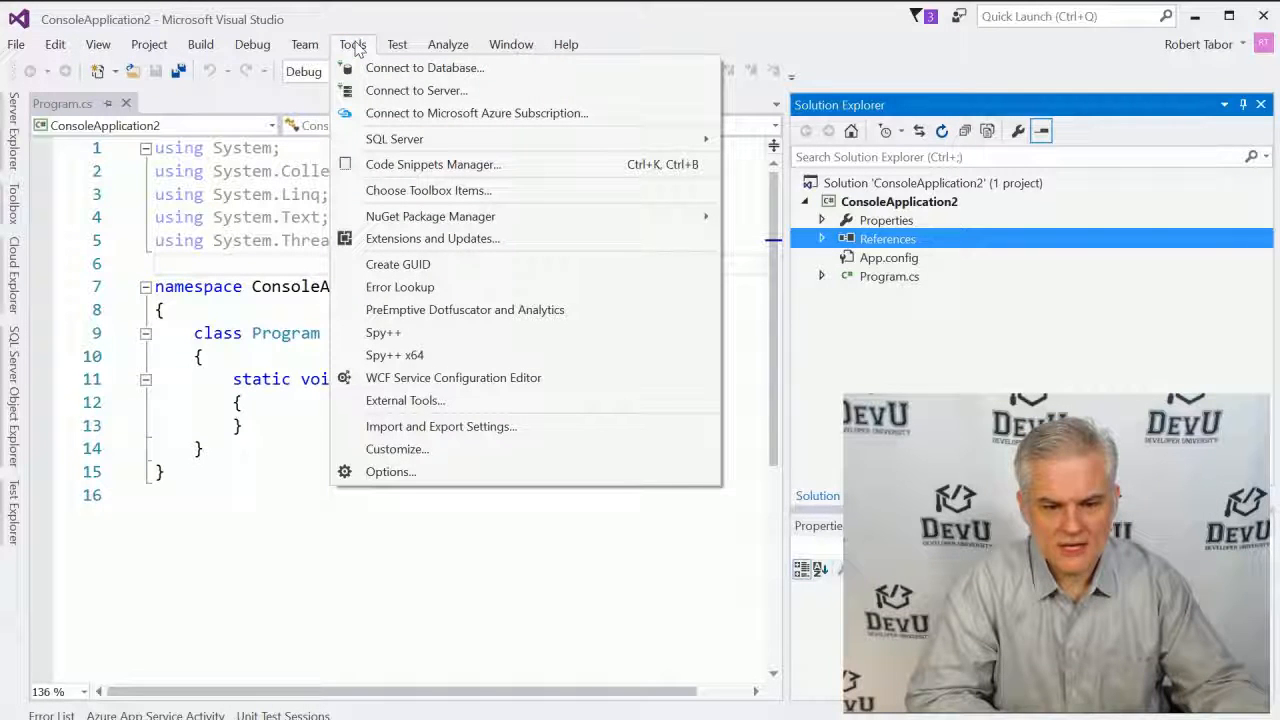
mouse_move(430, 216)
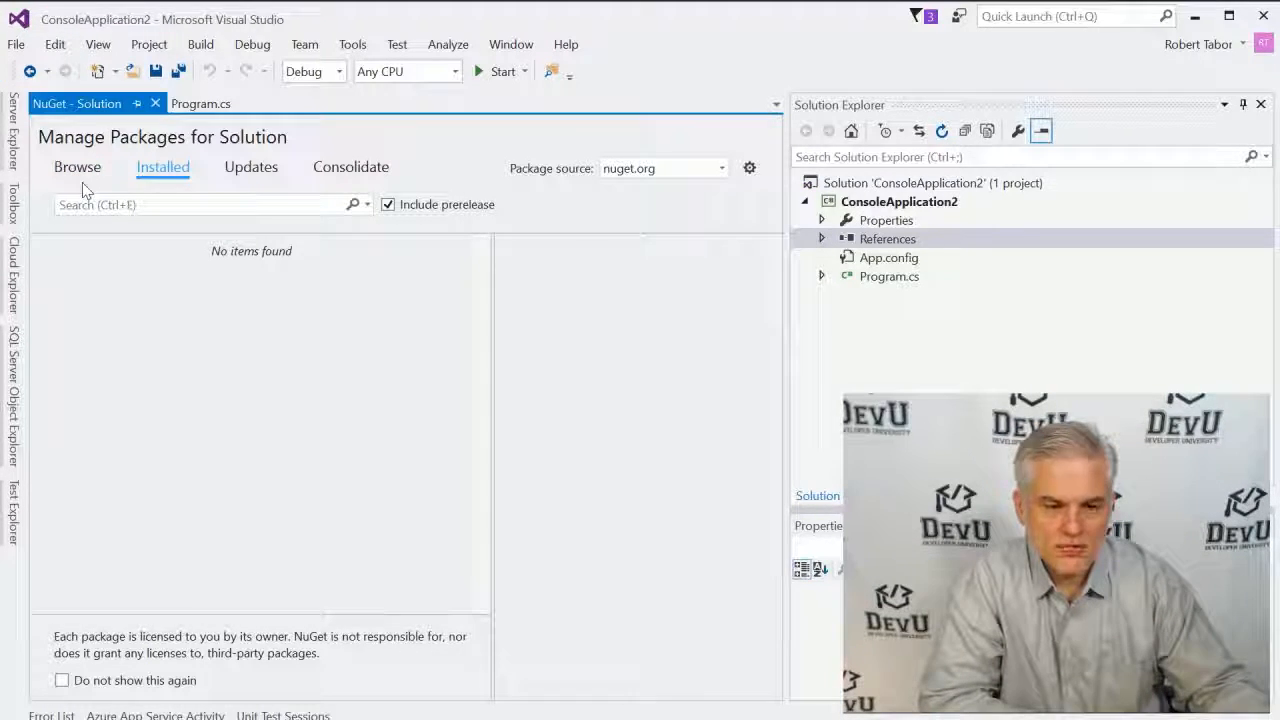
Step: Select EntityFramework under Browse, target ConsoleApplication2, and start its install
click(76, 168)
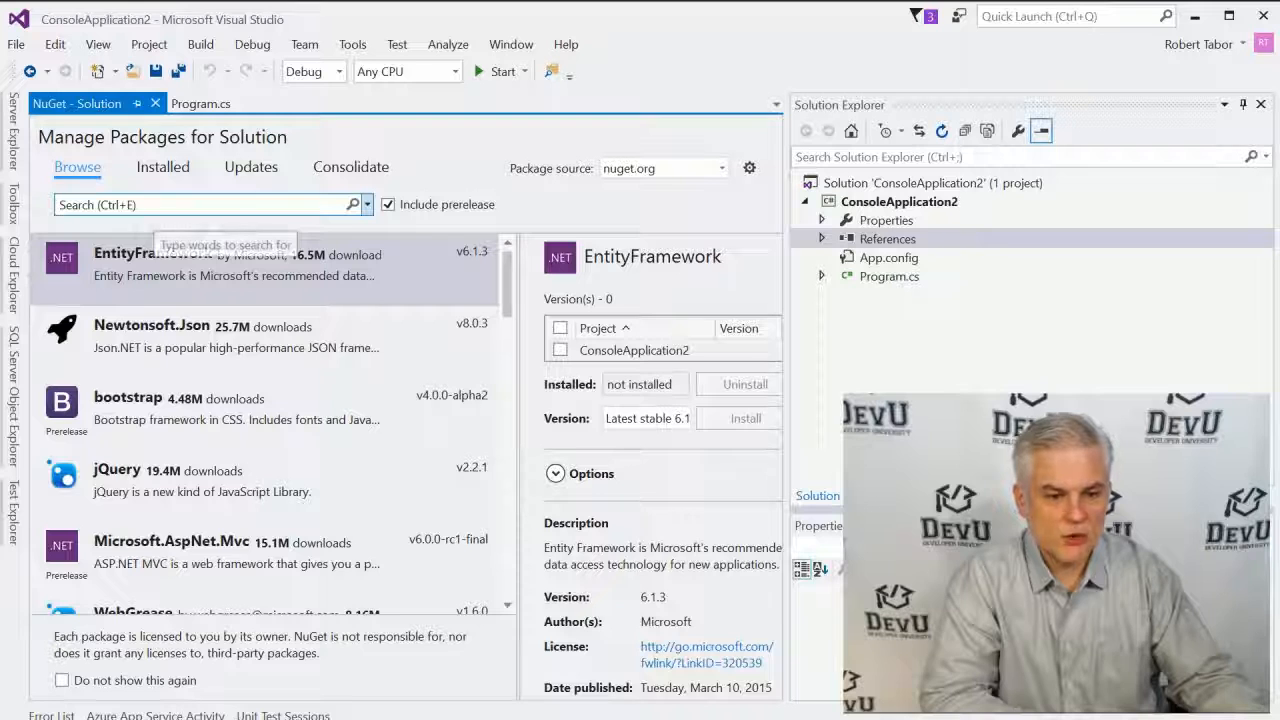
click(200, 204)
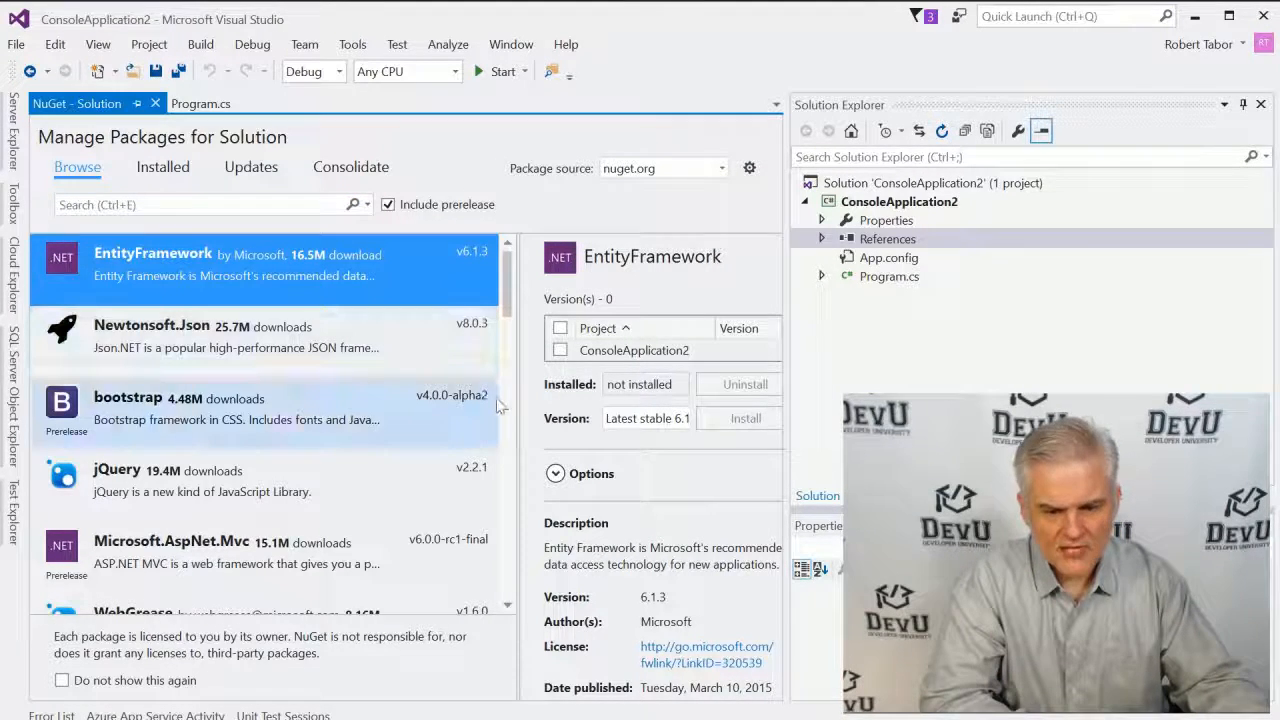
mouse_move(400, 336)
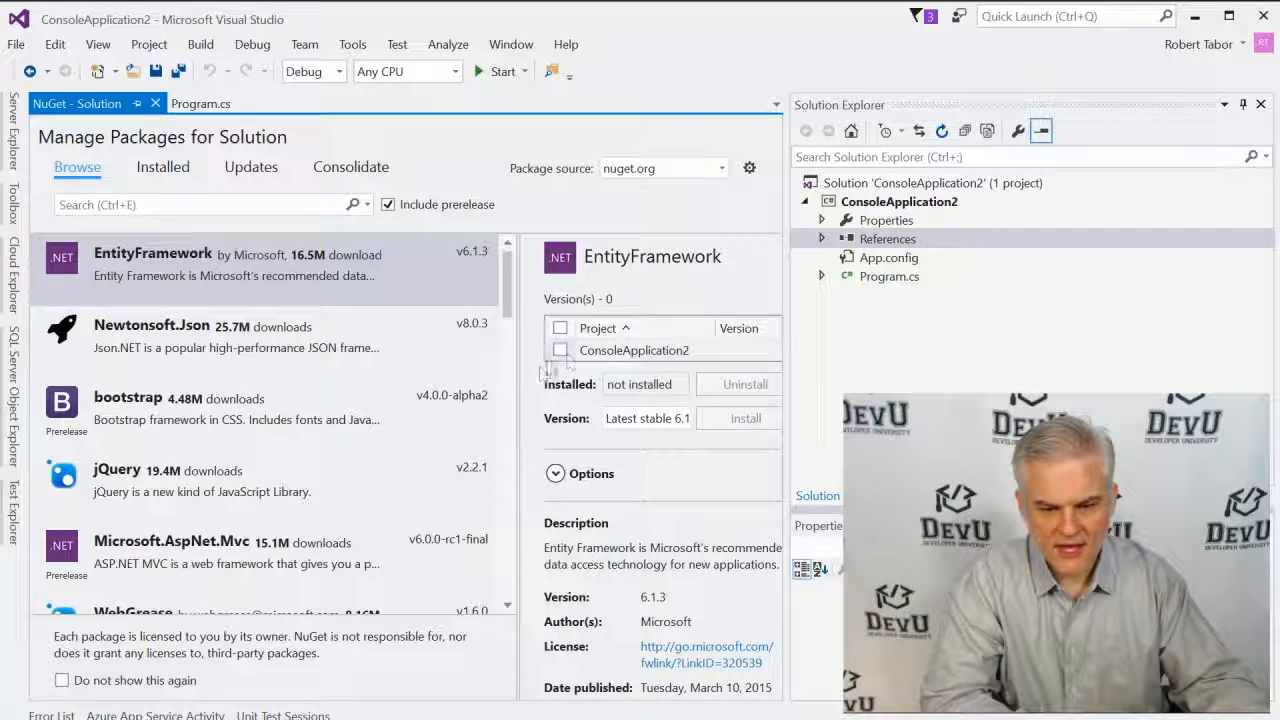
click(560, 350)
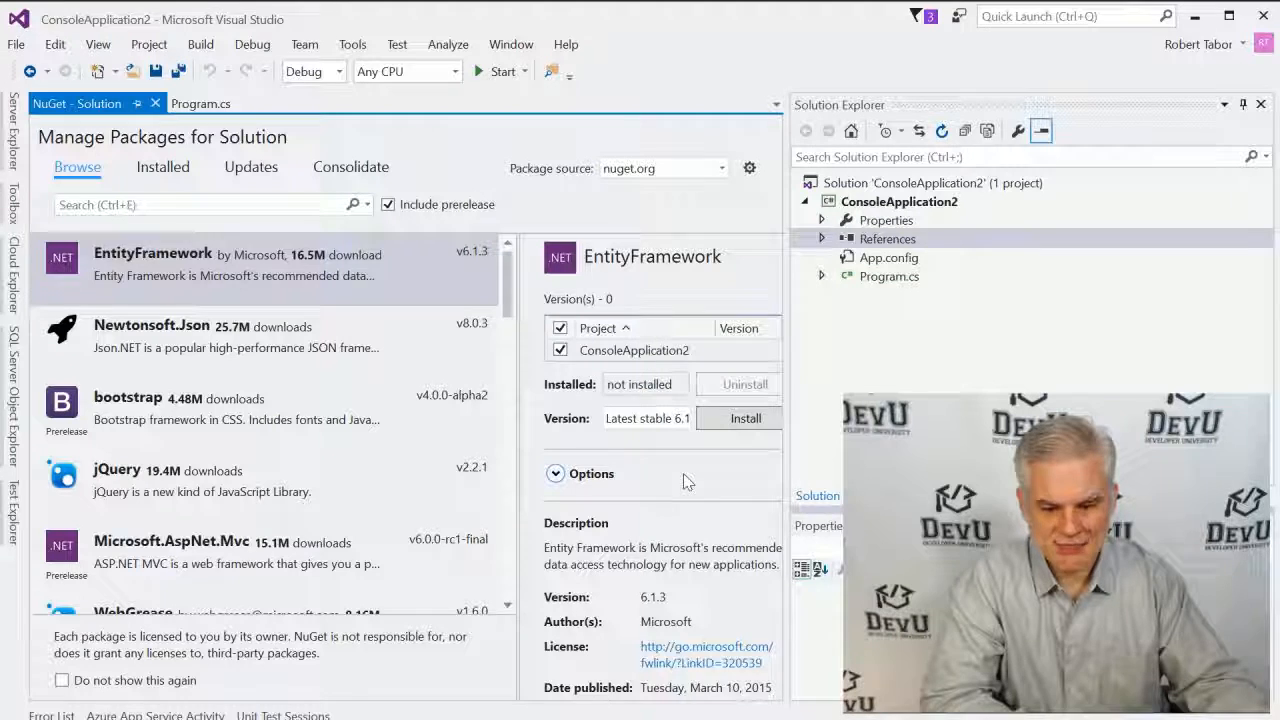
click(744, 418)
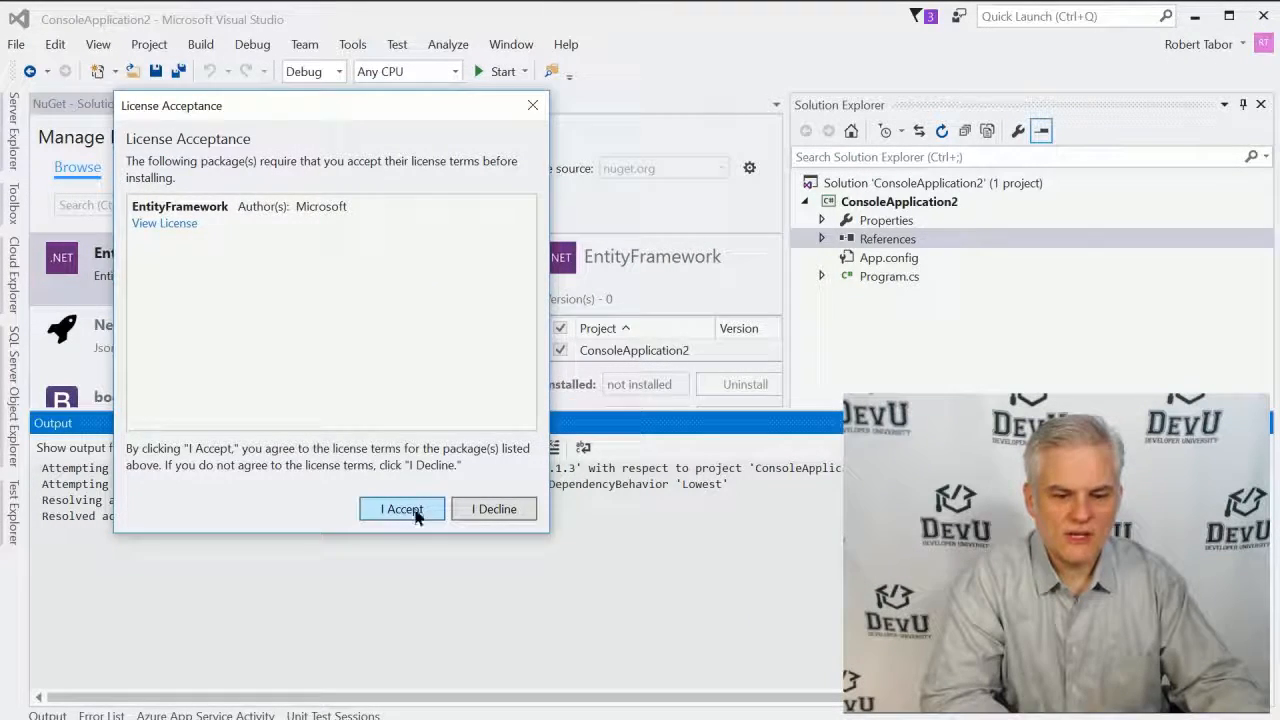
Step: Accept the EntityFramework 6.1.3 license and expand References to see the added entries
click(400, 510)
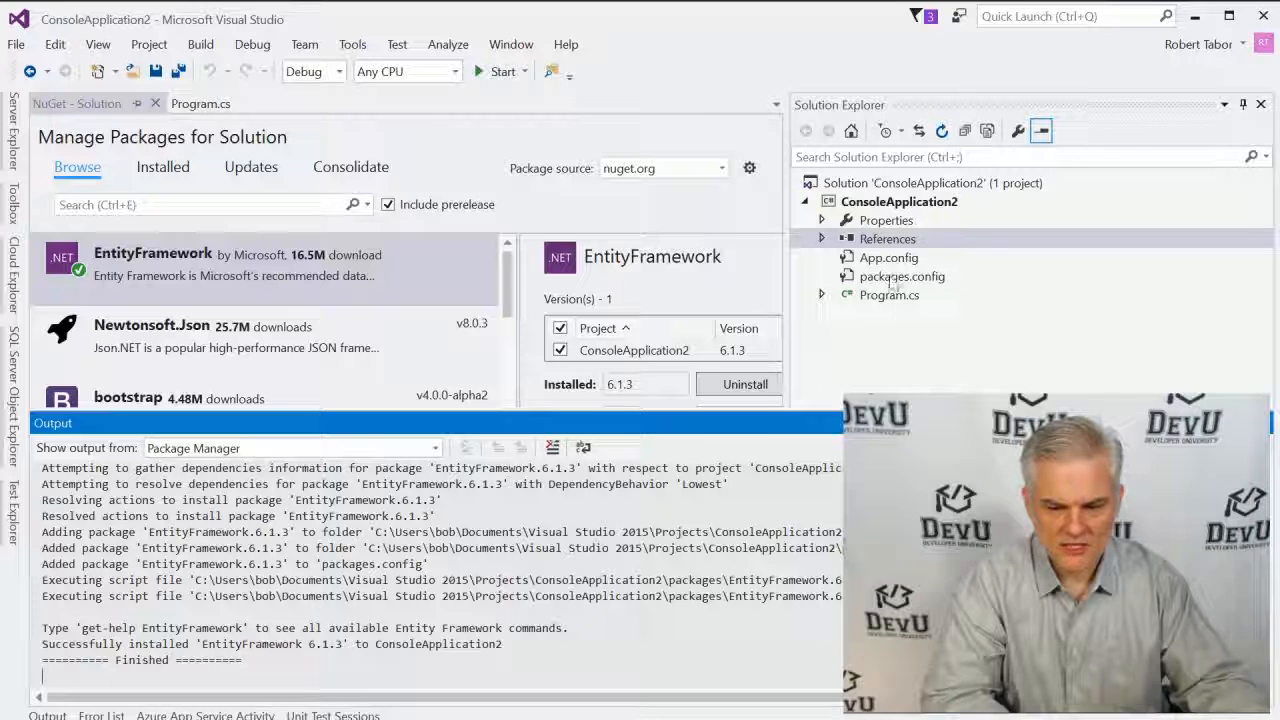
click(820, 238)
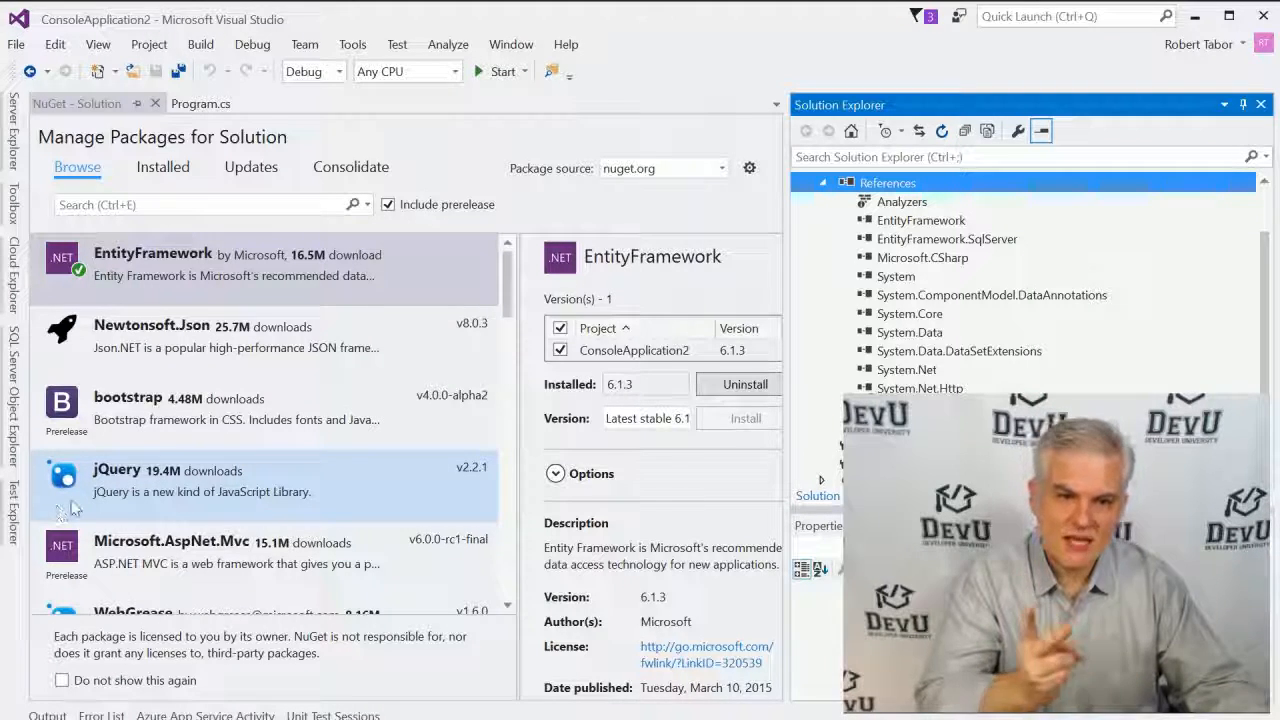
mouse_move(80, 508)
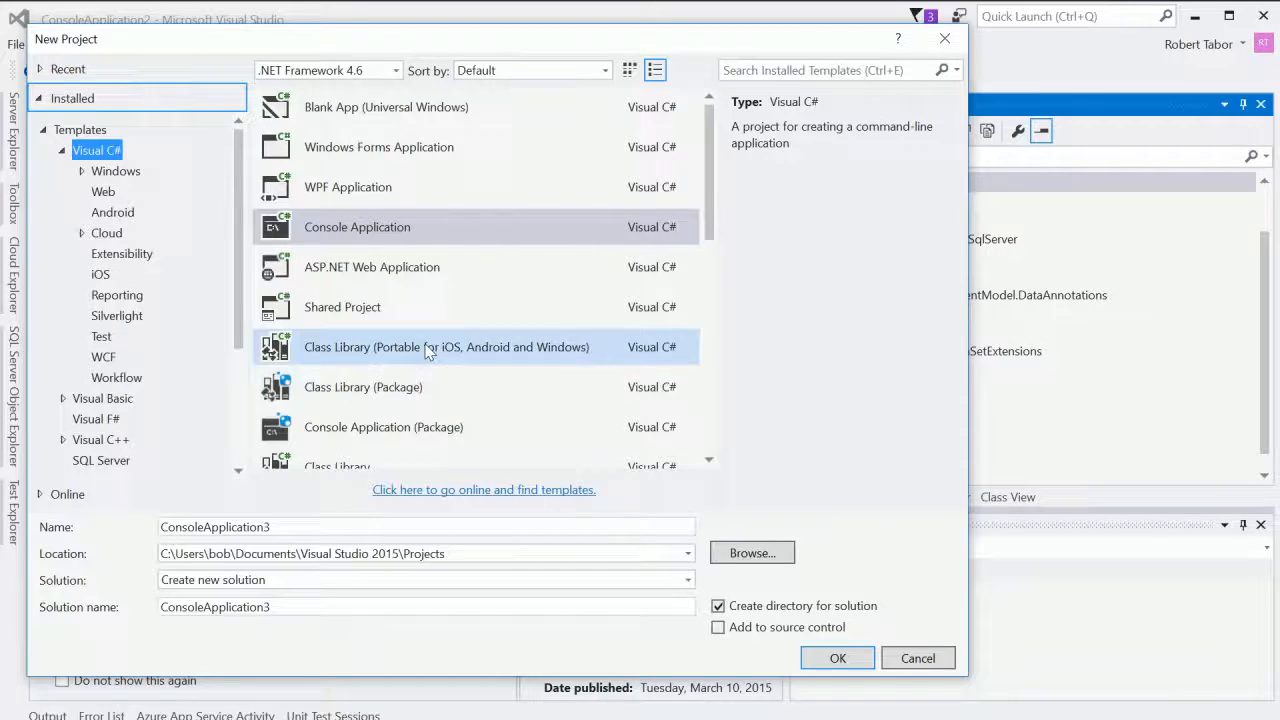
Step: Create a Visual C# Class Library project named MyCodeLibrary
click(336, 348)
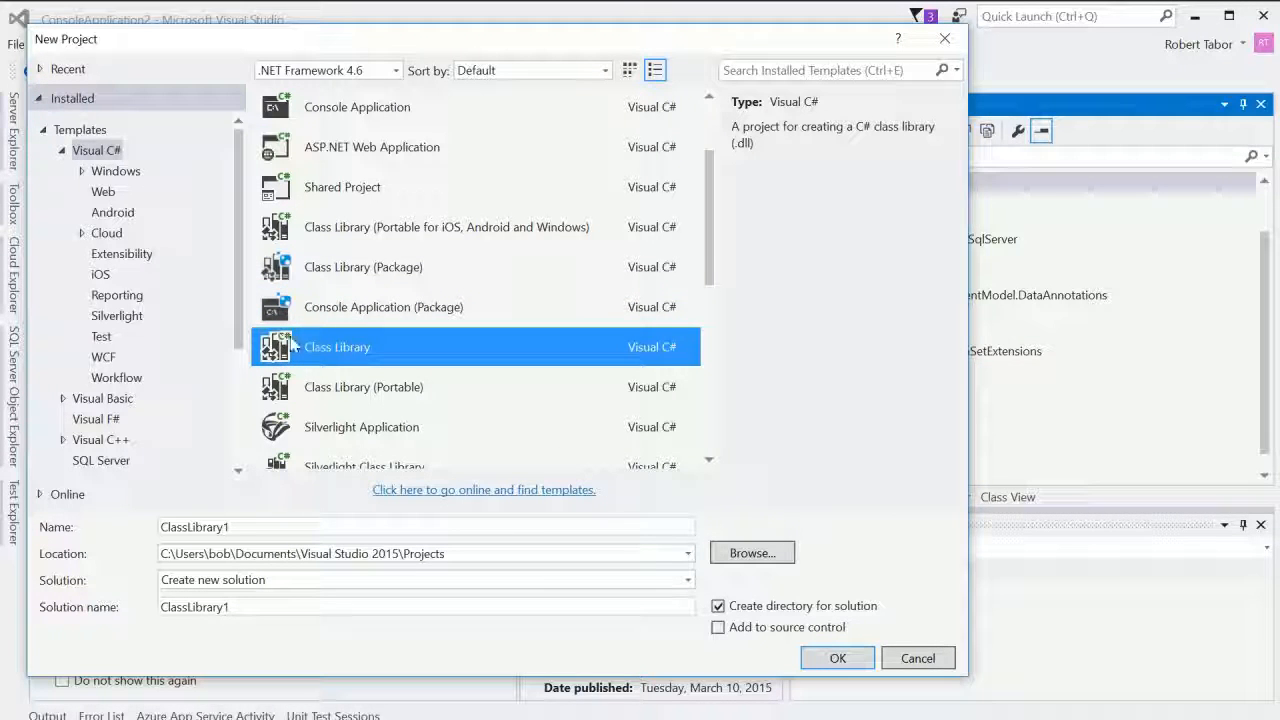
mouse_move(288, 352)
text(M)
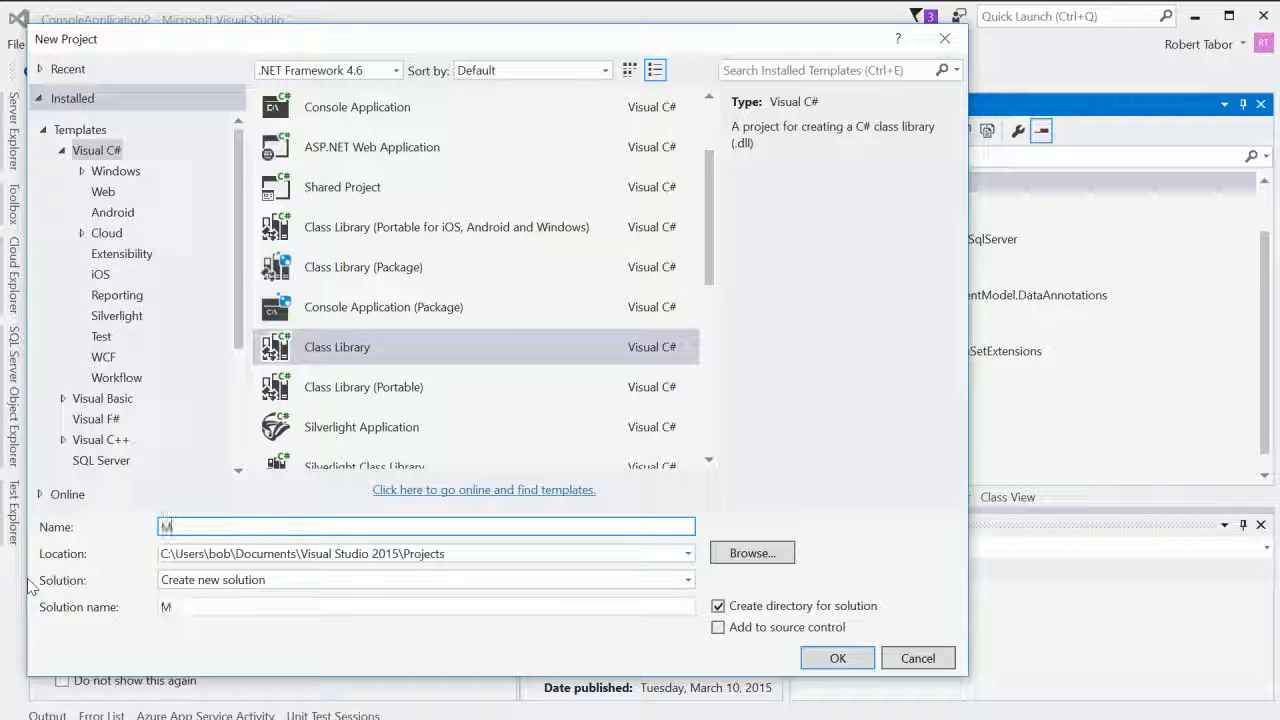
text(yCodeLibrary)
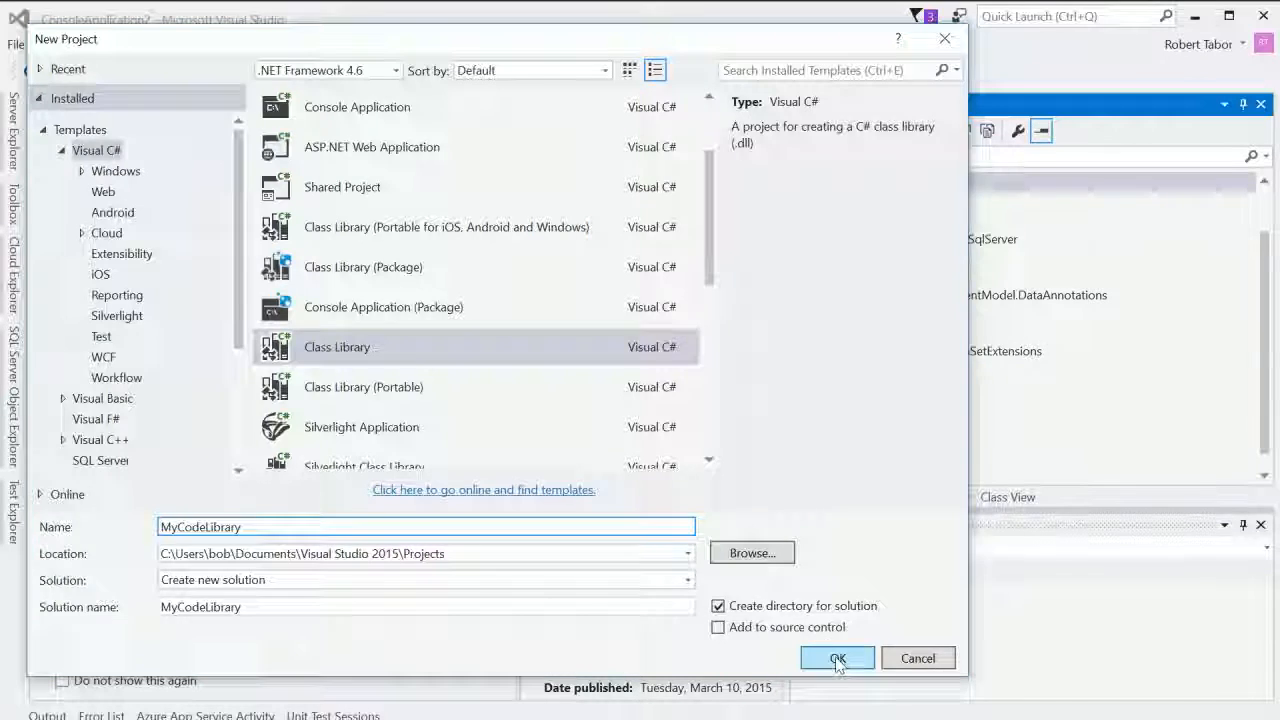
click(836, 658)
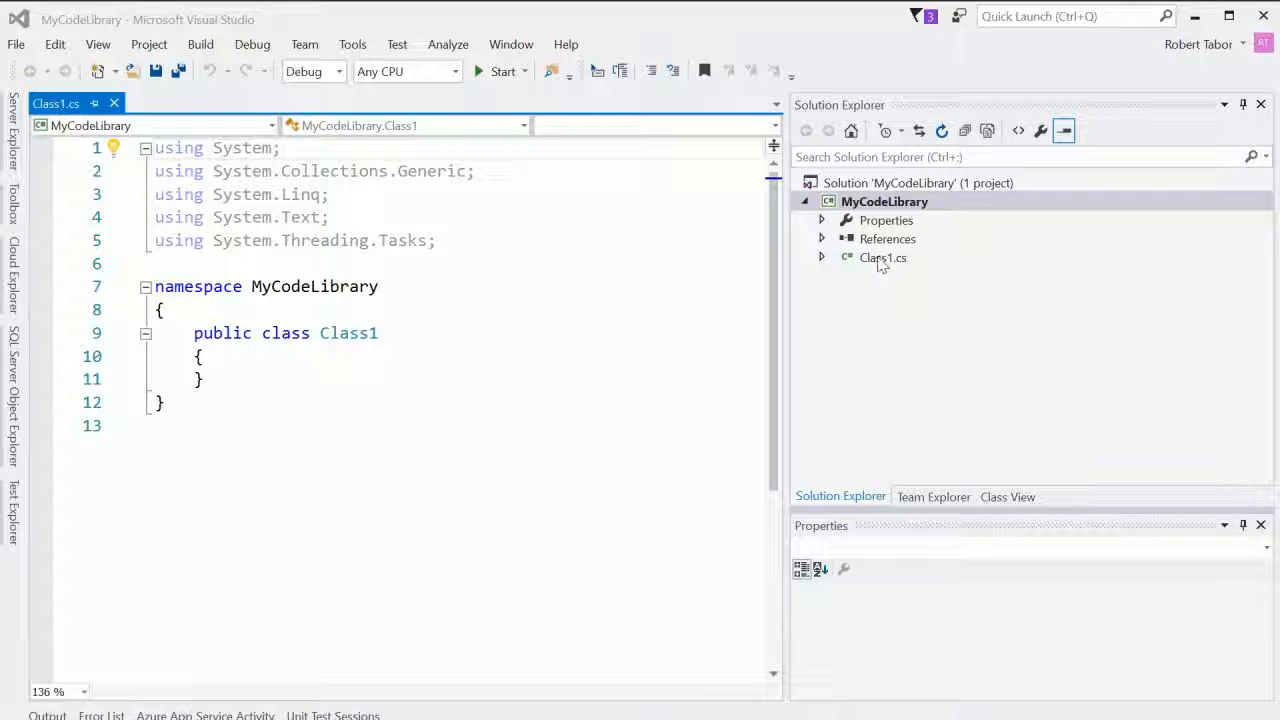
Step: Rename Class1 to Scrape and add public string ScrapeWebpage(string url)
double_click(348, 332)
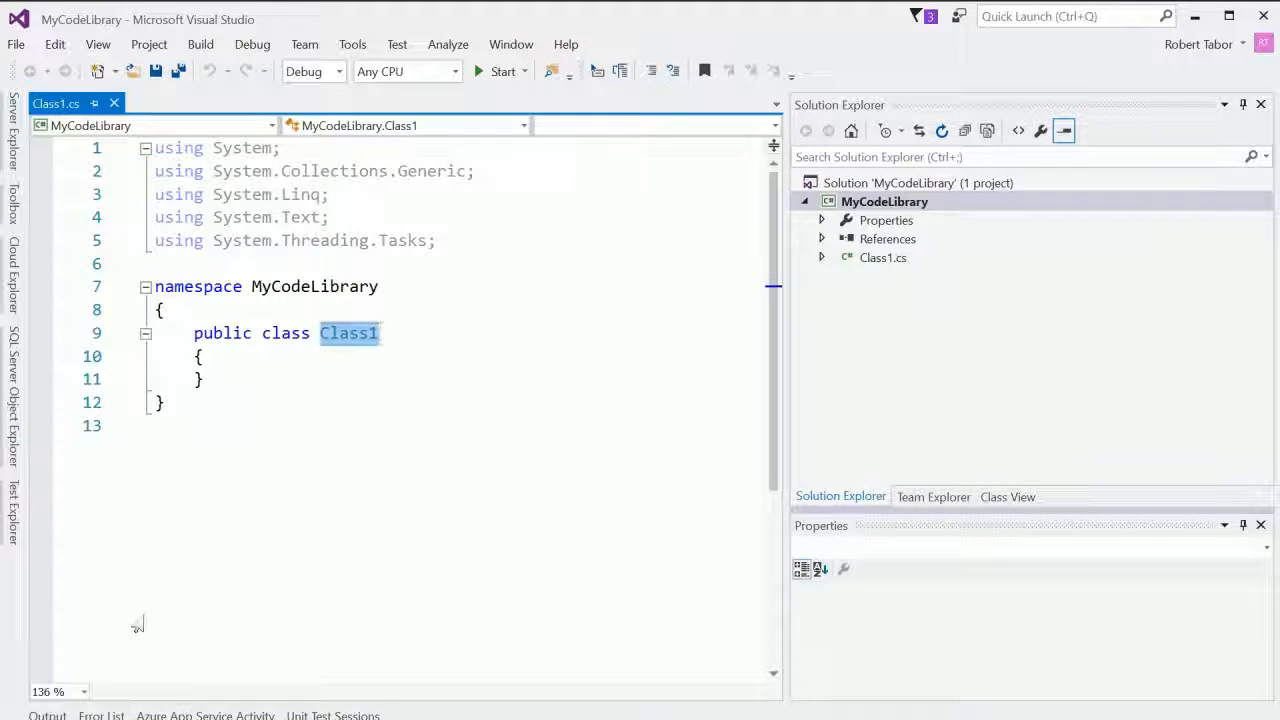
text(Scrape)
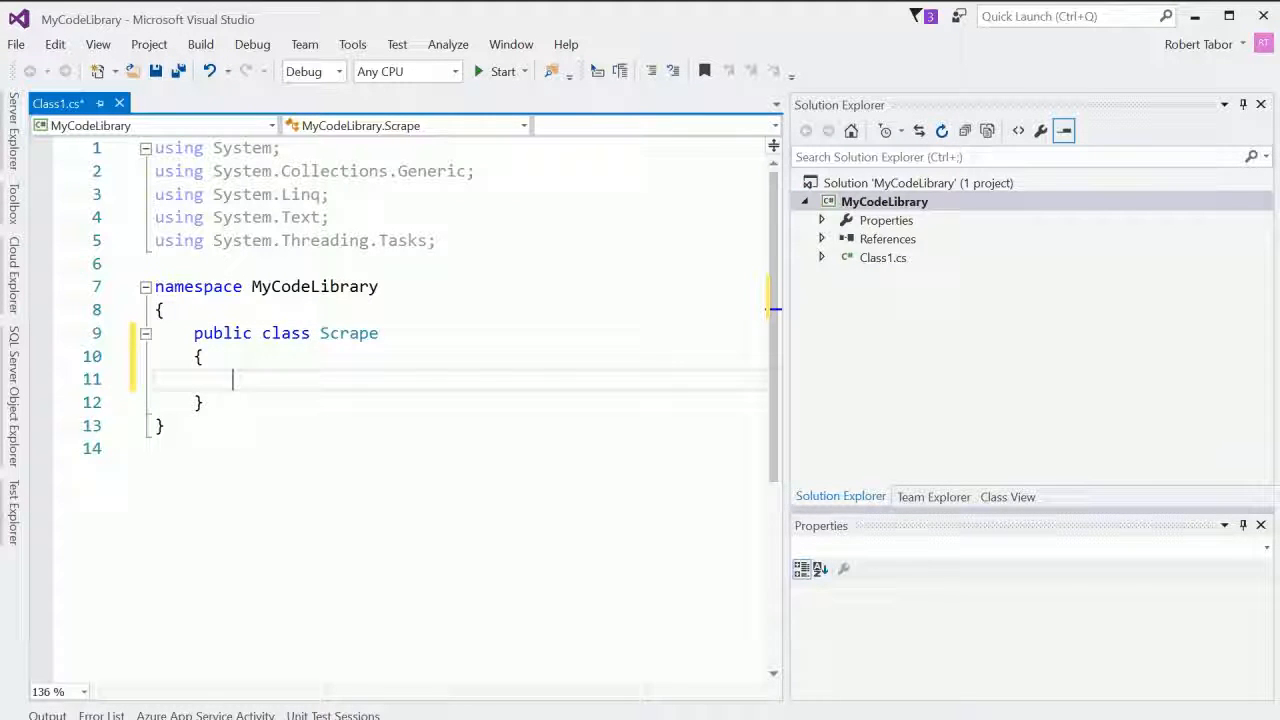
text(public)
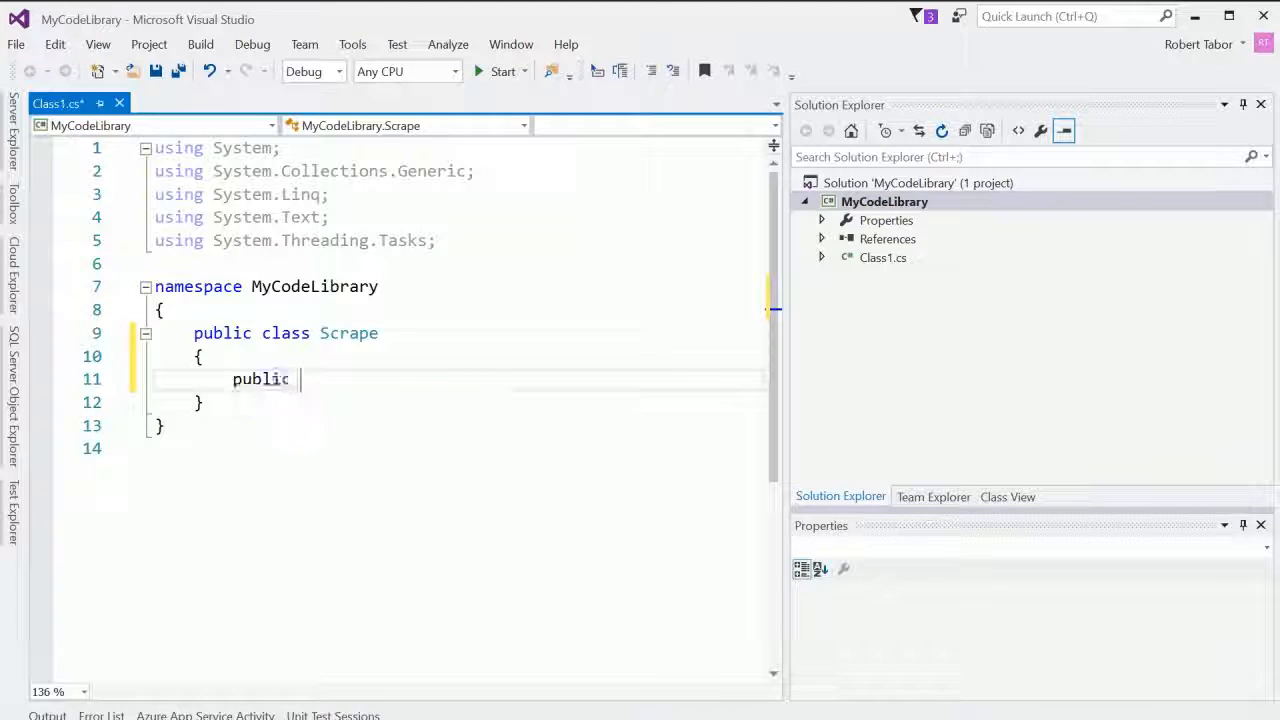
text(string)
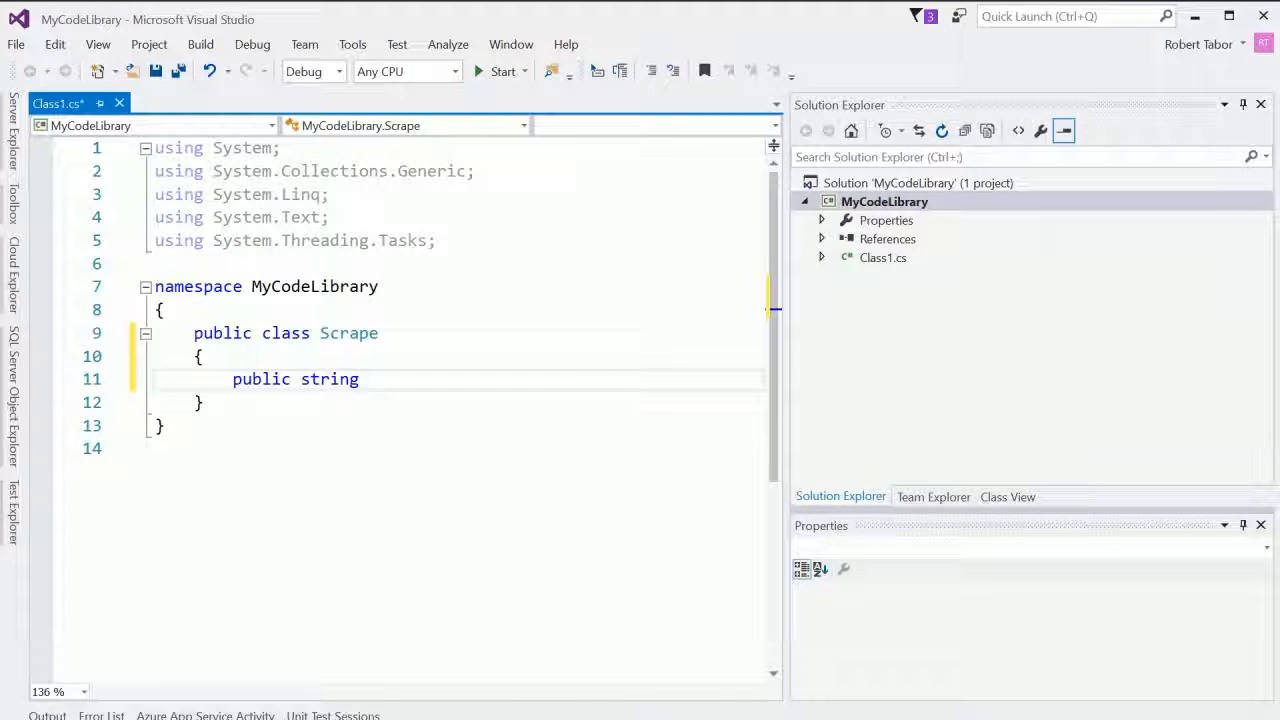
text(Scrape)
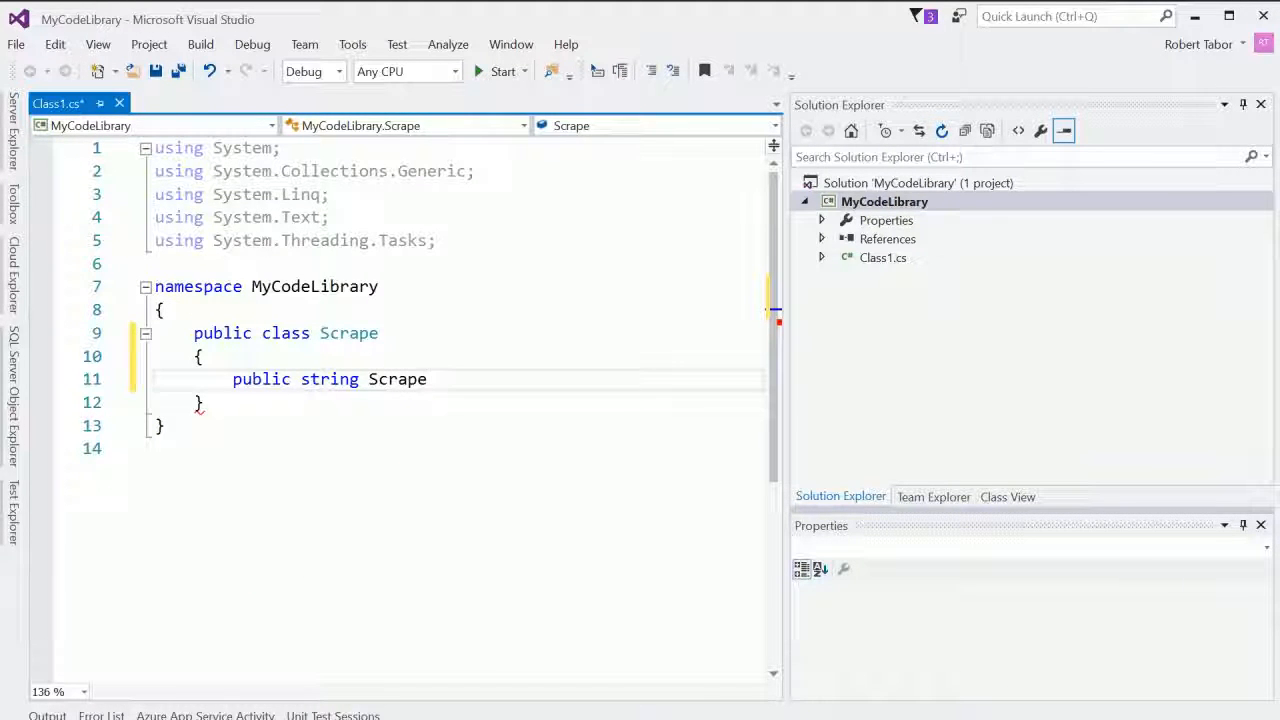
text(Webpage())
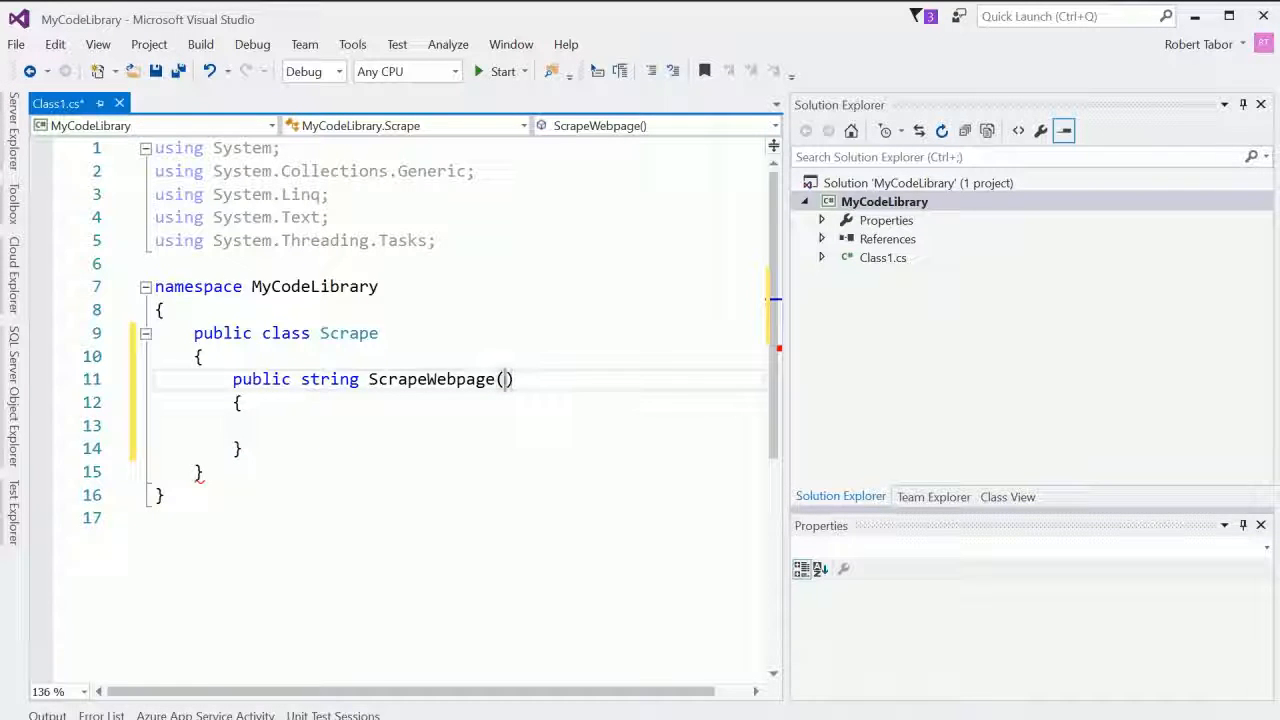
text(string)
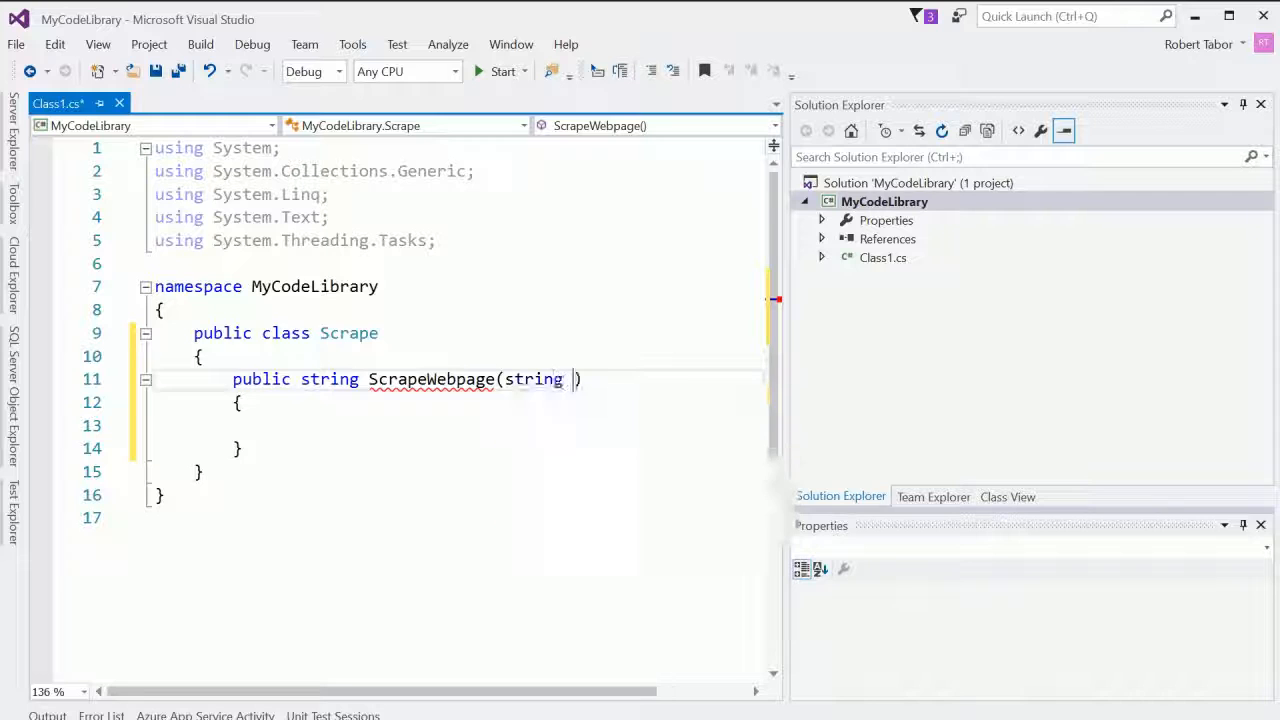
text(url)
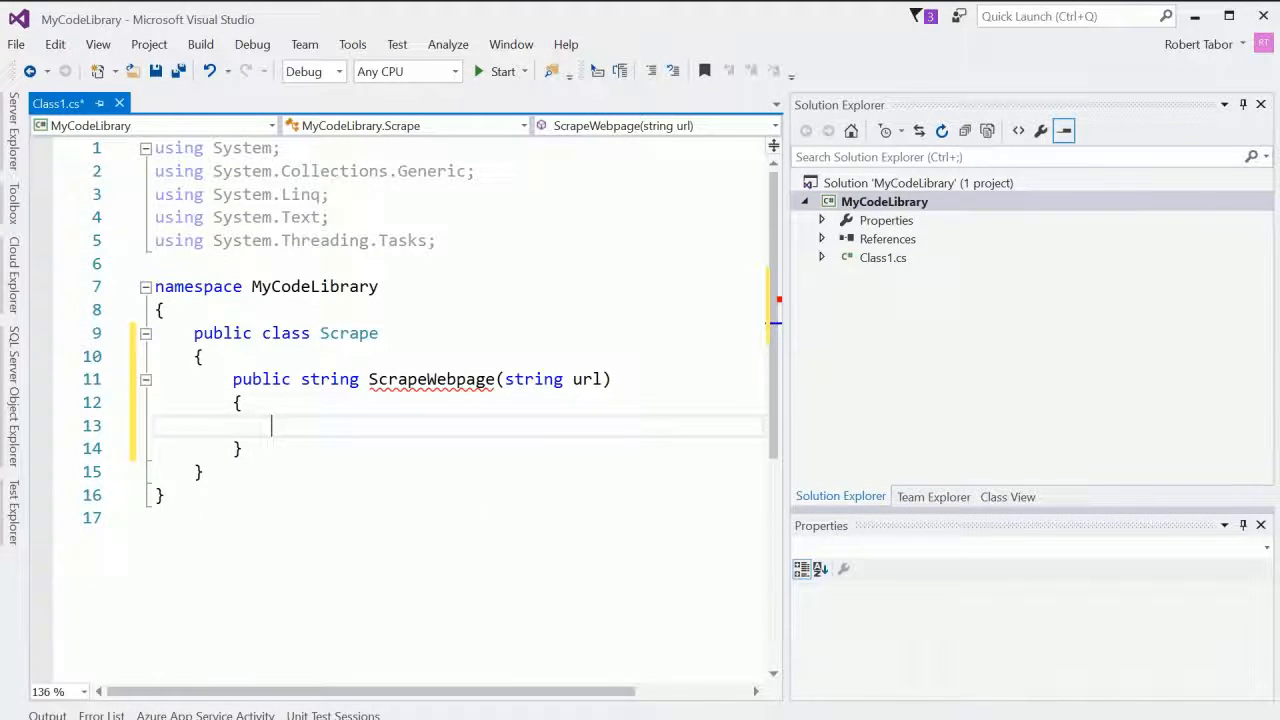
Step: Add a second overload public string ScrapeWebpage(string url, string filepath)
text(public)
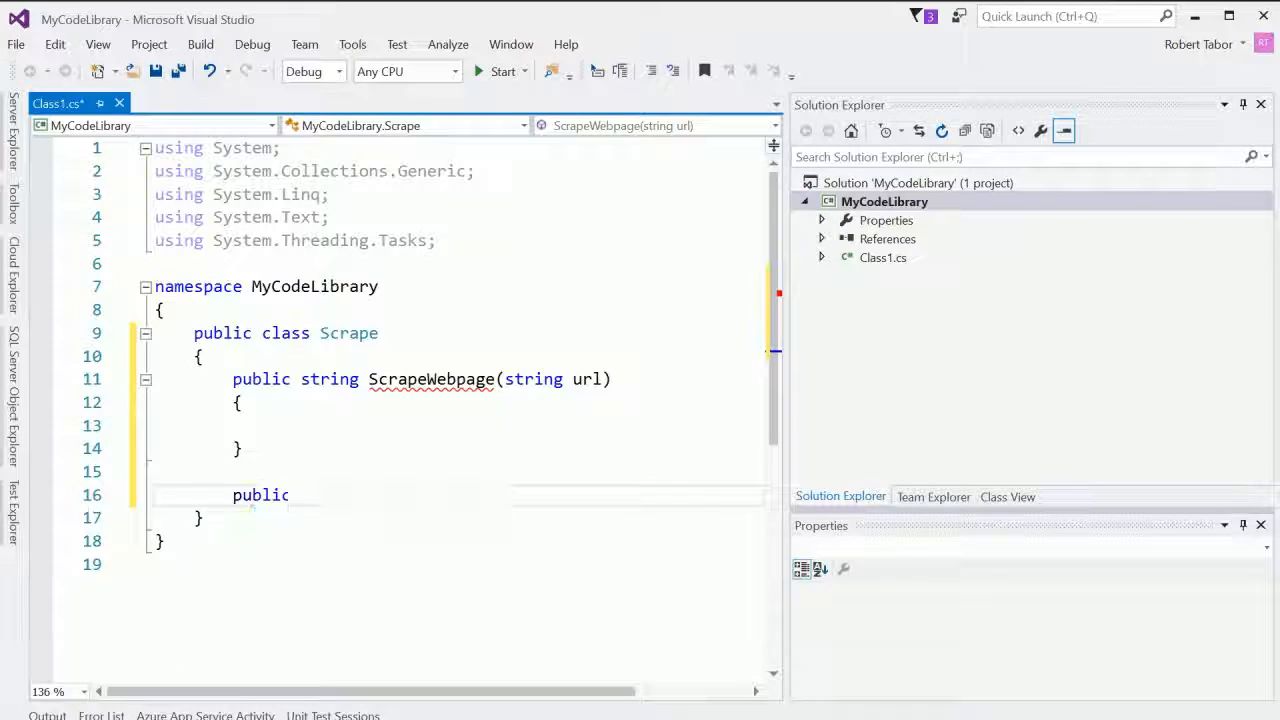
text(string S)
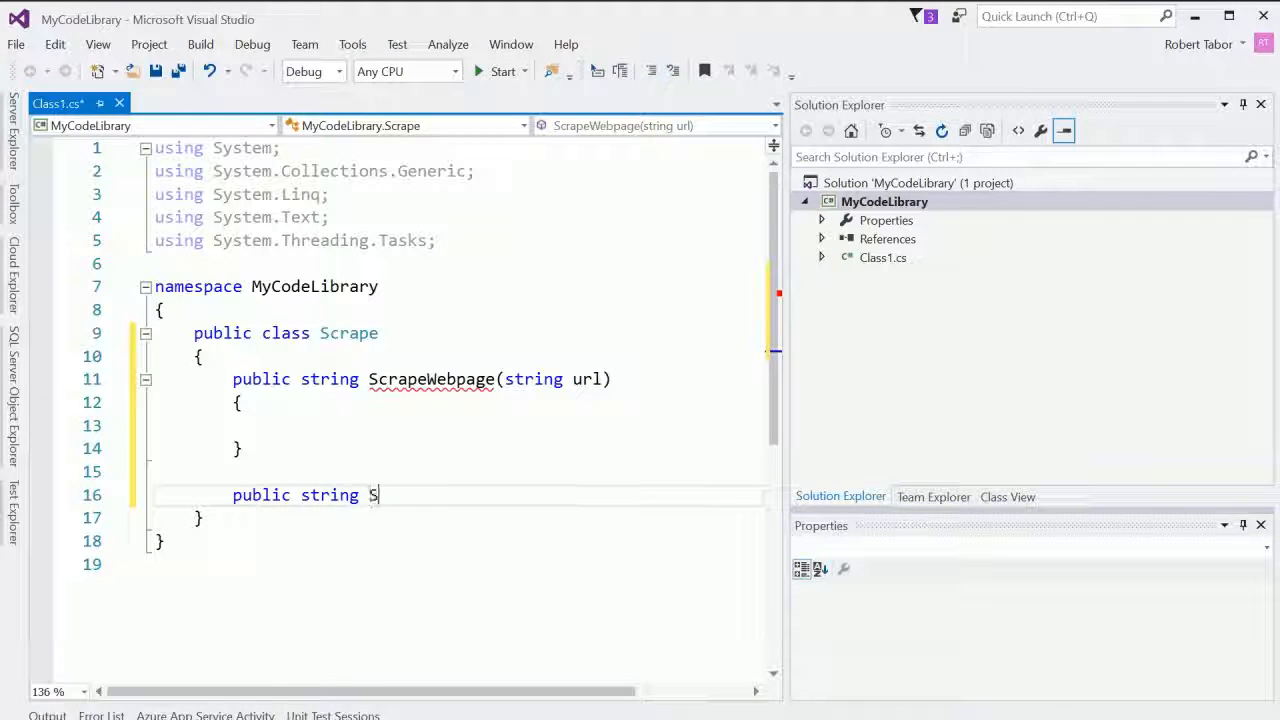
text(crap)
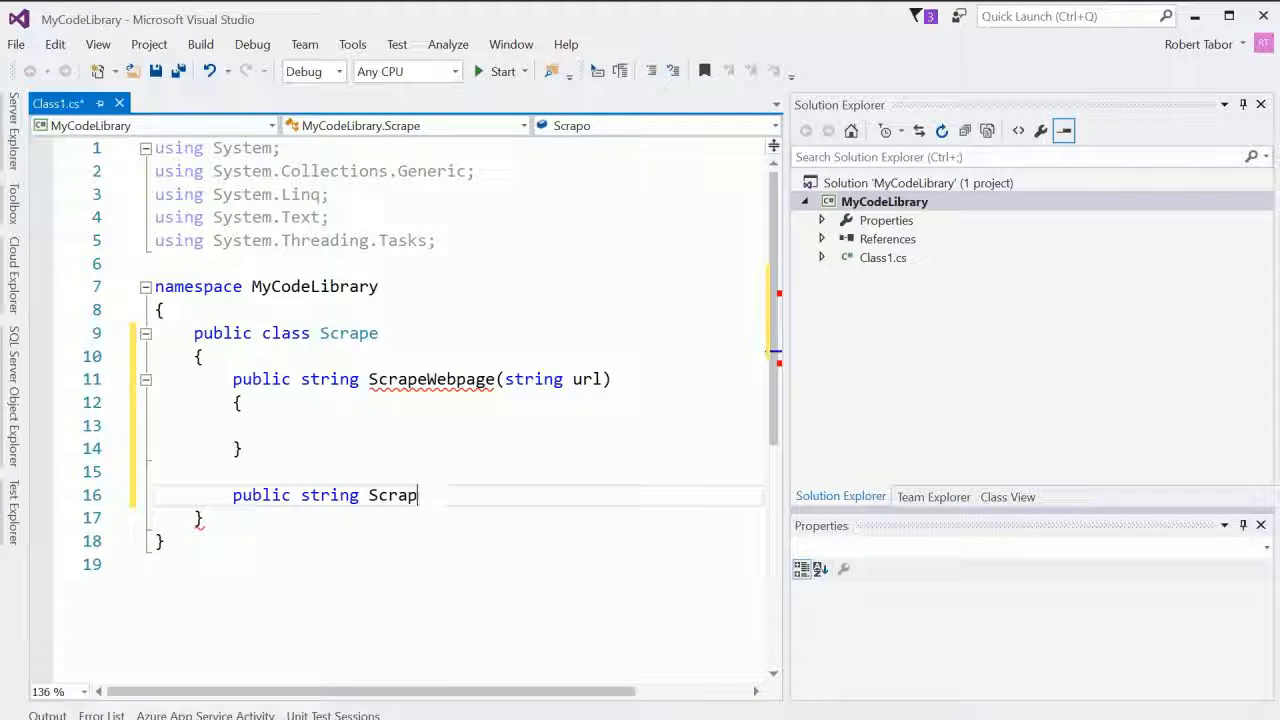
text(eWebpage())
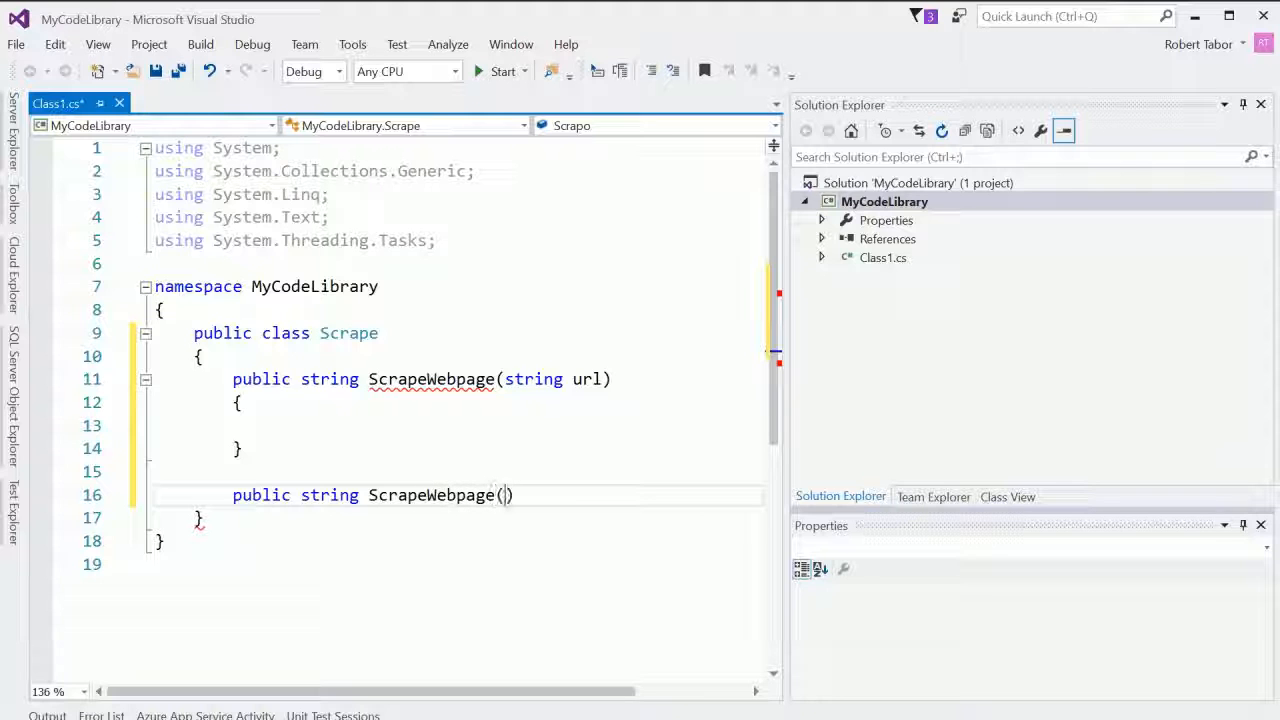
text(string url, string)
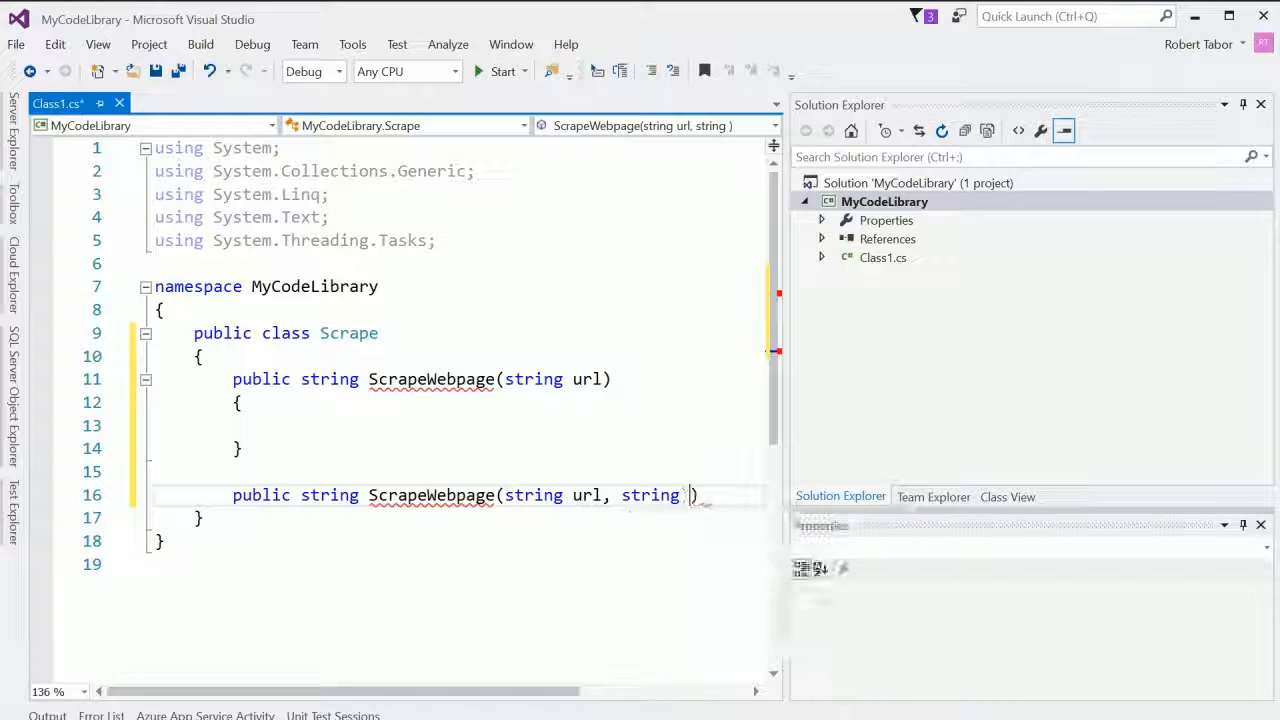
text(file)
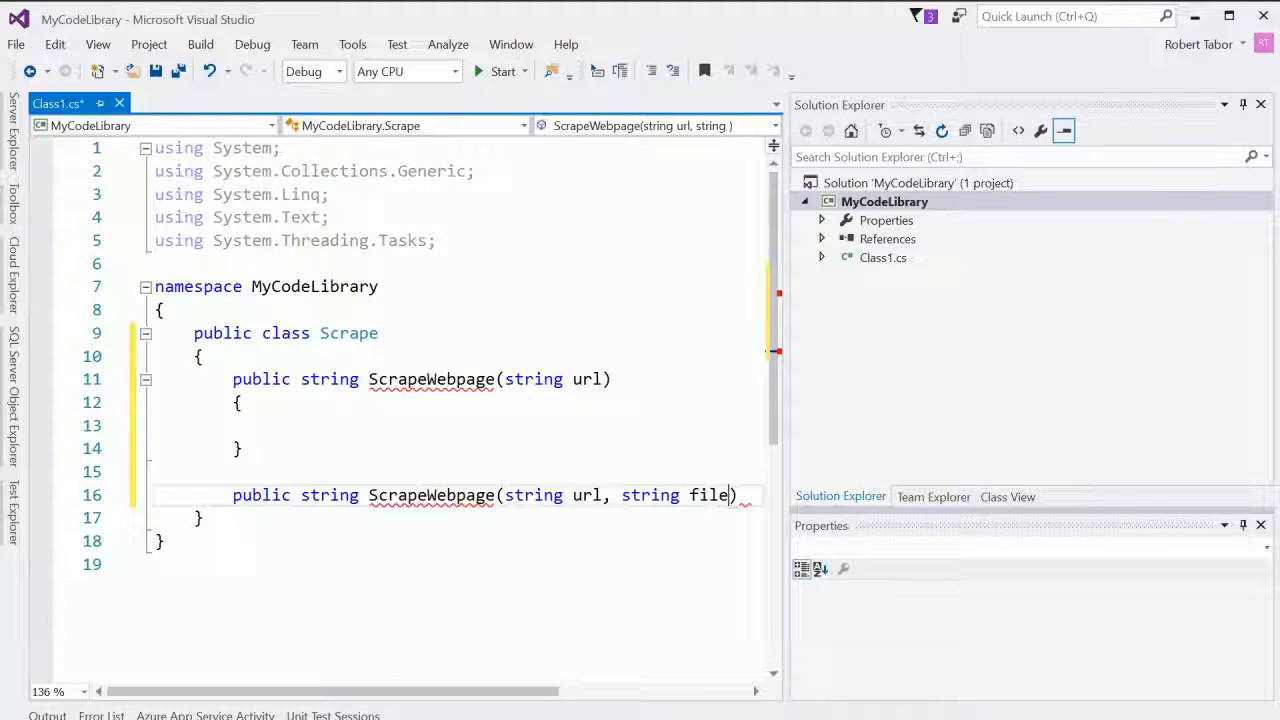
text(path)
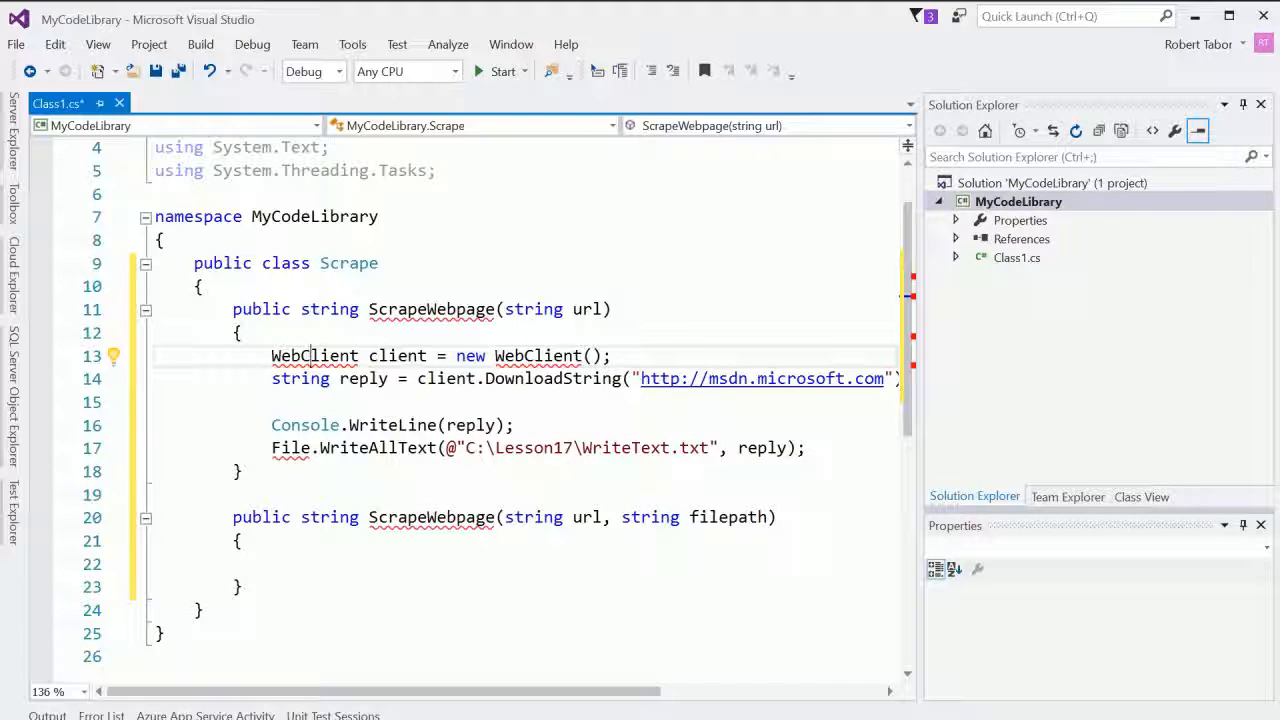
Step: Import System.Net, download from url, remove the WriteLine and WriteAllText lines, and return the string
click(112, 356)
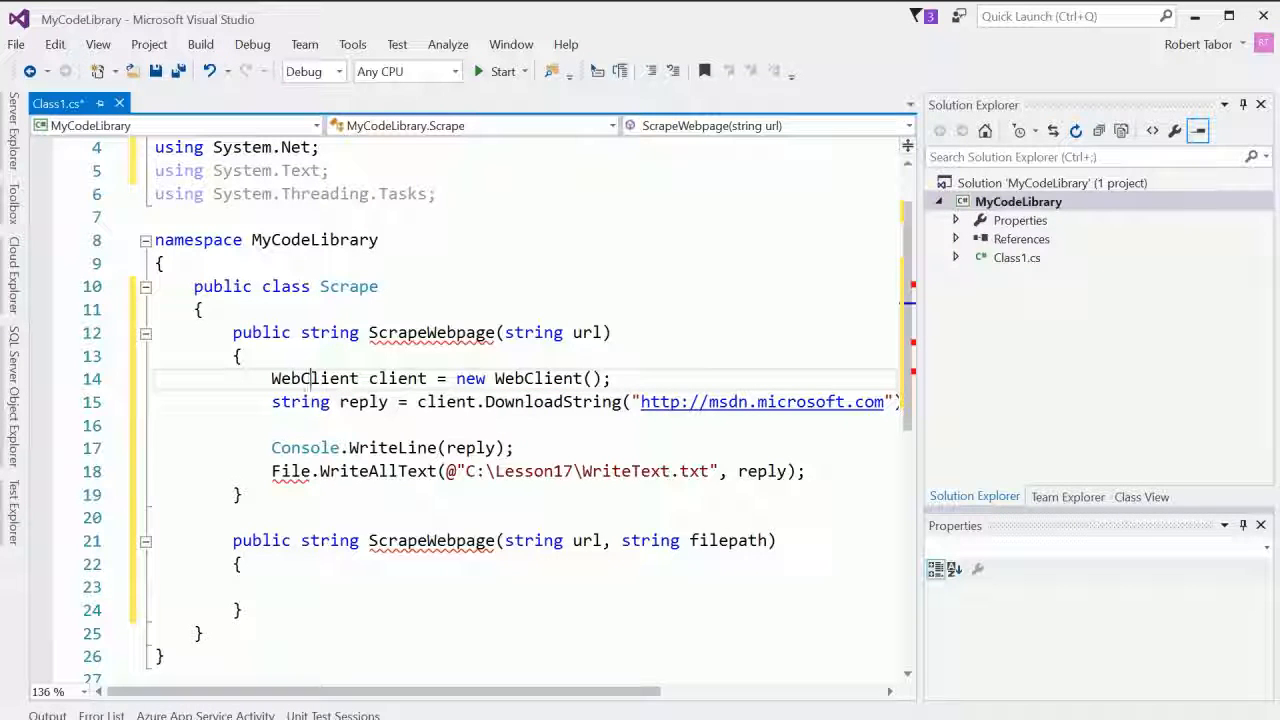
double_click(312, 378)
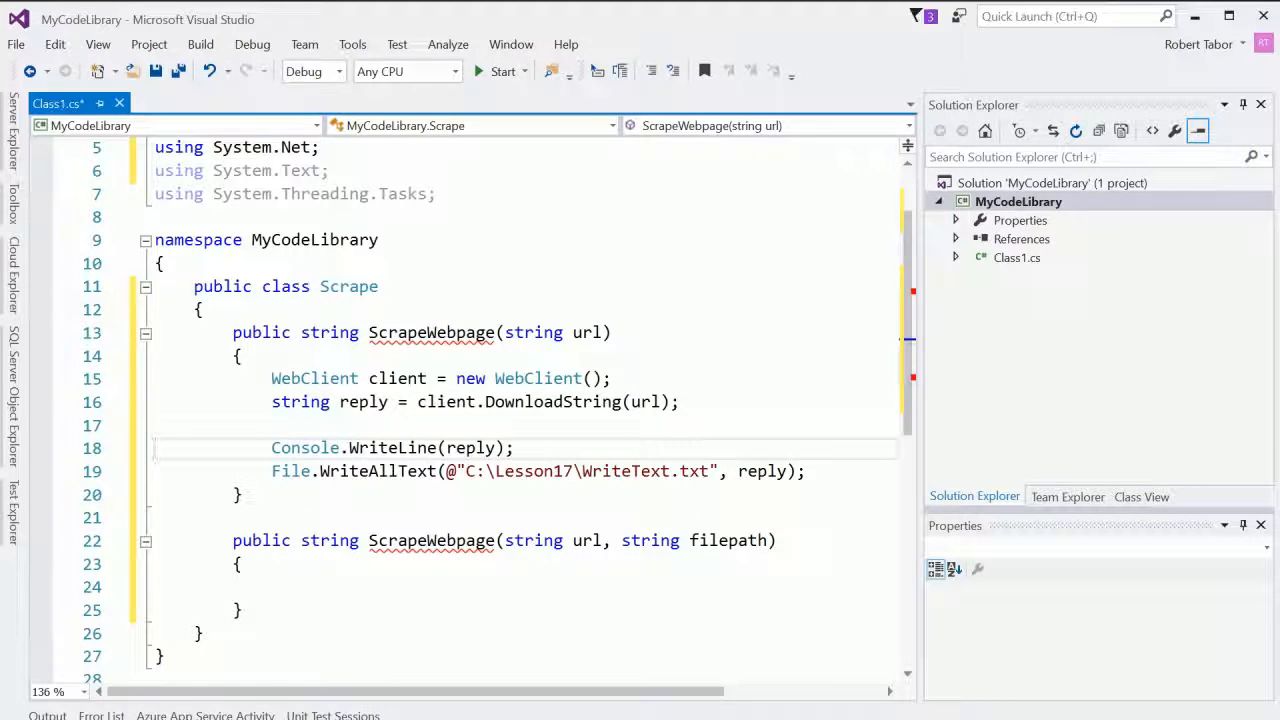
drag(272, 448, 806, 472)
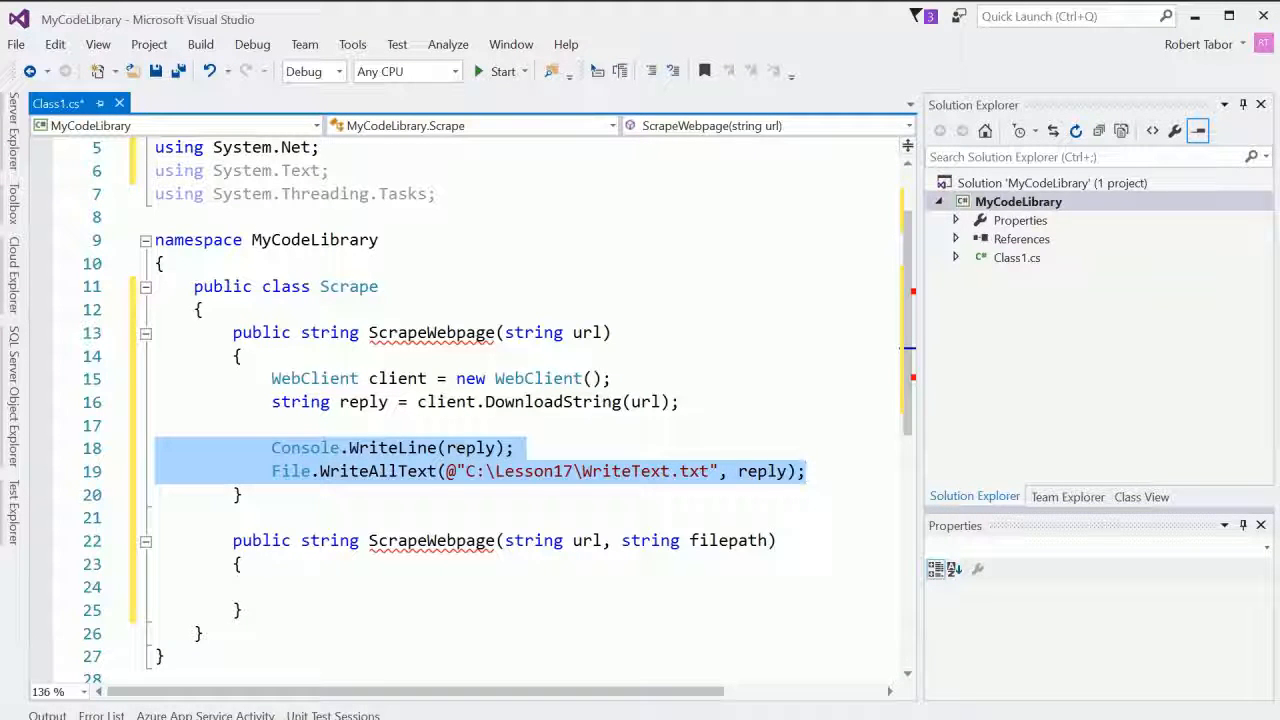
key(Delete)
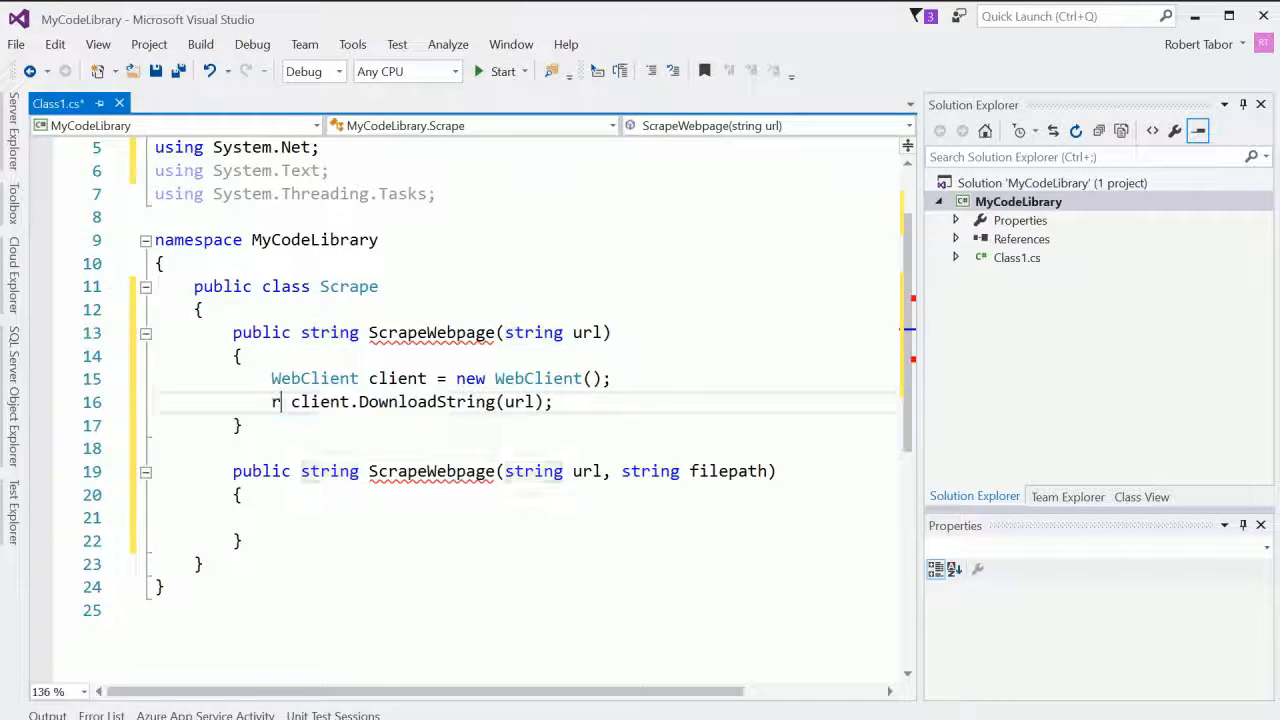
text(eturn)
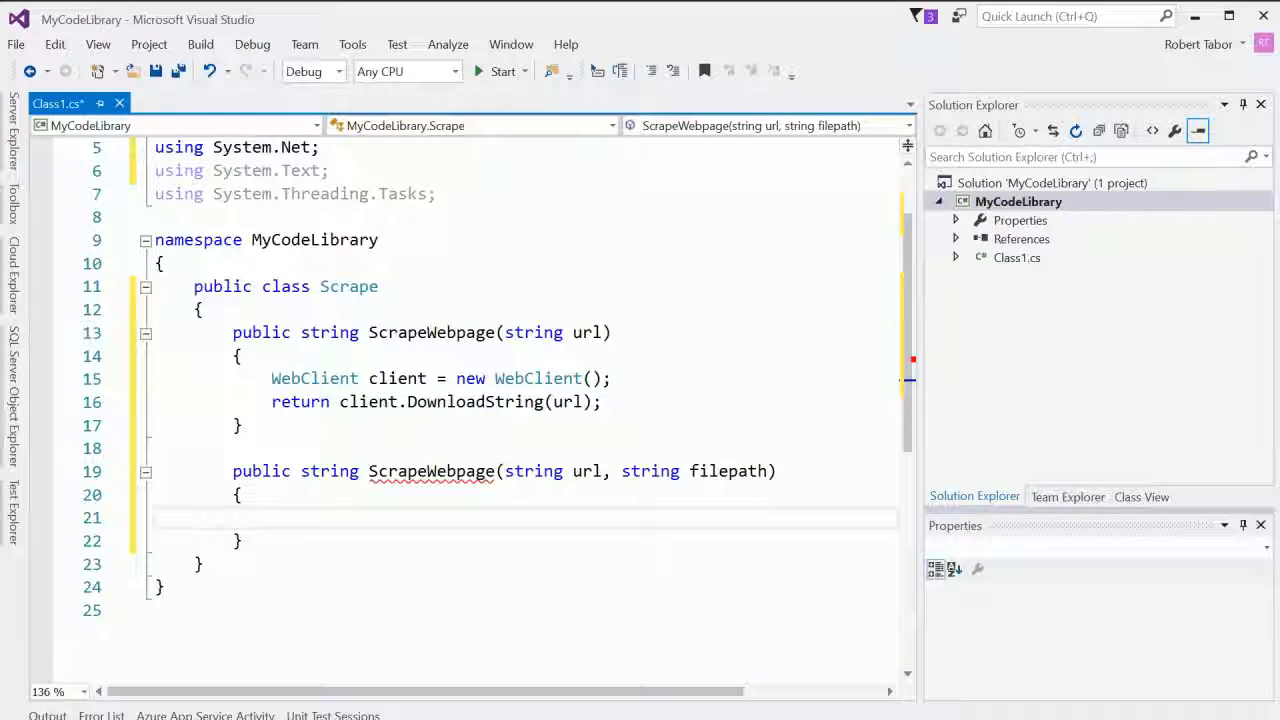
Step: Paste the WebClient code into the filepath overload, use url, and remove Console.WriteLine
text(WebClient client = new WebClient();)
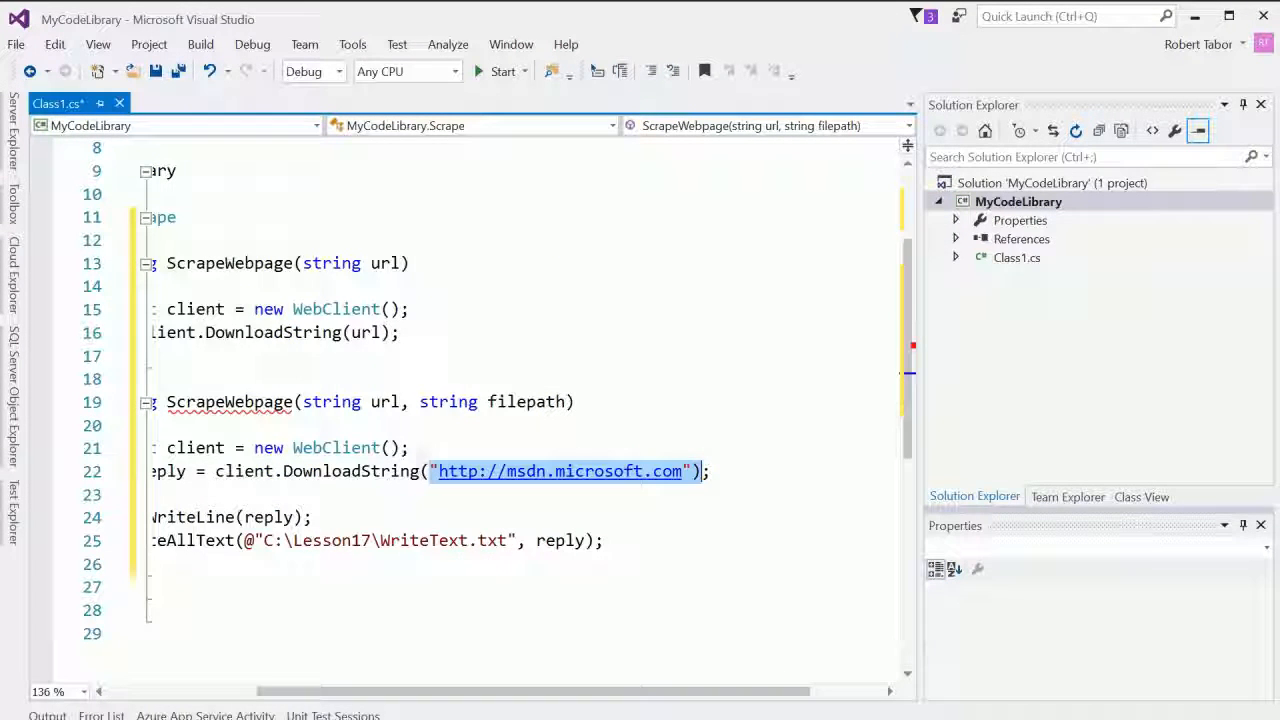
text(url)
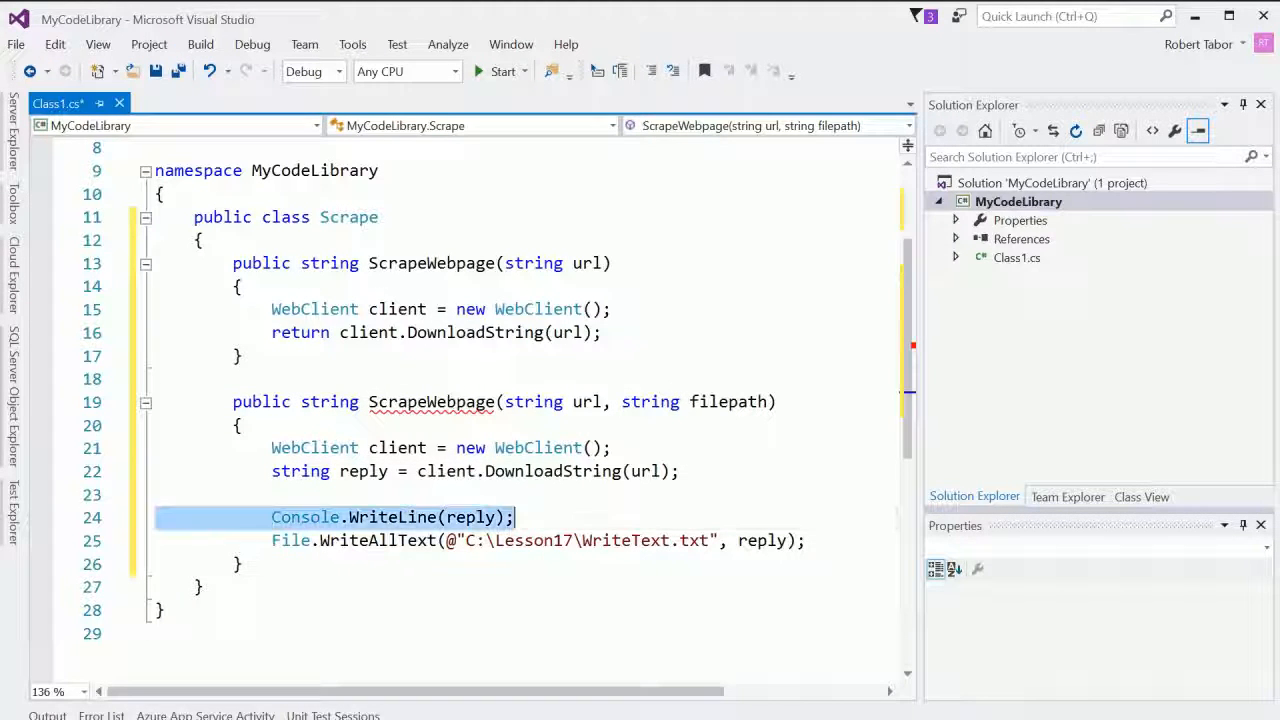
key(Delete)
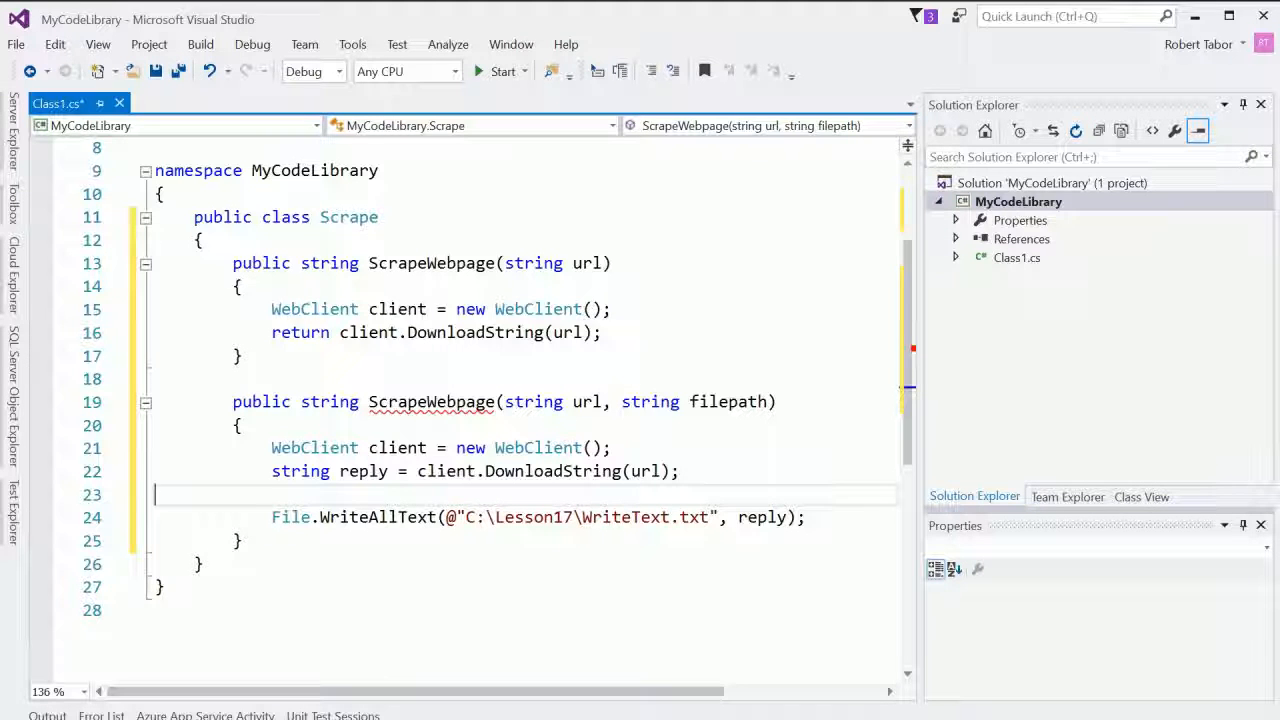
mouse_move(300, 516)
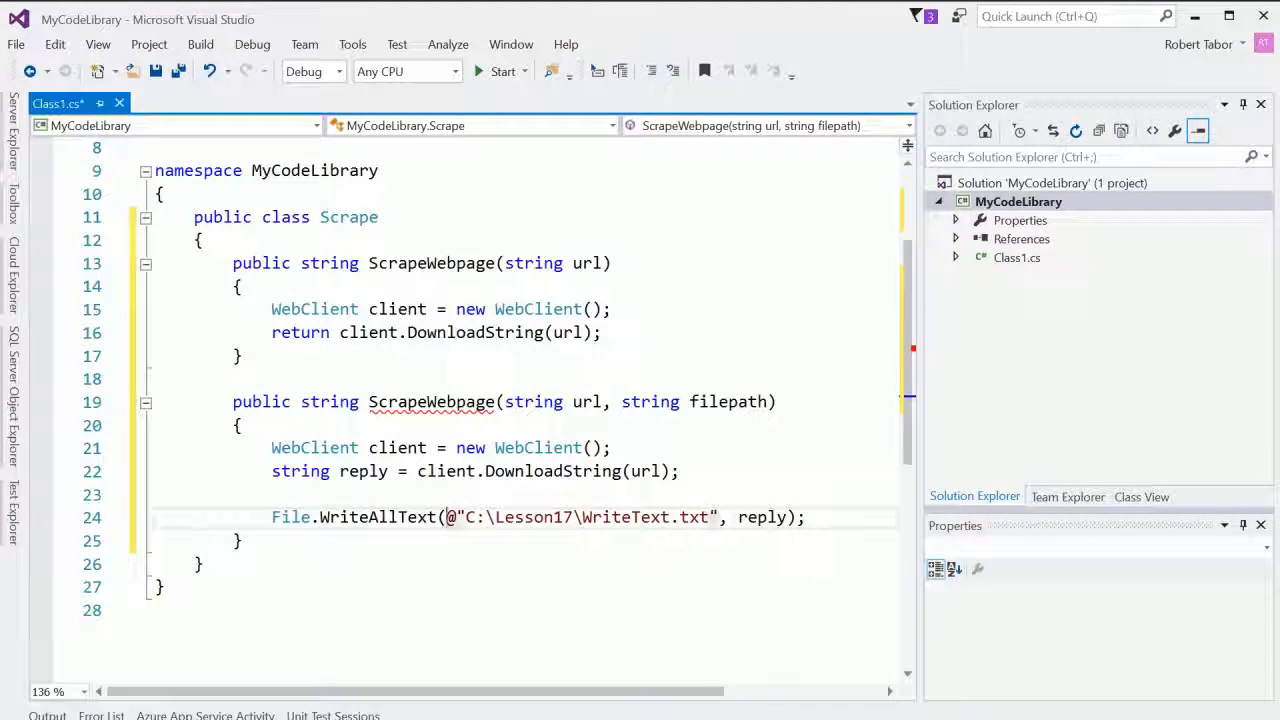
Step: Replace the literal path with filepath and add return reply; after the file write
drag(444, 516, 756, 516)
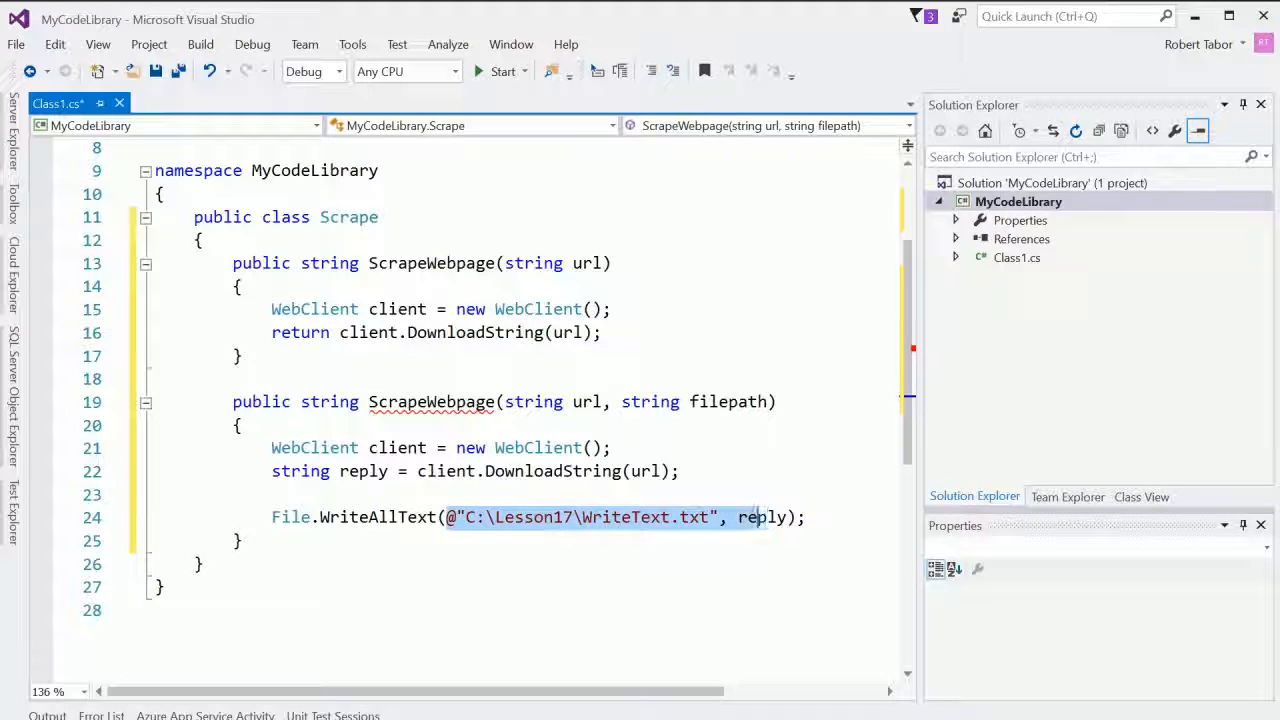
text(fi)
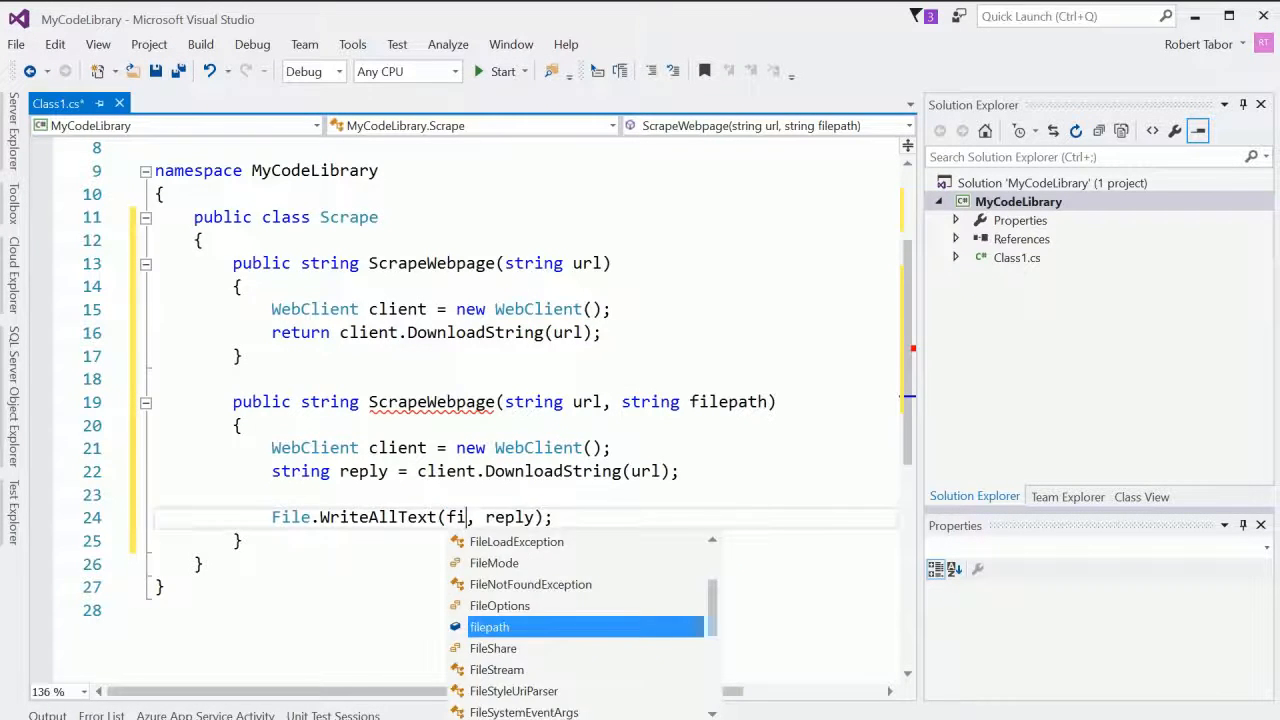
key(tab)
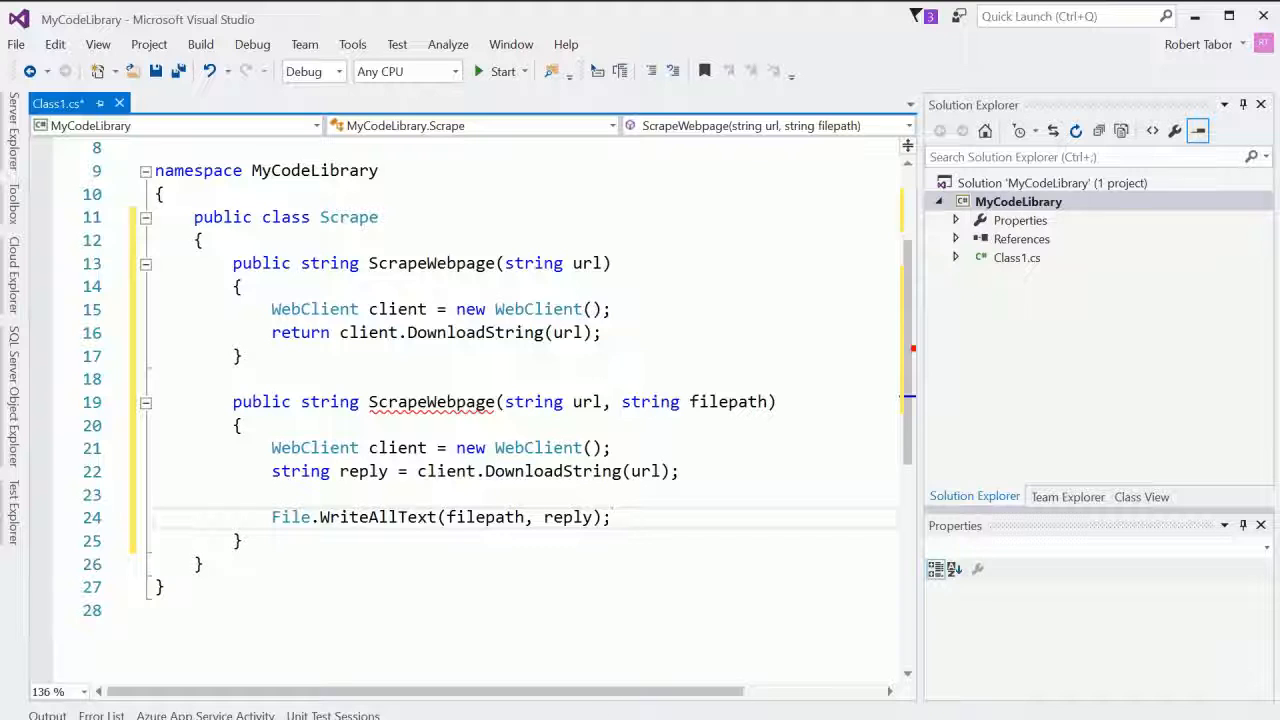
key(enter)
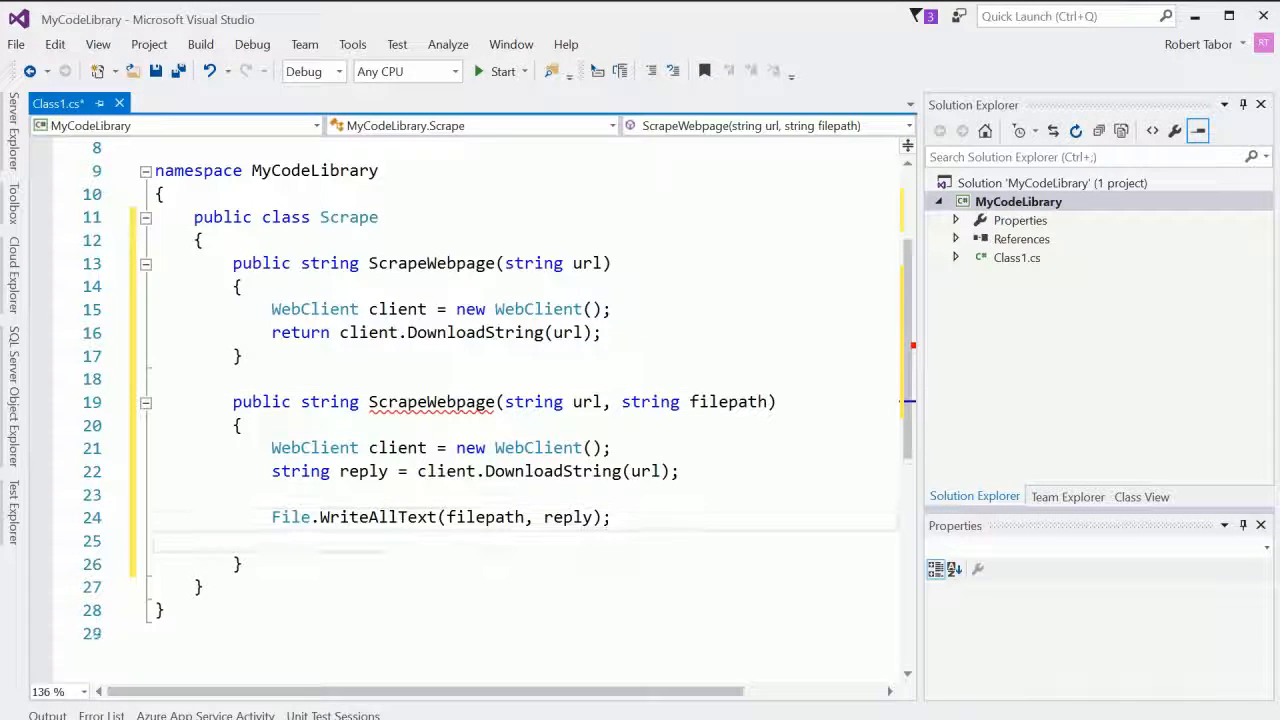
text(return repl)
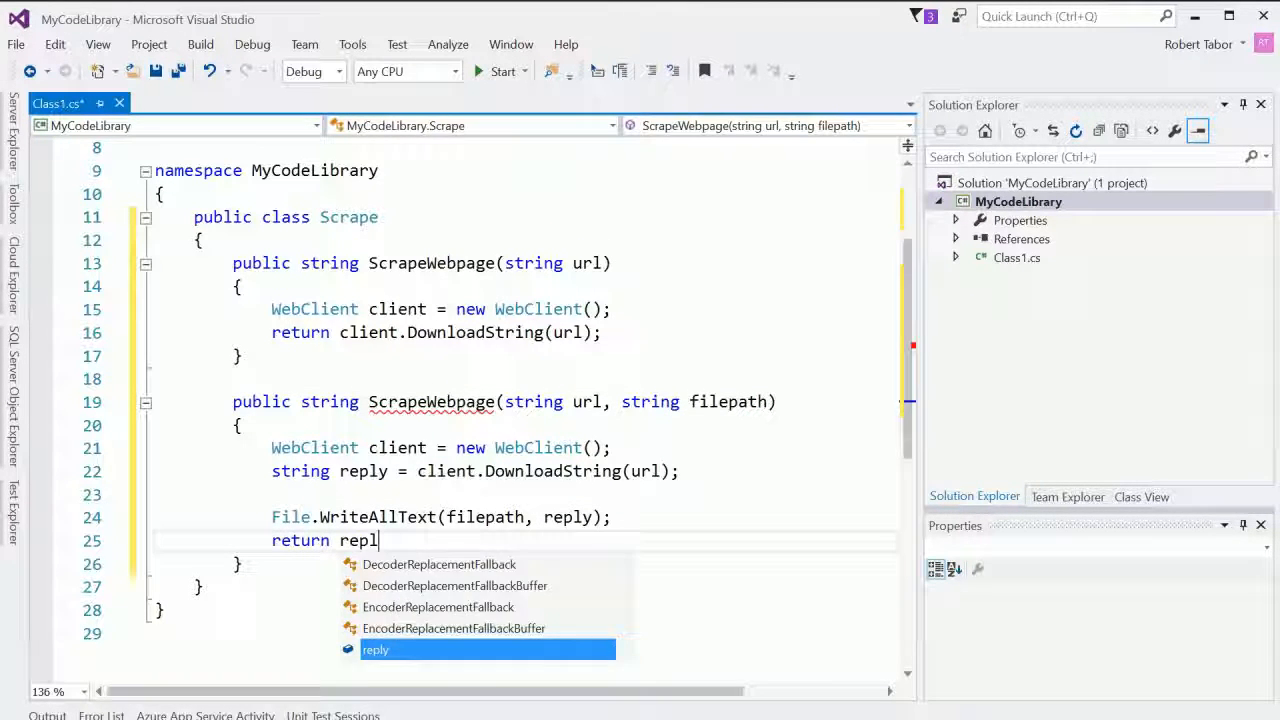
text(;)
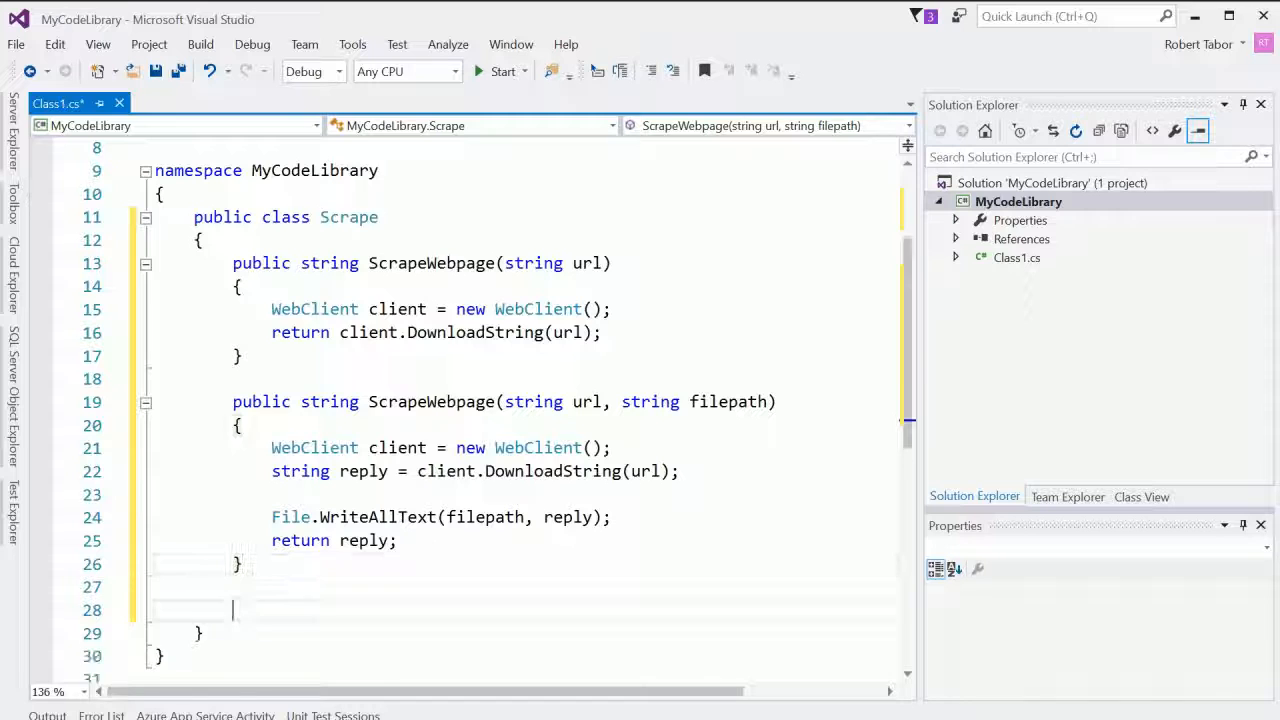
Step: Declare a private string GetWebpage(string url) helper method in the class
text(private)
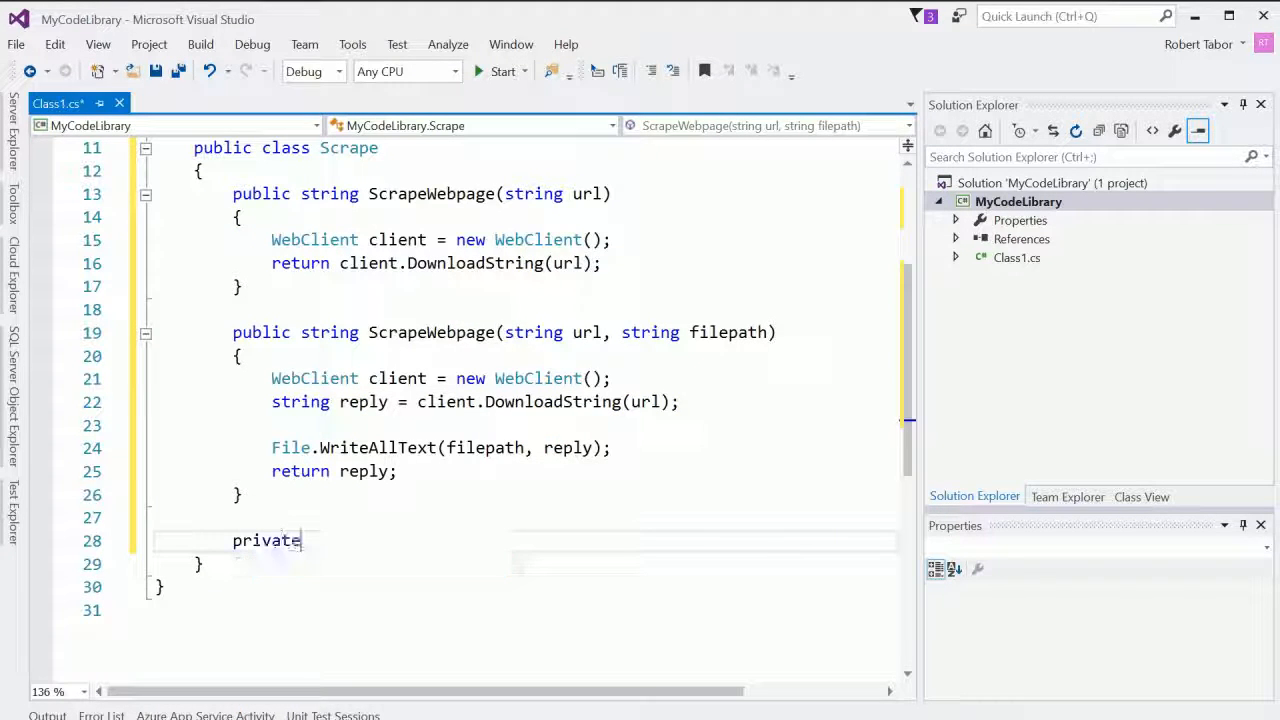
text(string)
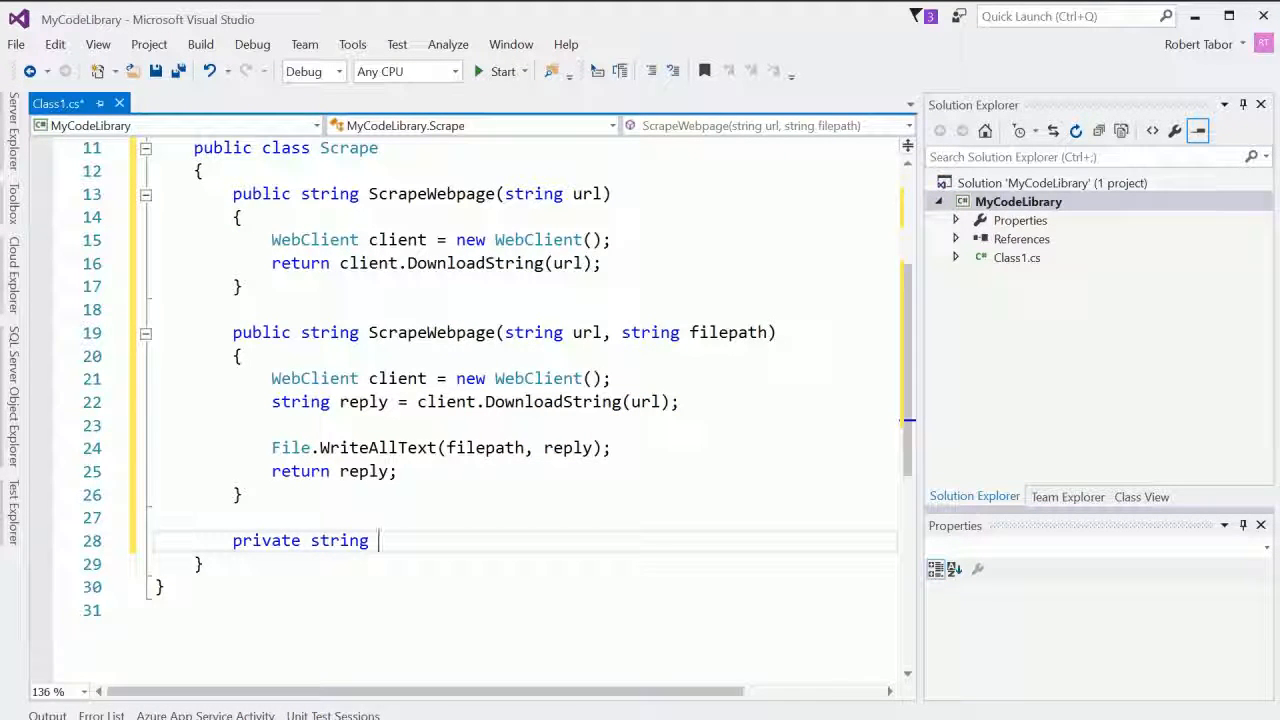
text(Ge)
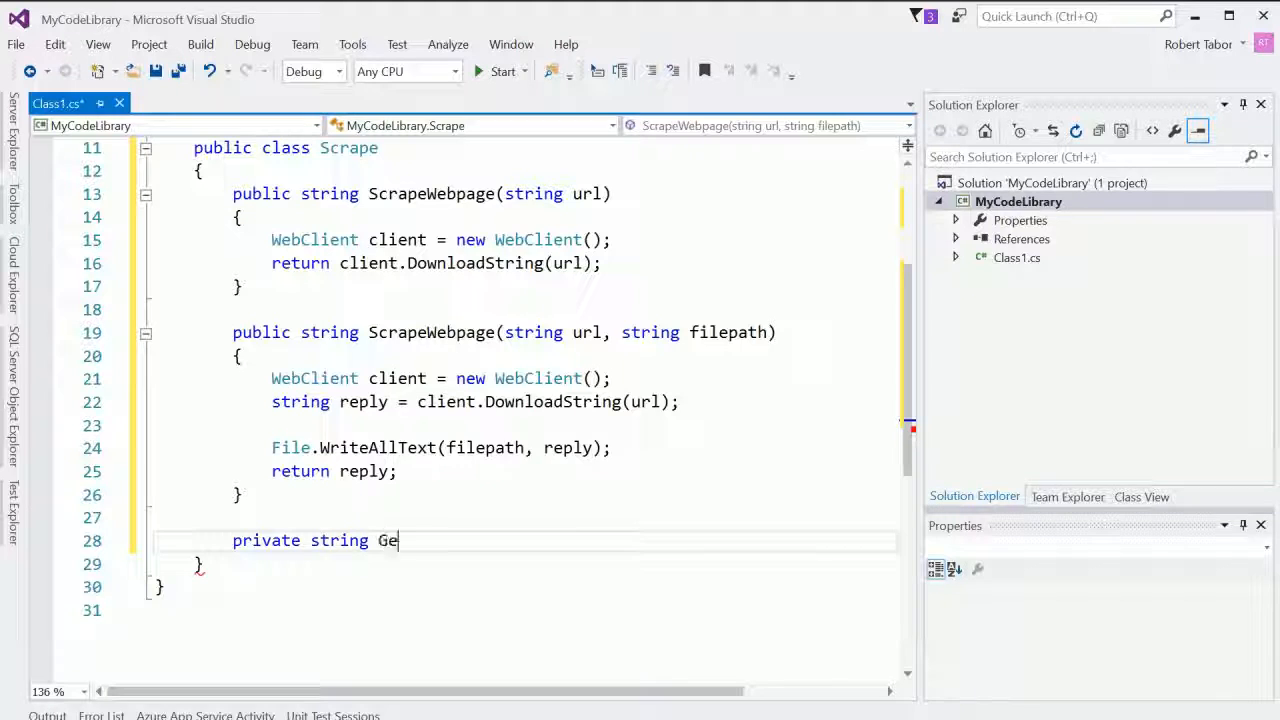
text(tWebpage())
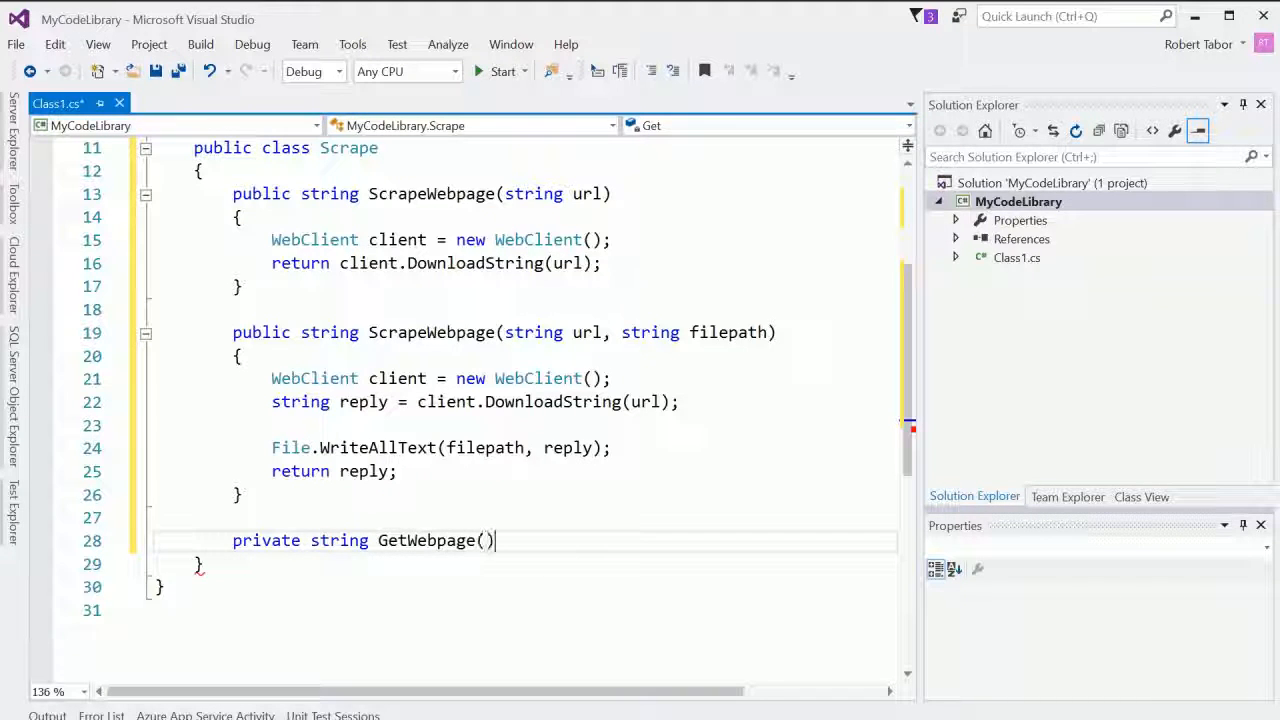
key(enter)
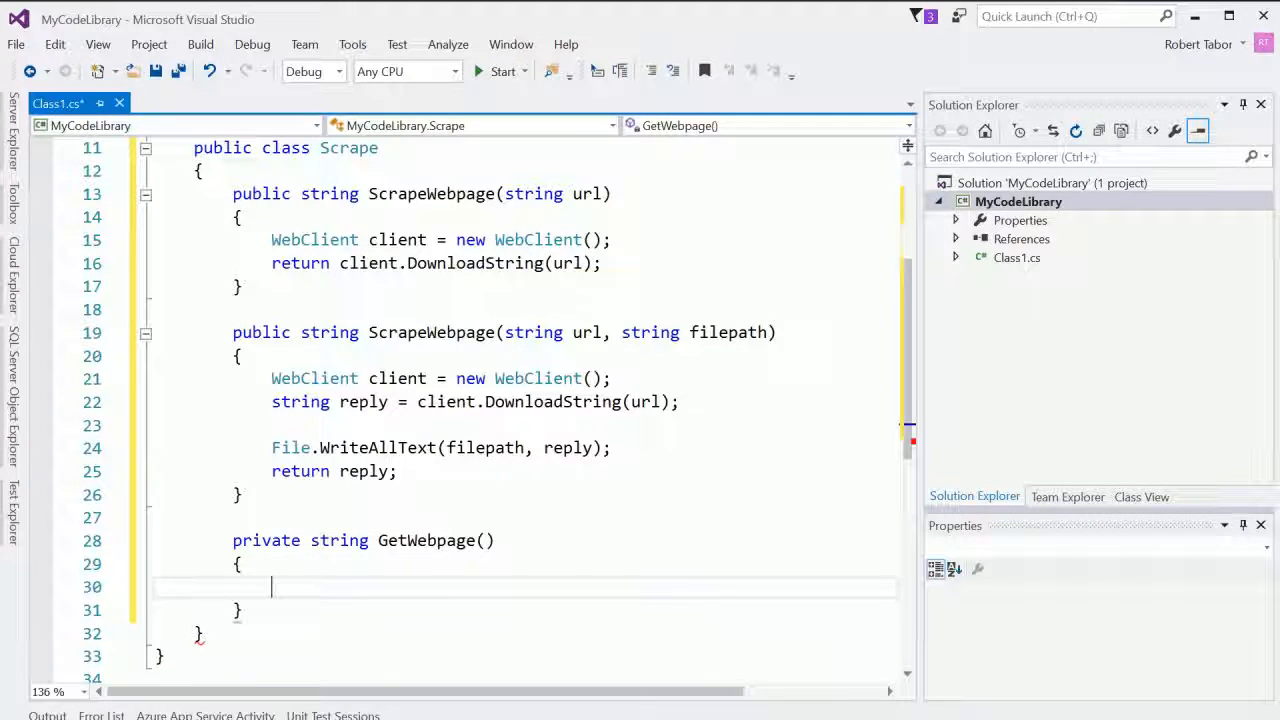
text(string)
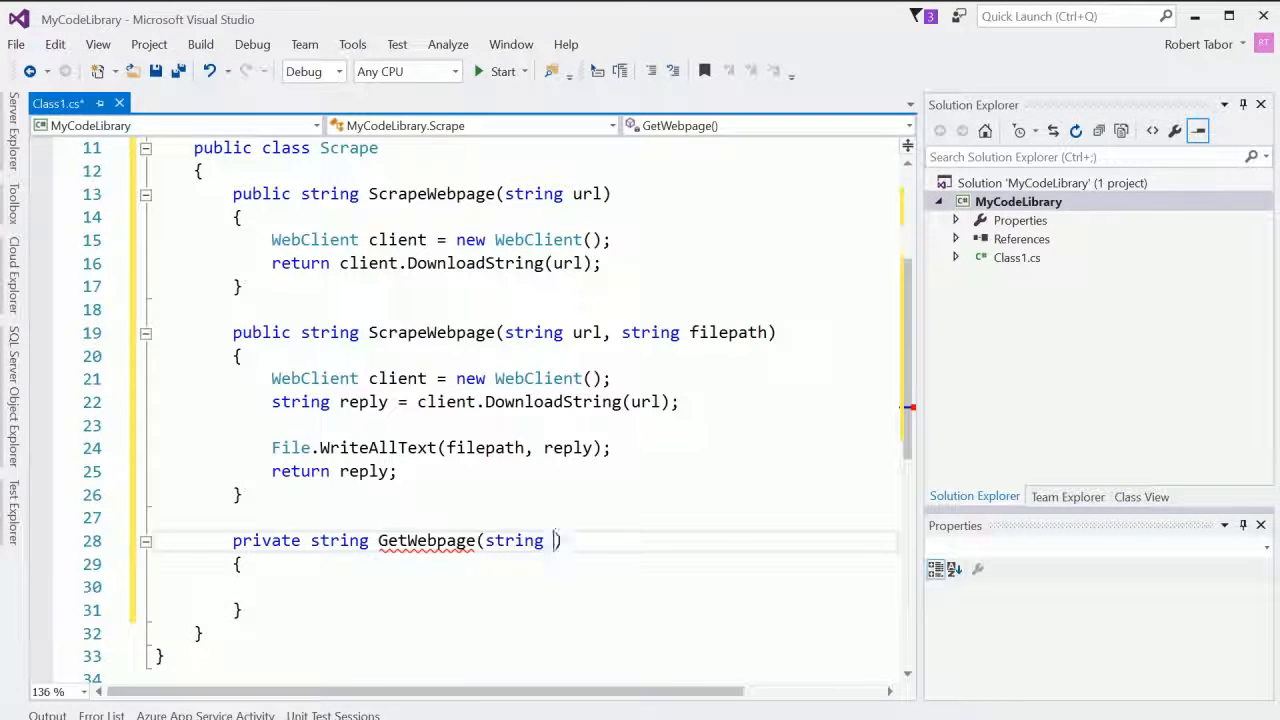
text(url)
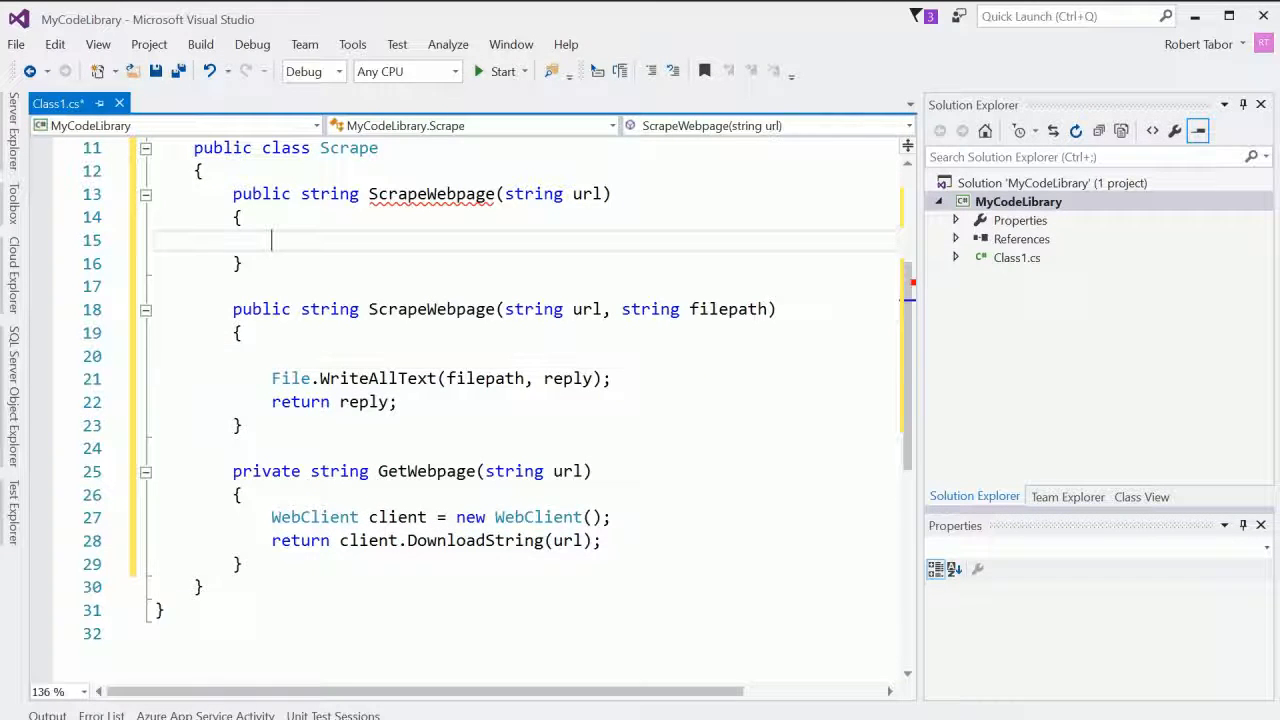
Step: Make ScrapeWebpage(url) return GetWebpage(url) and set string reply = GetWebpage(url) in the overload
text(return)
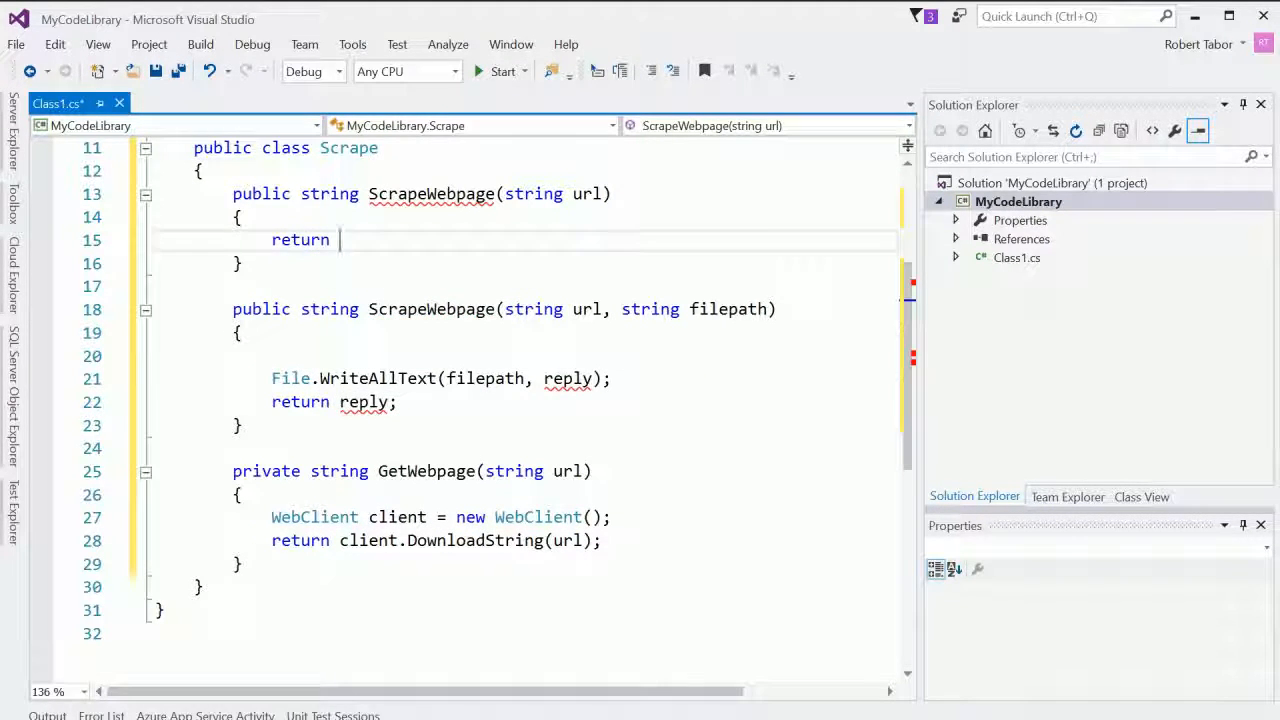
text(Scrap)
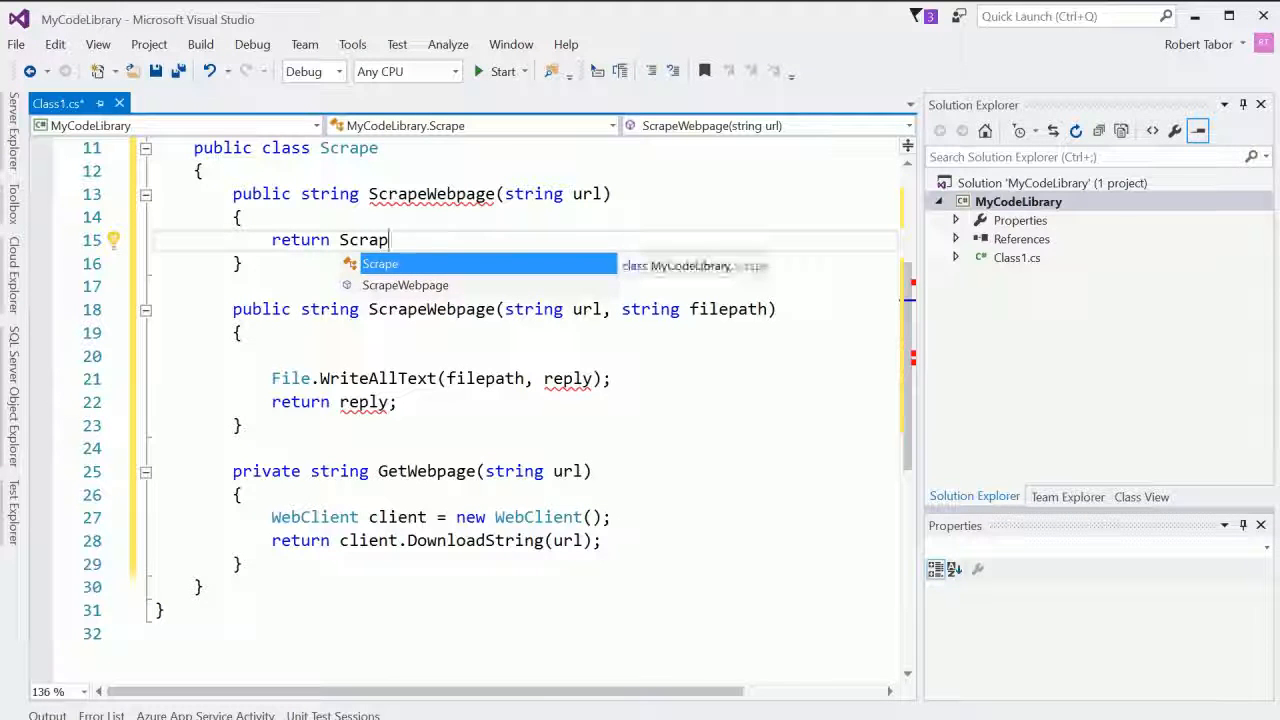
text(GetWebpage)
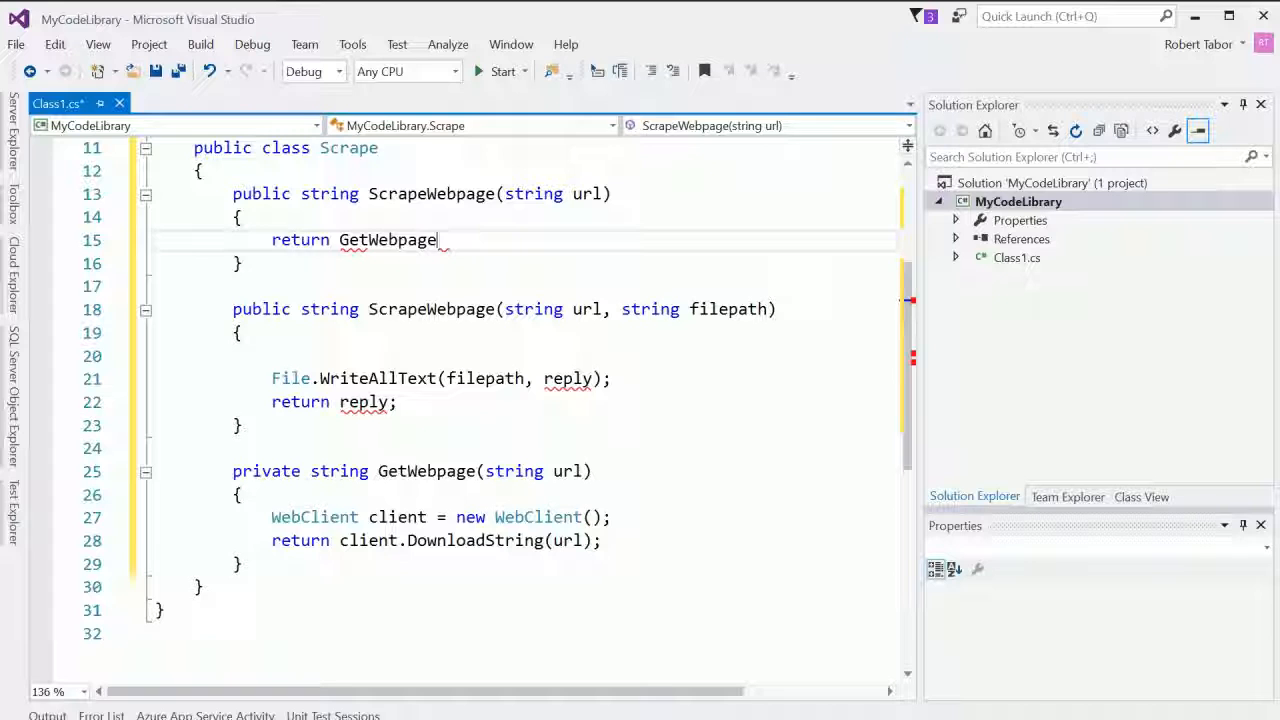
text((url)
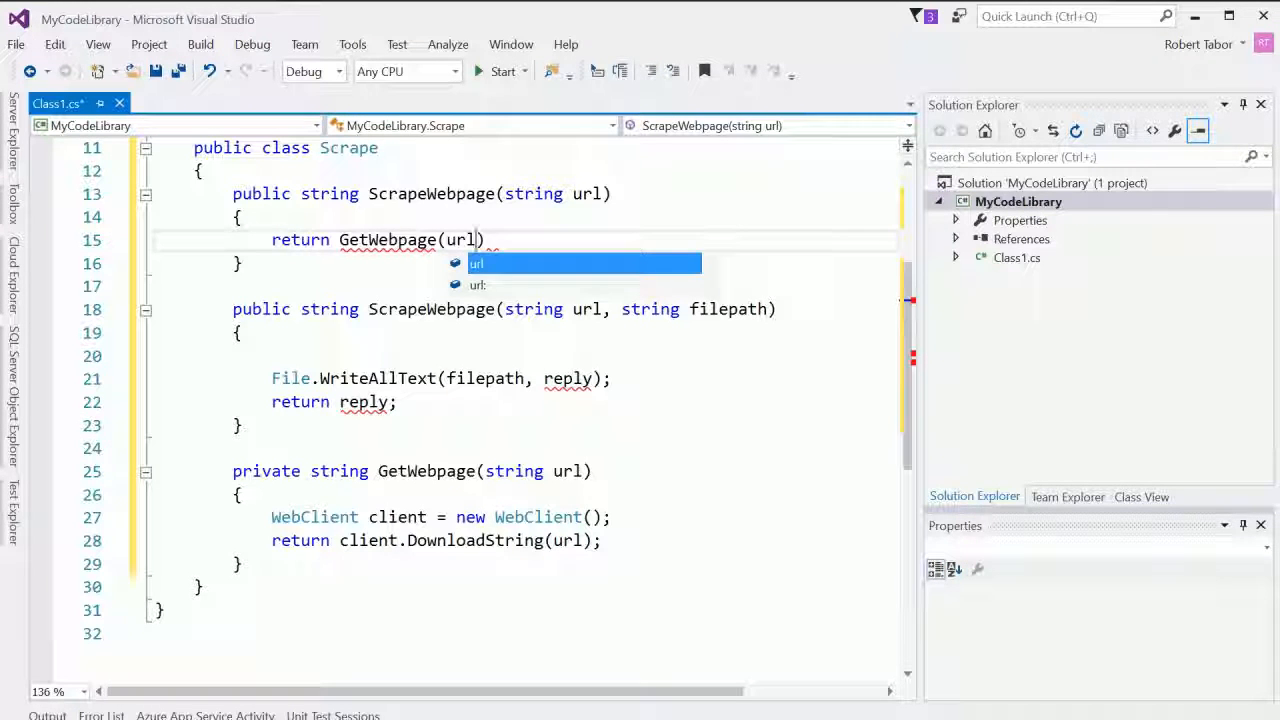
text(;)
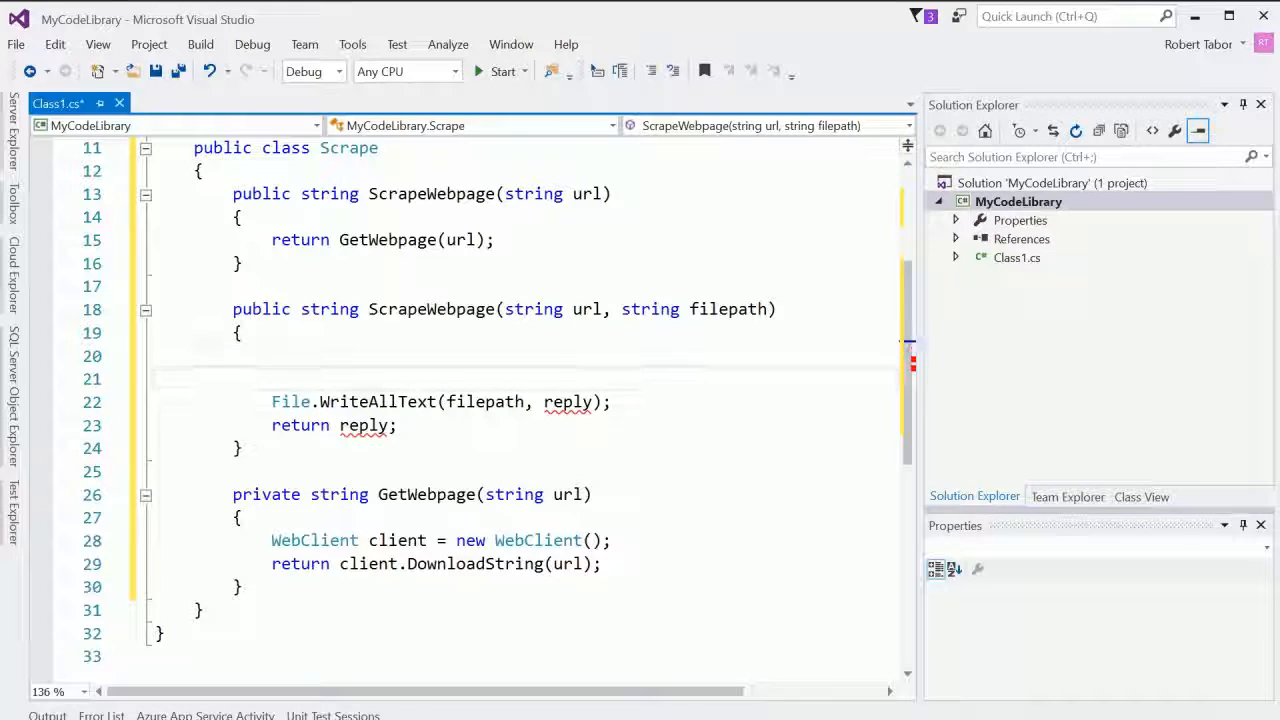
text(string re)
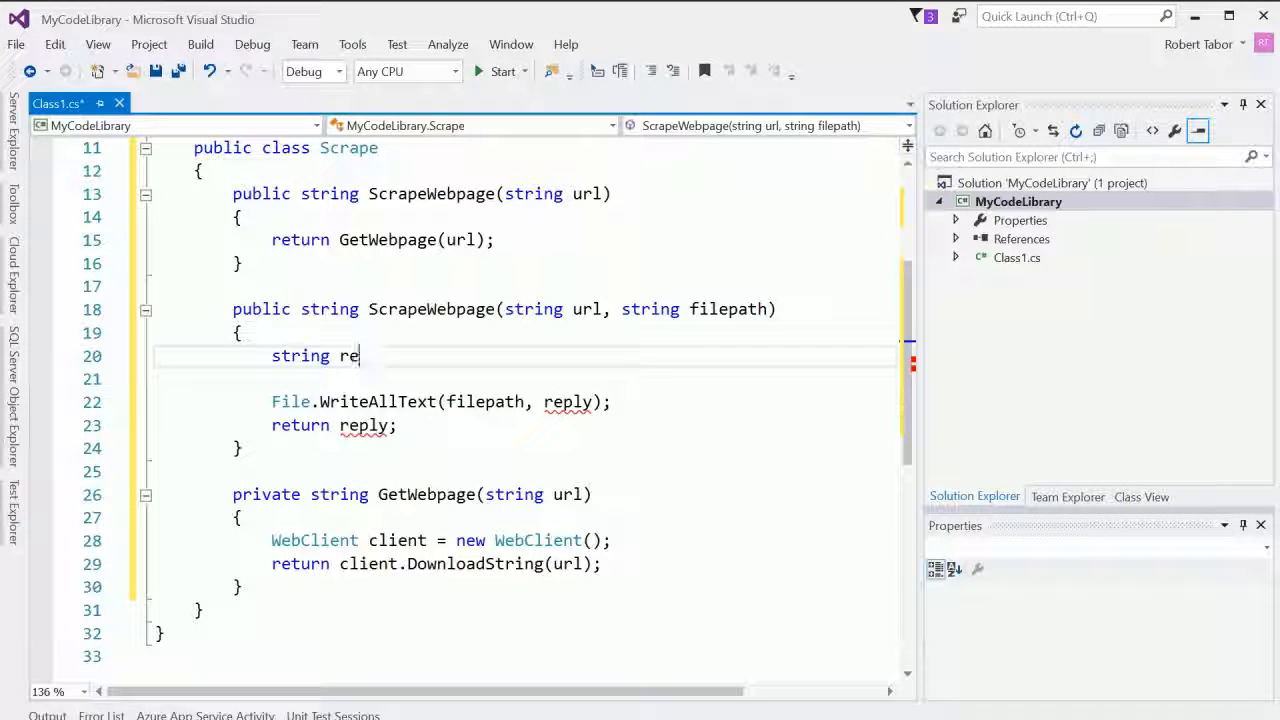
text(ply)
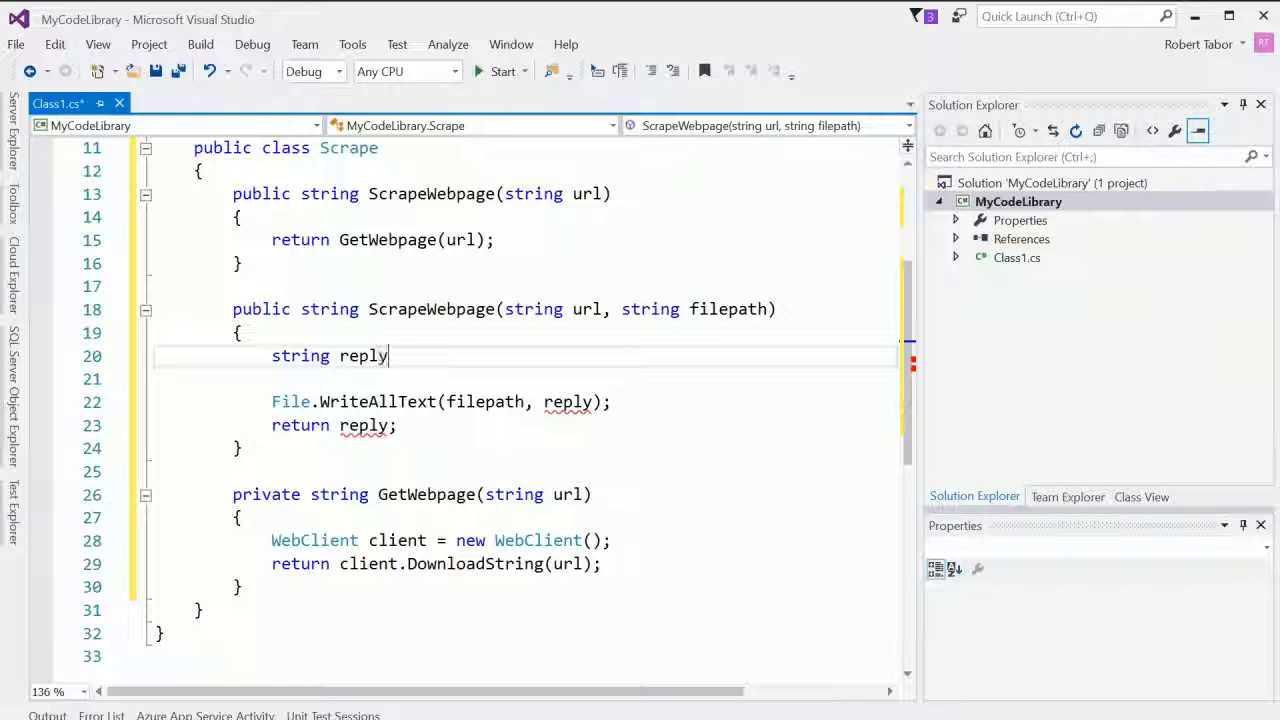
text(= GetWebpage)
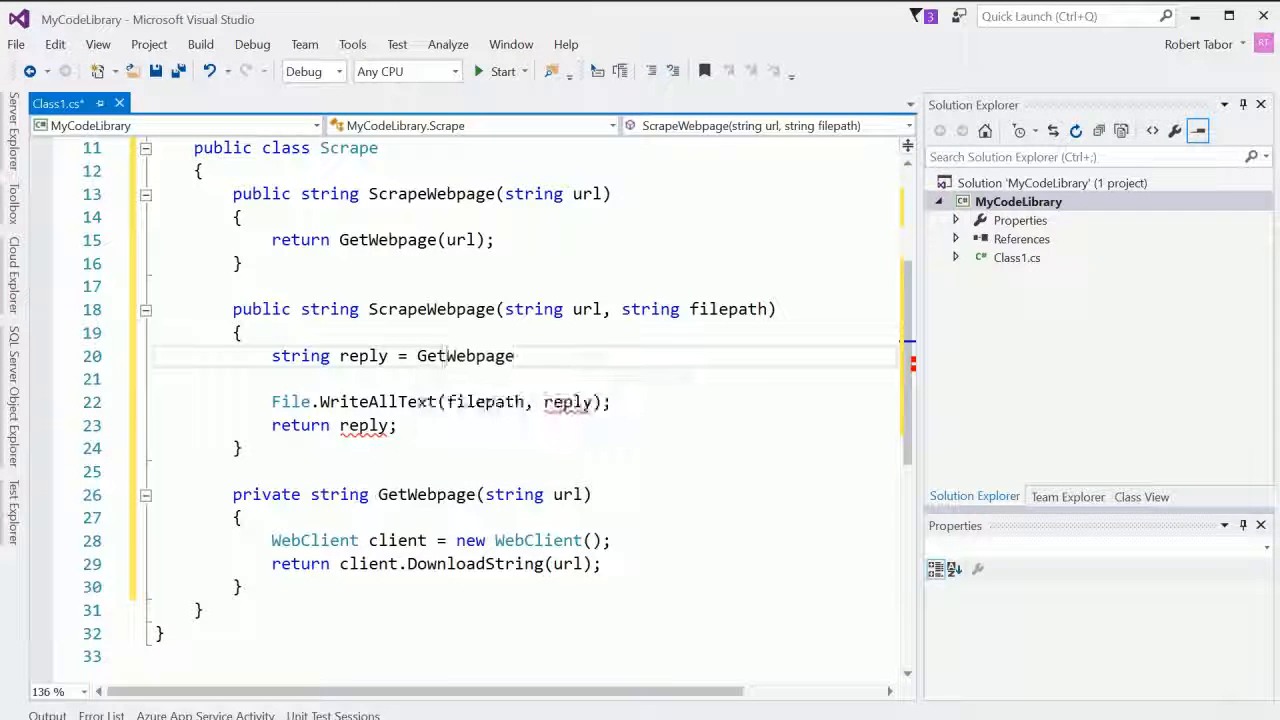
text((url);)
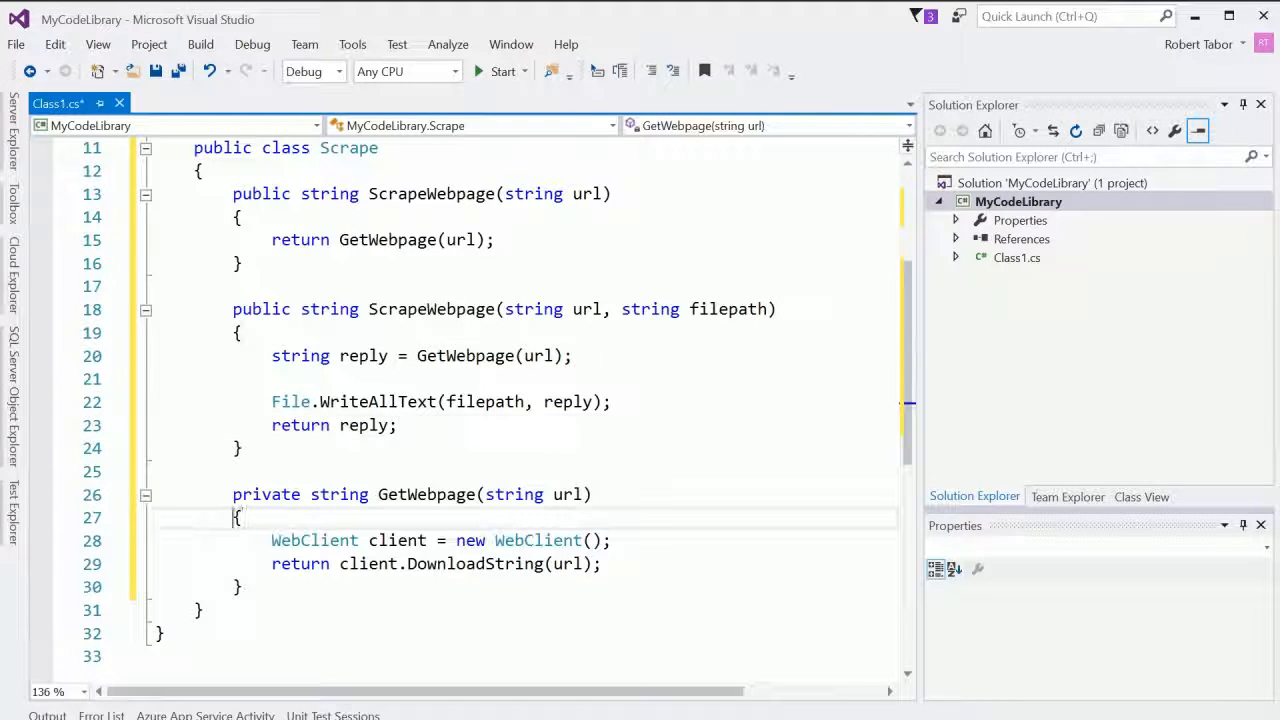
Step: Review the GetWebpage helper and the Scrape class declaration in the editor
drag(232, 494, 240, 588)
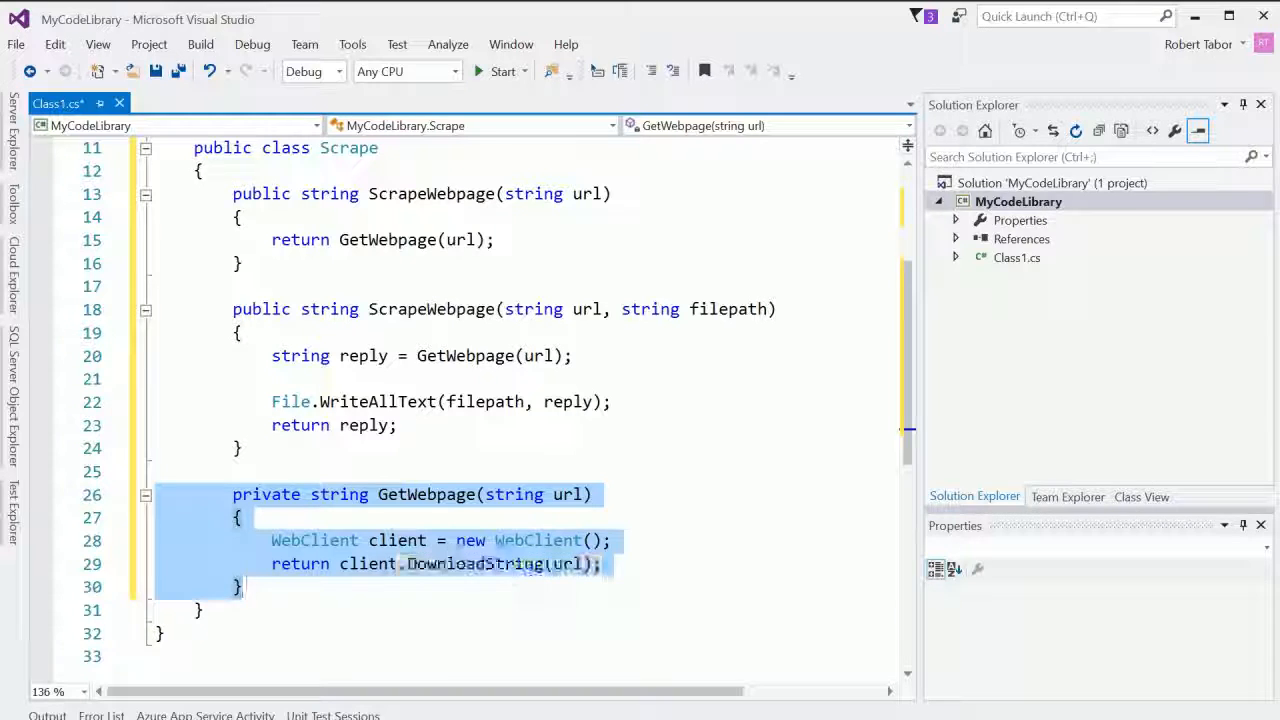
click(154, 540)
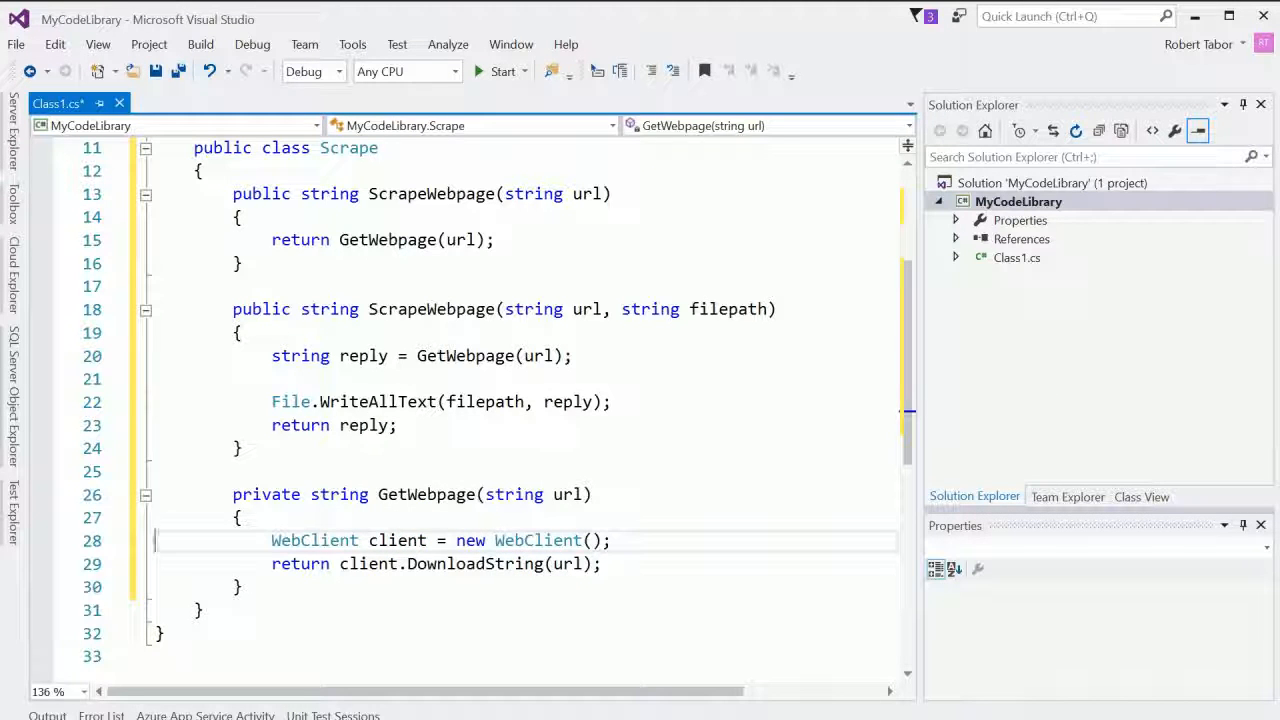
drag(272, 400, 398, 424)
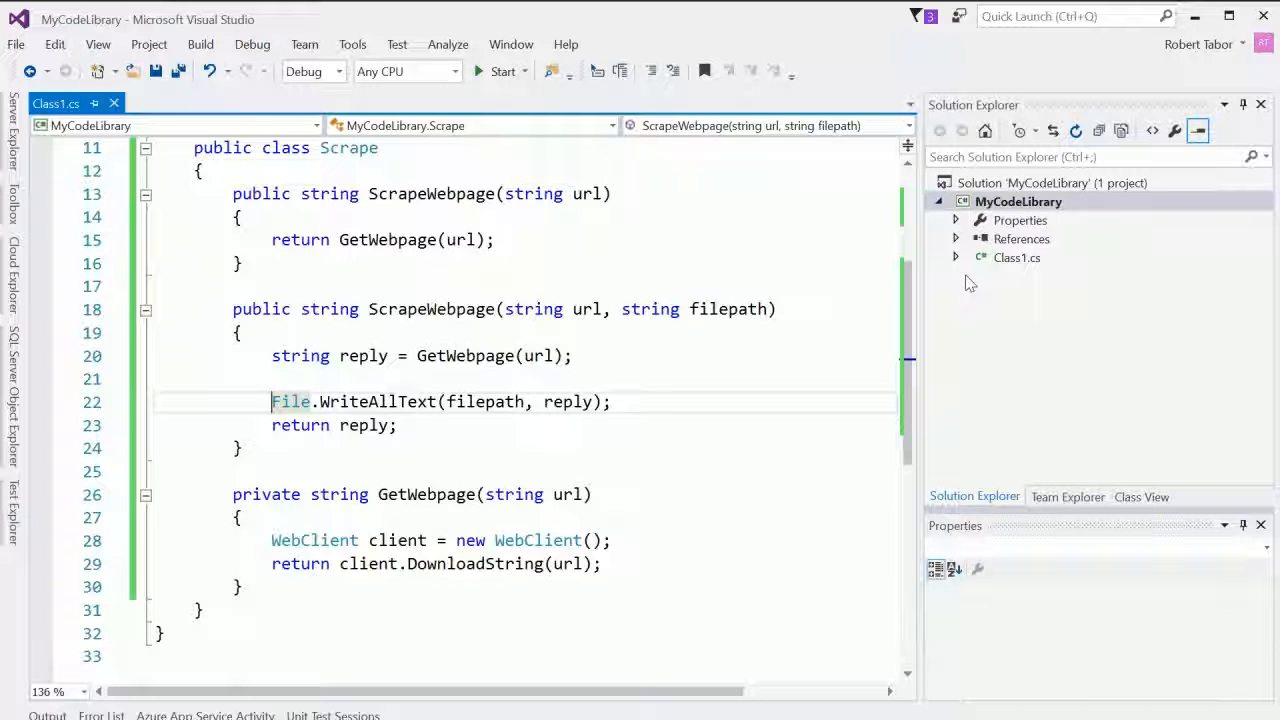
Step: Rename Class1.cs to Scrape.cs in Solution Explorer
right_click(1016, 256)
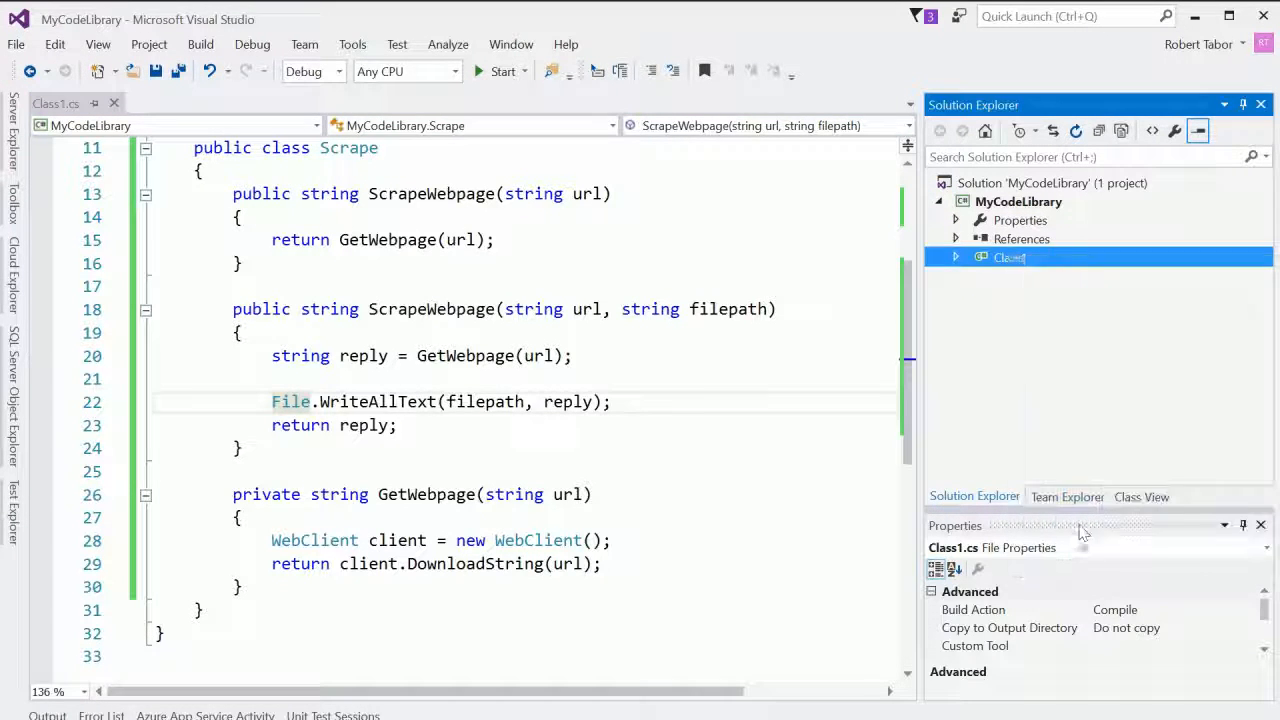
double_click(1010, 256)
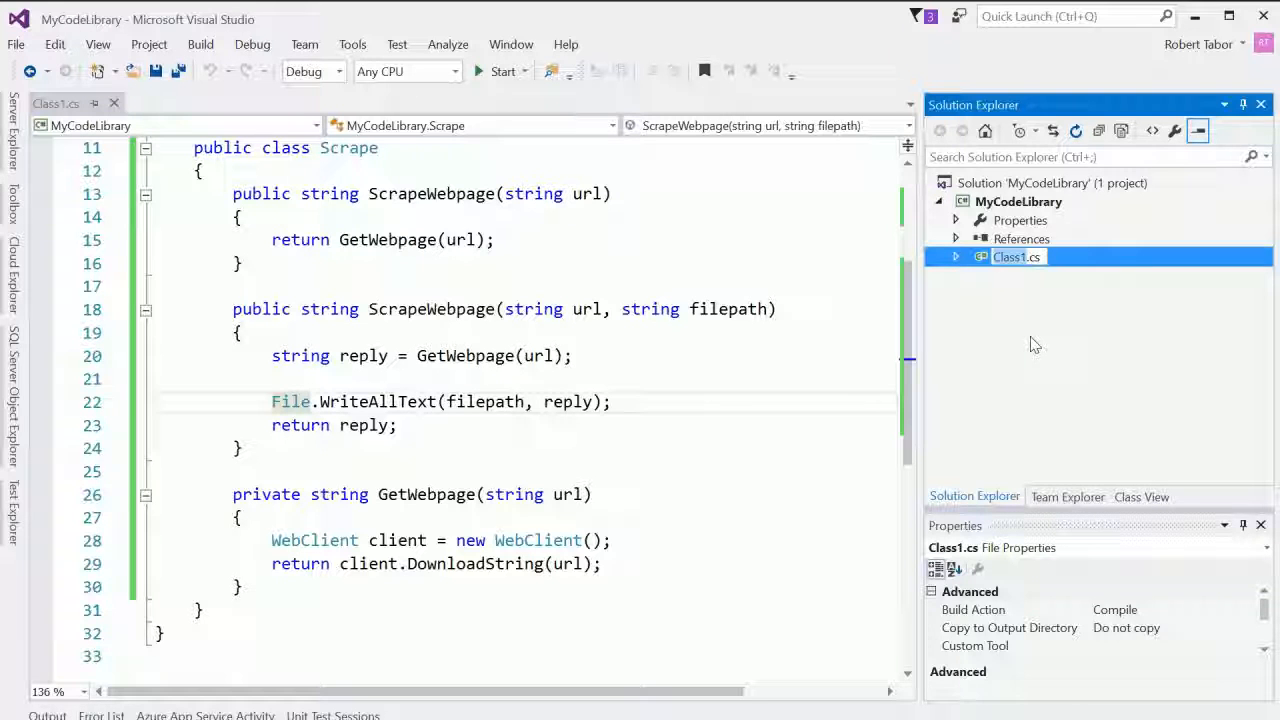
text(Scrape.cs)
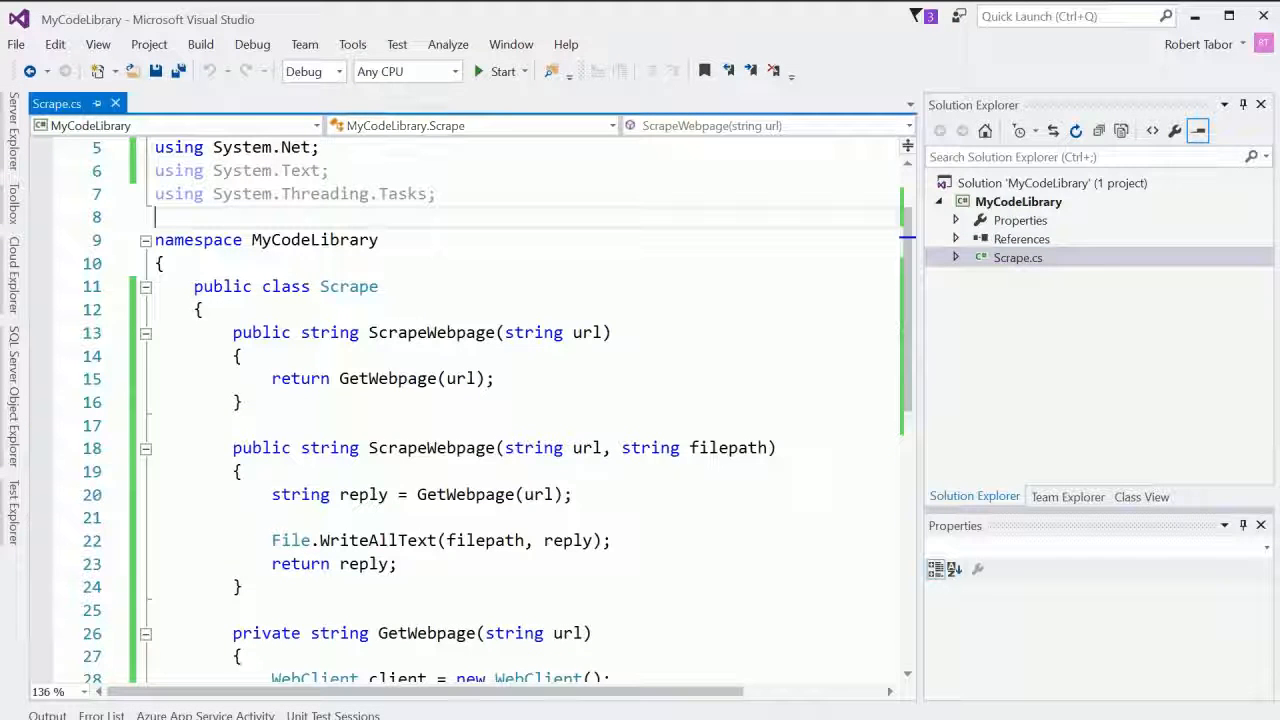
Step: Check the Build menu and configuration dropdown, then close the MyCodeLibrary solution
click(200, 44)
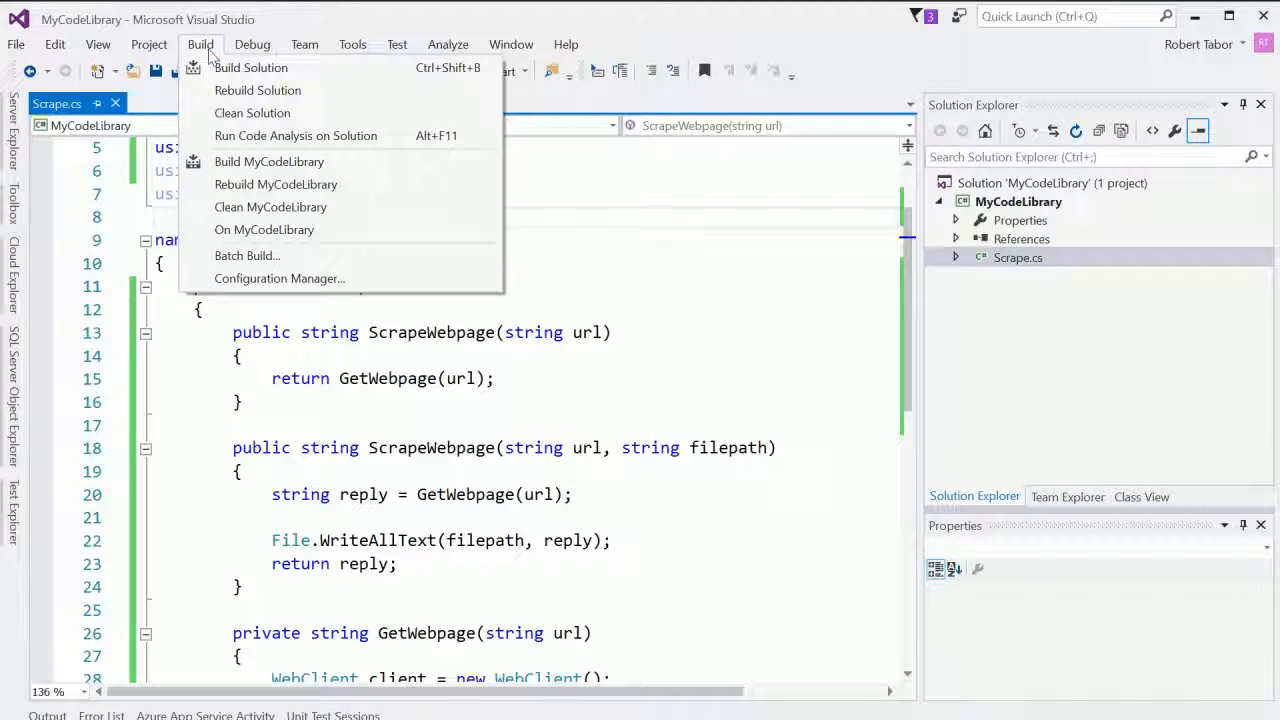
click(340, 72)
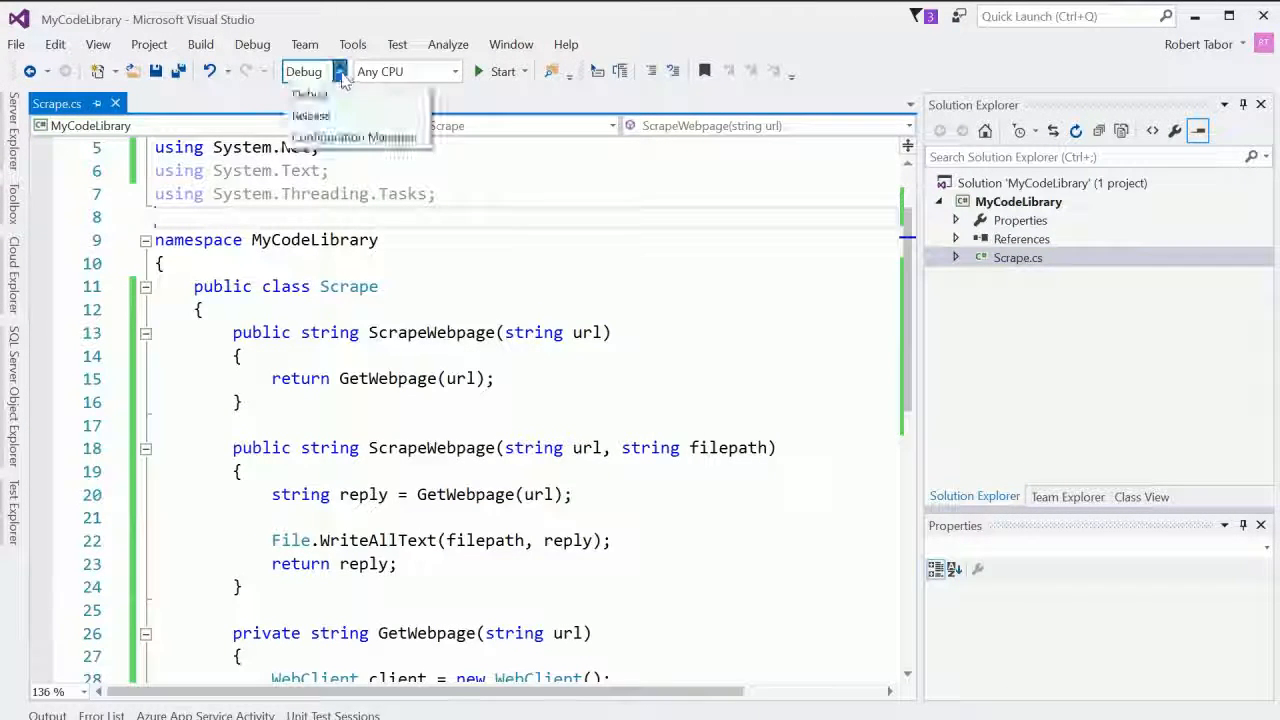
click(200, 44)
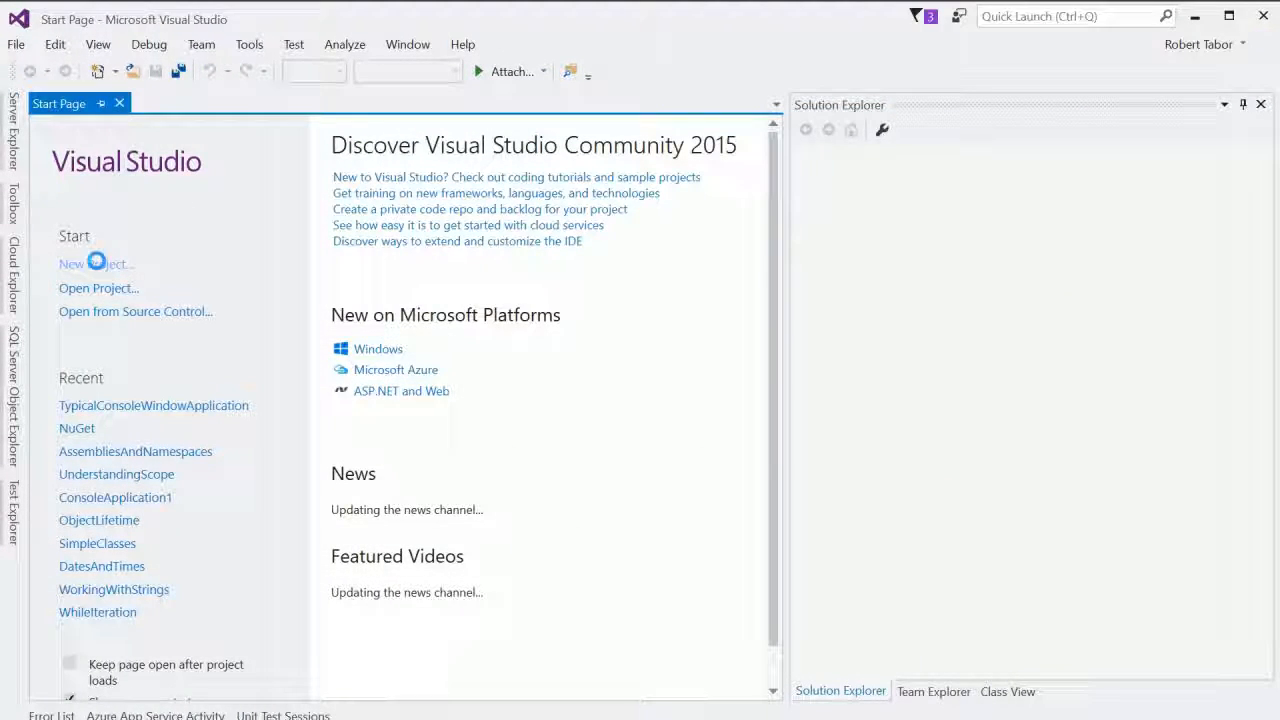
Step: Create a new Console Application project named MyClient
click(96, 264)
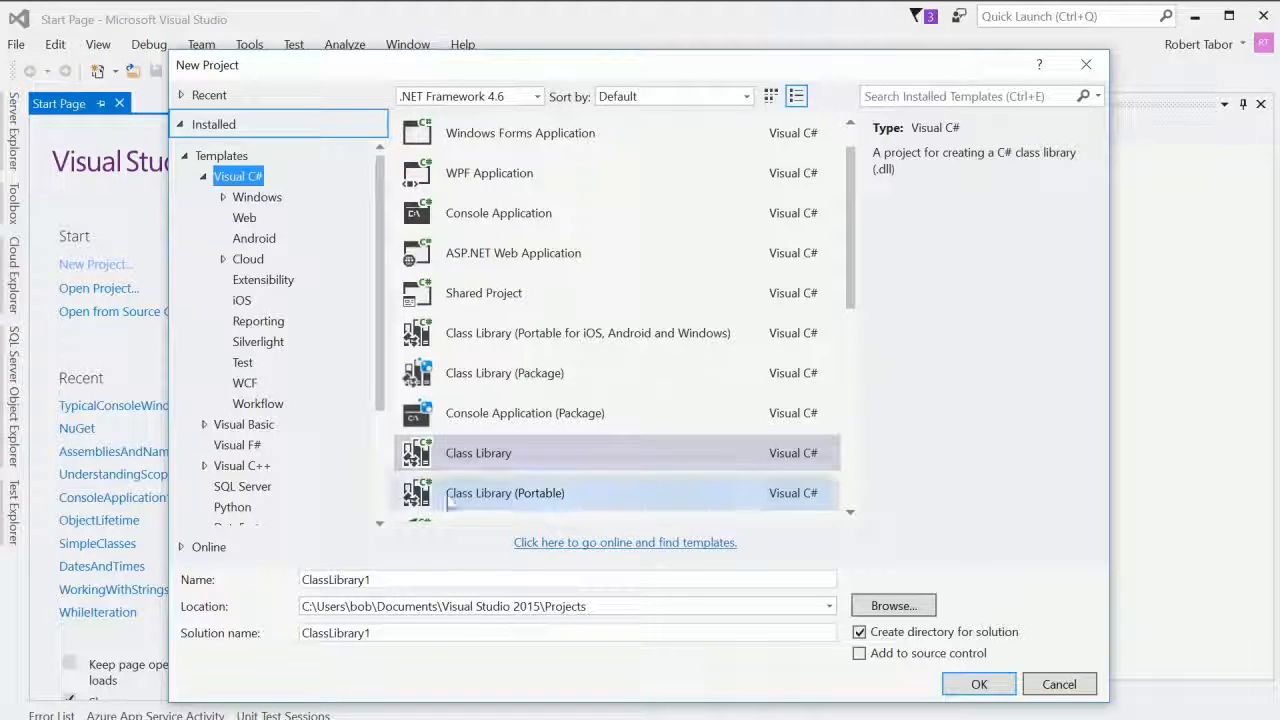
mouse_move(490, 292)
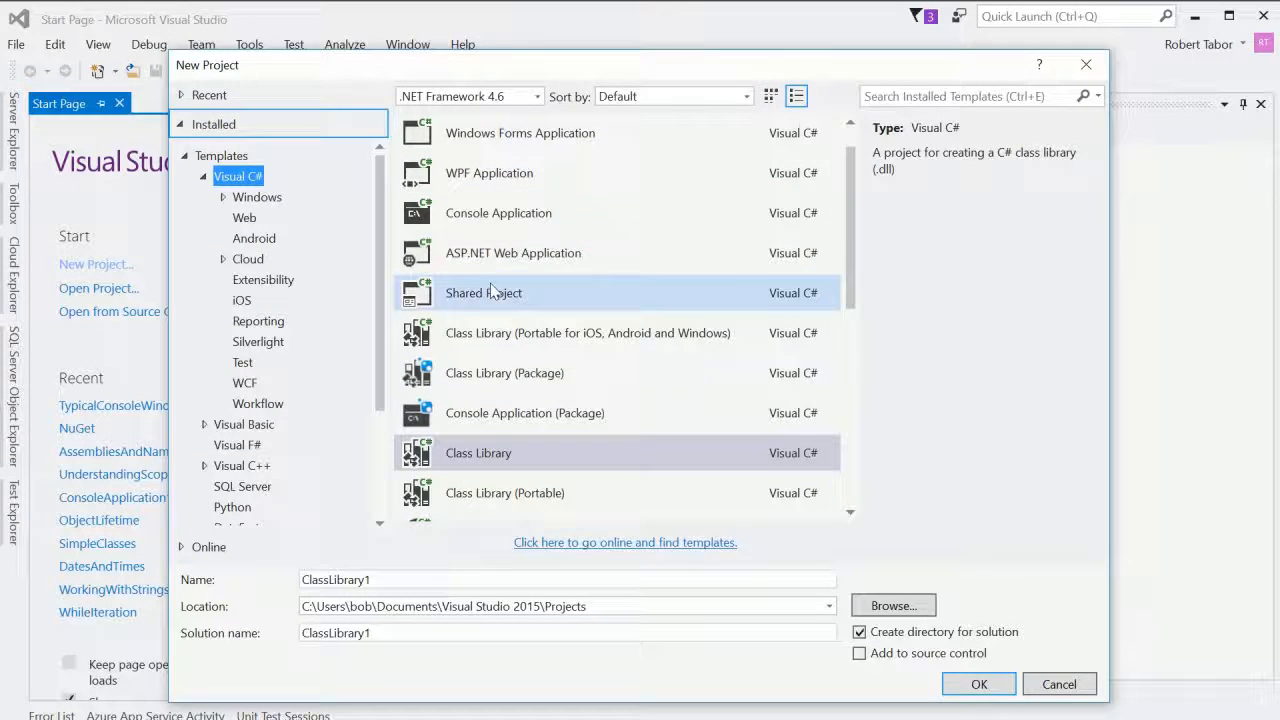
click(498, 212)
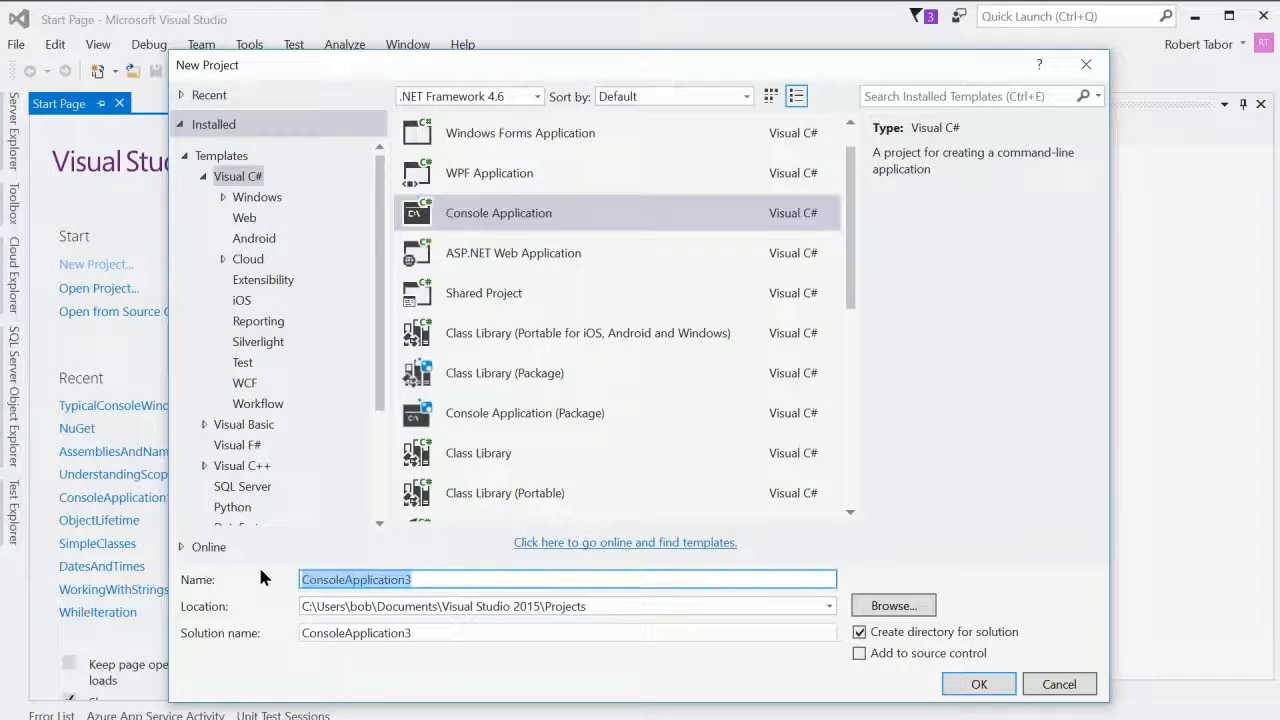
text(MyClient)
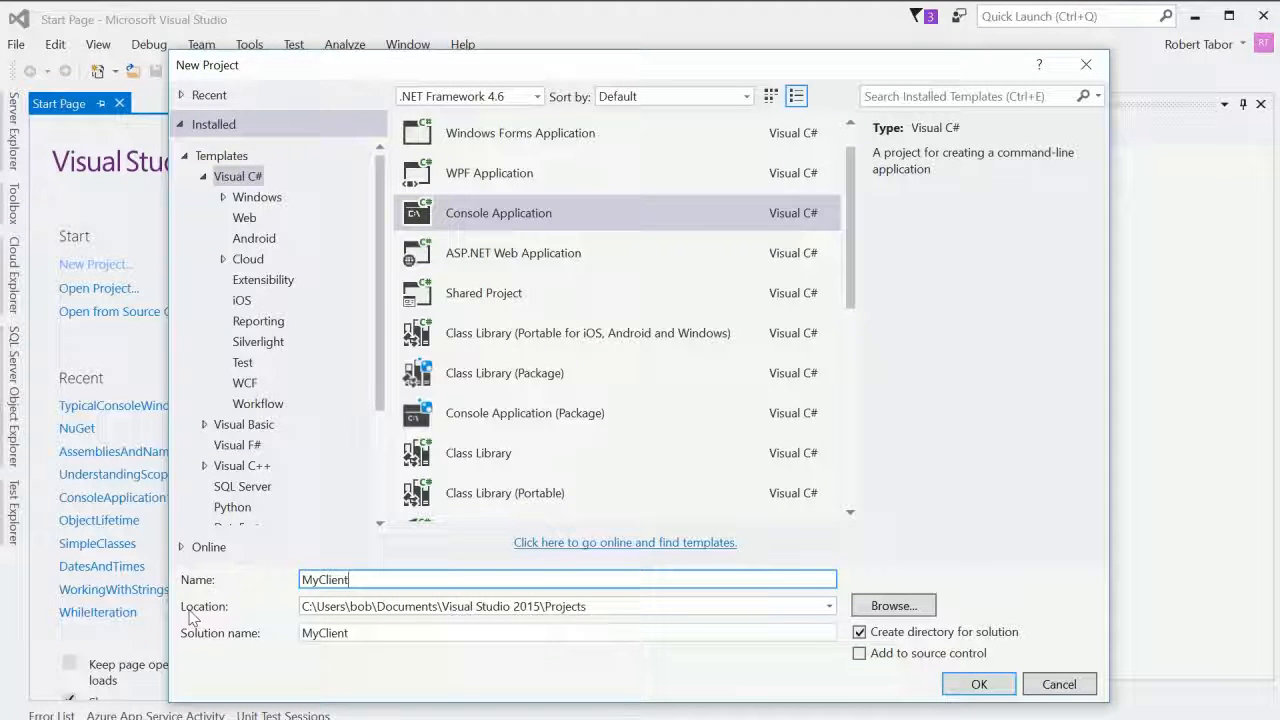
click(978, 684)
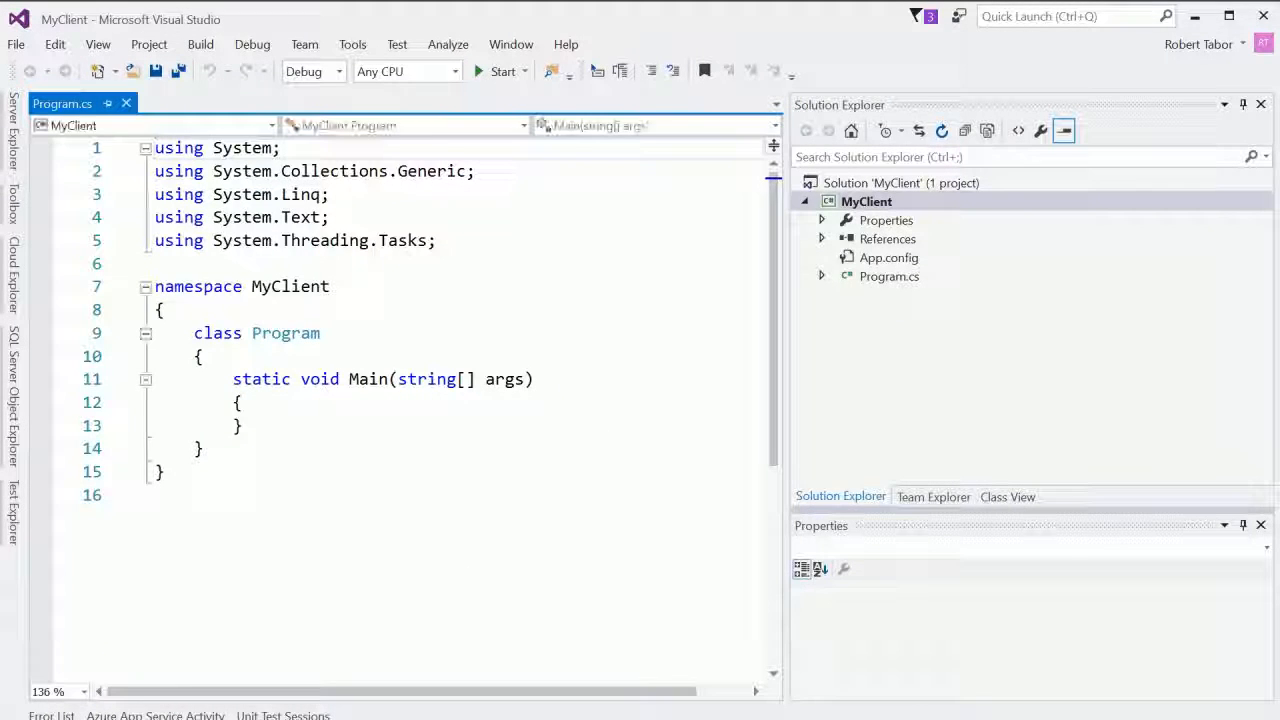
Step: Add Console.ReadLine(); inside MyClient's Main method
text(Console.)
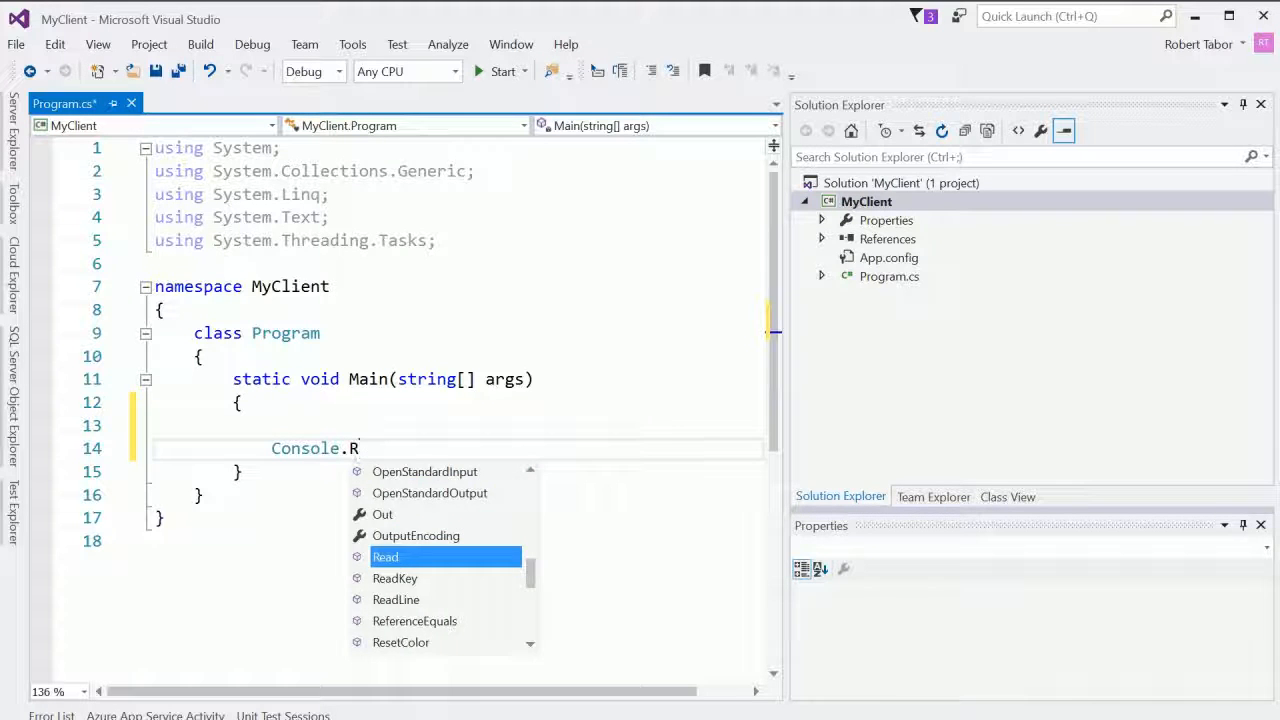
text(ReadLine();)
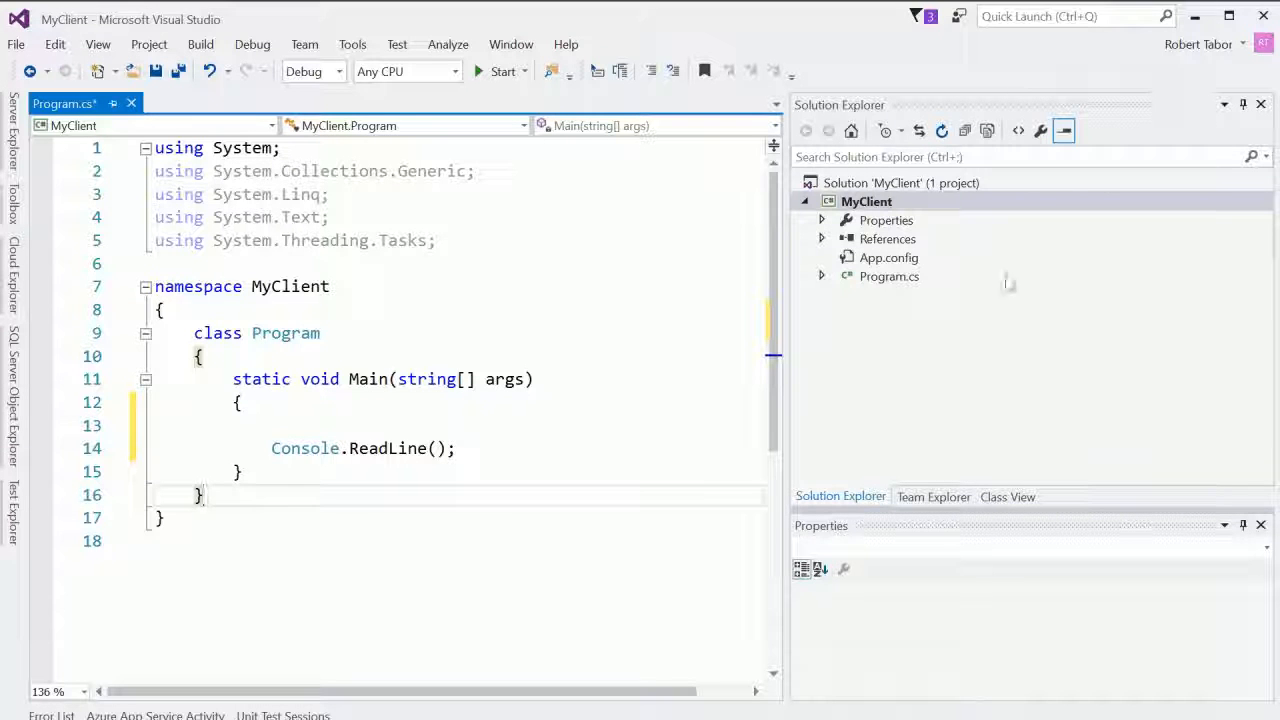
right_click(888, 240)
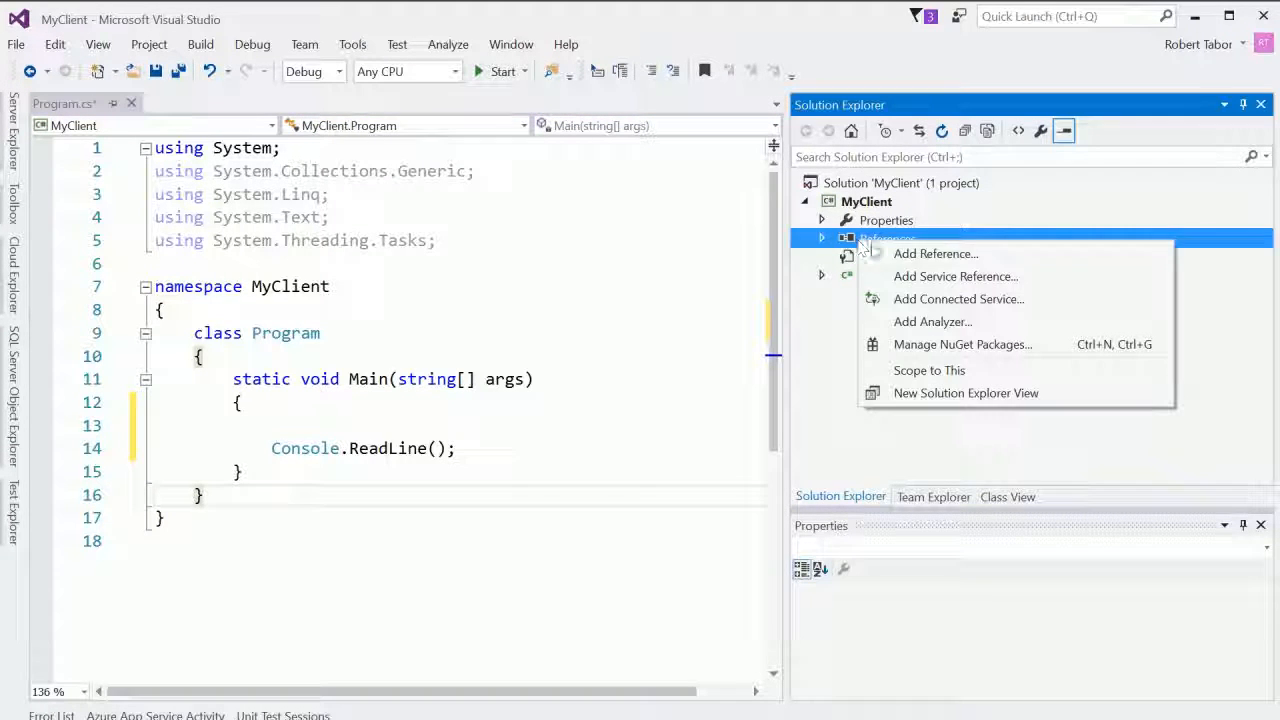
Step: Add a reference to MyCodeLibrary.dll by browsing to its Debug output folder
click(934, 252)
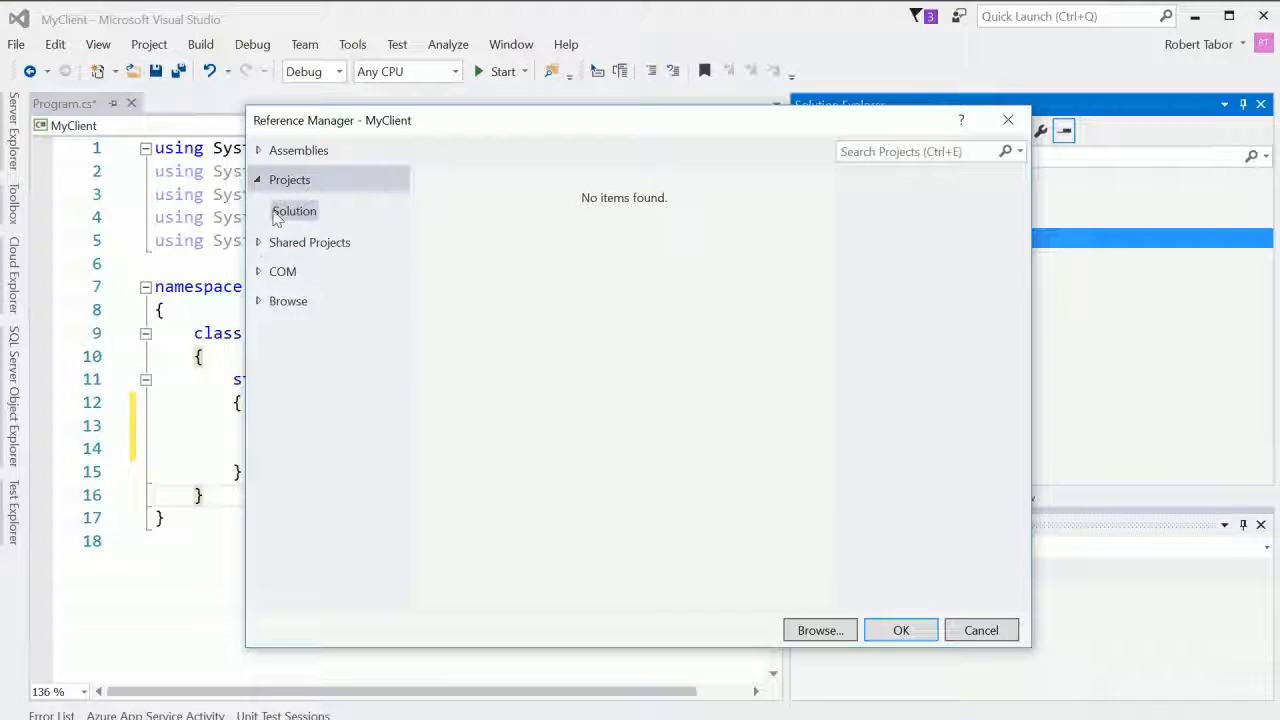
click(294, 212)
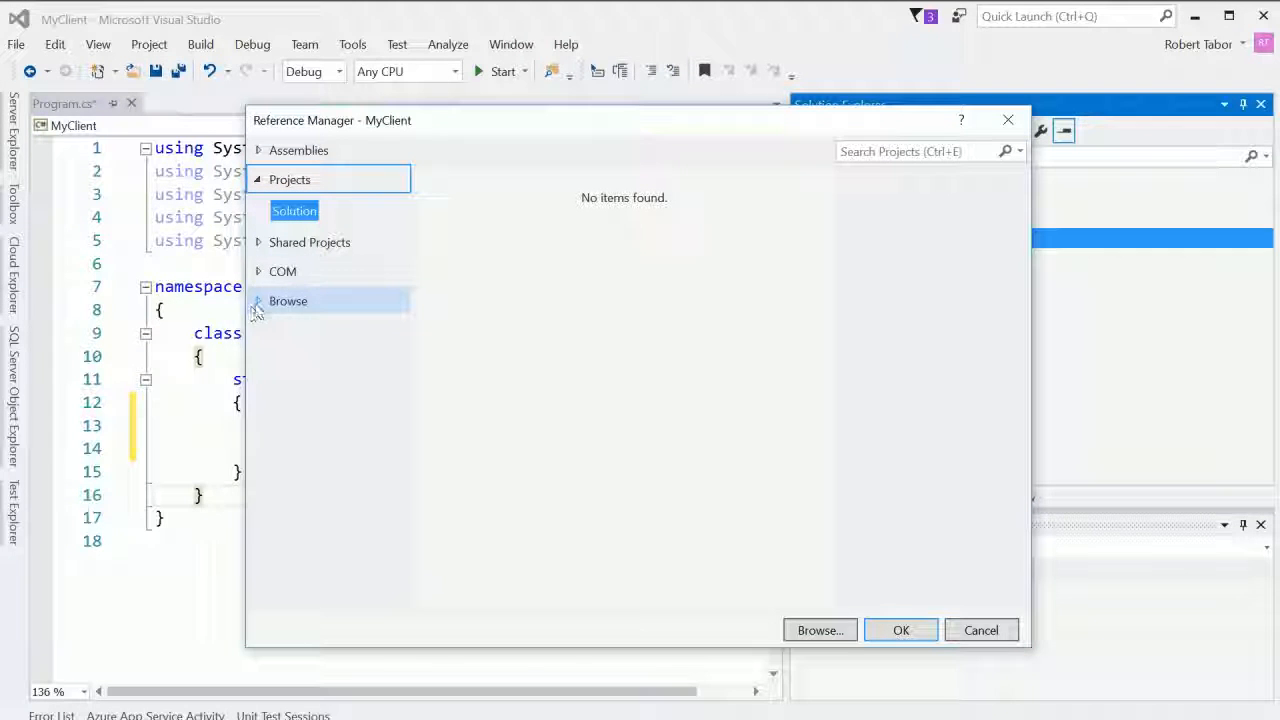
click(288, 300)
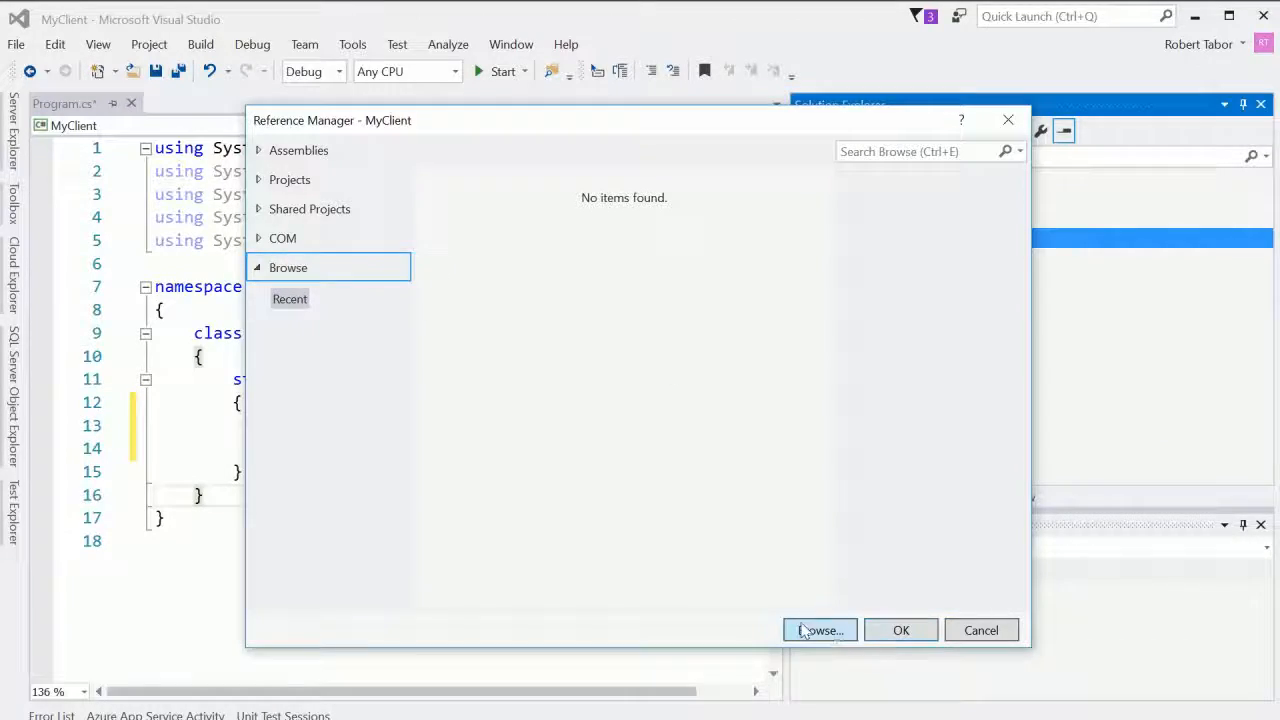
click(820, 630)
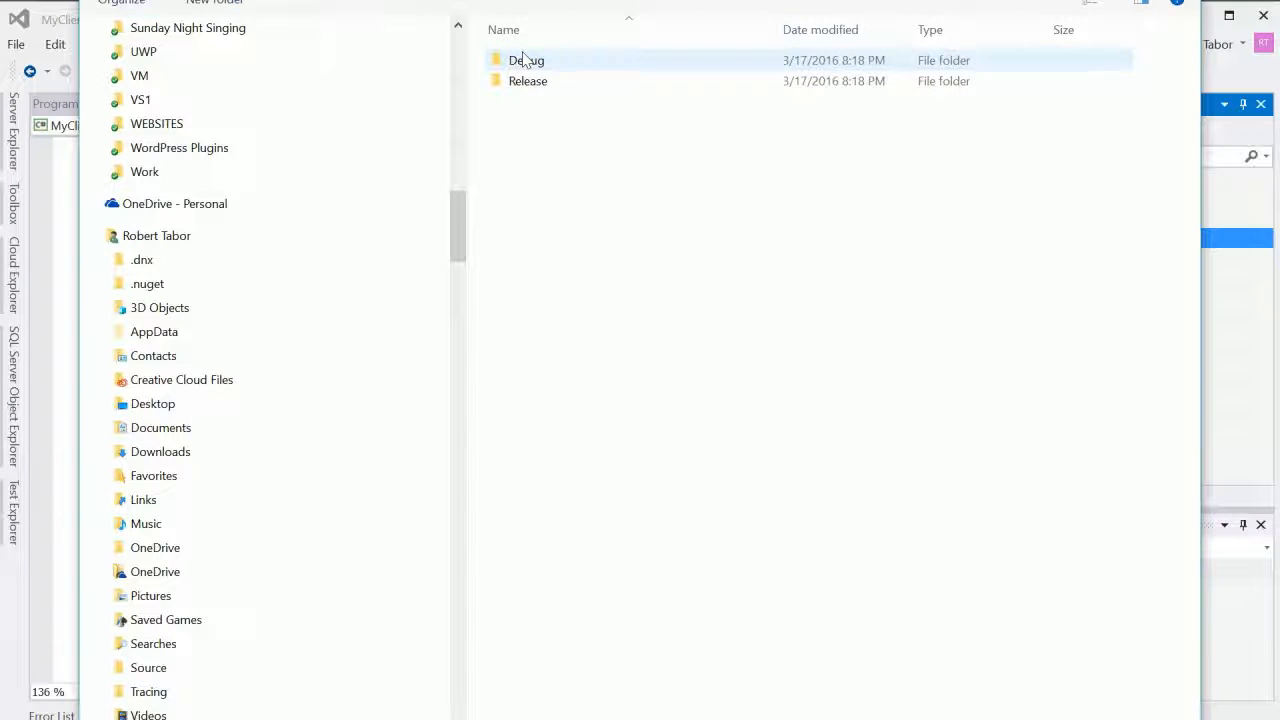
double_click(528, 60)
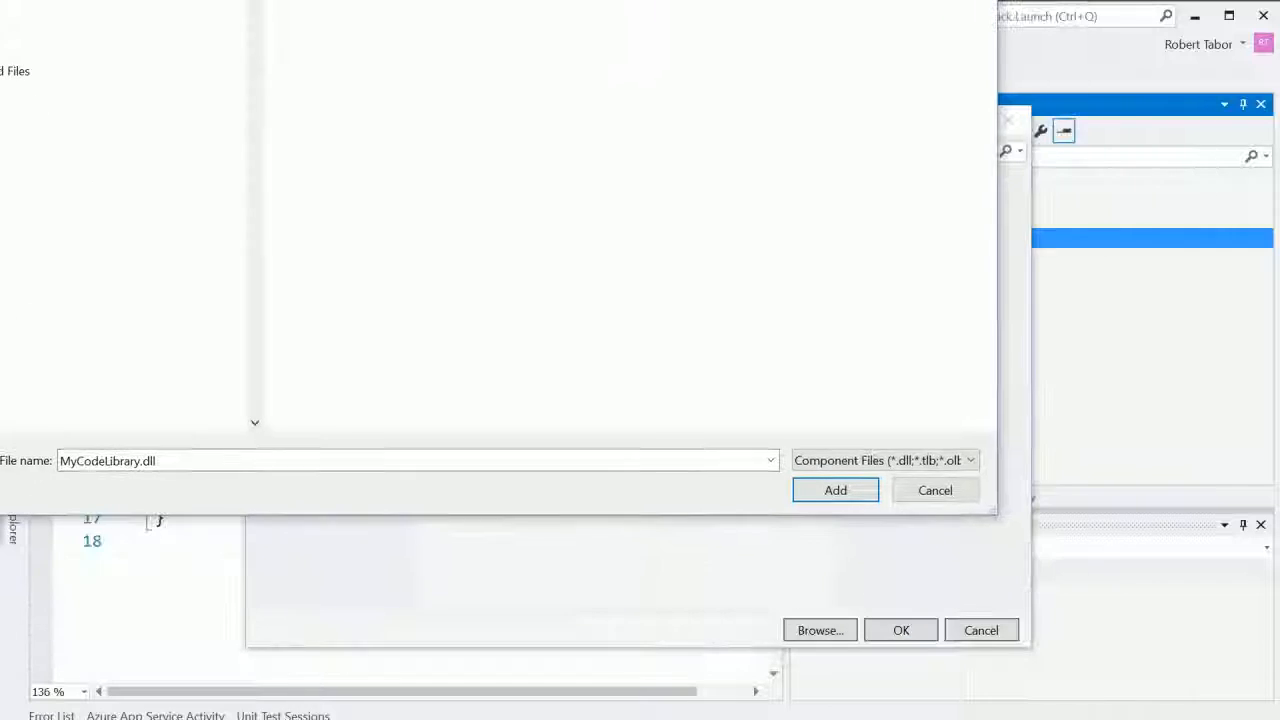
click(836, 490)
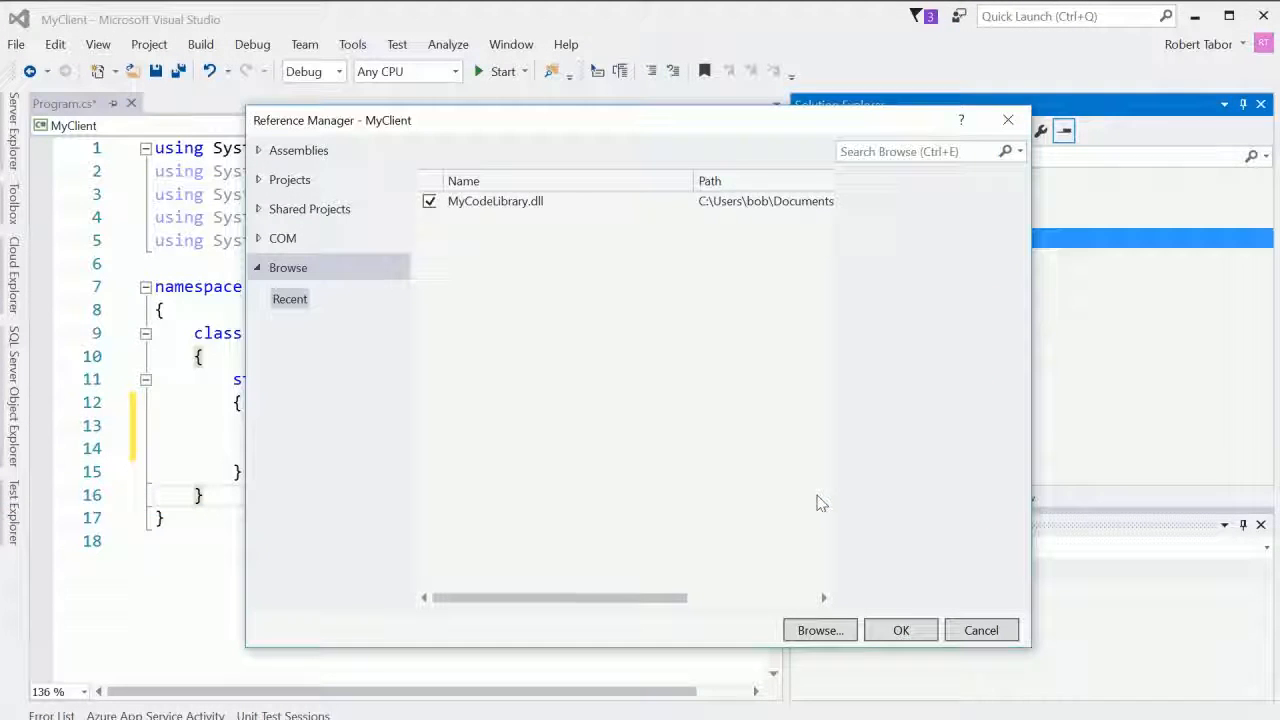
click(900, 630)
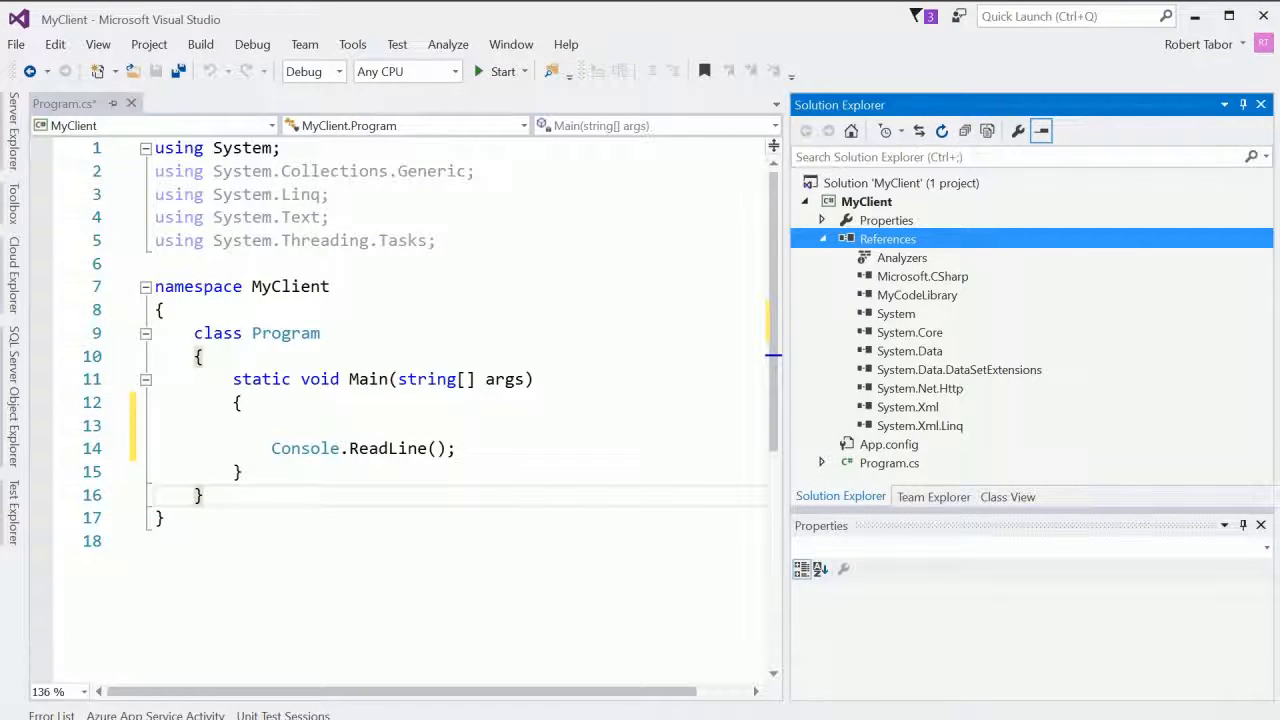
mouse_move(856, 496)
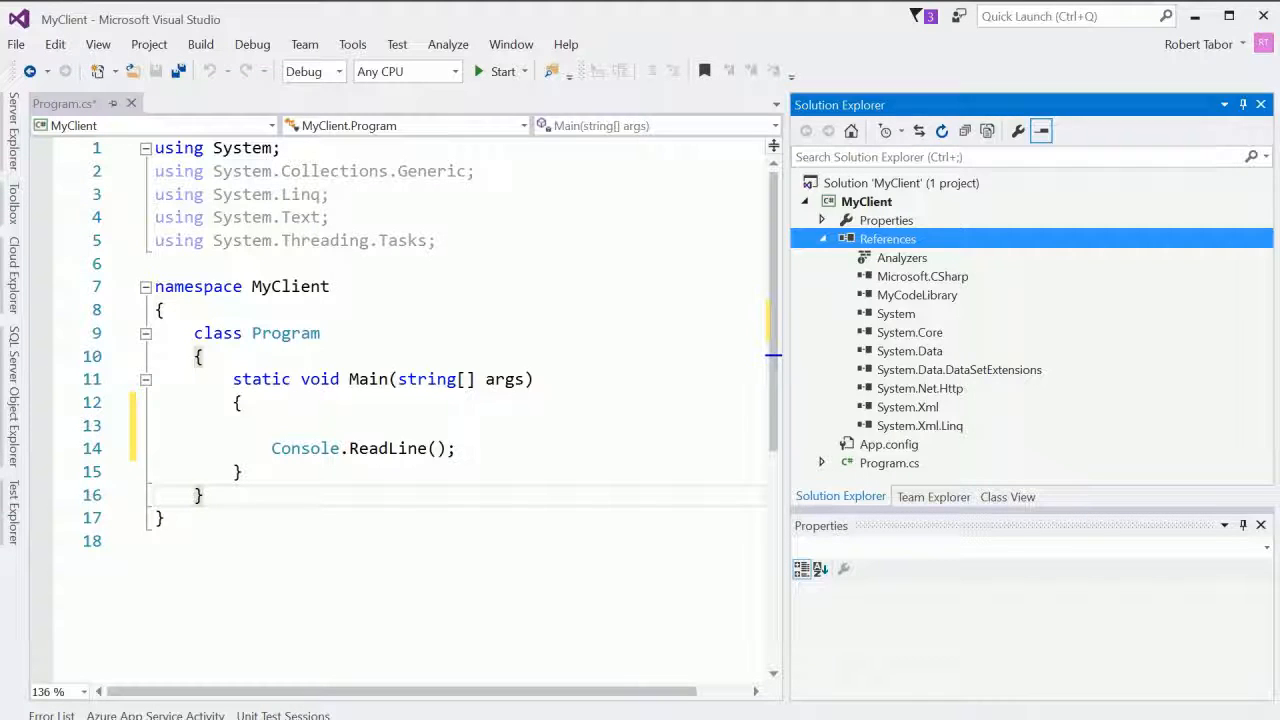
Step: Import MyCodeLibrary and write Scrape myScrape = new Scrape(); myScrape.ScrapeWebpage(); in Main
text(Scrape.)
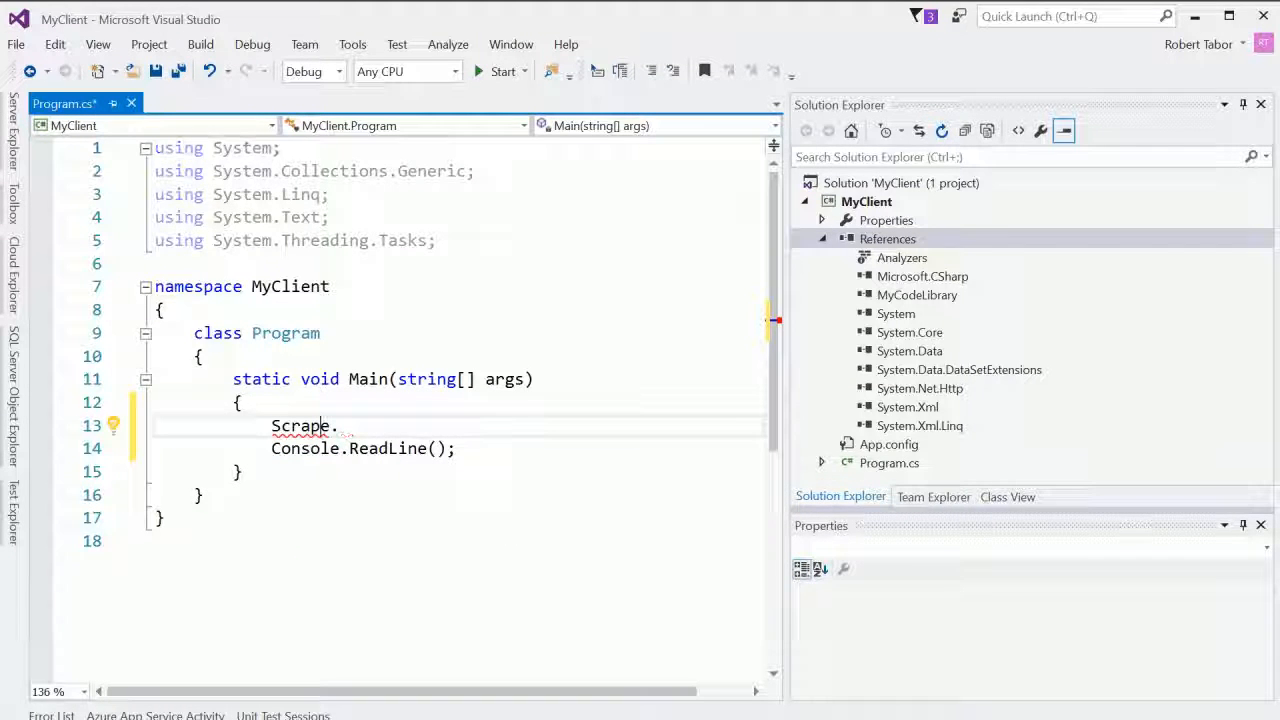
click(110, 426)
text( myScrape =)
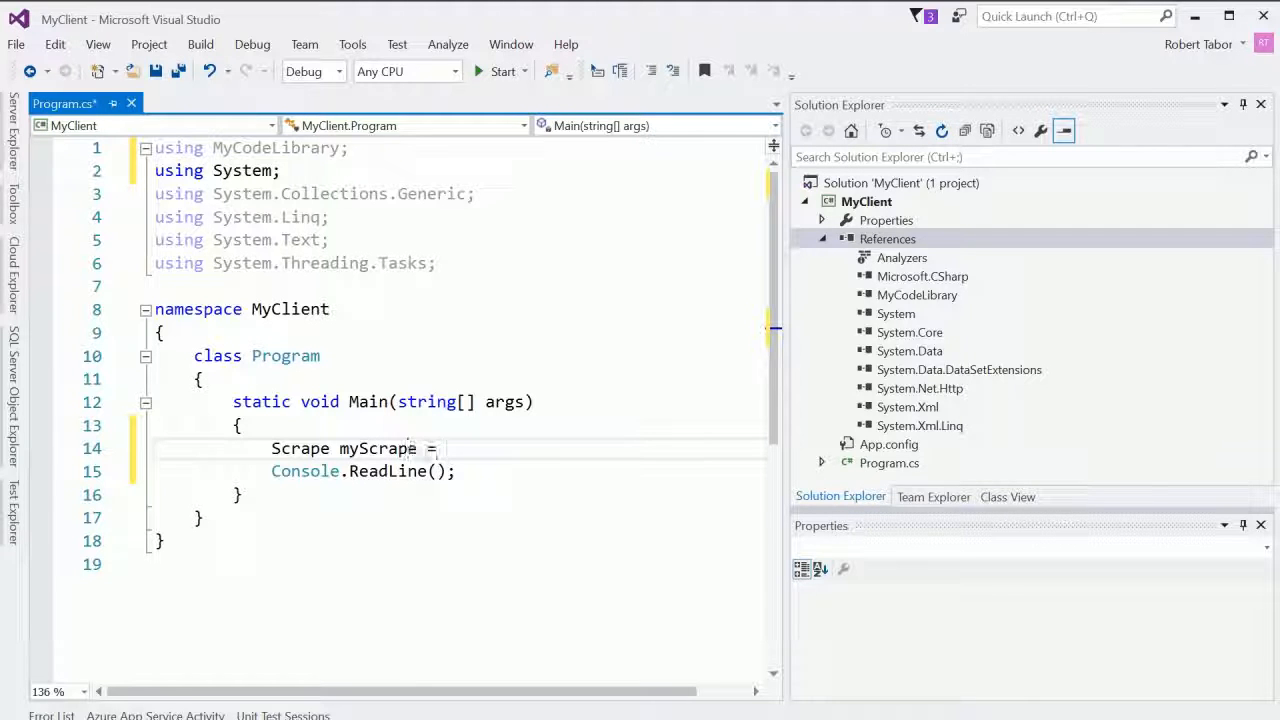
text(new Scrape();)
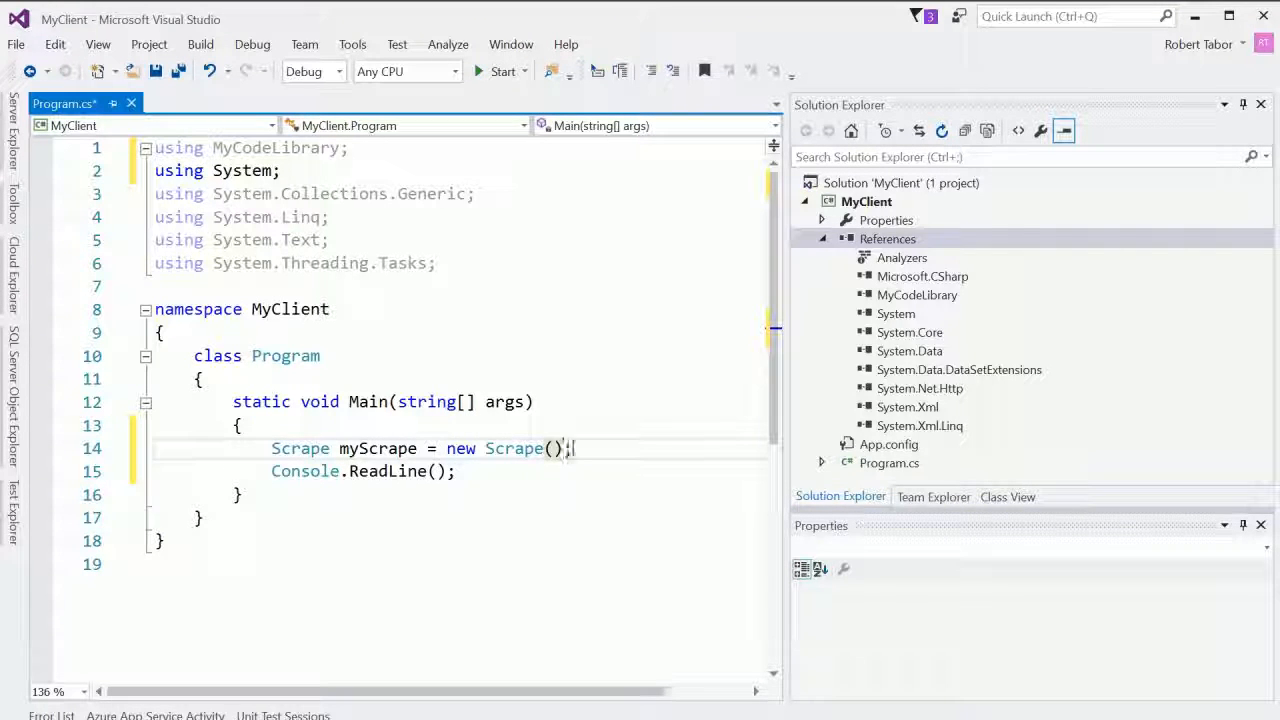
text(myScrape.ScrapeWebpage();)
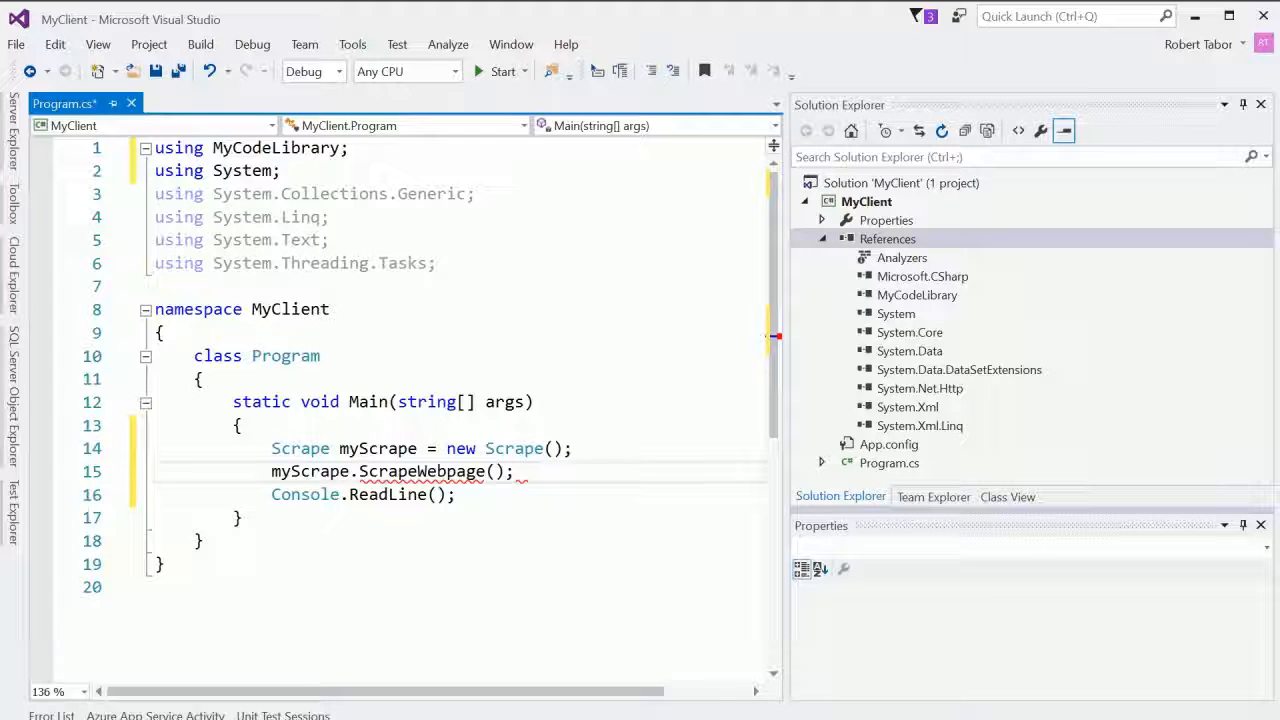
text("http")
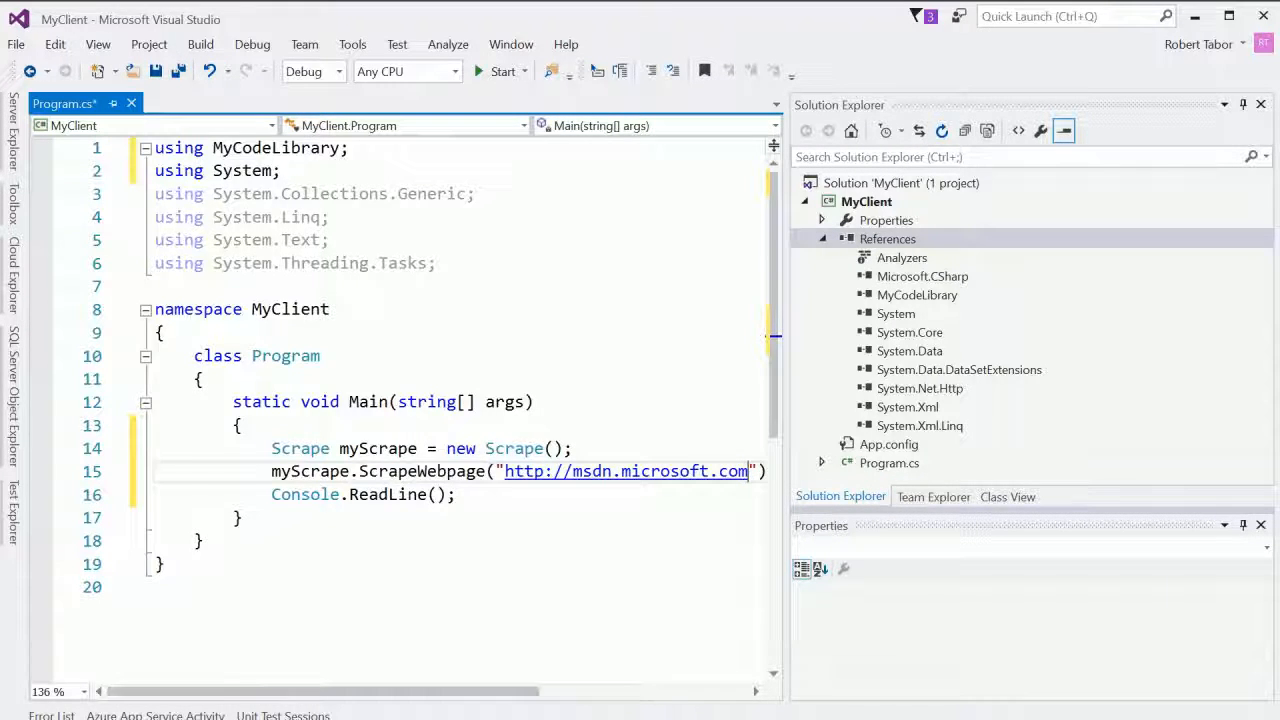
double_click(376, 448)
text(string retu)
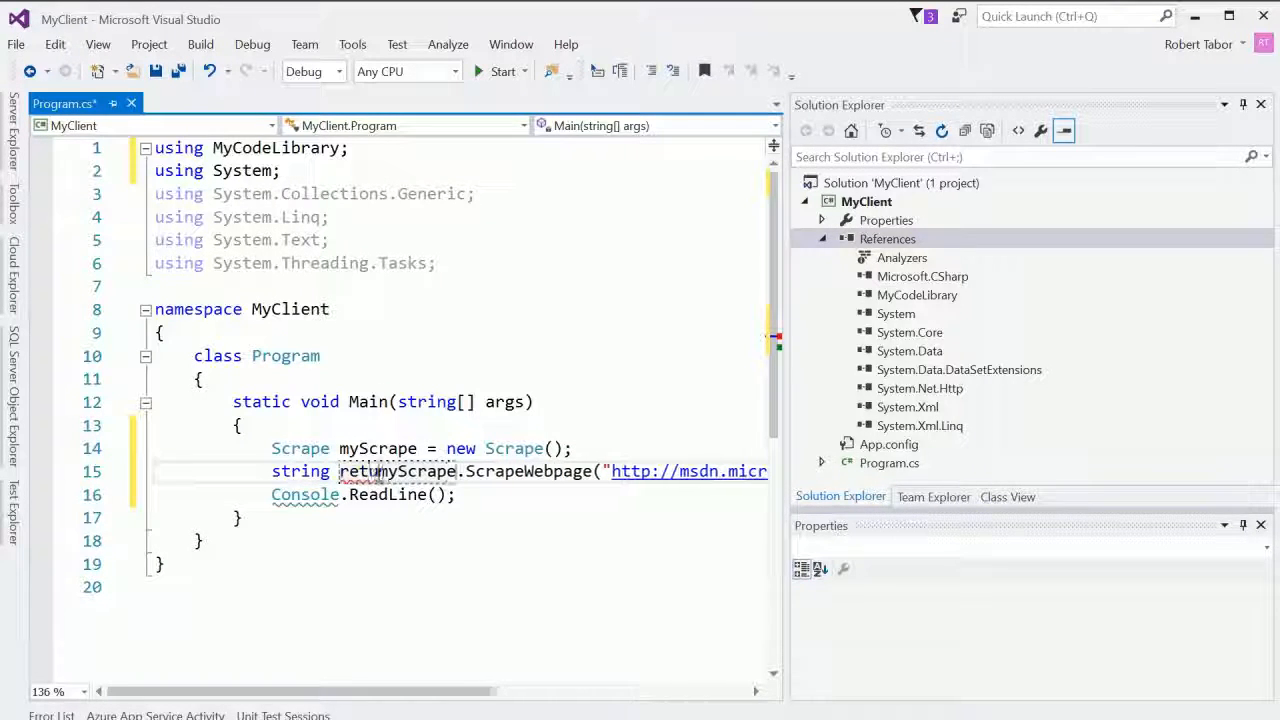
text(val)
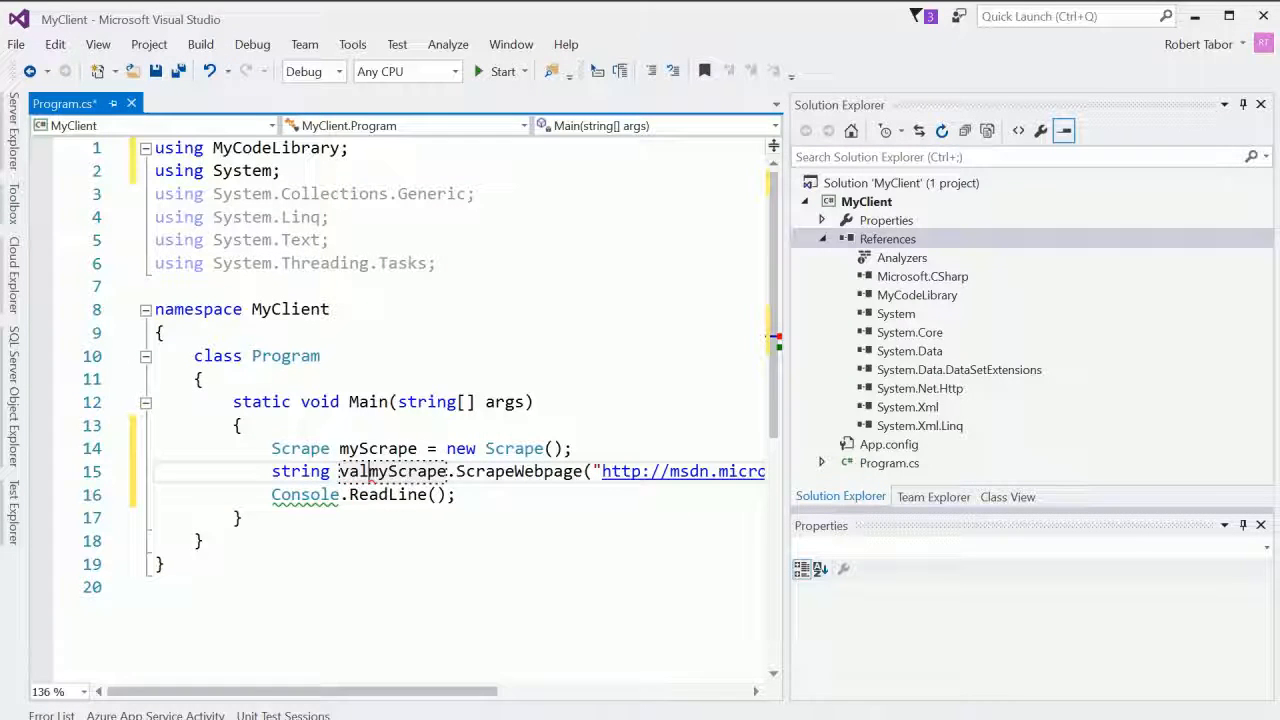
scroll(right, 3)
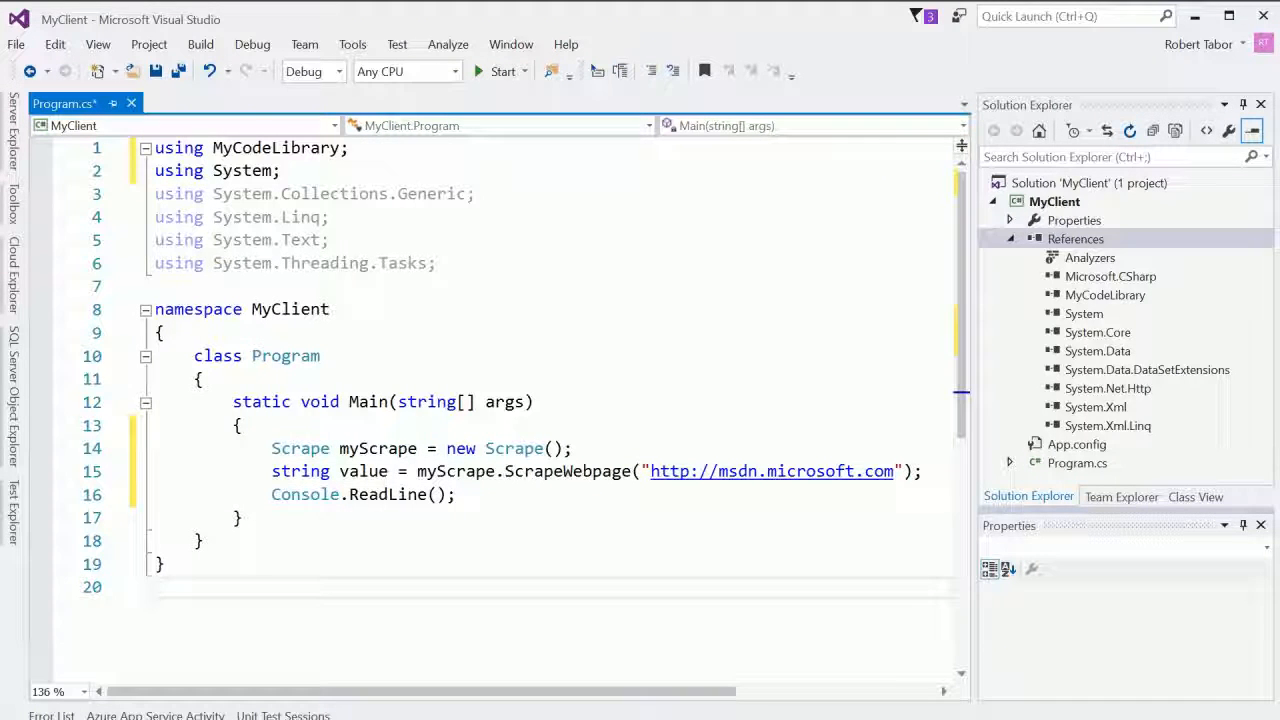
Step: Print value with Console.WriteLine(value); on the next line
key(Enter)
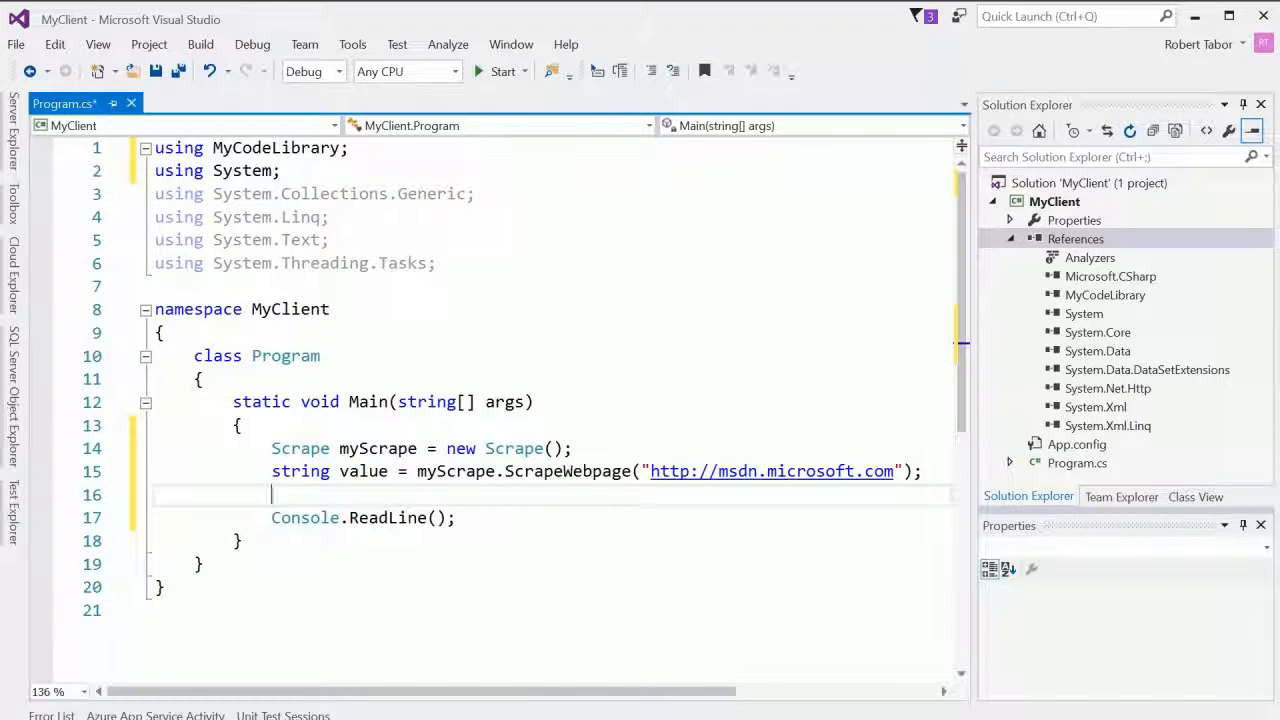
text(Console.WriteLine()
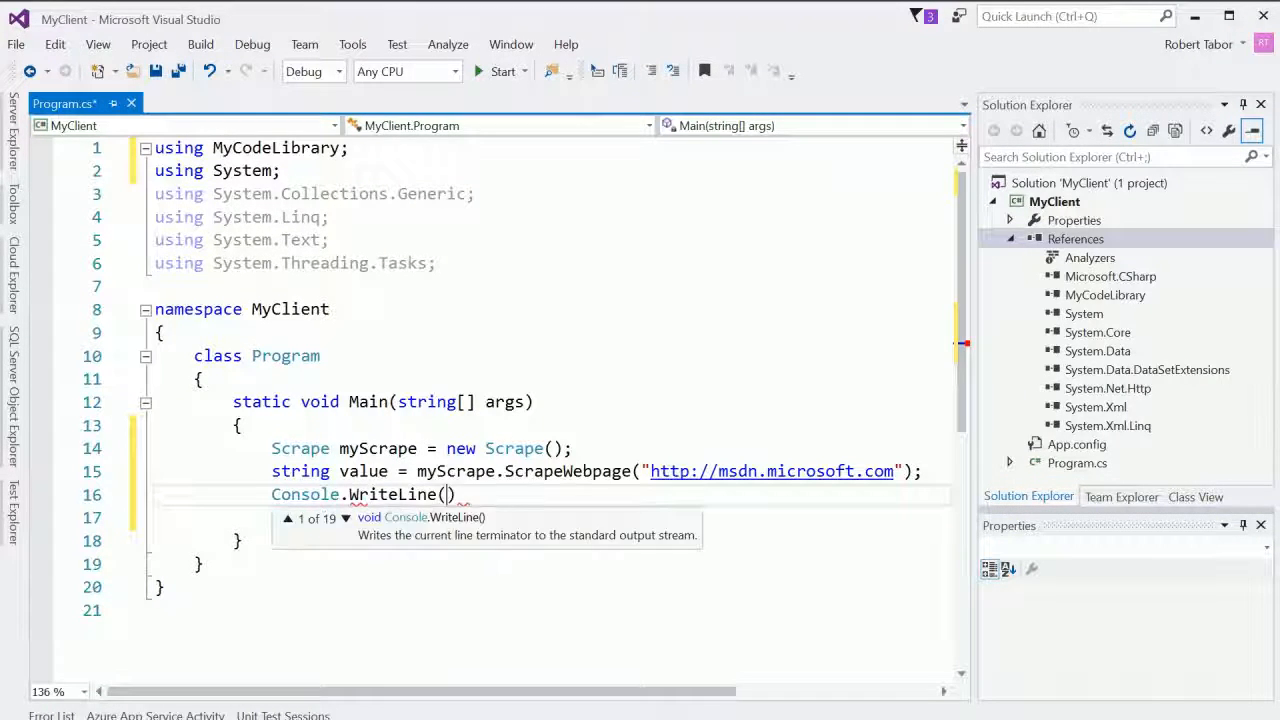
text(value)
click(550, 518)
text(Console.ReadLine();)
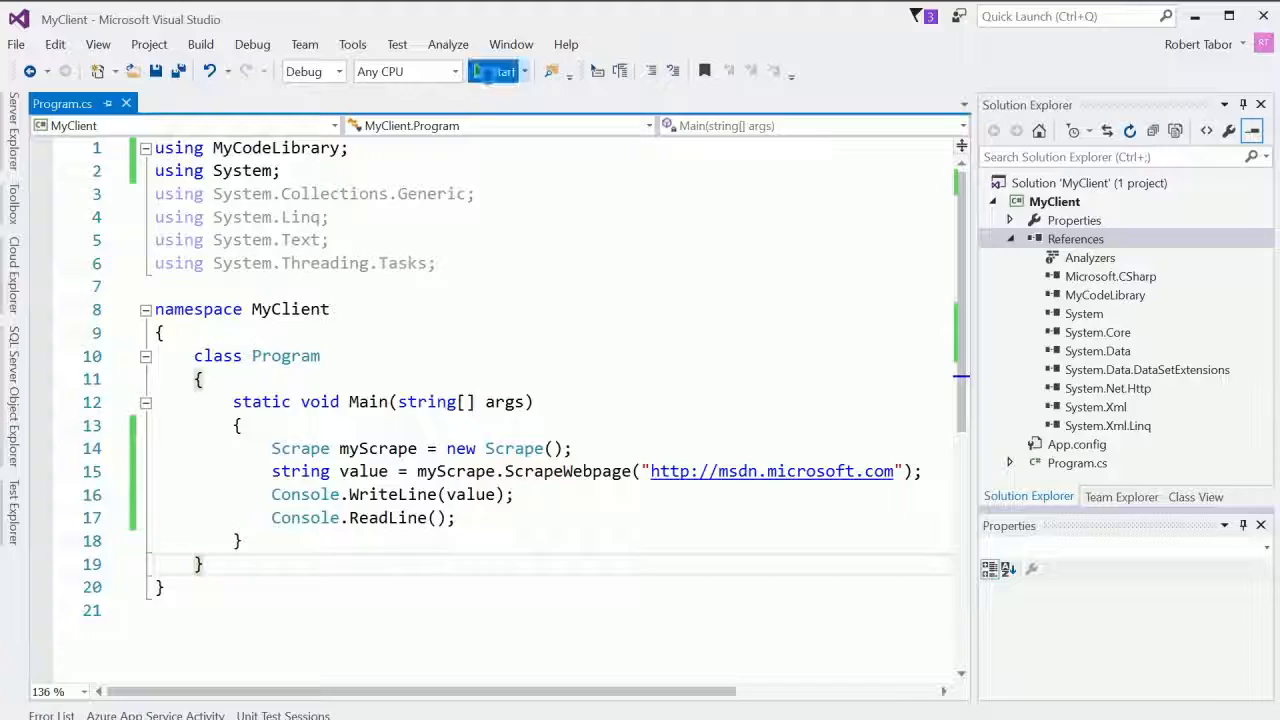
Step: Run the MyClient application from the toolbar Start button
click(496, 72)
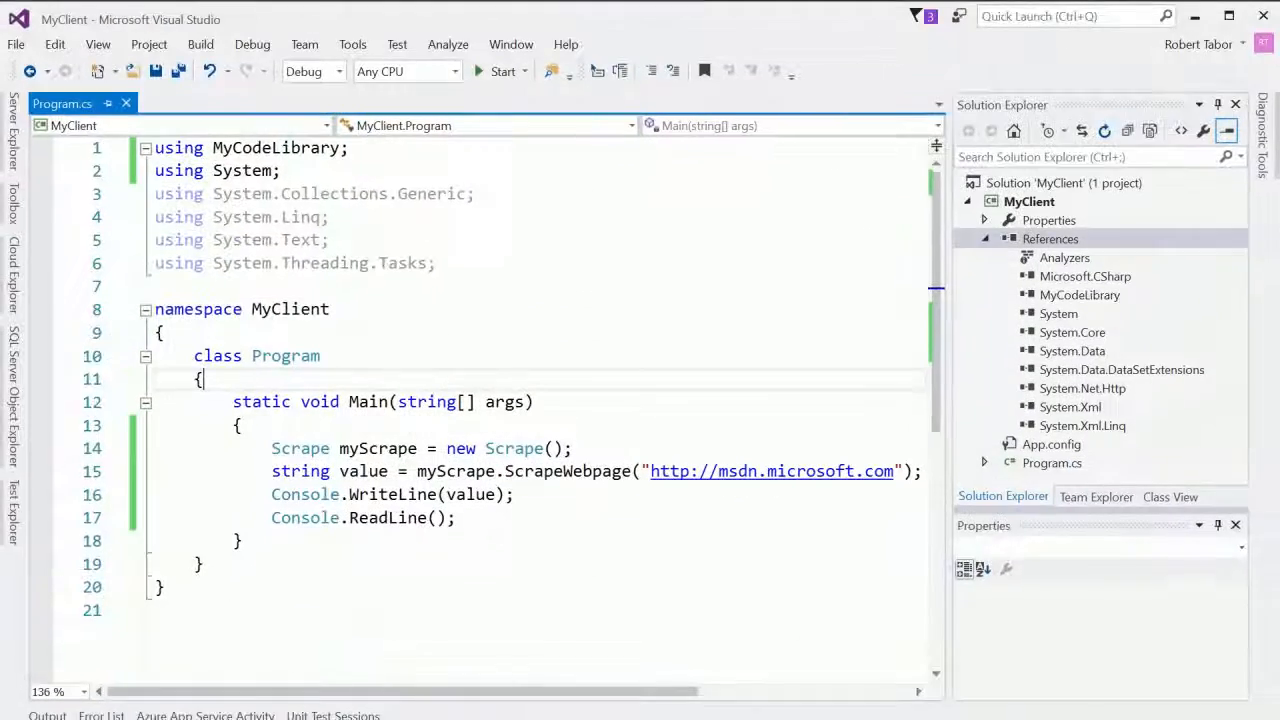
Step: Open Add Reference for MyClient and browse toward MyCodeLibrary's Release folder
right_click(1050, 238)
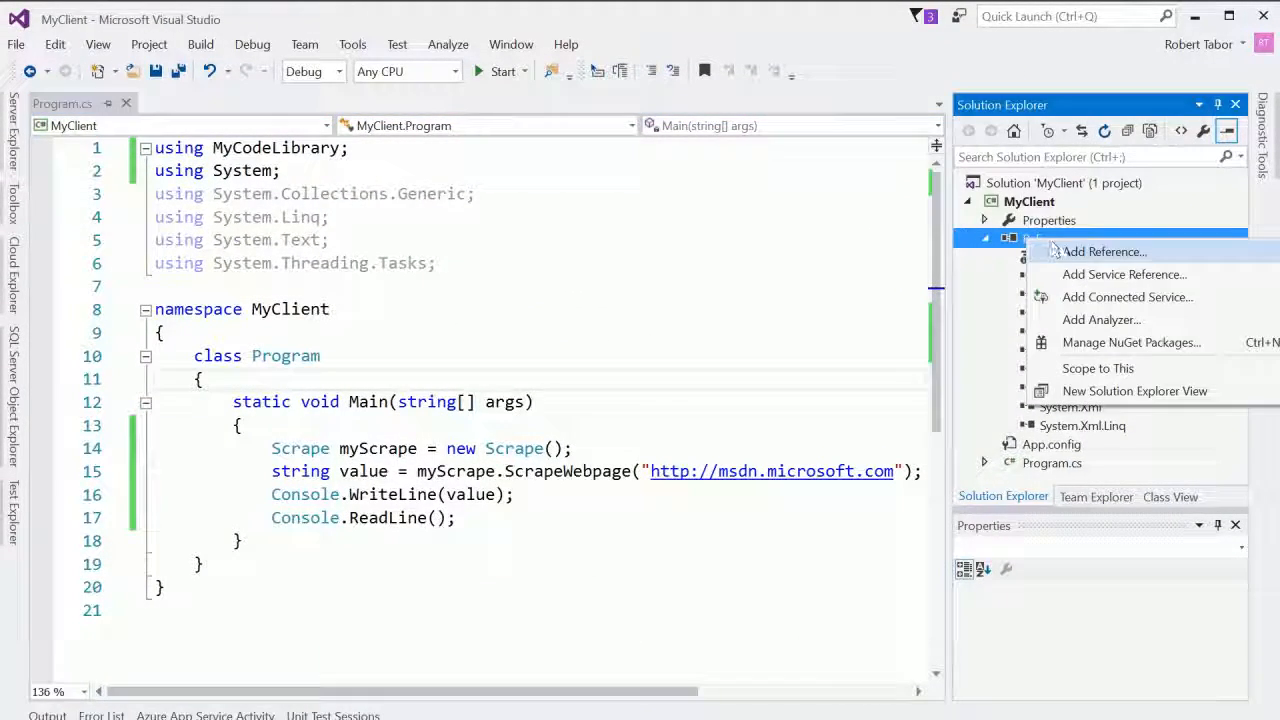
click(1104, 252)
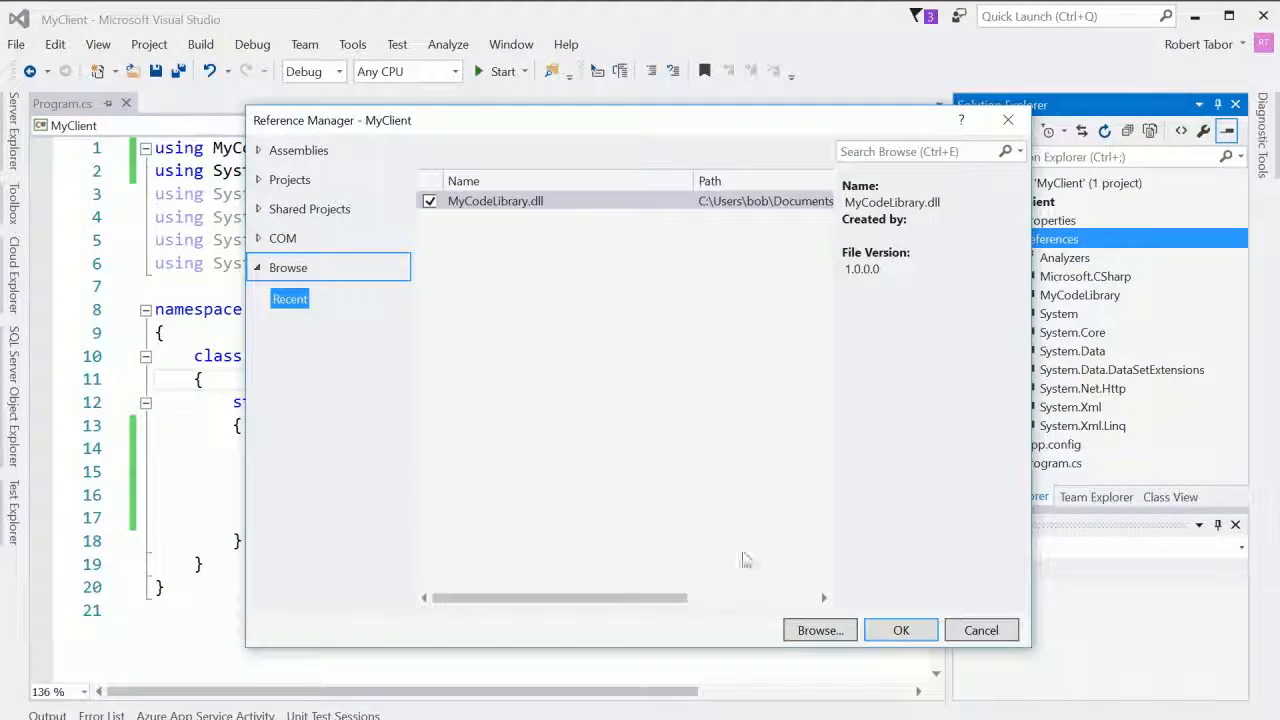
click(820, 630)
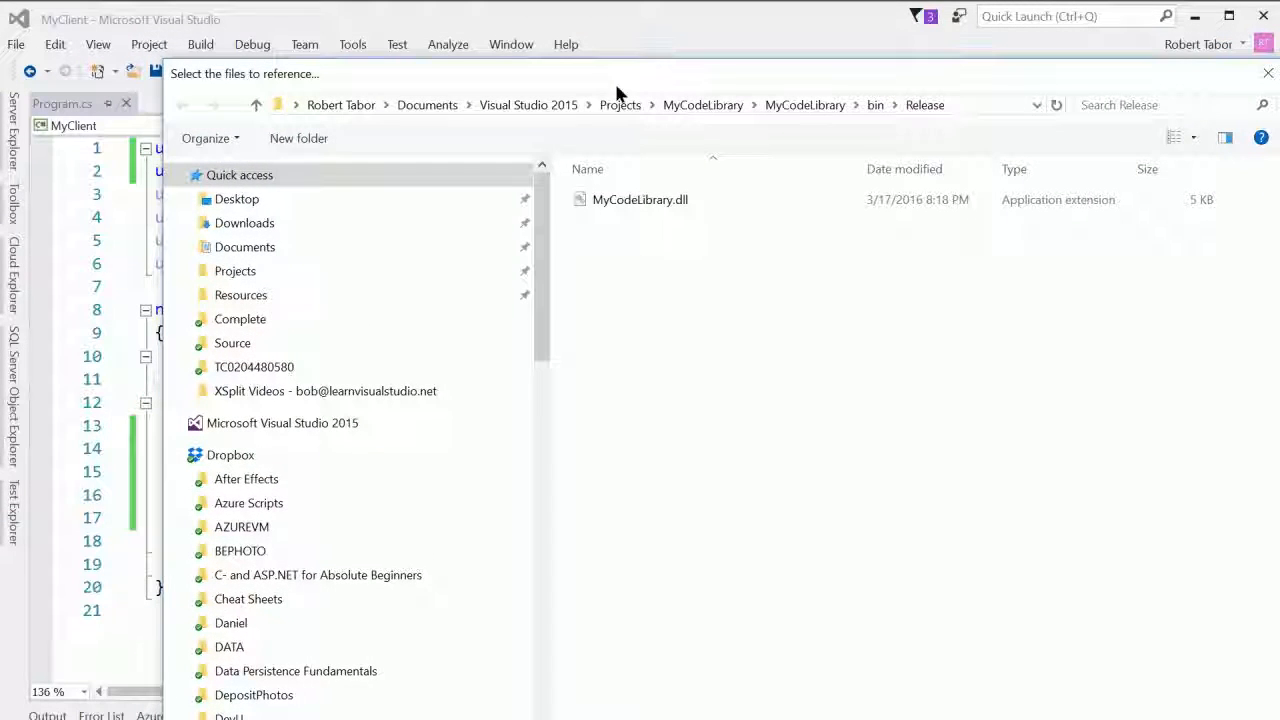
scroll(down, 3)
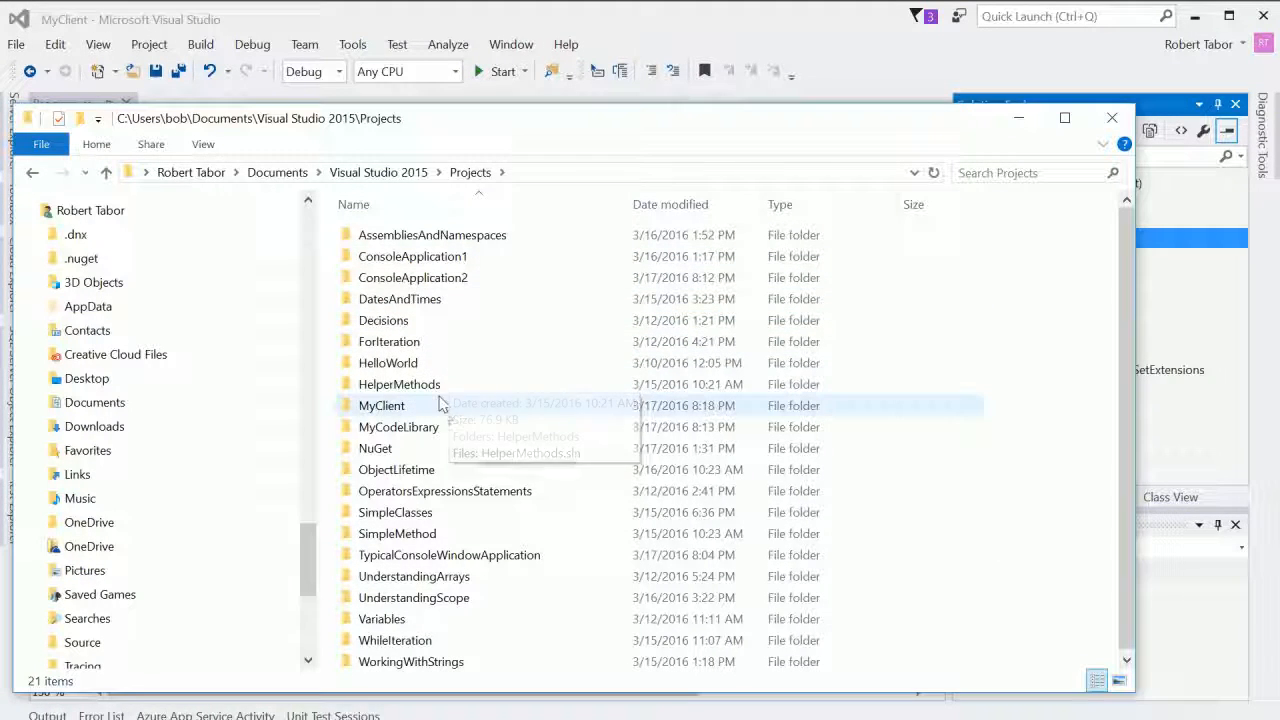
Step: Browse into MyClient's bin\Debug folder and inspect the copied MyCodeLibrary.dll beside MyClient.exe
double_click(380, 404)
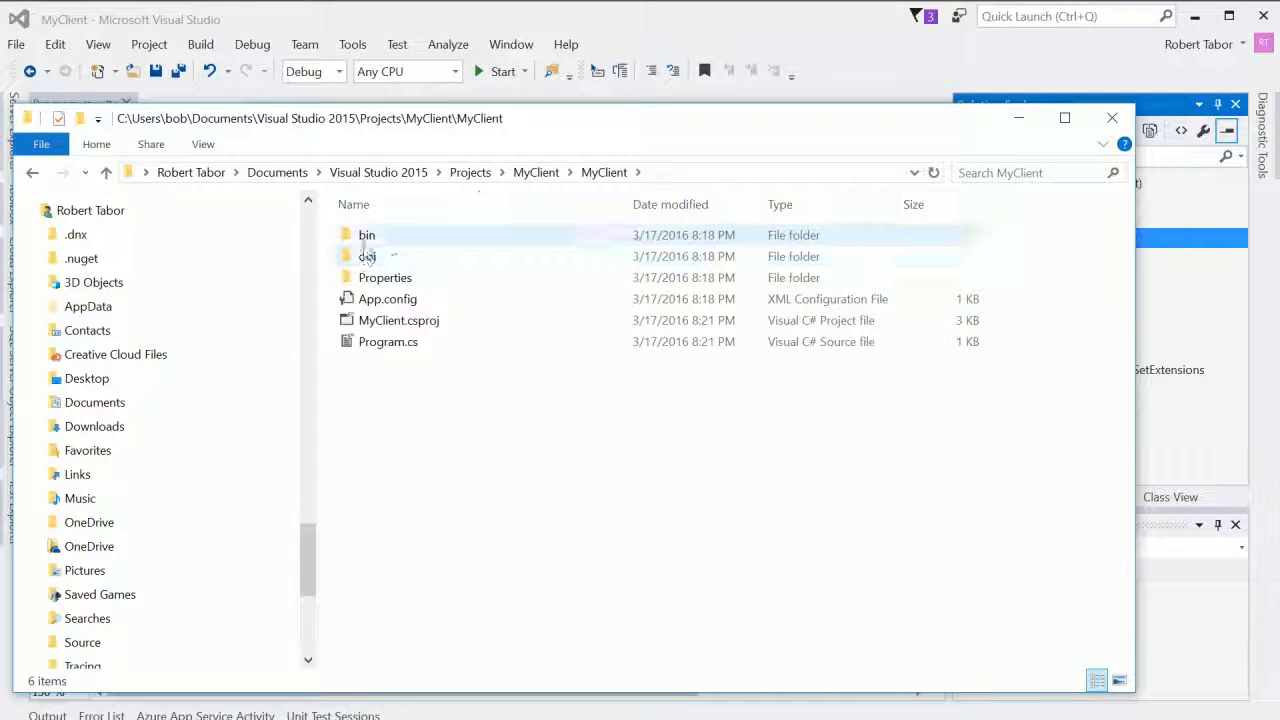
double_click(368, 234)
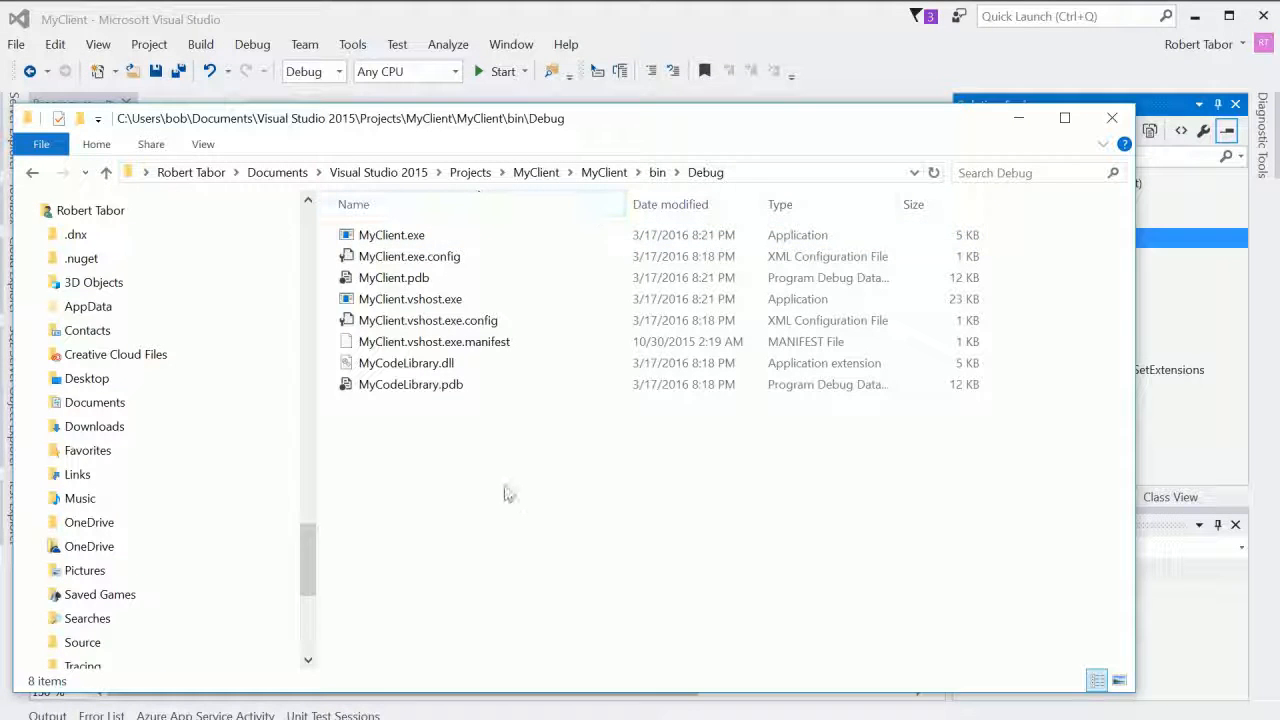
click(406, 364)
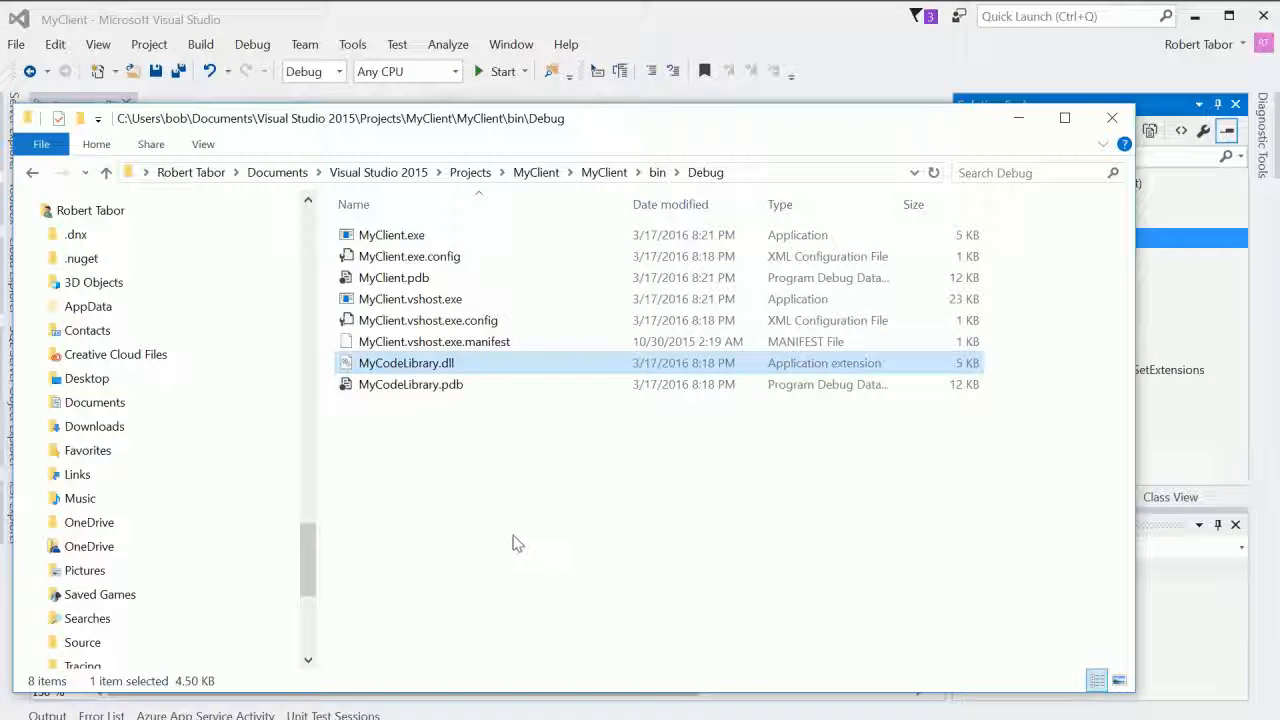
mouse_move(600, 272)
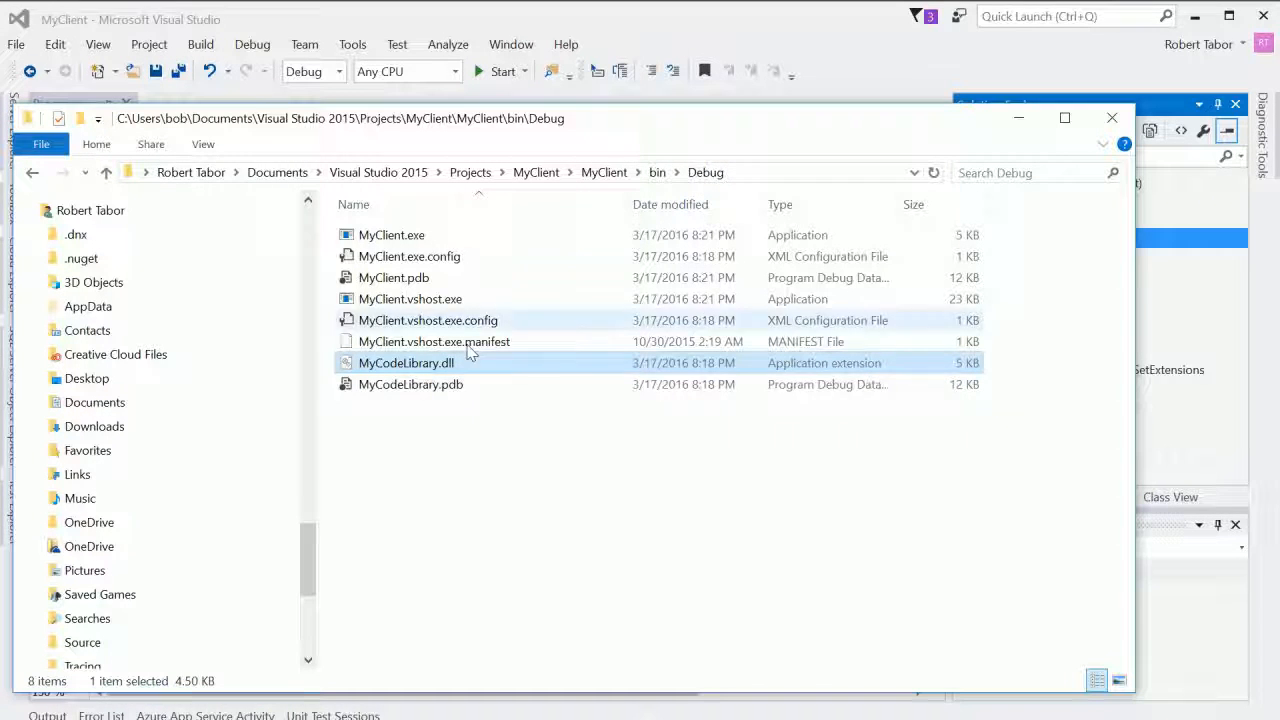
click(410, 384)
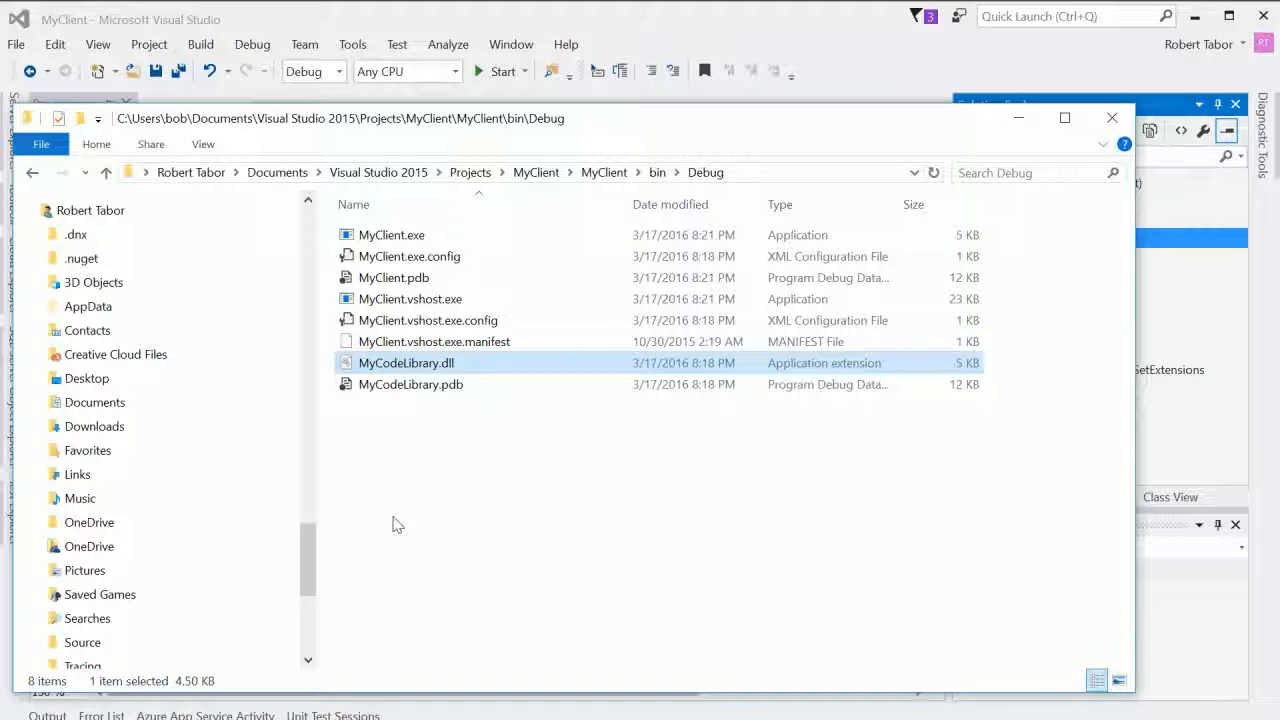
mouse_move(420, 556)
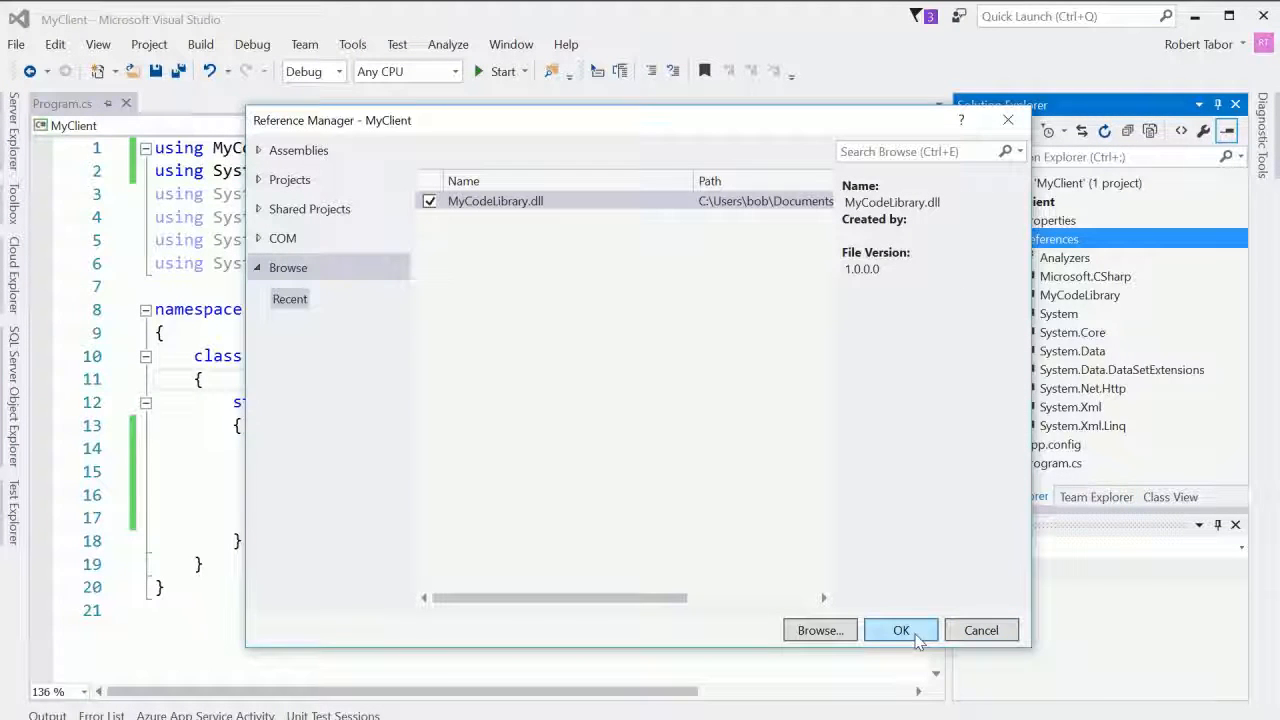
Step: Dismiss the Reference Manager, returning toward the Start Page
click(900, 630)
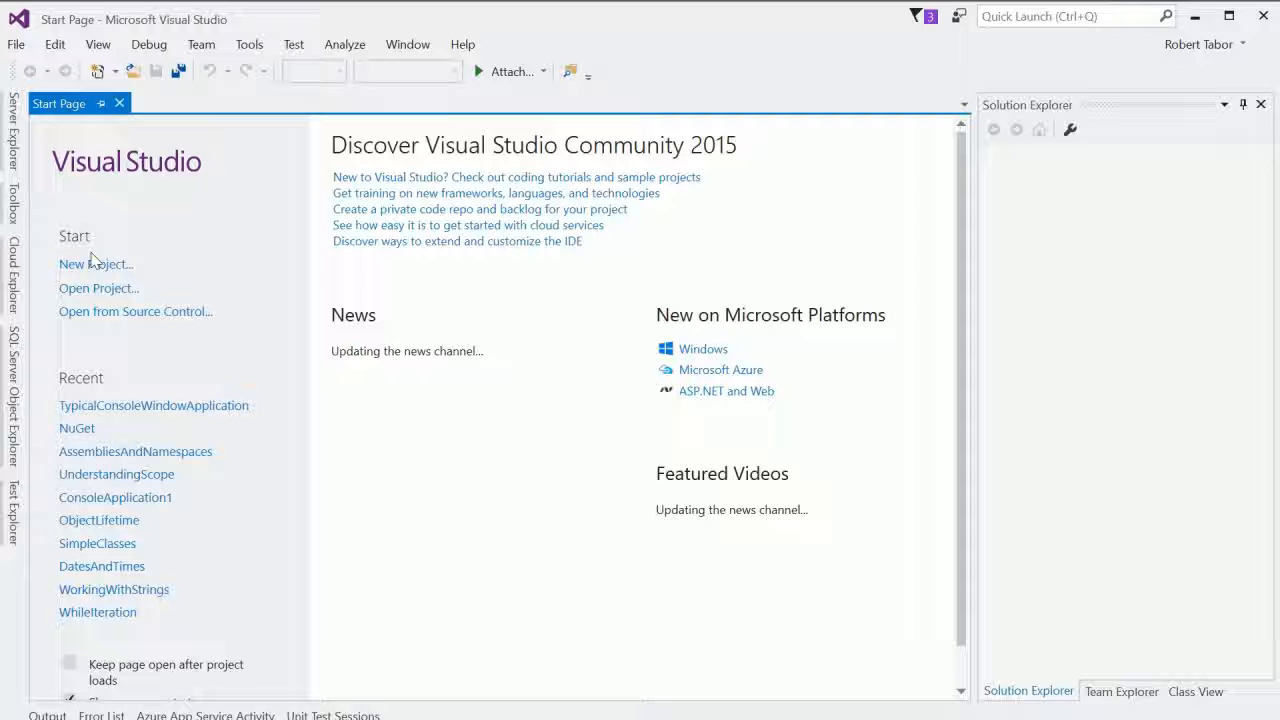
Step: Start a new project and choose the Blank Solution template under Visual Studio Solutions
click(96, 264)
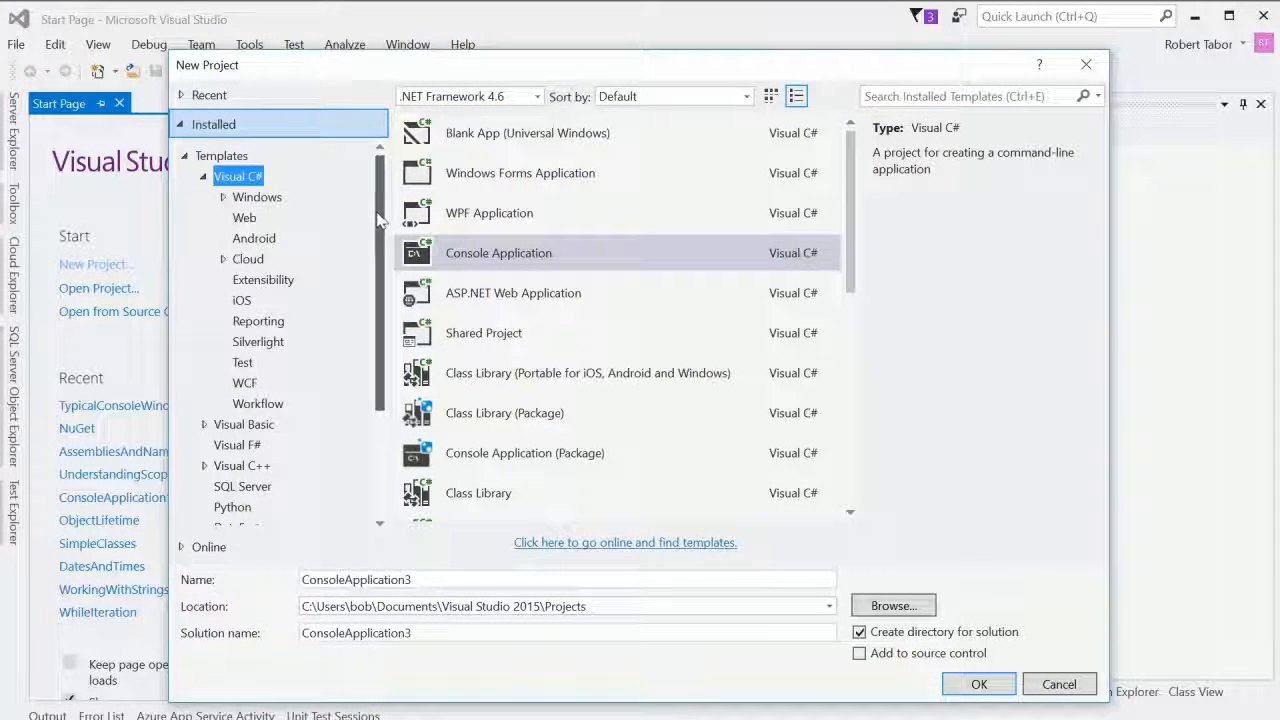
scroll(down, 3)
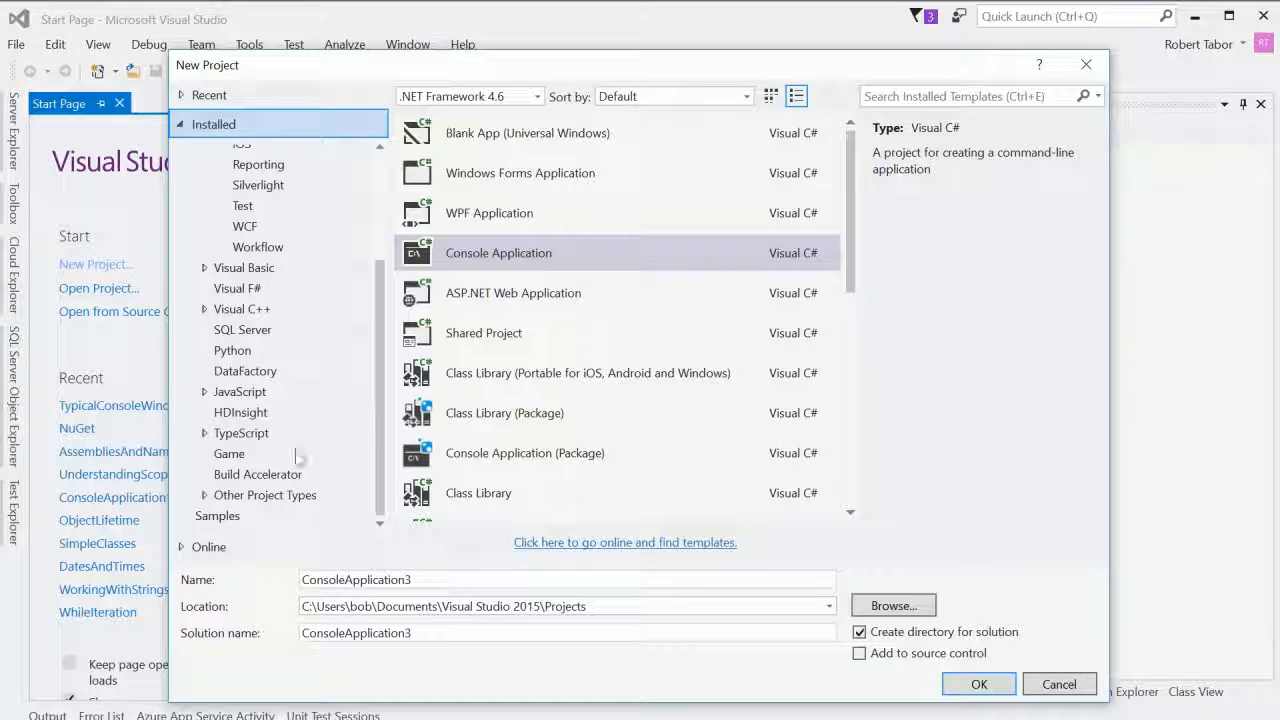
click(264, 494)
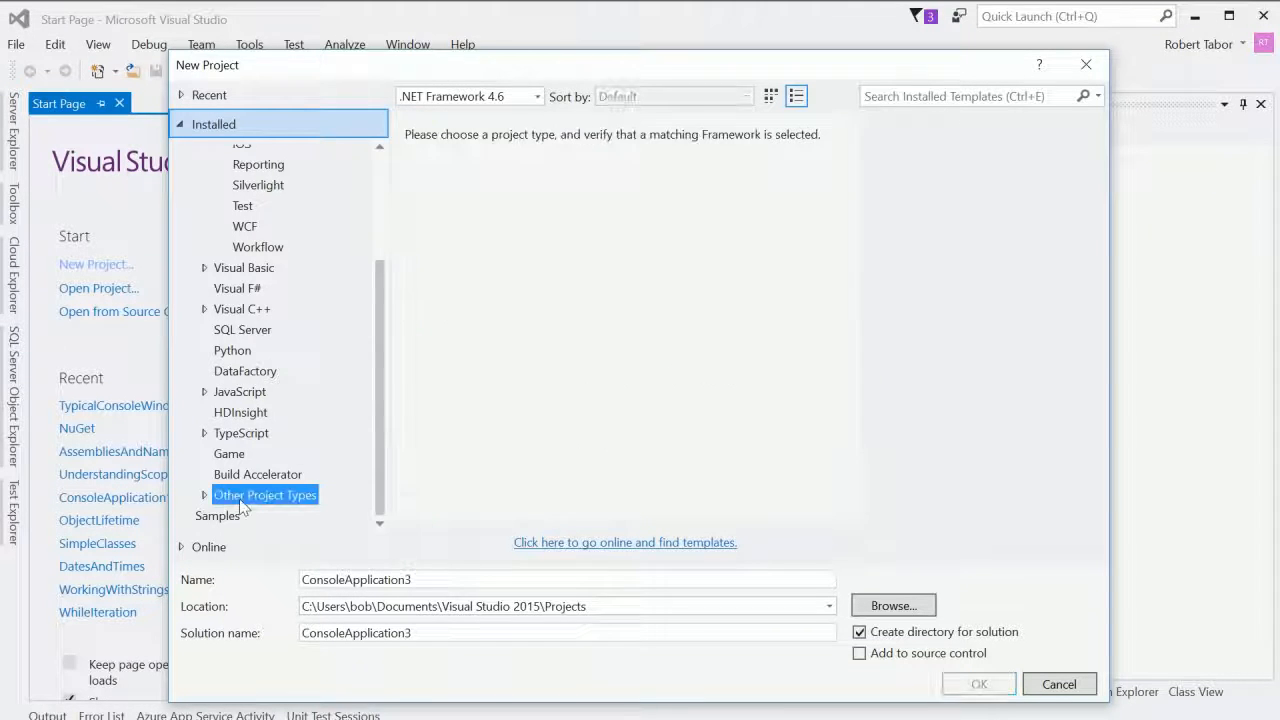
click(204, 494)
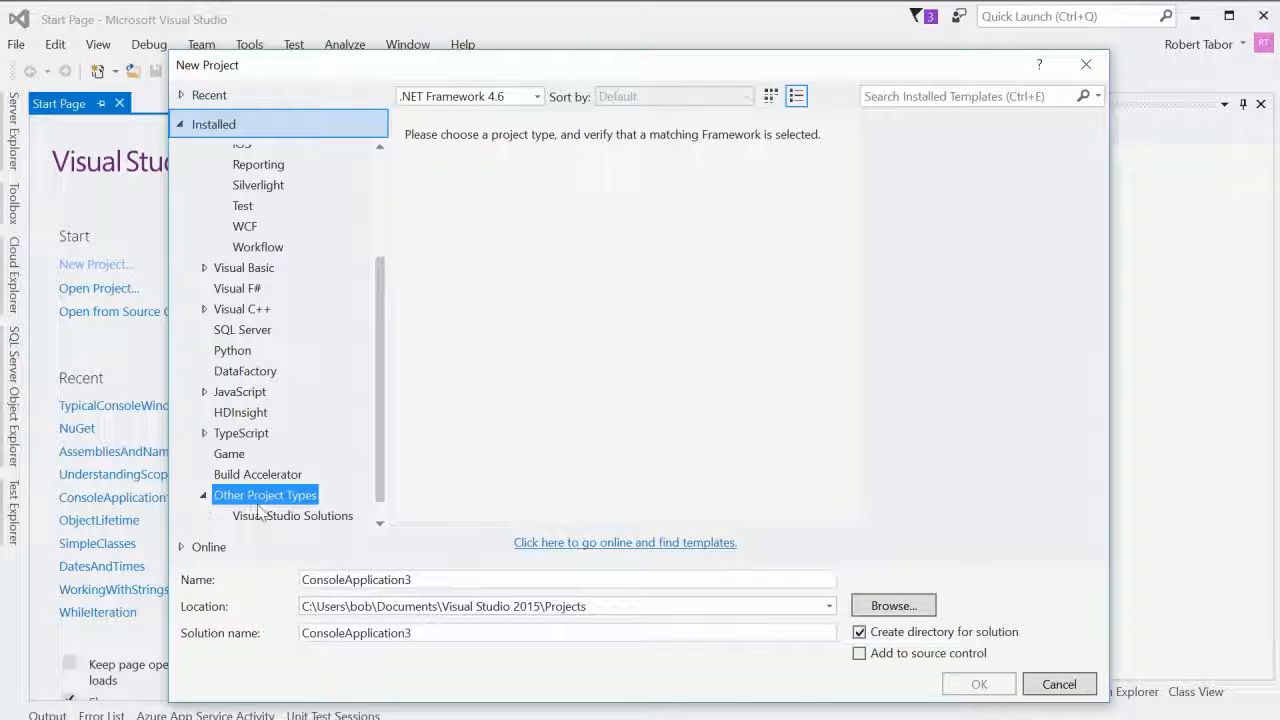
click(292, 516)
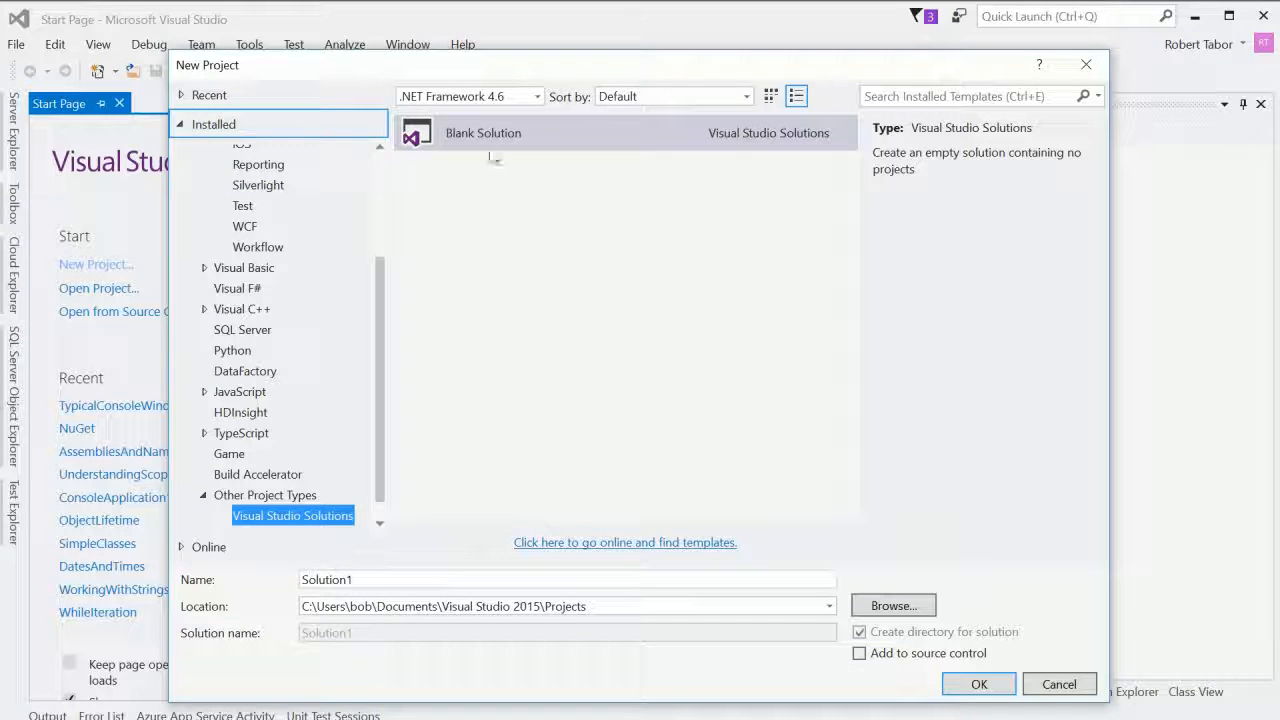
click(484, 132)
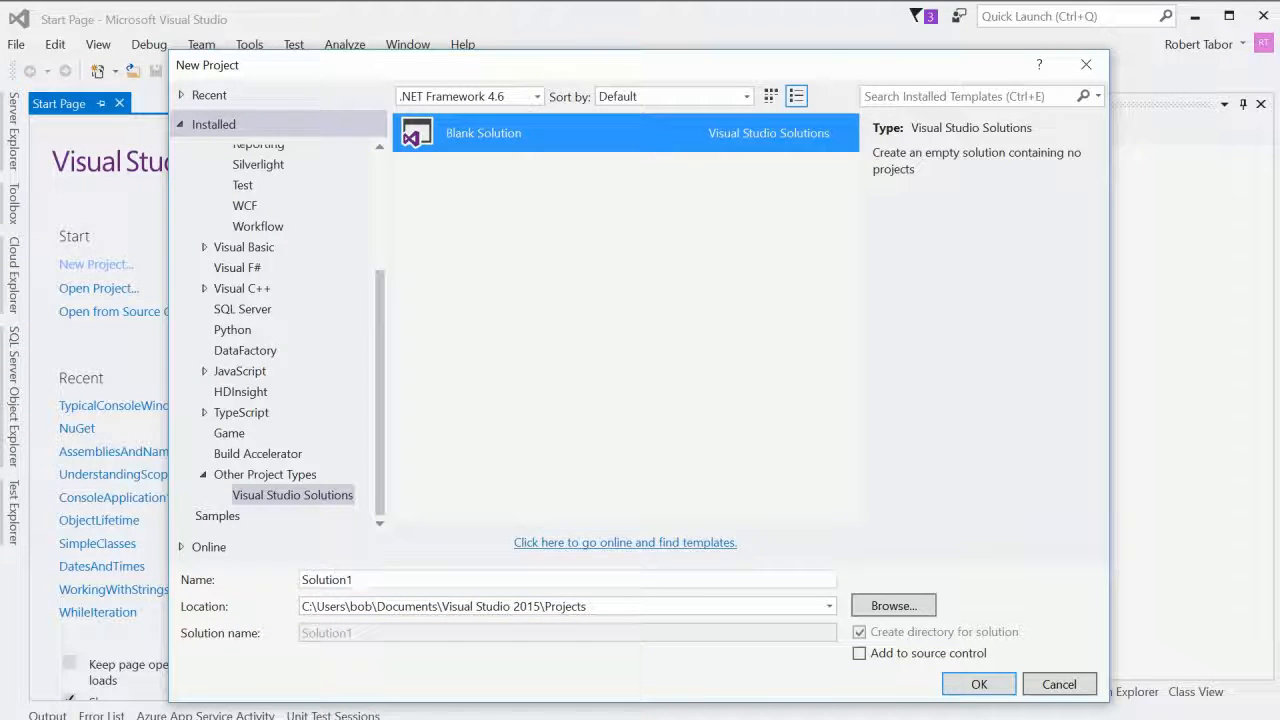
Step: Name the blank solution Lesson18 and create it
click(568, 580)
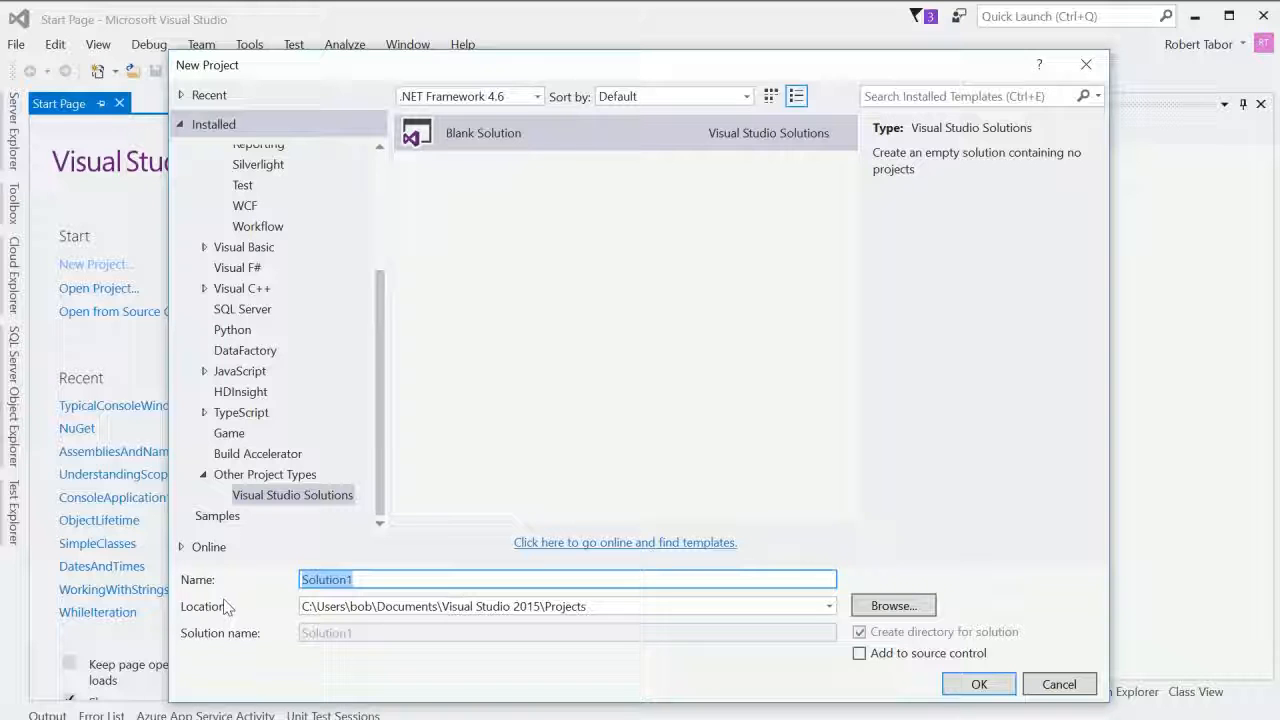
text(Lesson18)
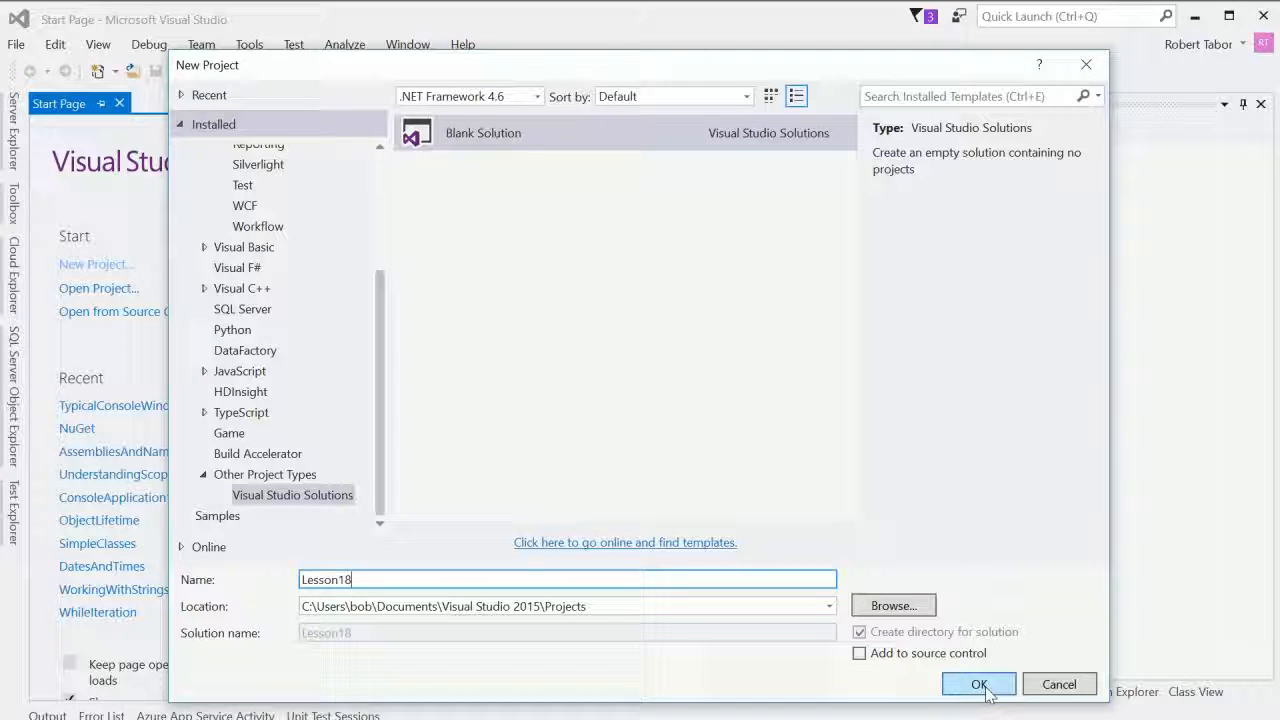
click(976, 684)
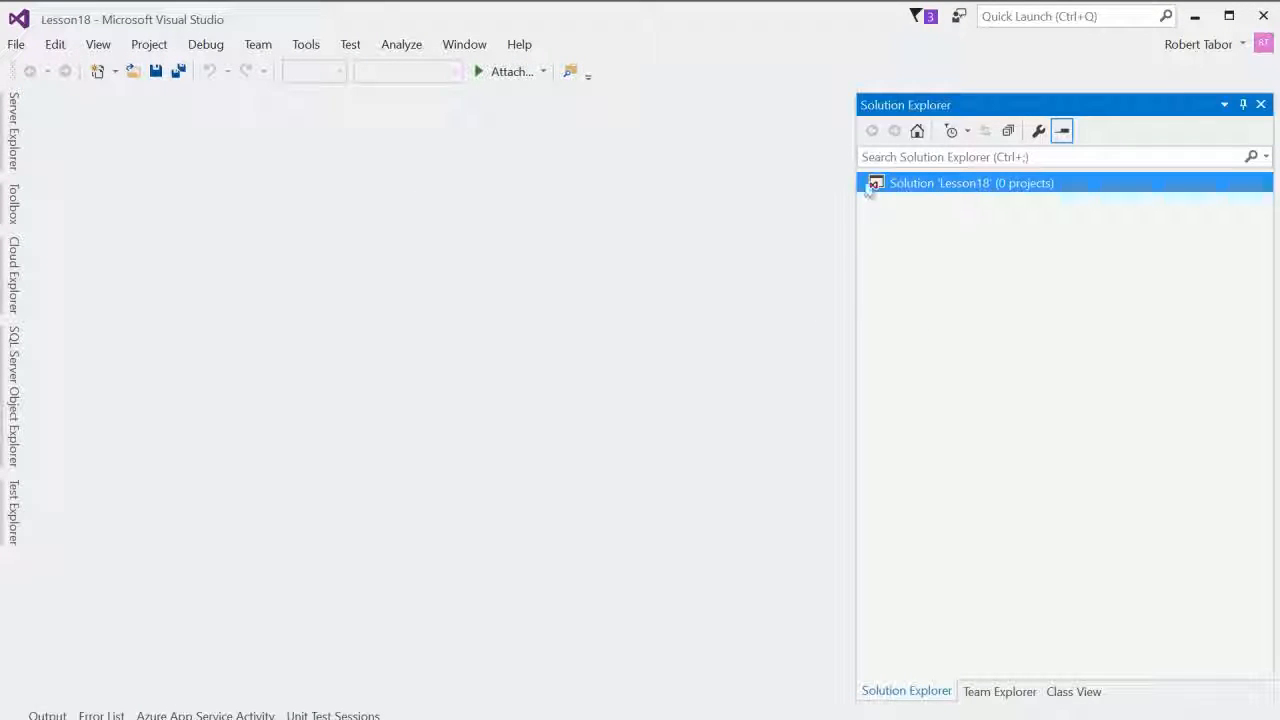
Step: Add a C# Class Library project named ScrapeLibrary to the Lesson18 solution
right_click(970, 184)
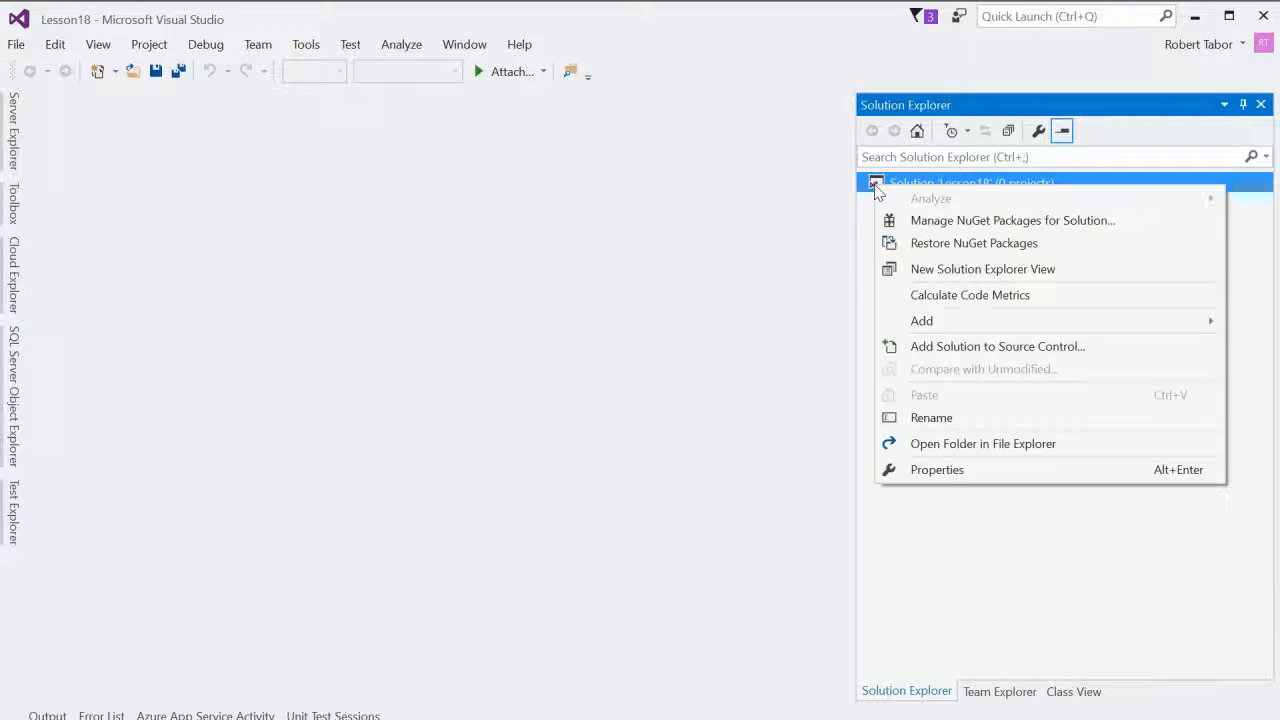
mouse_move(920, 320)
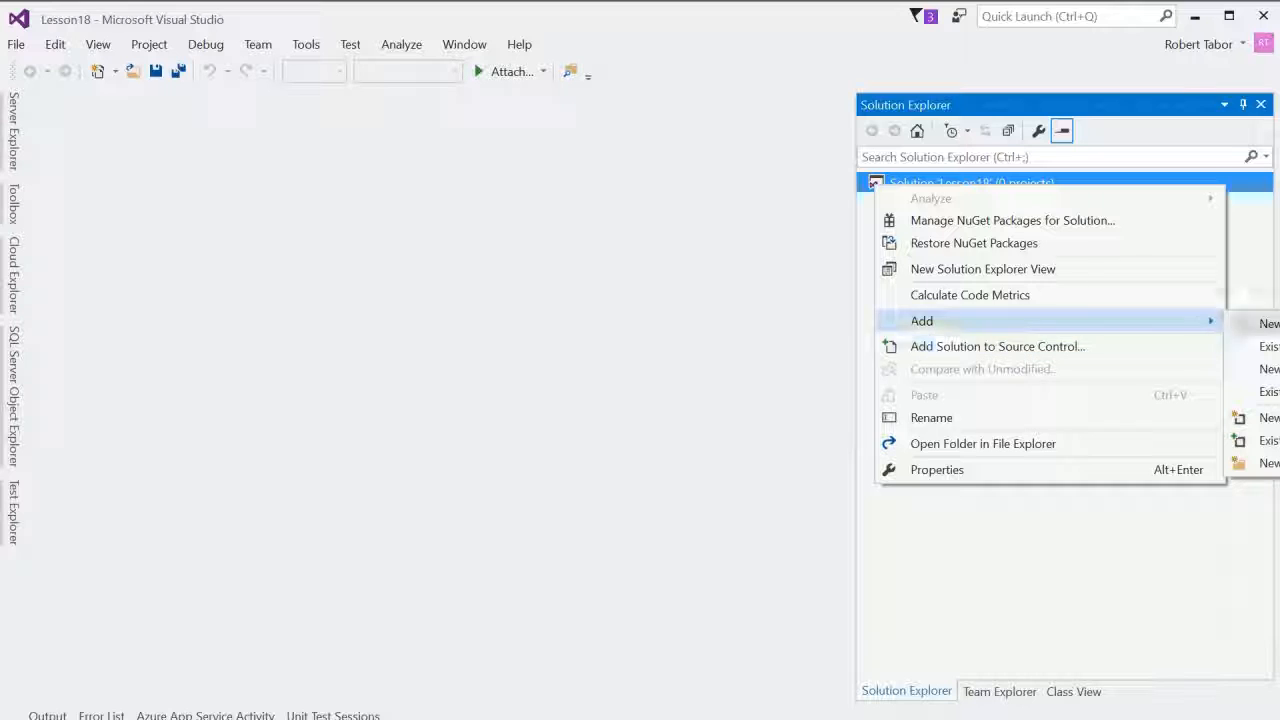
click(16, 44)
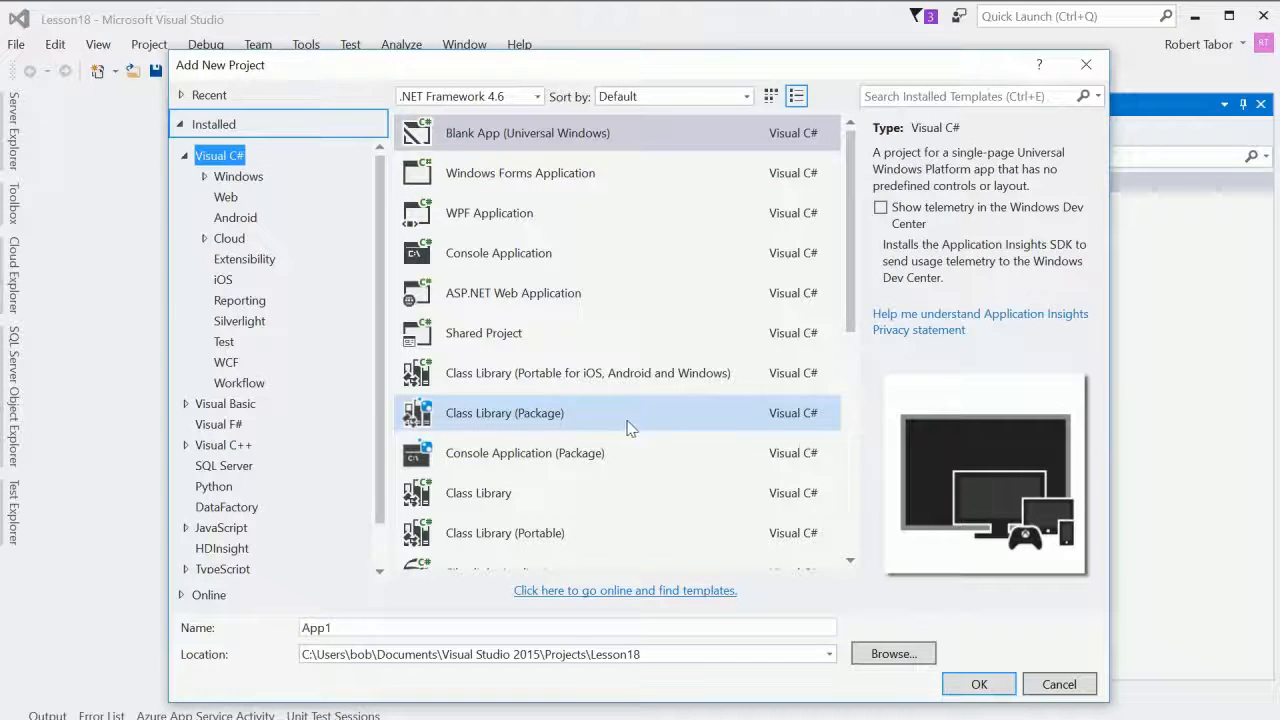
click(478, 492)
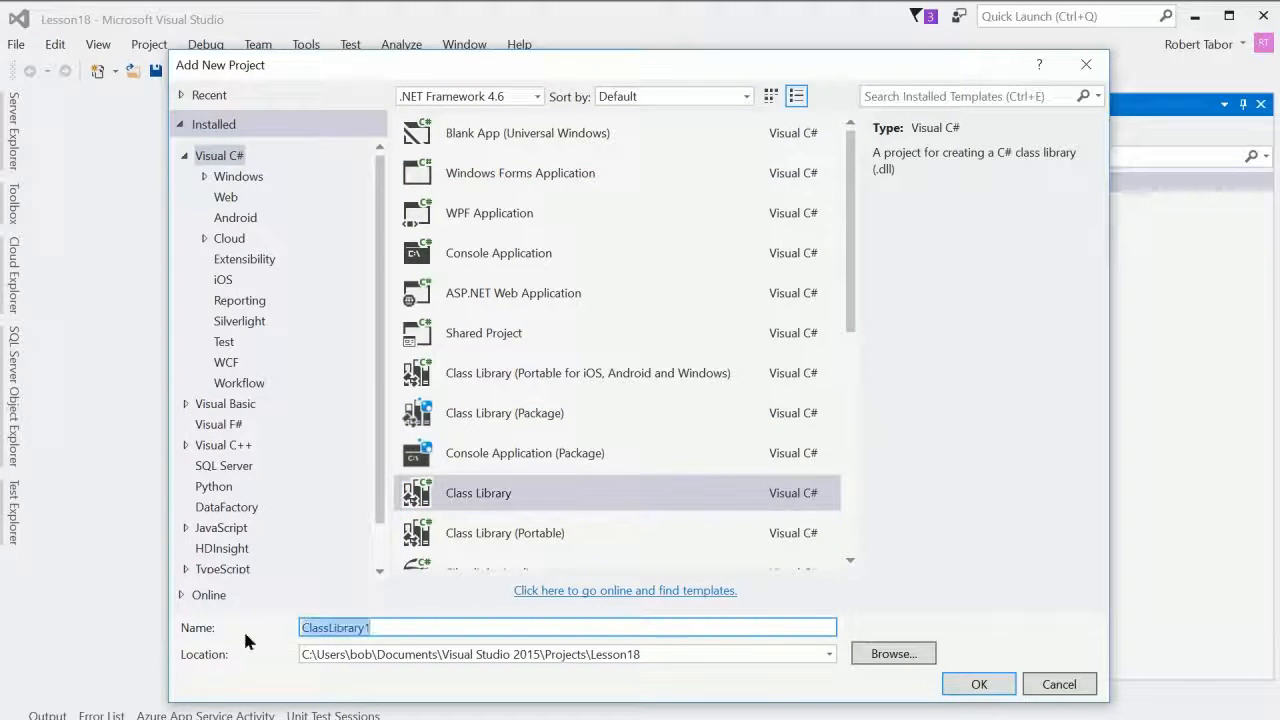
mouse_move(62, 678)
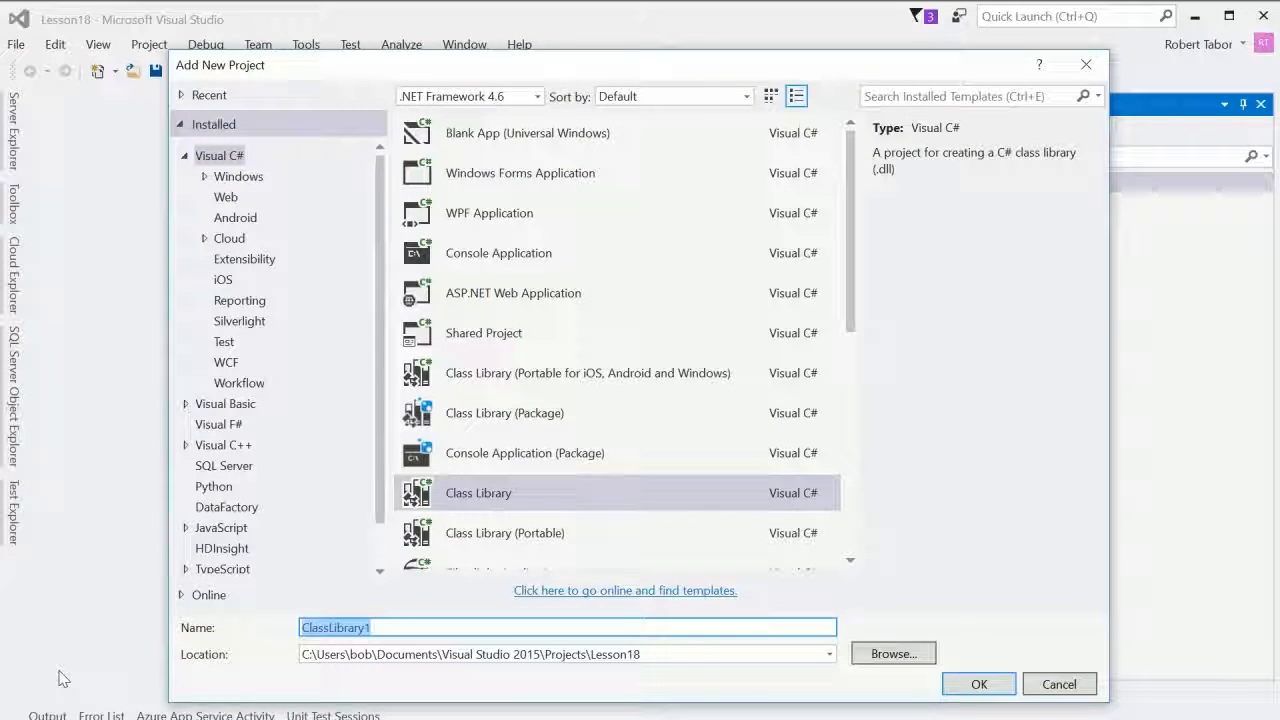
text(Scrape)
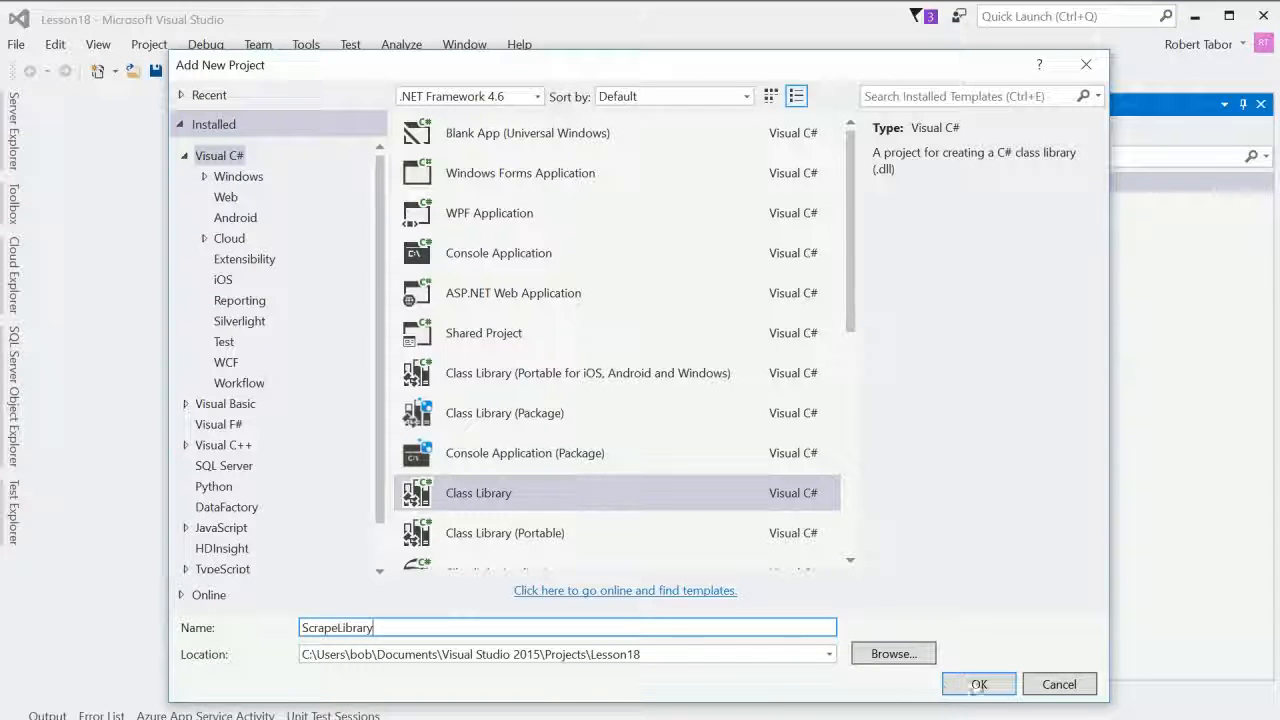
click(978, 684)
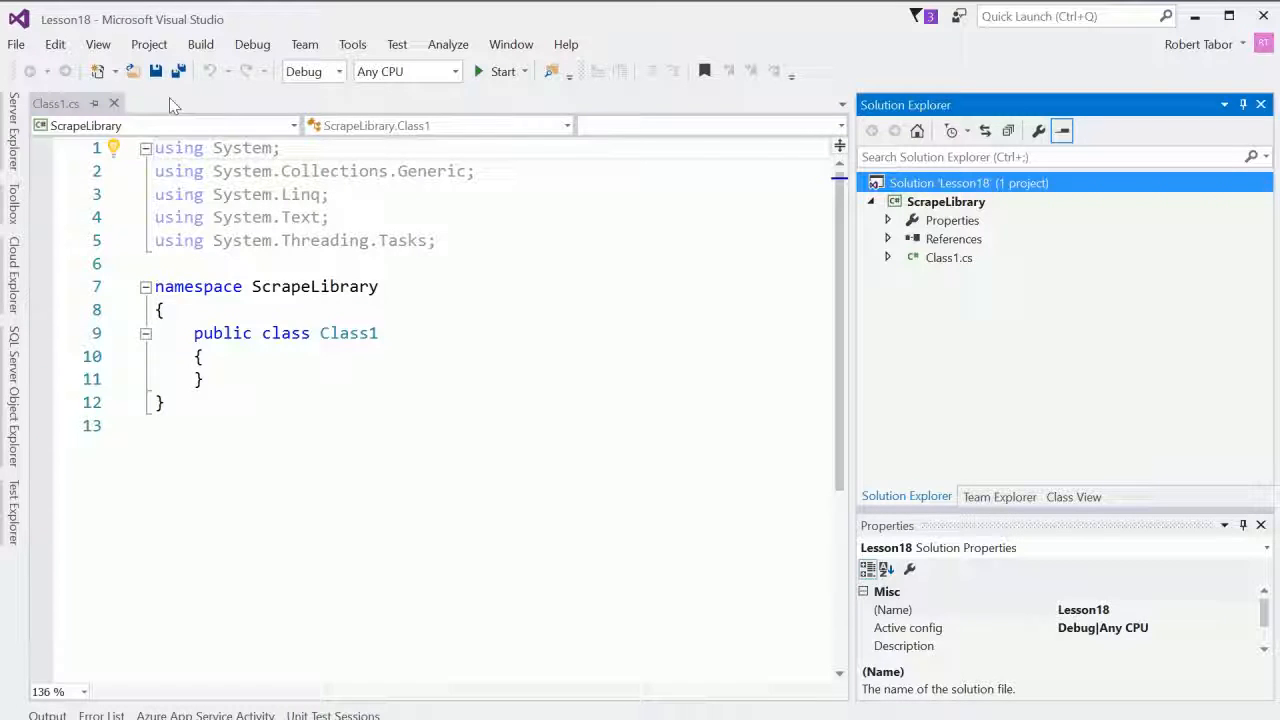
Step: Add a Console Application project named ScrapeClient to the Lesson18 solution
click(16, 44)
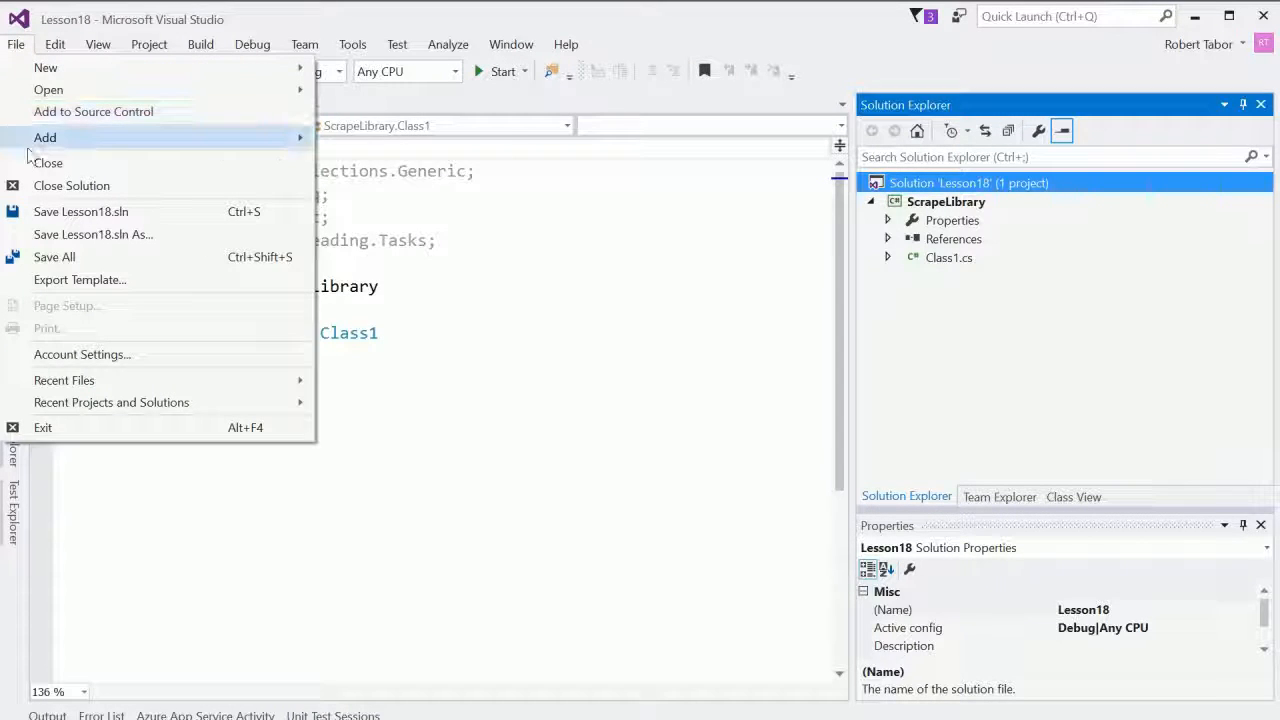
click(44, 136)
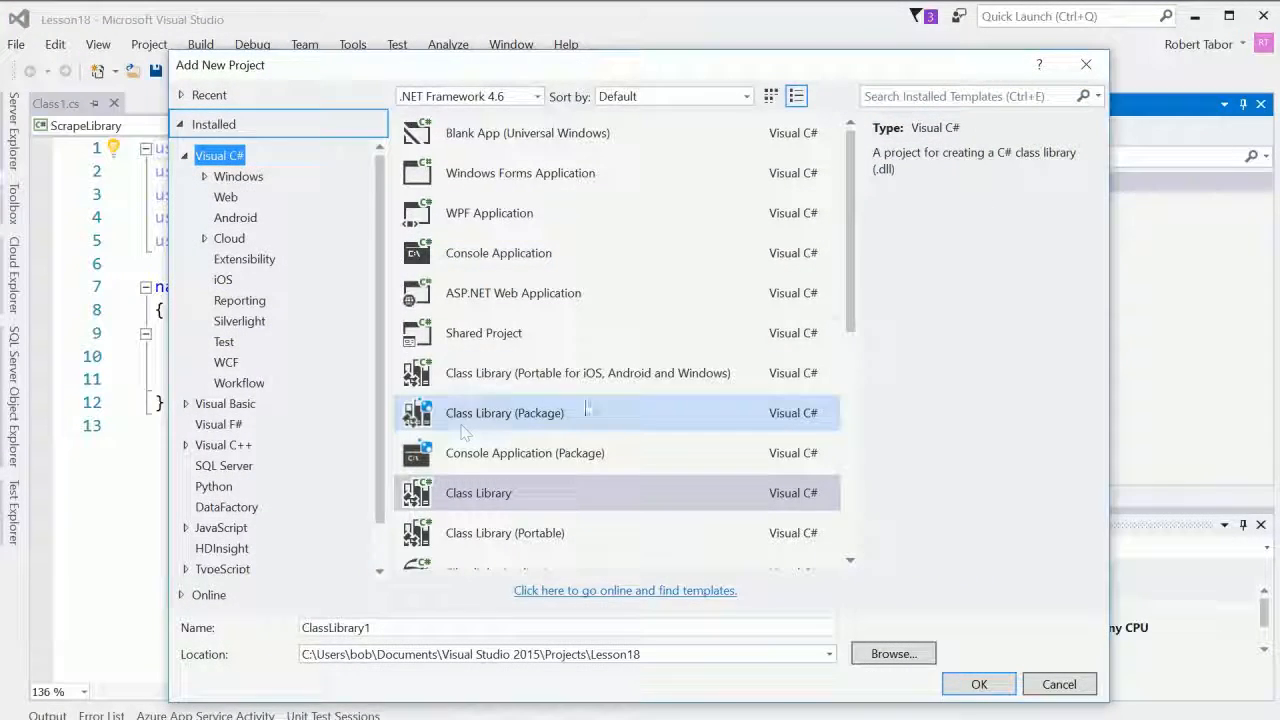
click(498, 252)
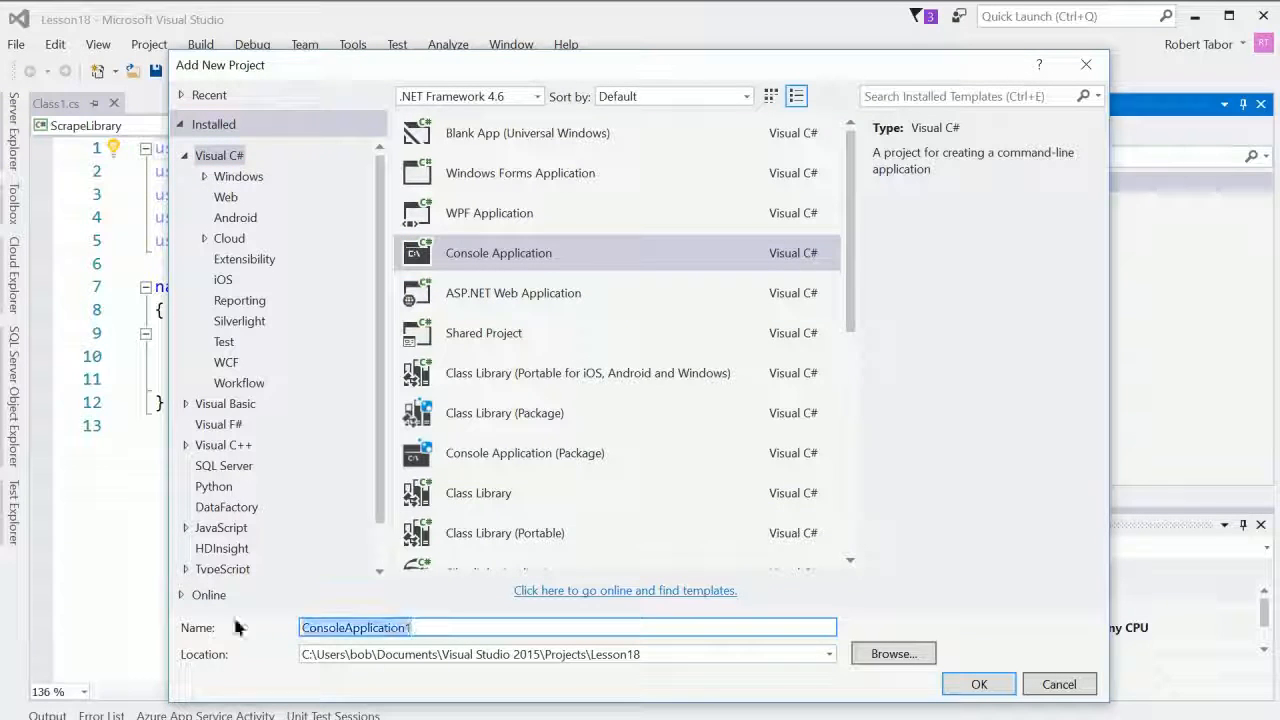
text(ScrapeClient)
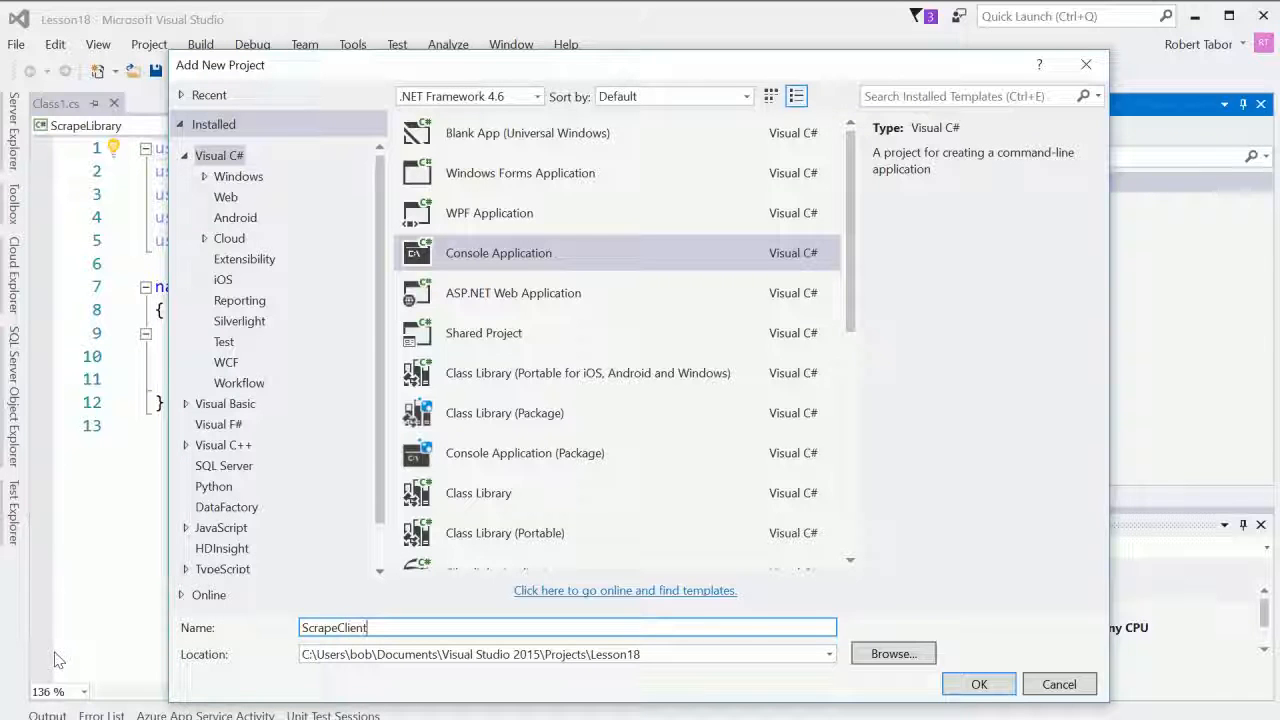
click(978, 684)
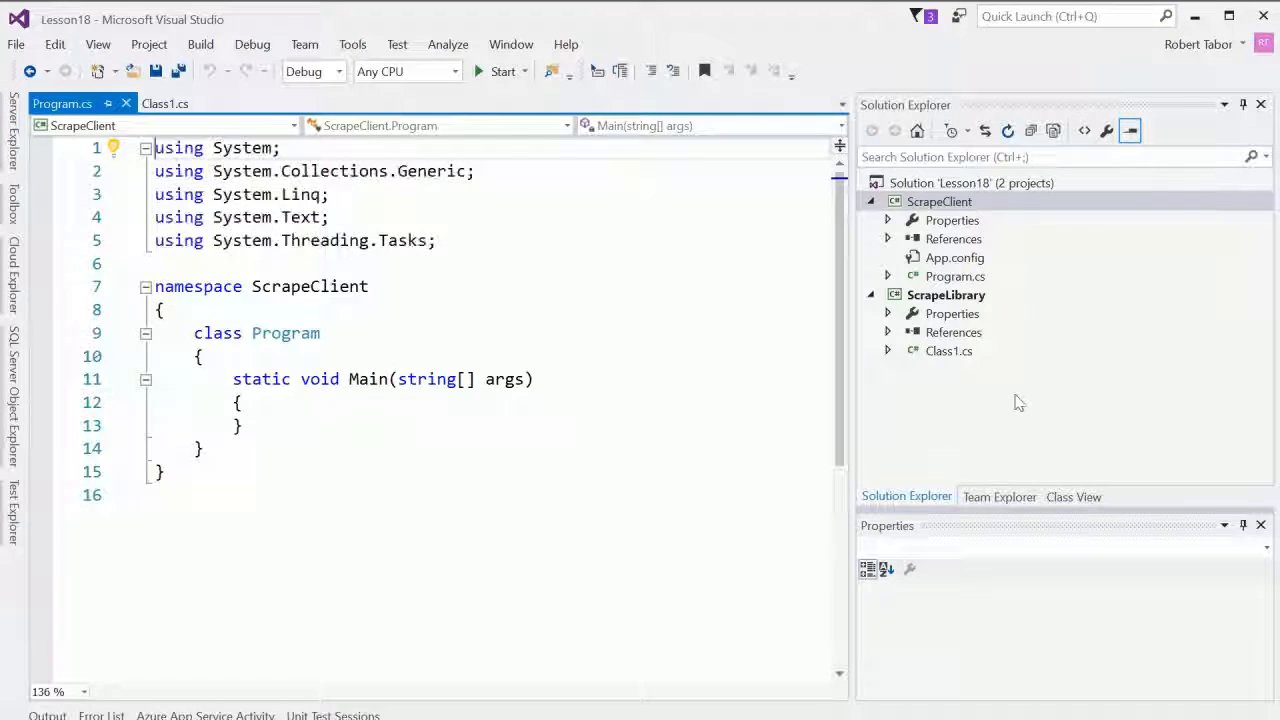
Step: Replace Class1's contents with the ScrapeWebpage methods, add System.IO and System.Net usings, and make the class public Scrape
click(948, 352)
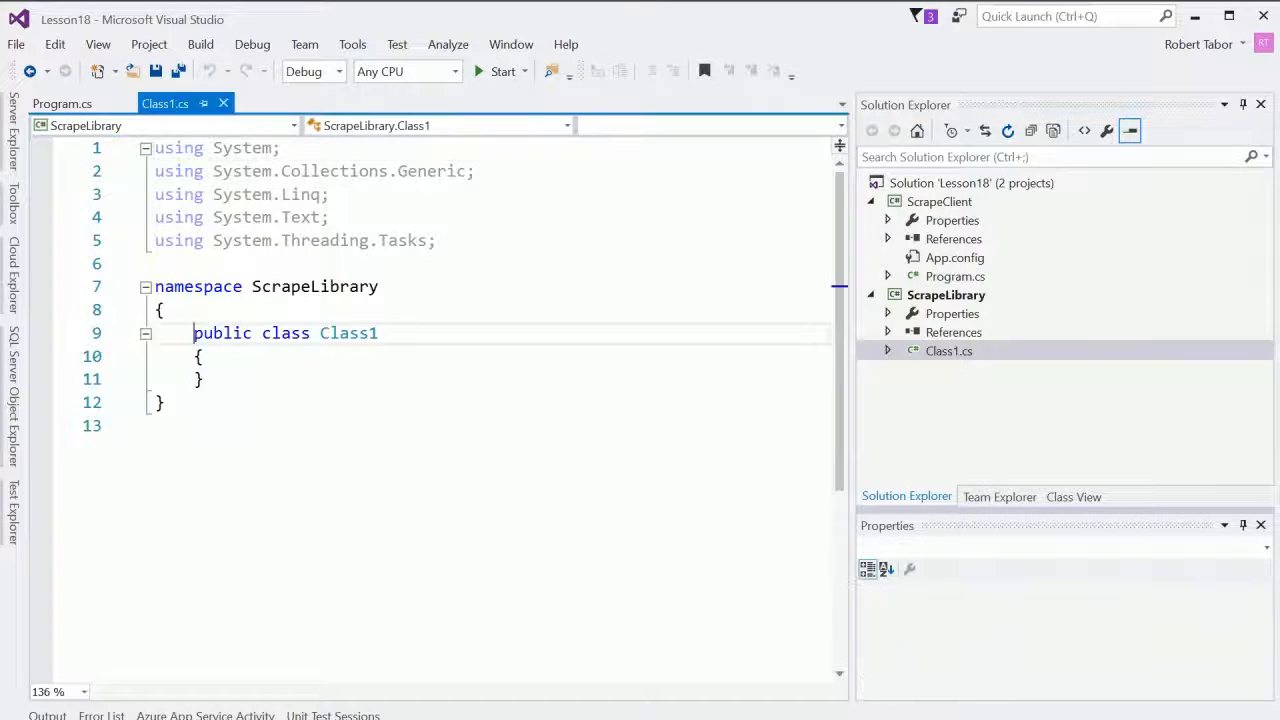
drag(194, 332, 200, 390)
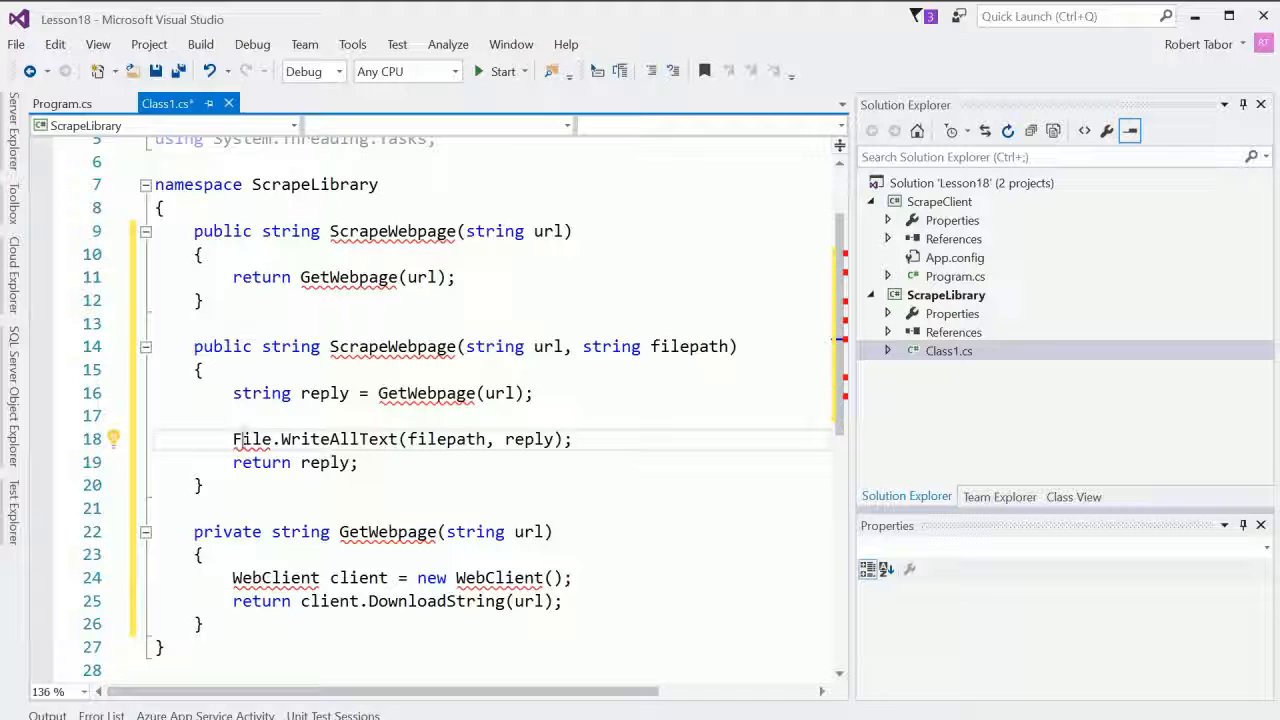
click(112, 440)
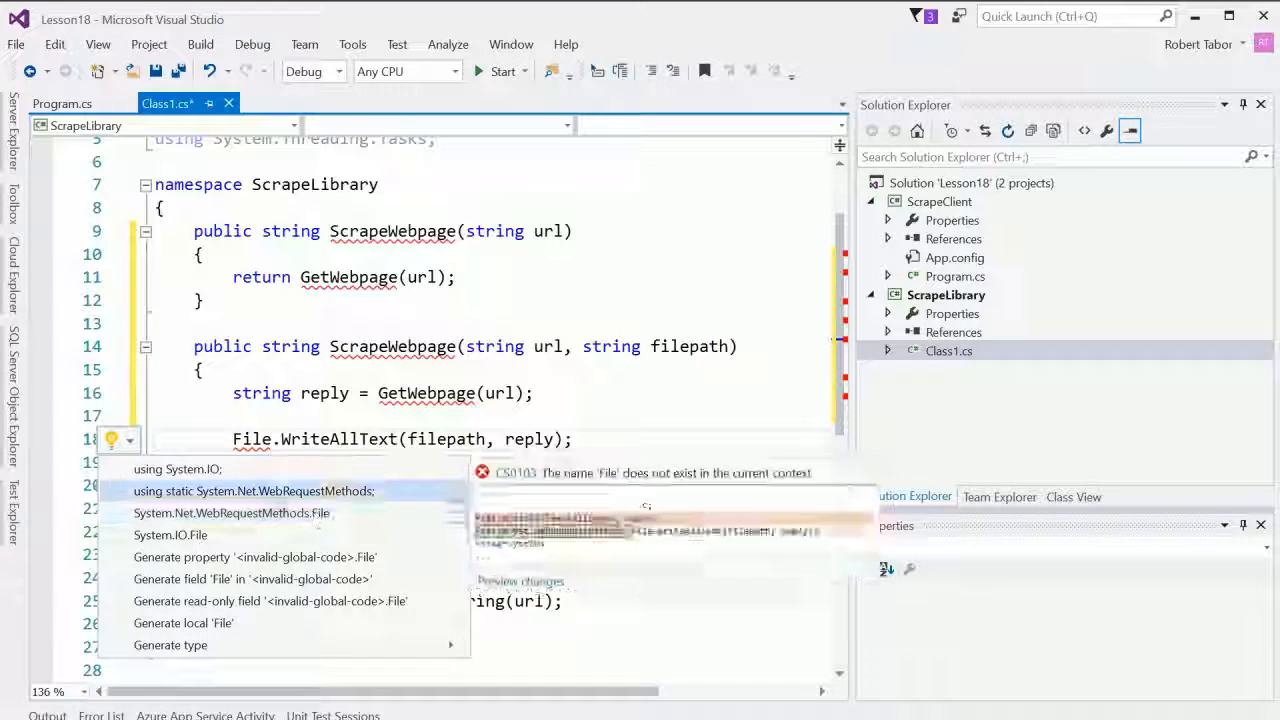
mouse_move(178, 468)
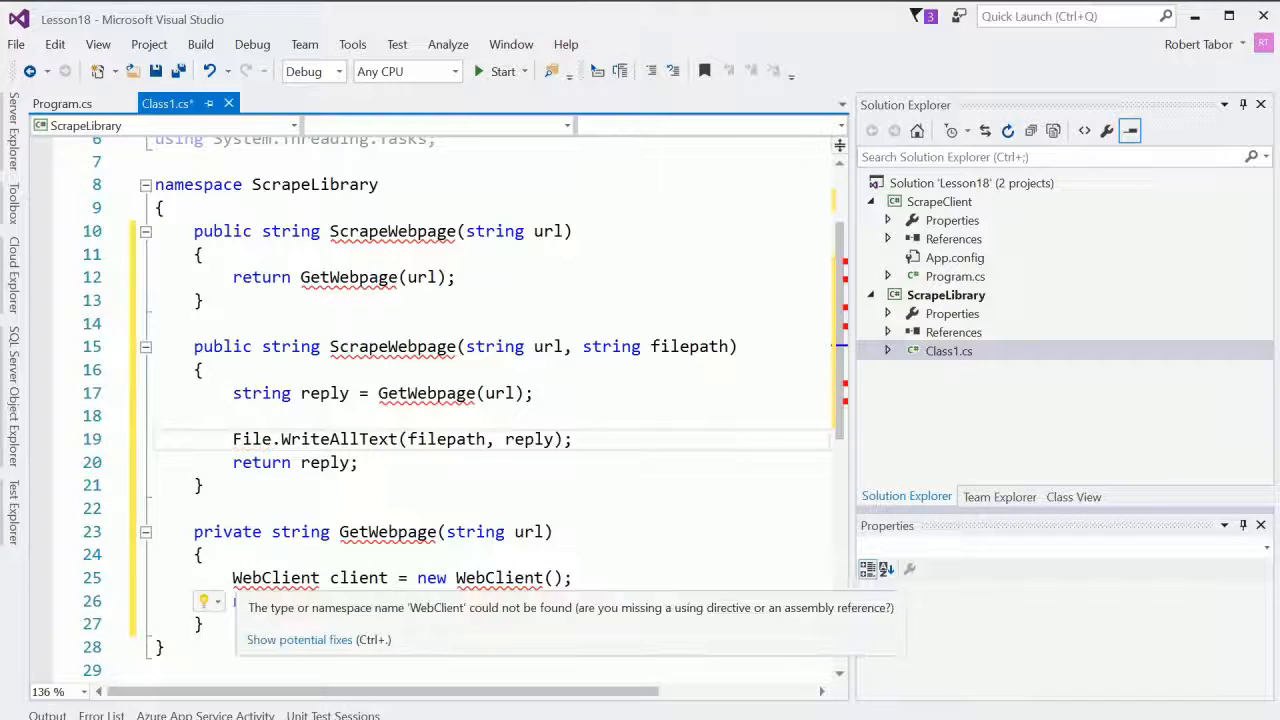
click(208, 600)
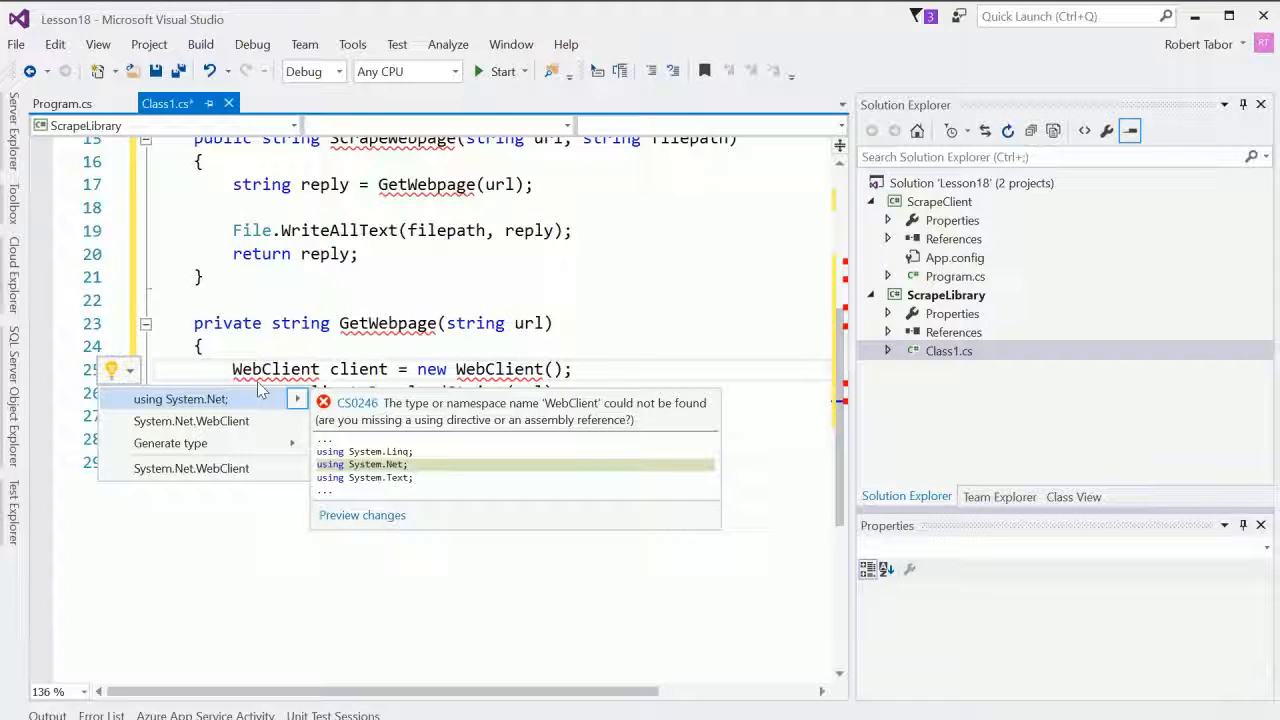
click(180, 400)
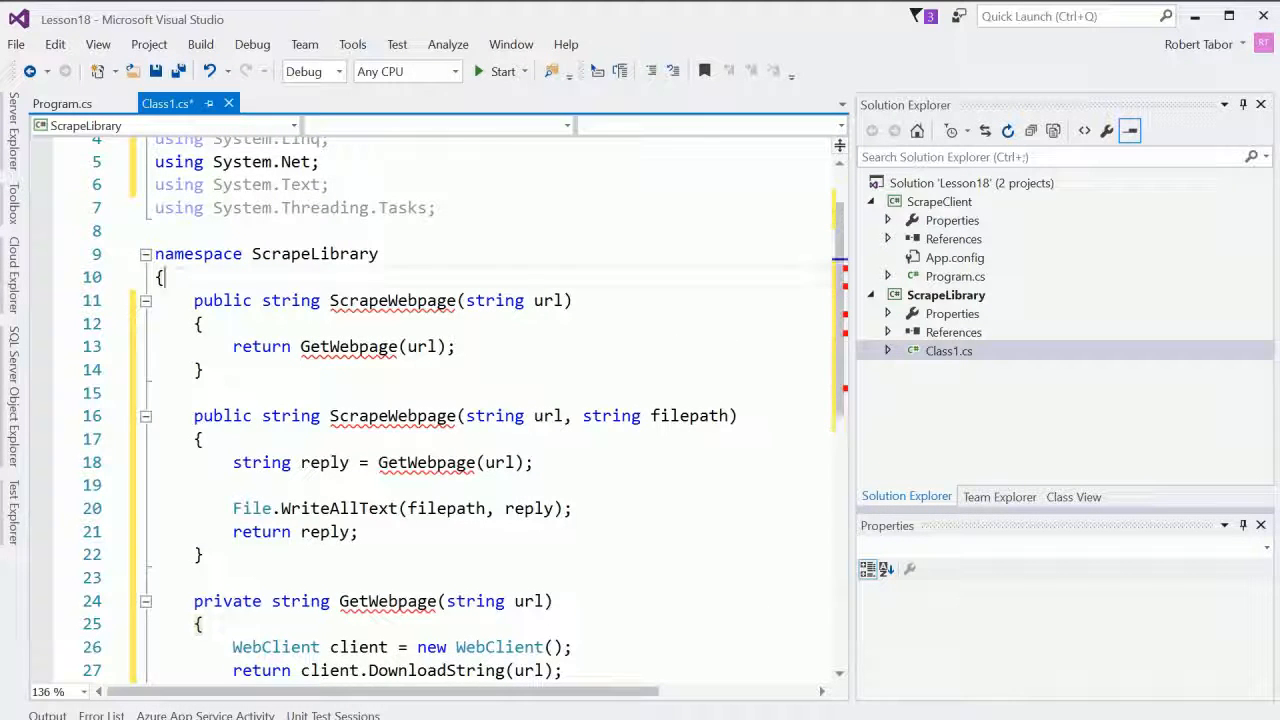
text(public class Scrape)
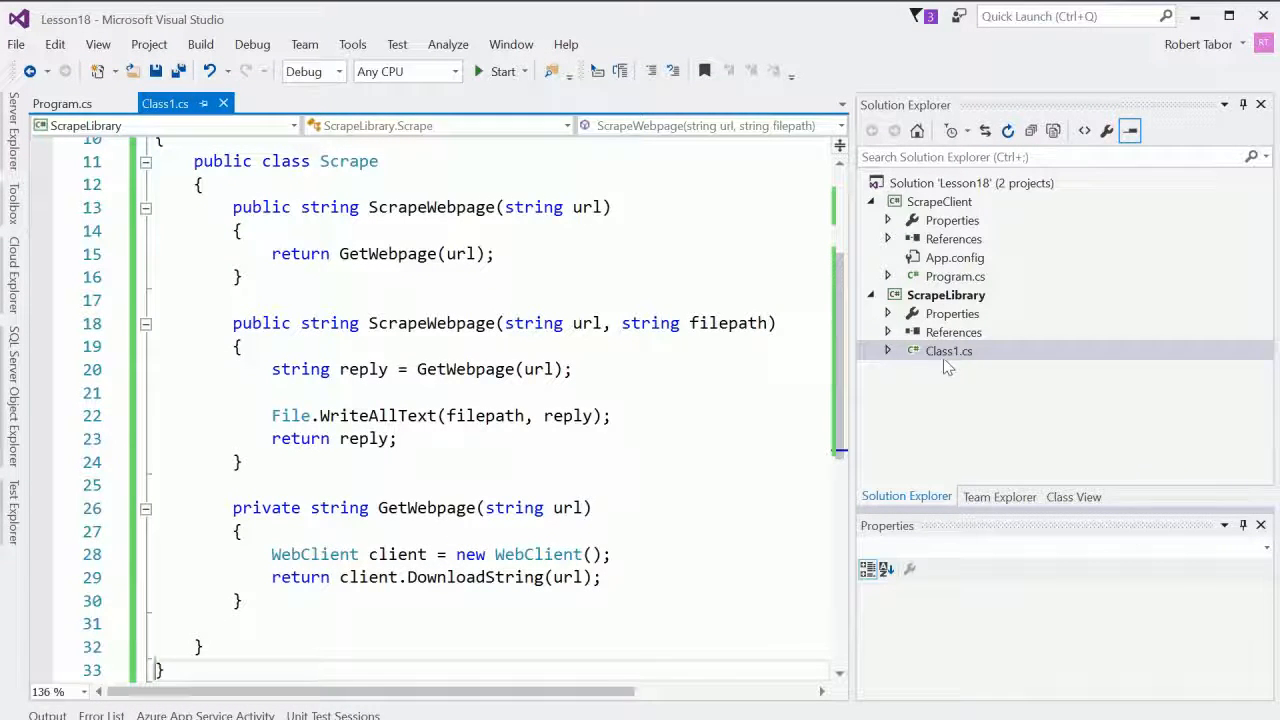
Step: Rename ScrapeLibrary's Class1.cs to Scrape.cs and return to ScrapeClient's Program.cs
click(948, 350)
text(Scrape)
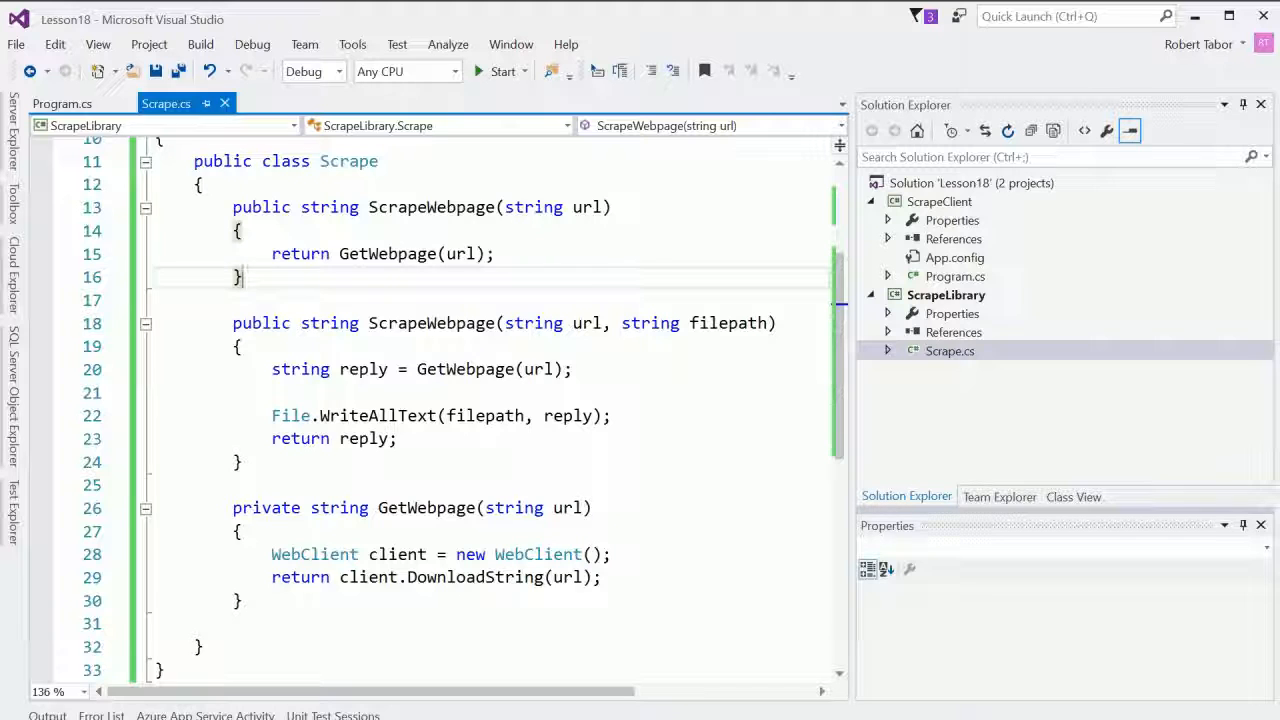
right_click(944, 294)
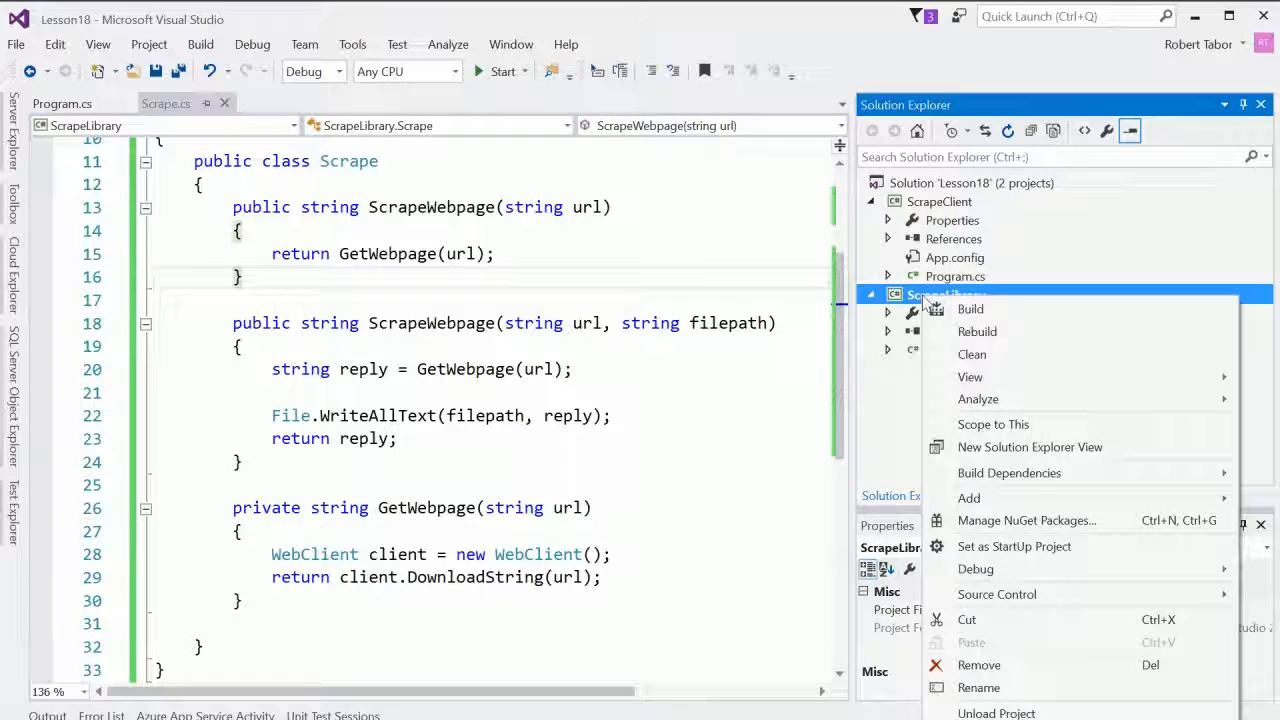
click(970, 308)
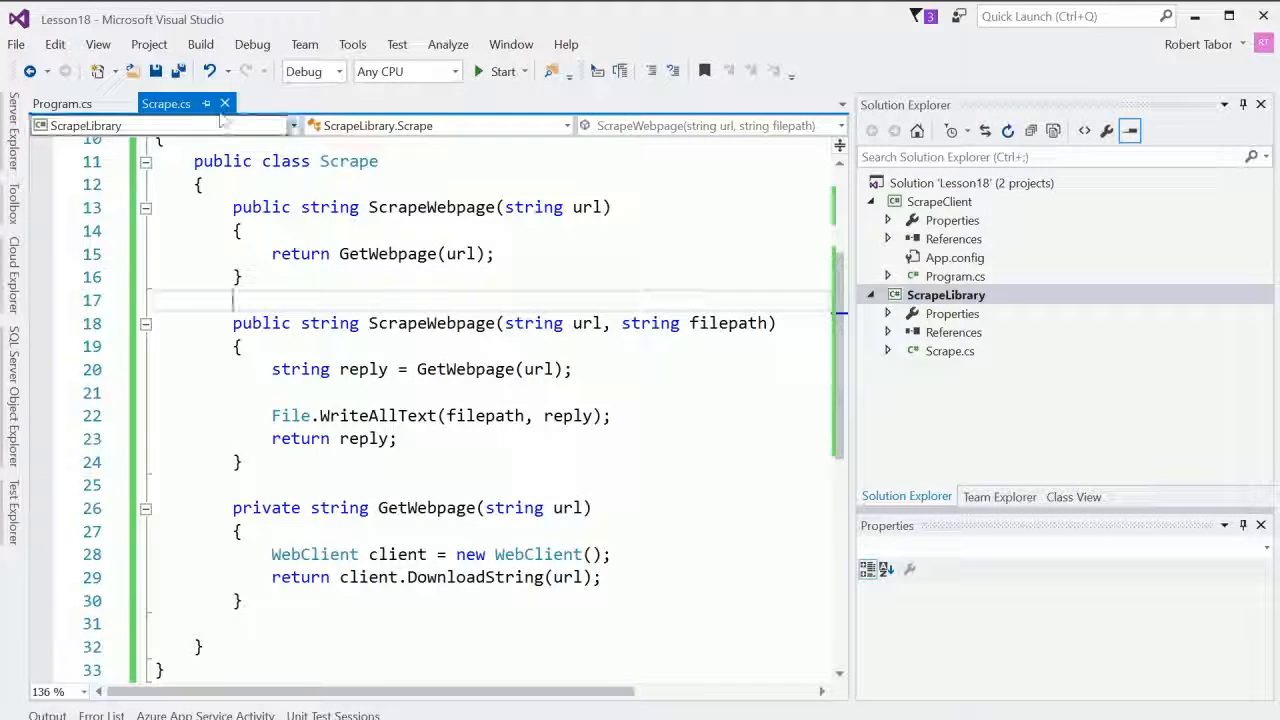
click(62, 104)
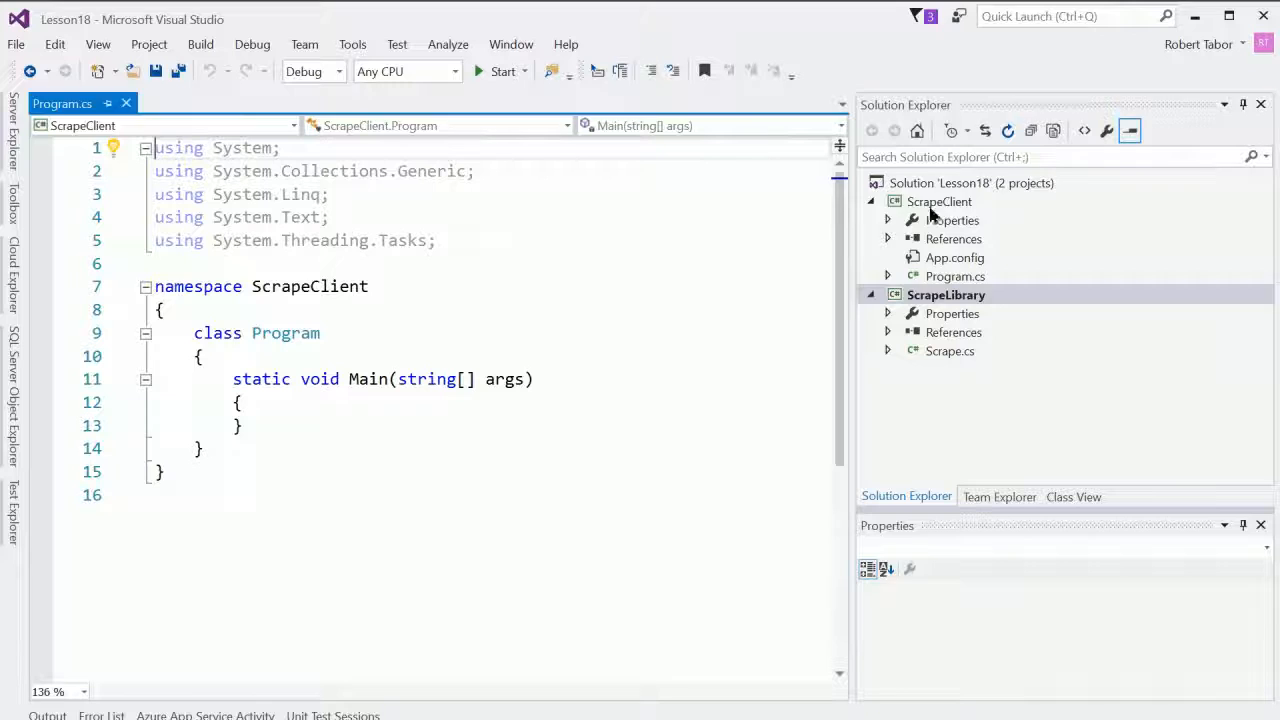
click(938, 200)
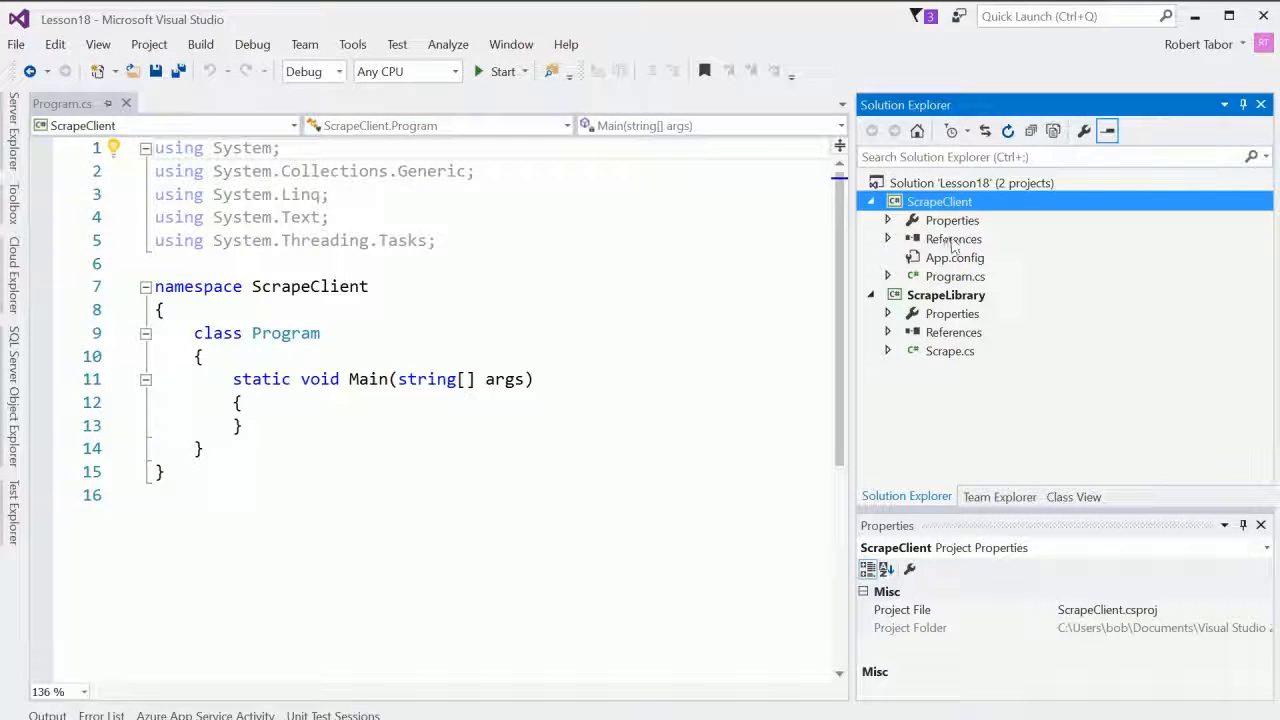
Step: Add a project reference from ScrapeClient to ScrapeLibrary and confirm it under References
right_click(952, 238)
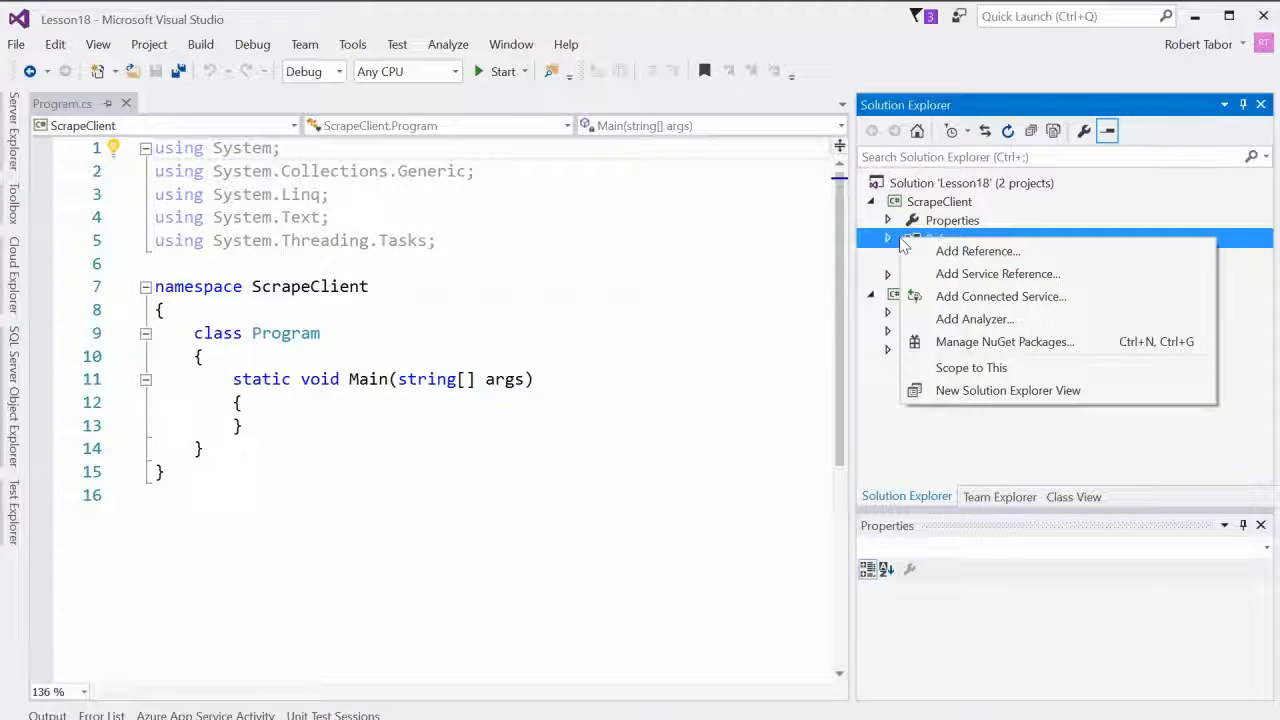
click(976, 252)
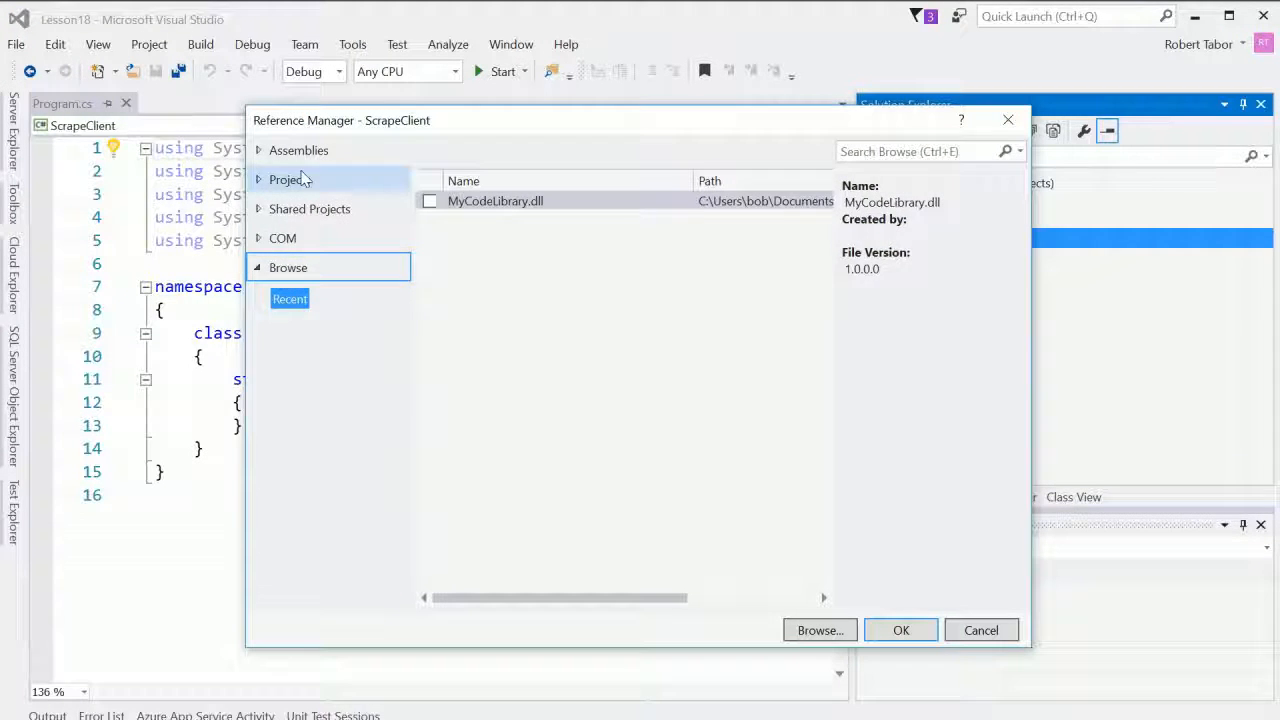
click(288, 180)
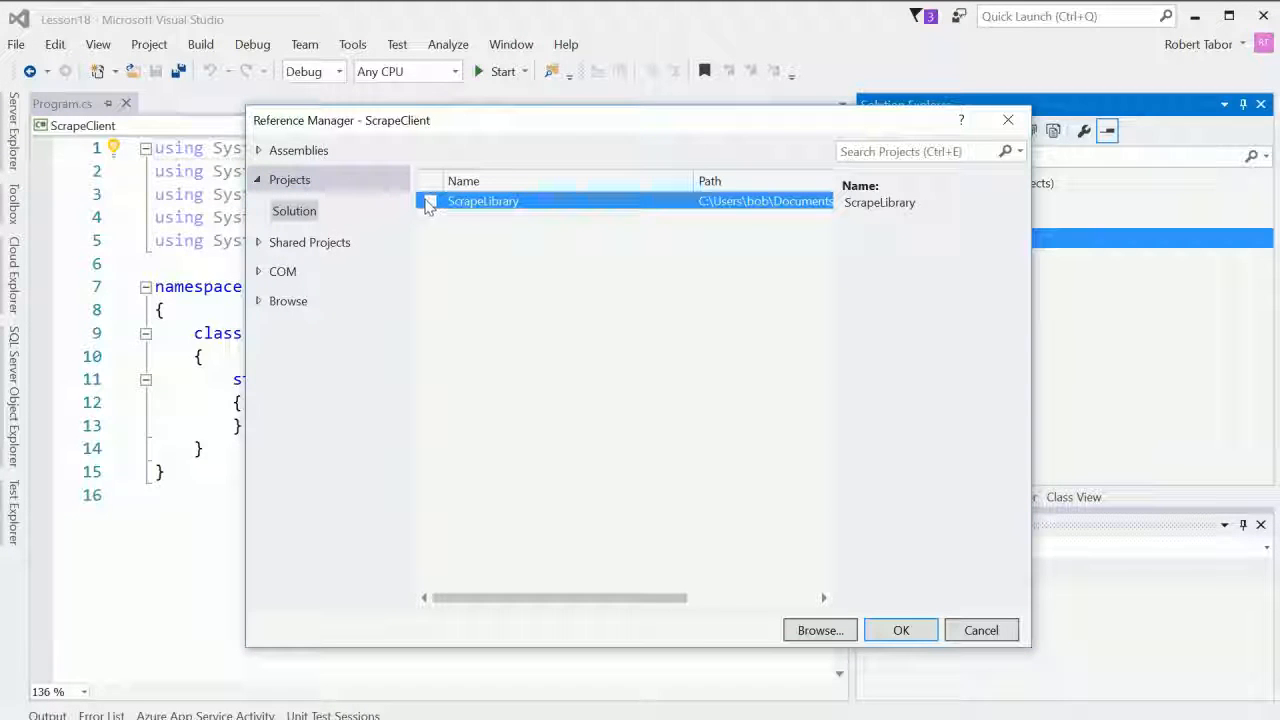
click(428, 200)
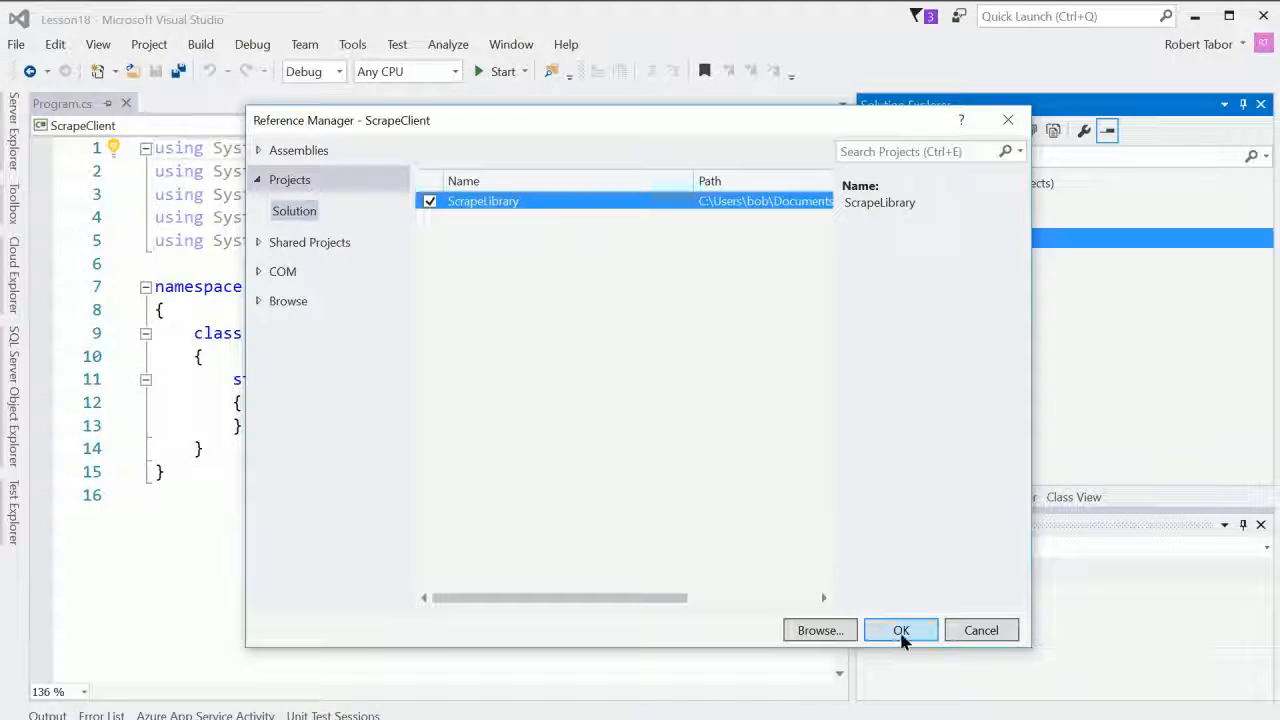
click(900, 630)
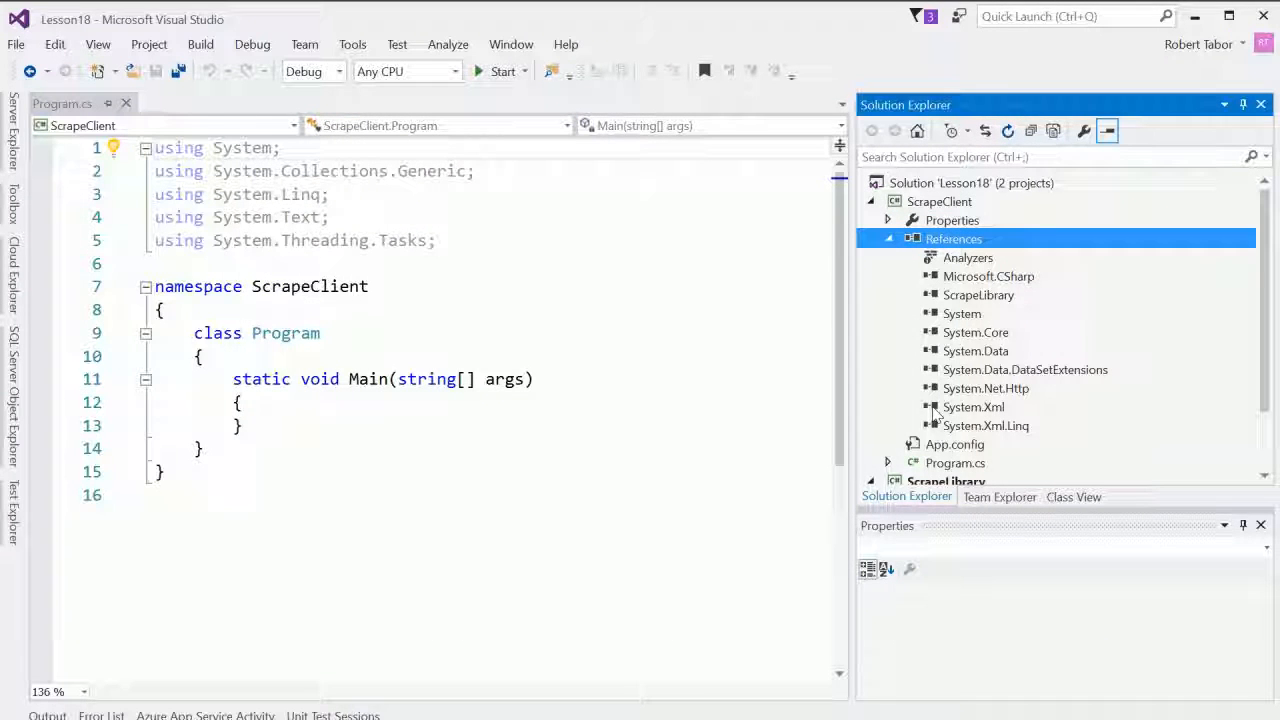
scroll(down, 3)
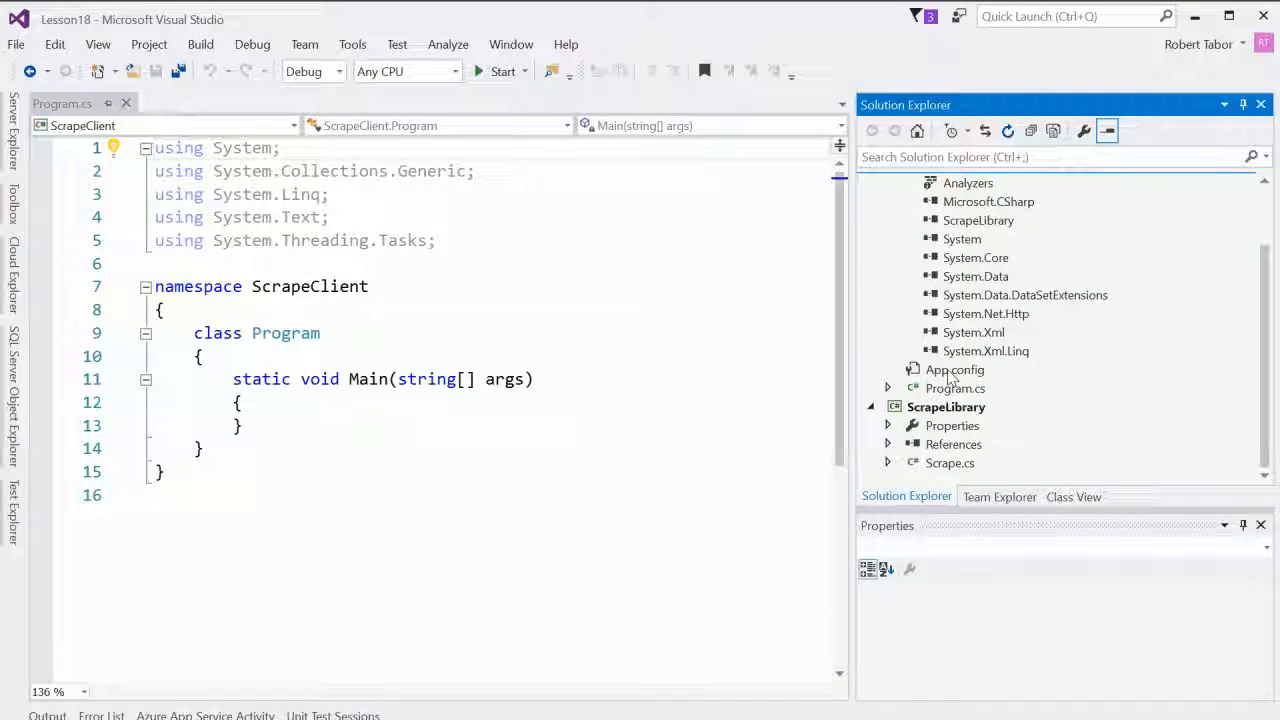
click(978, 220)
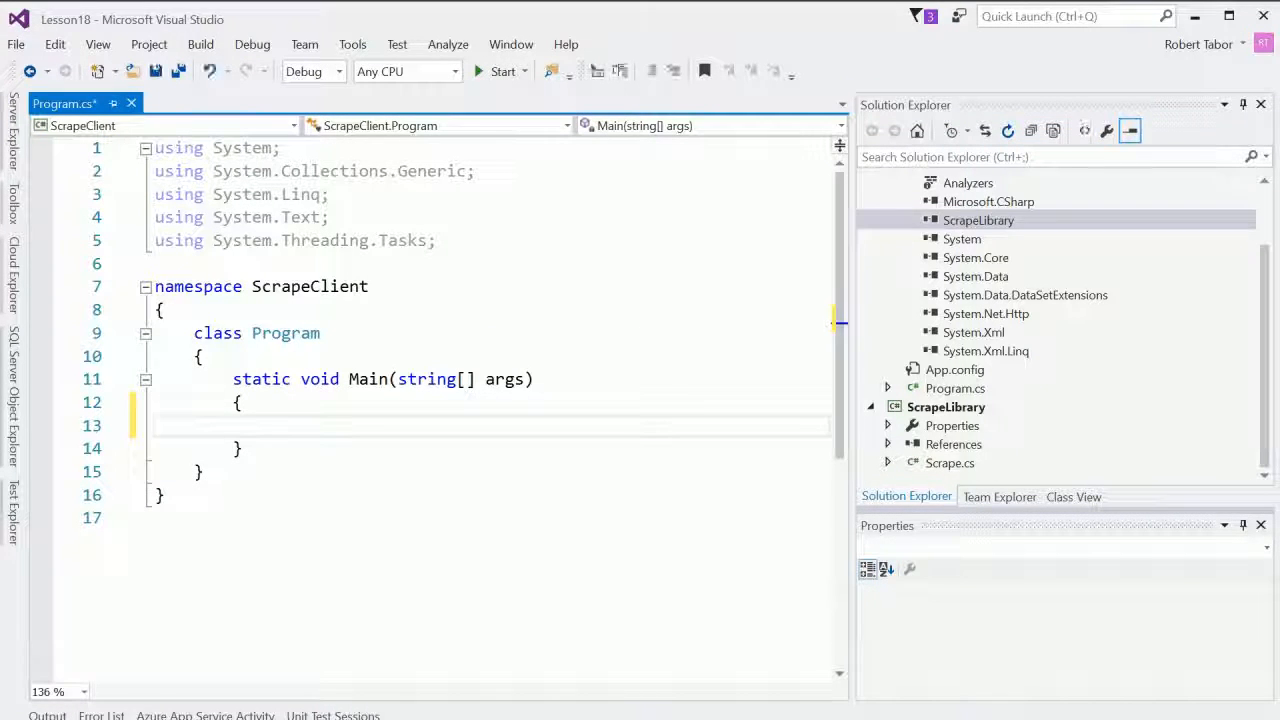
Step: Write the Scrape object code in Main and import the ScrapeLibrary namespace via the quick fix
text(Scrape)
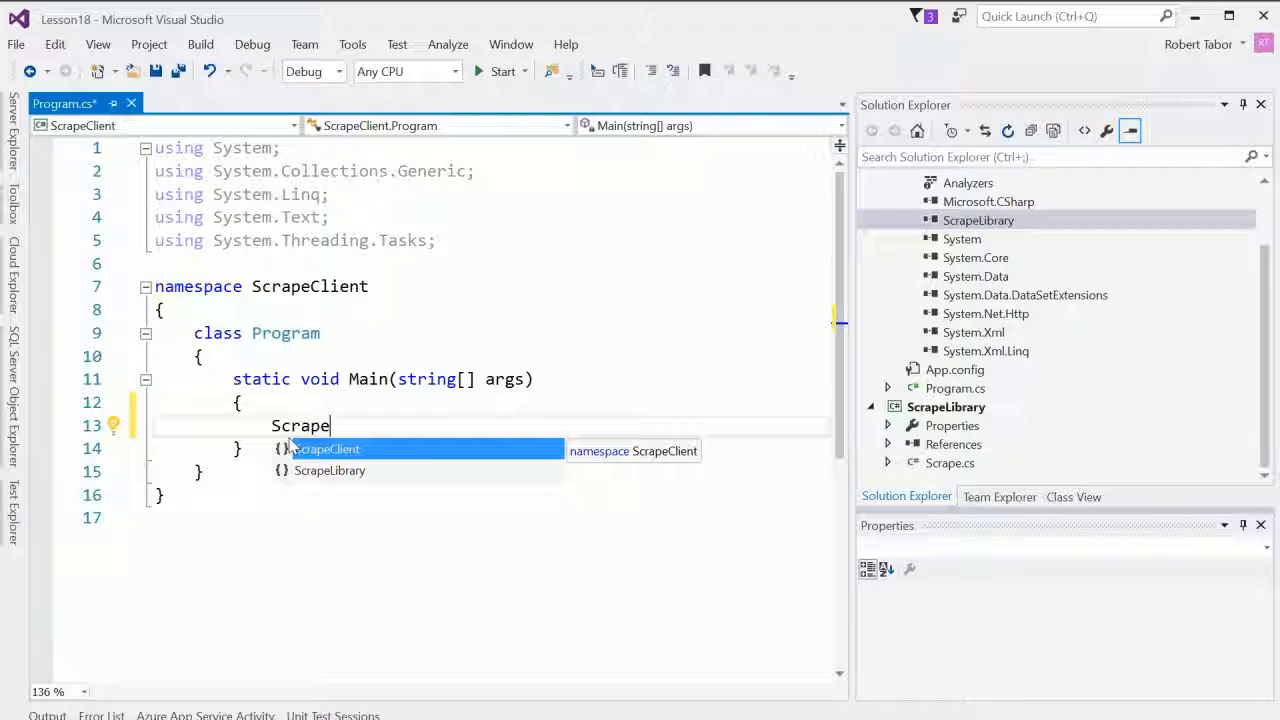
text(Client.)
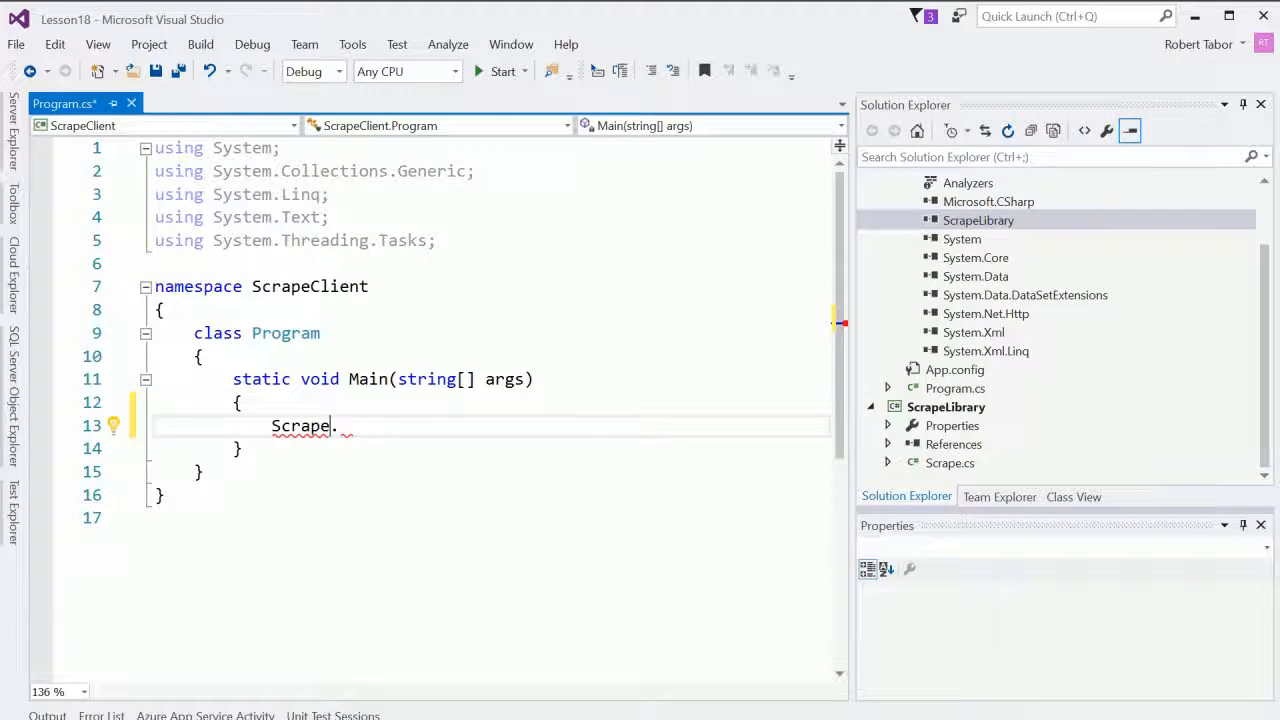
click(112, 424)
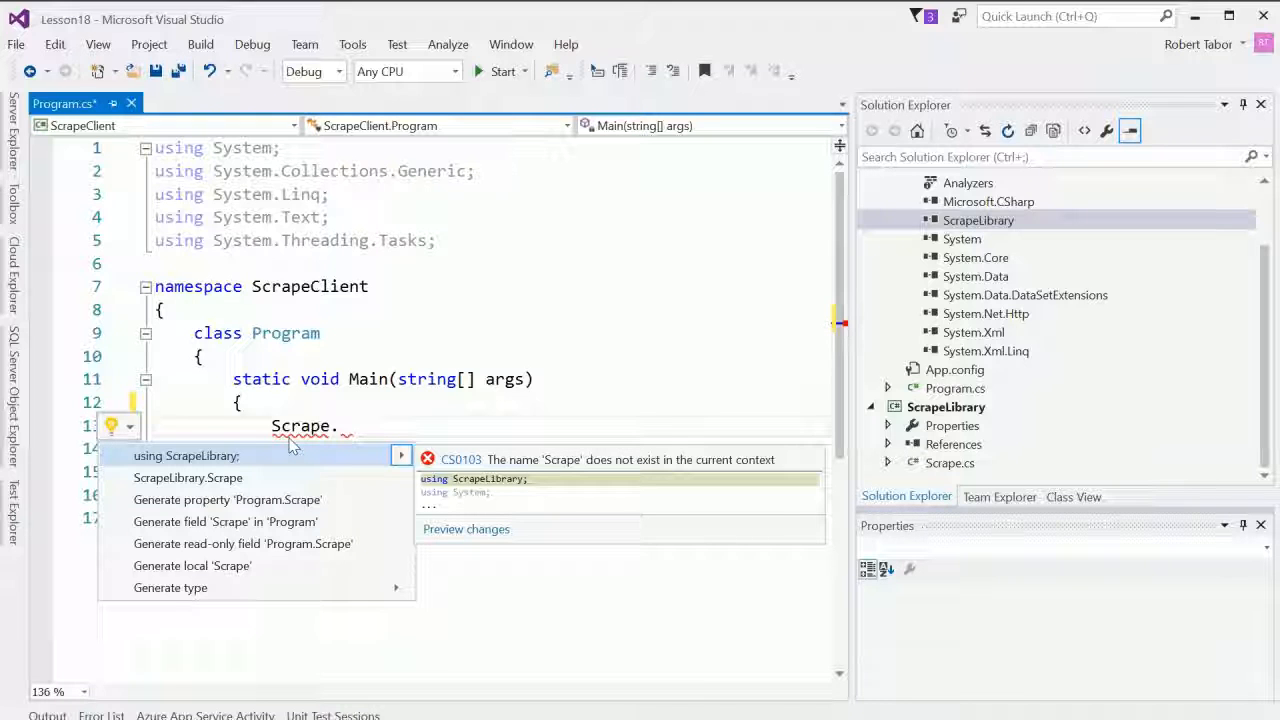
click(188, 456)
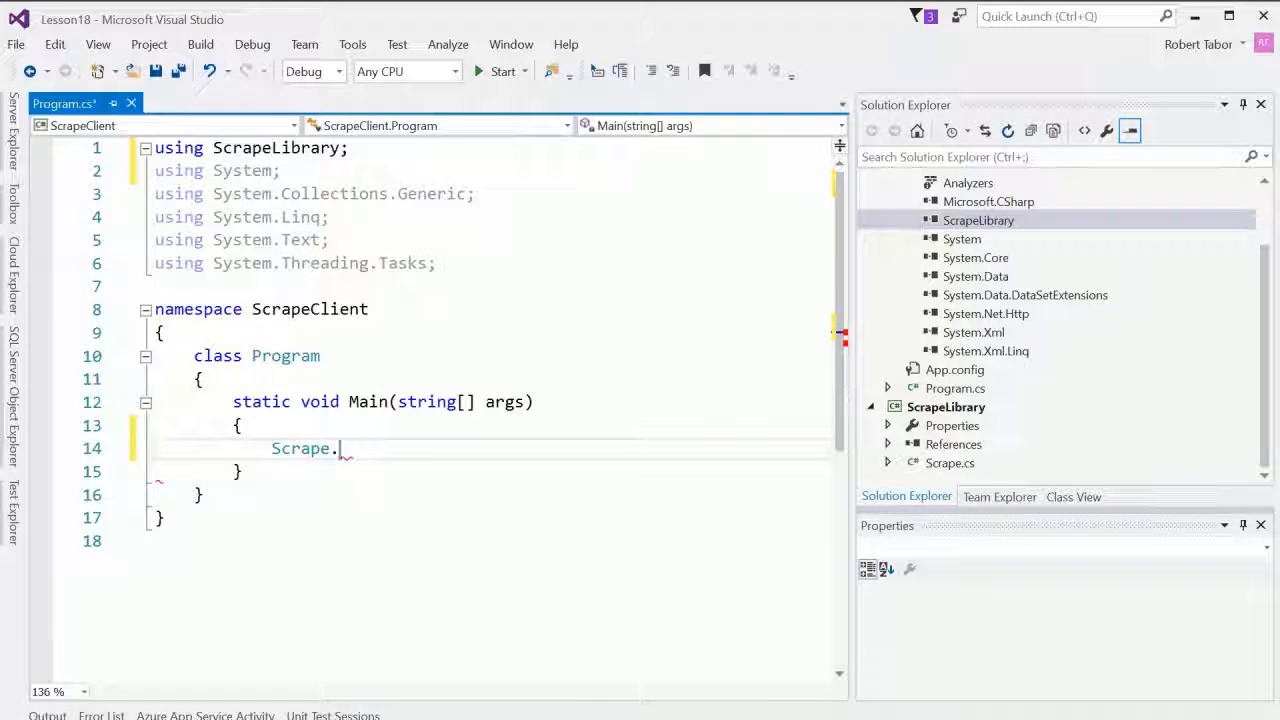
Step: Finish the scrape-and-print code and run the solution, hitting the class-library start error
text(myS)
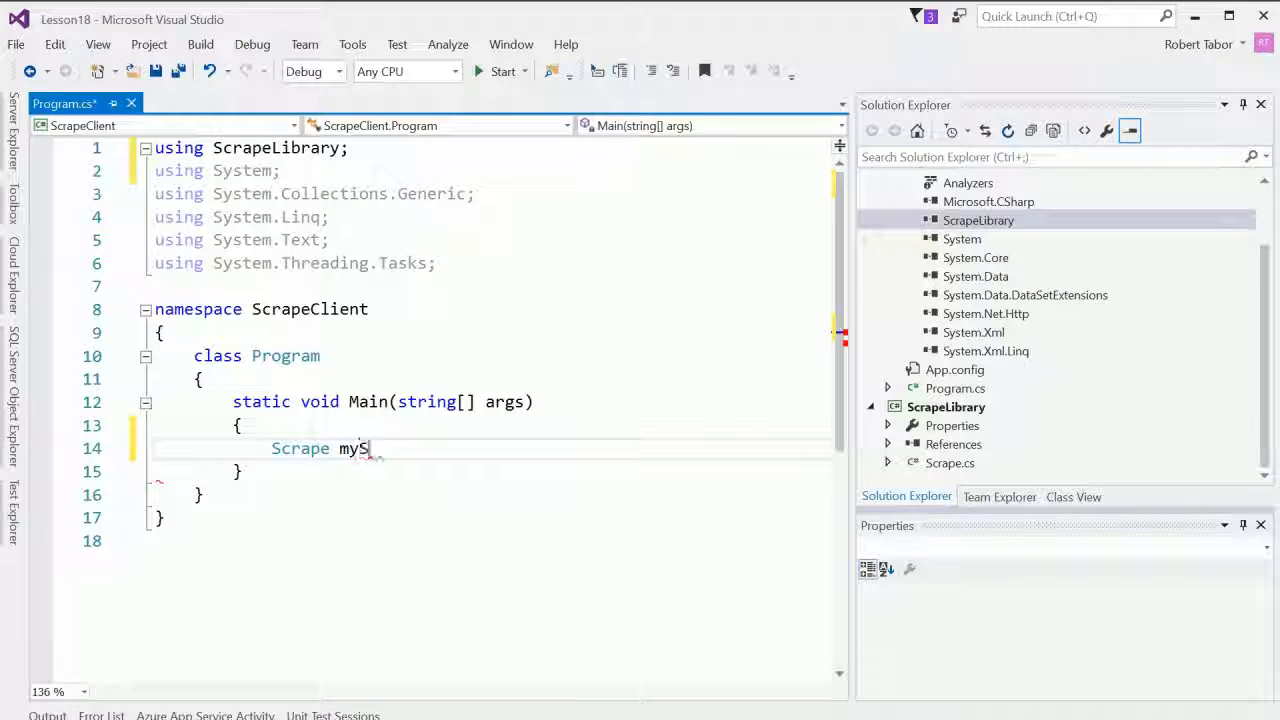
key(ctrl+z)
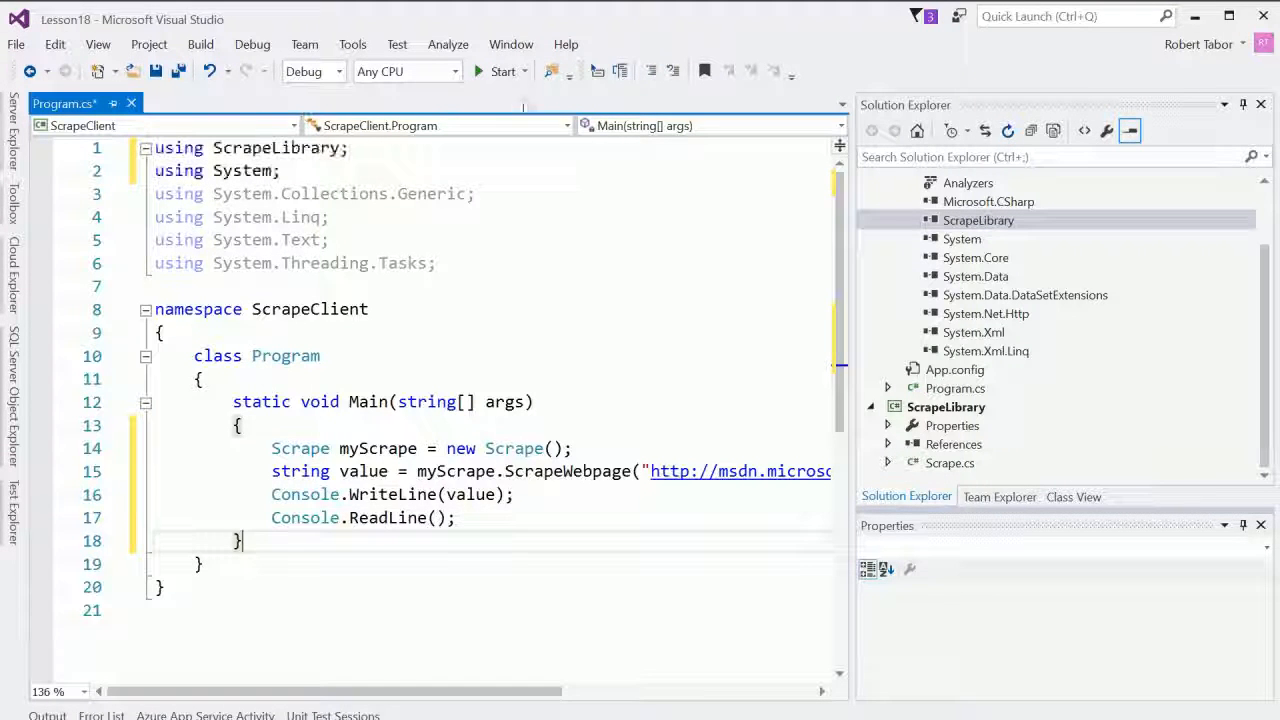
click(504, 72)
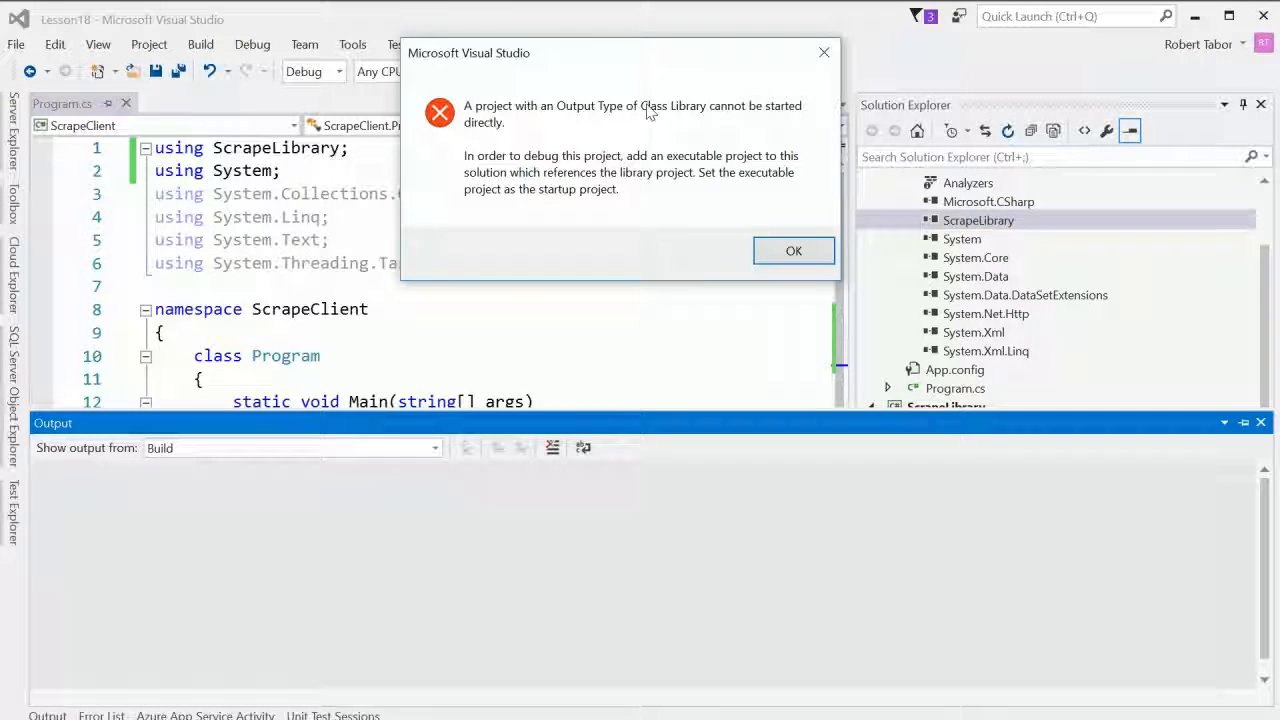
mouse_move(550, 178)
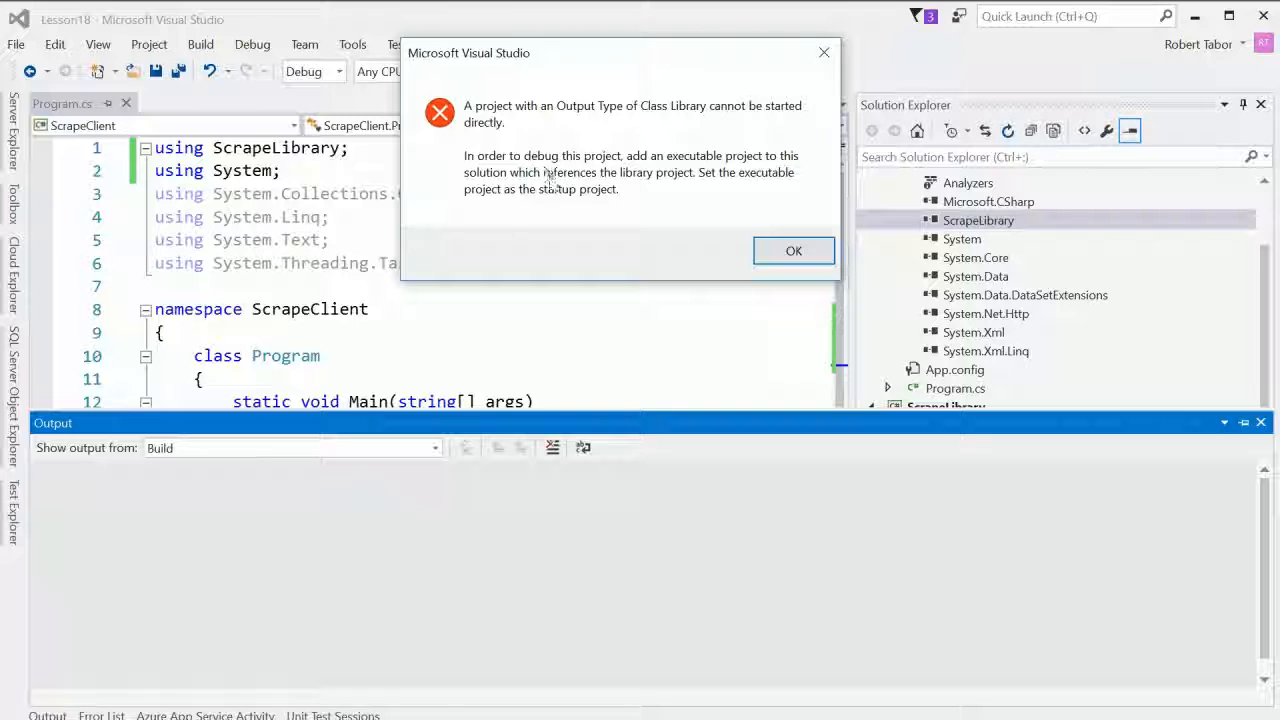
mouse_move(792, 252)
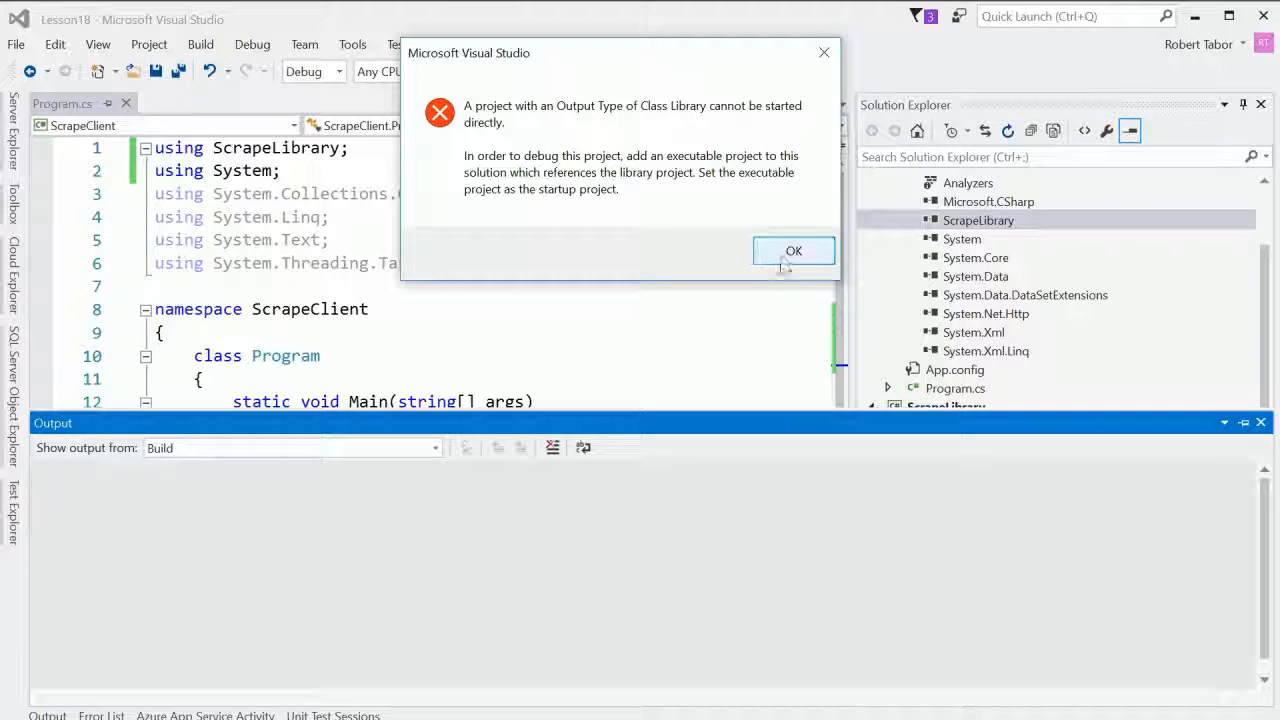
Step: Dismiss the start error, set ScrapeClient as the startup project, and run again
click(792, 250)
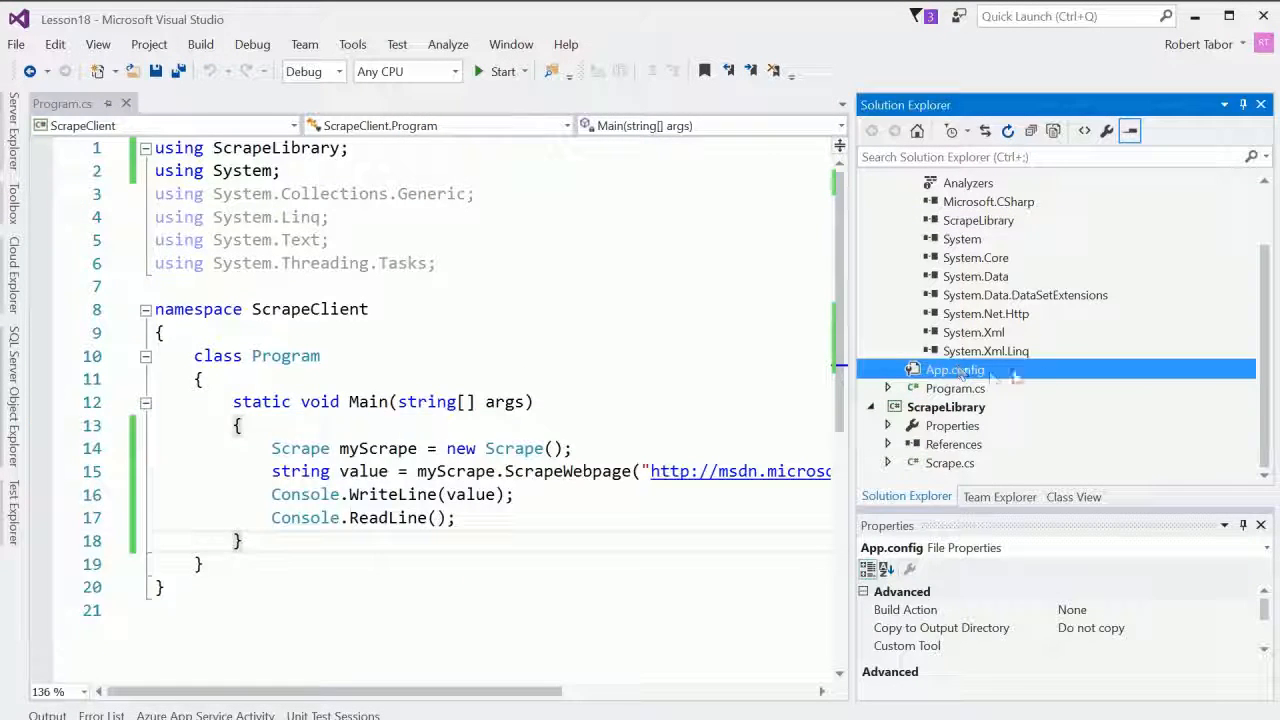
double_click(956, 368)
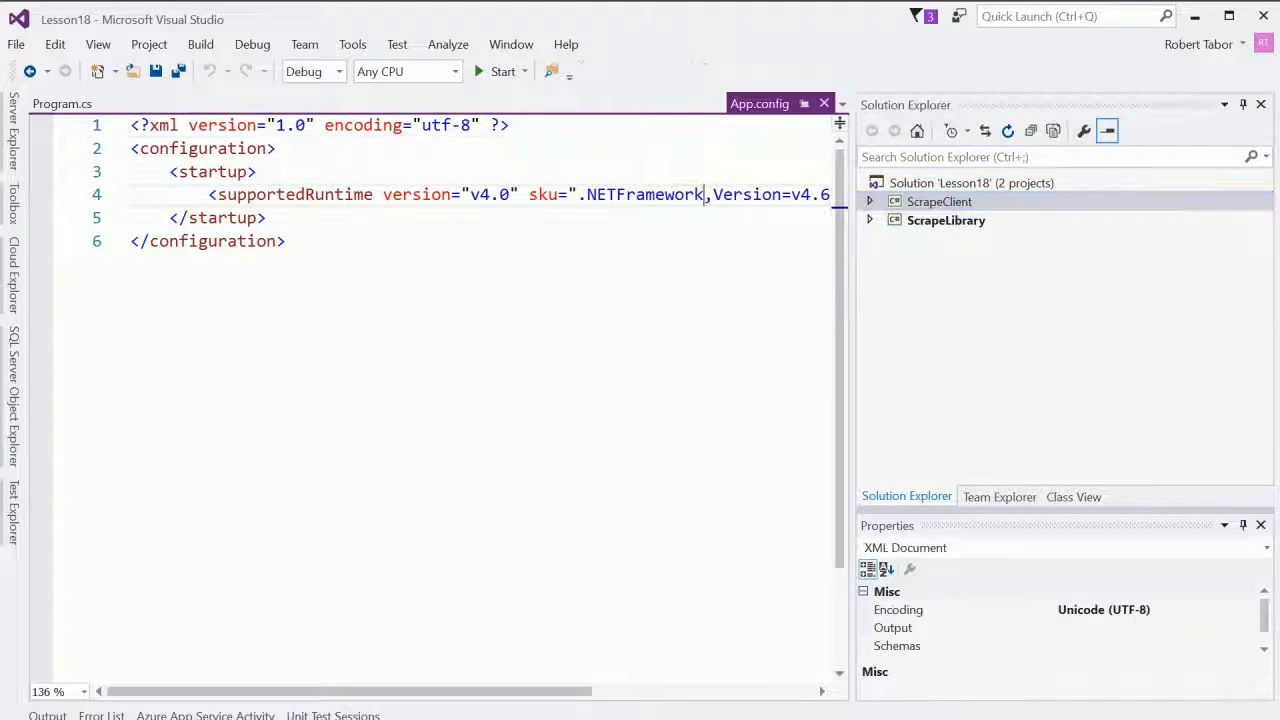
click(944, 220)
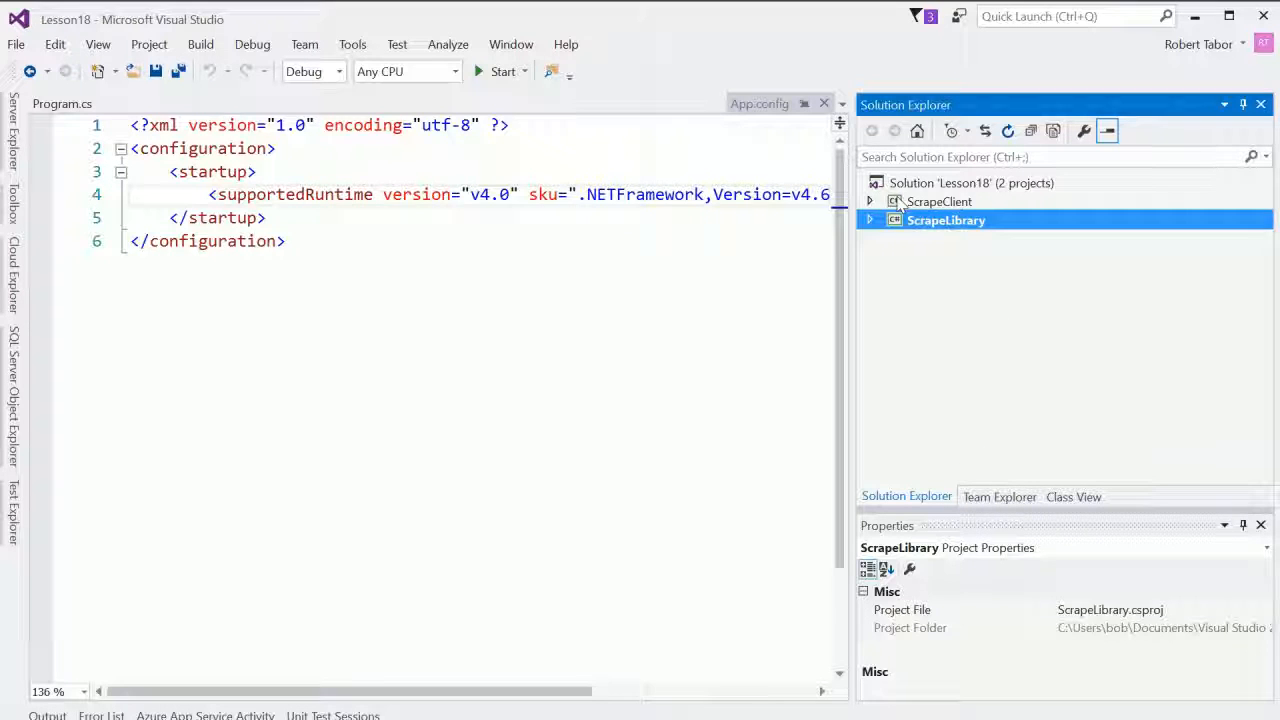
click(940, 200)
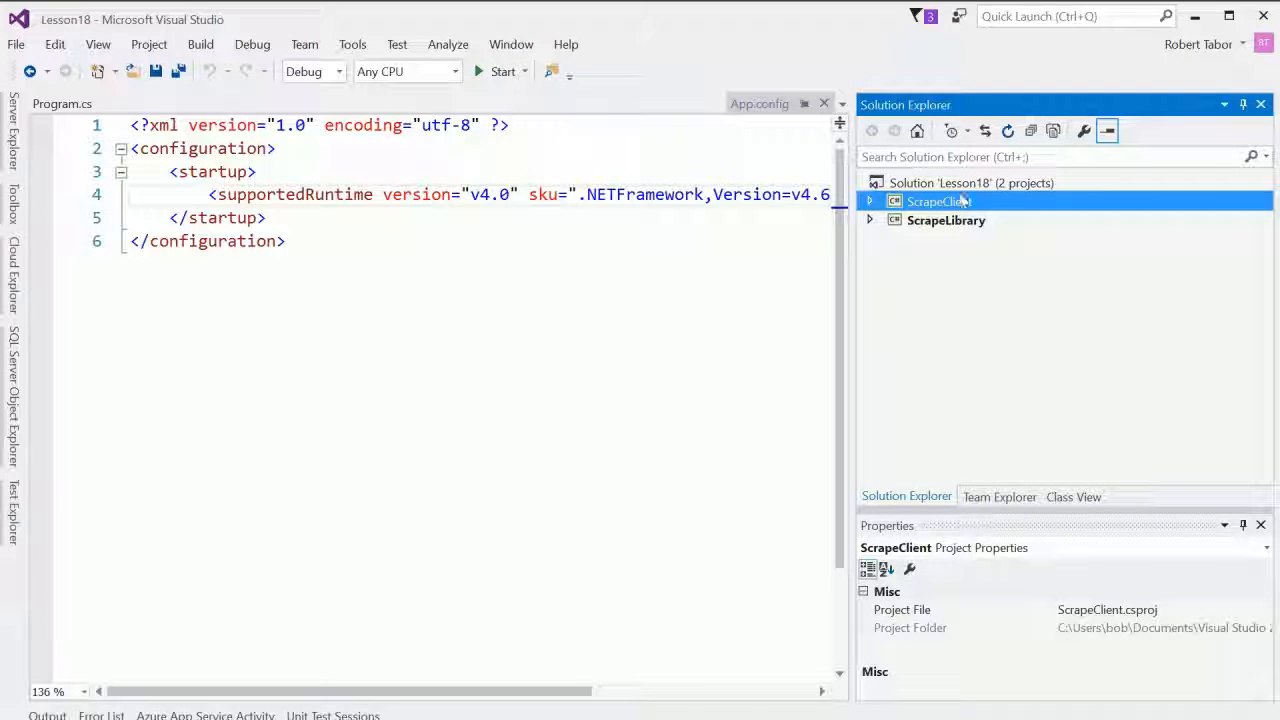
right_click(938, 200)
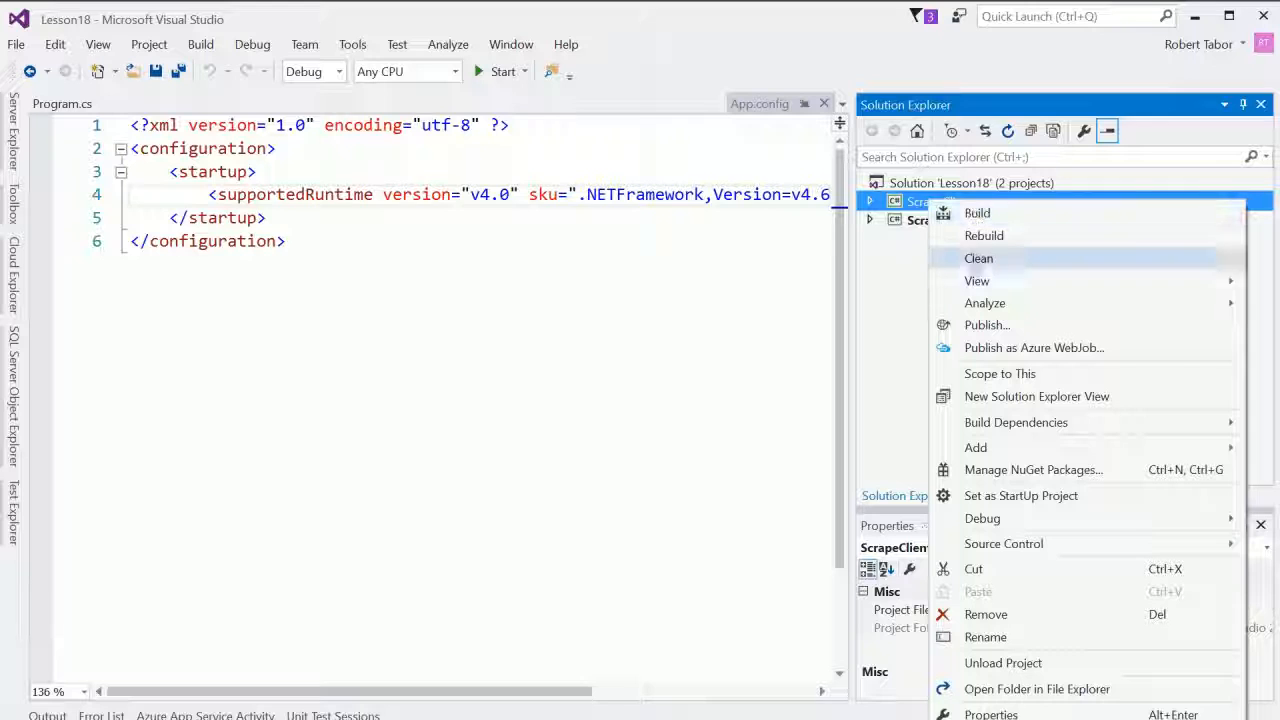
mouse_move(1018, 468)
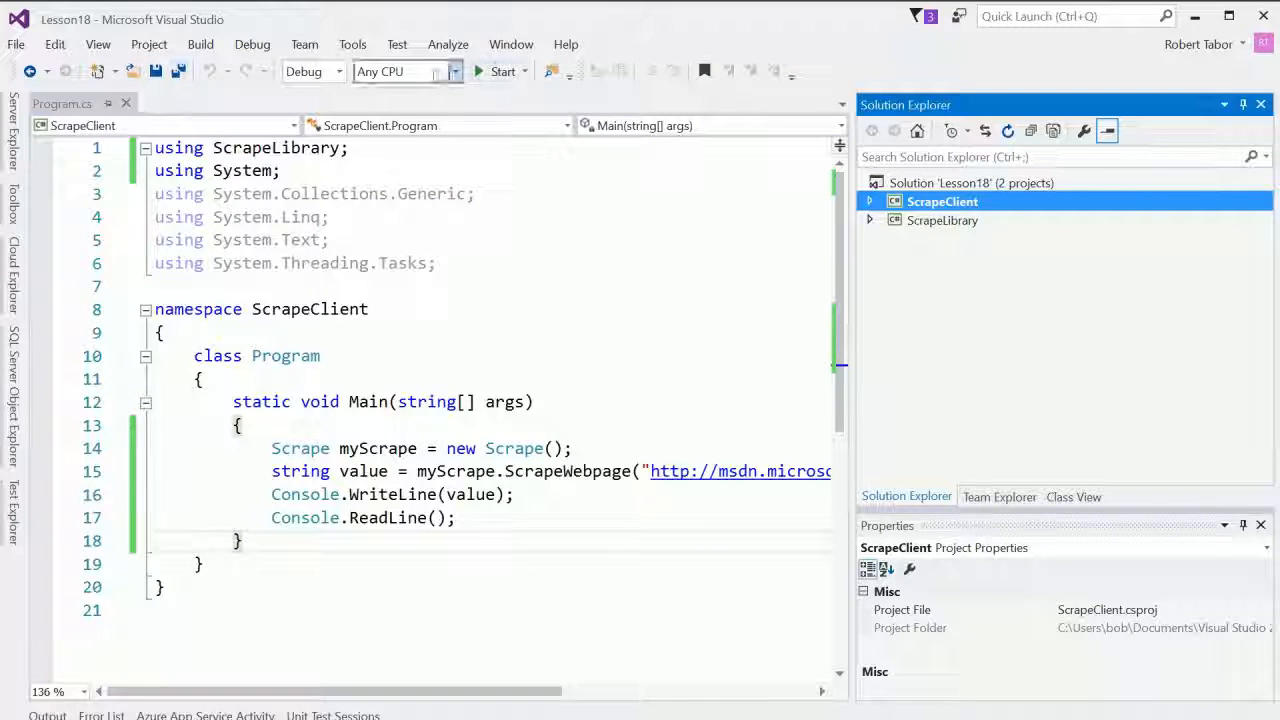
click(504, 72)
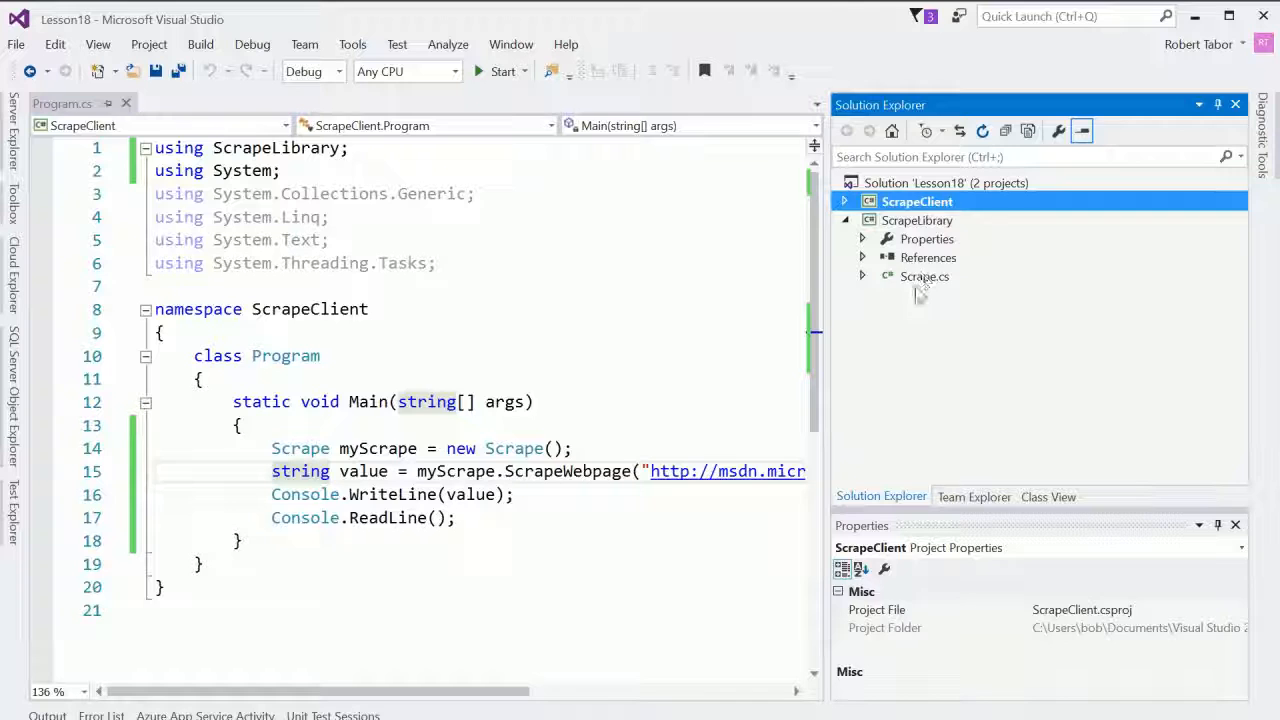
Step: In Scrape.cs, store client.DownloadString(url) in a string variable named content
double_click(924, 276)
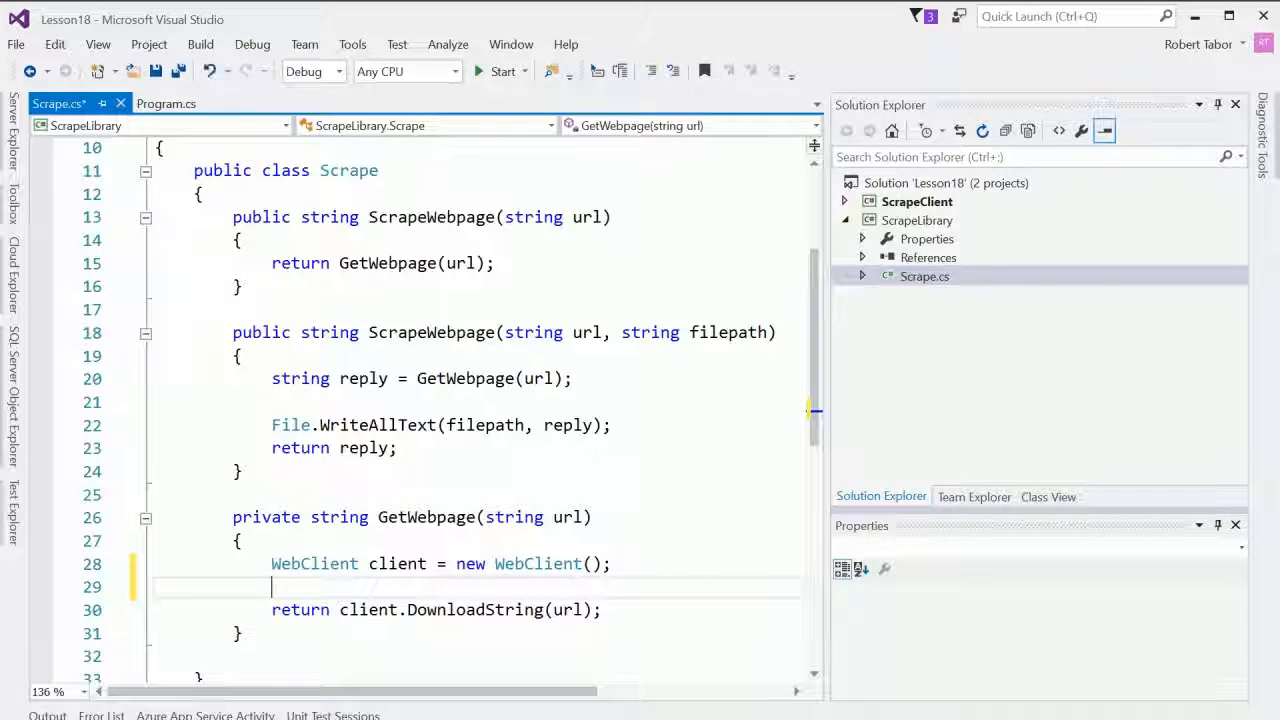
text(string)
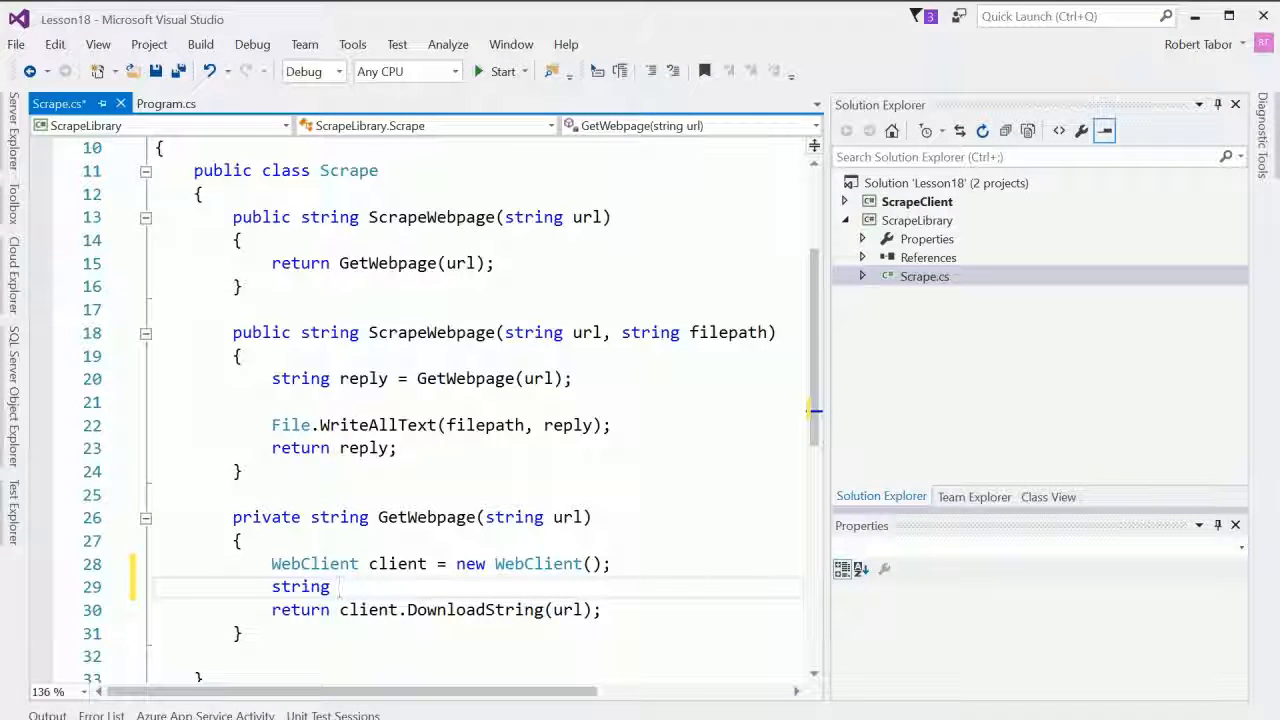
text(co)
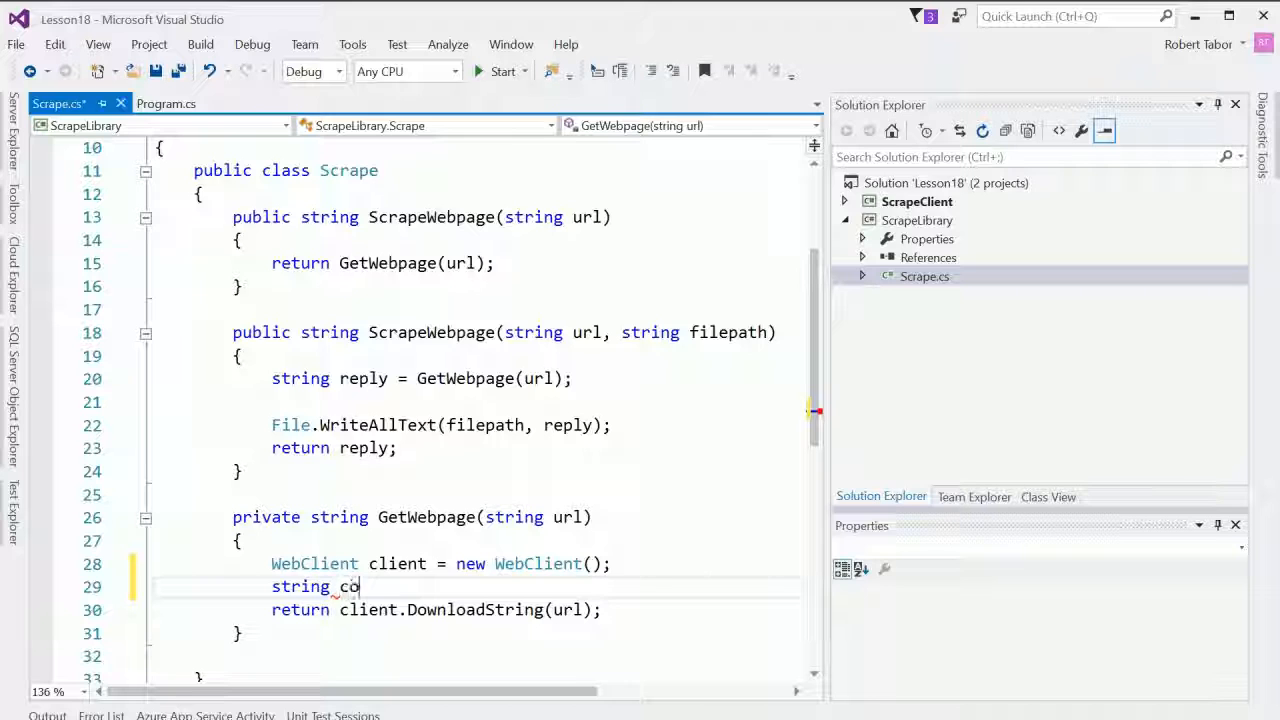
text(ne)
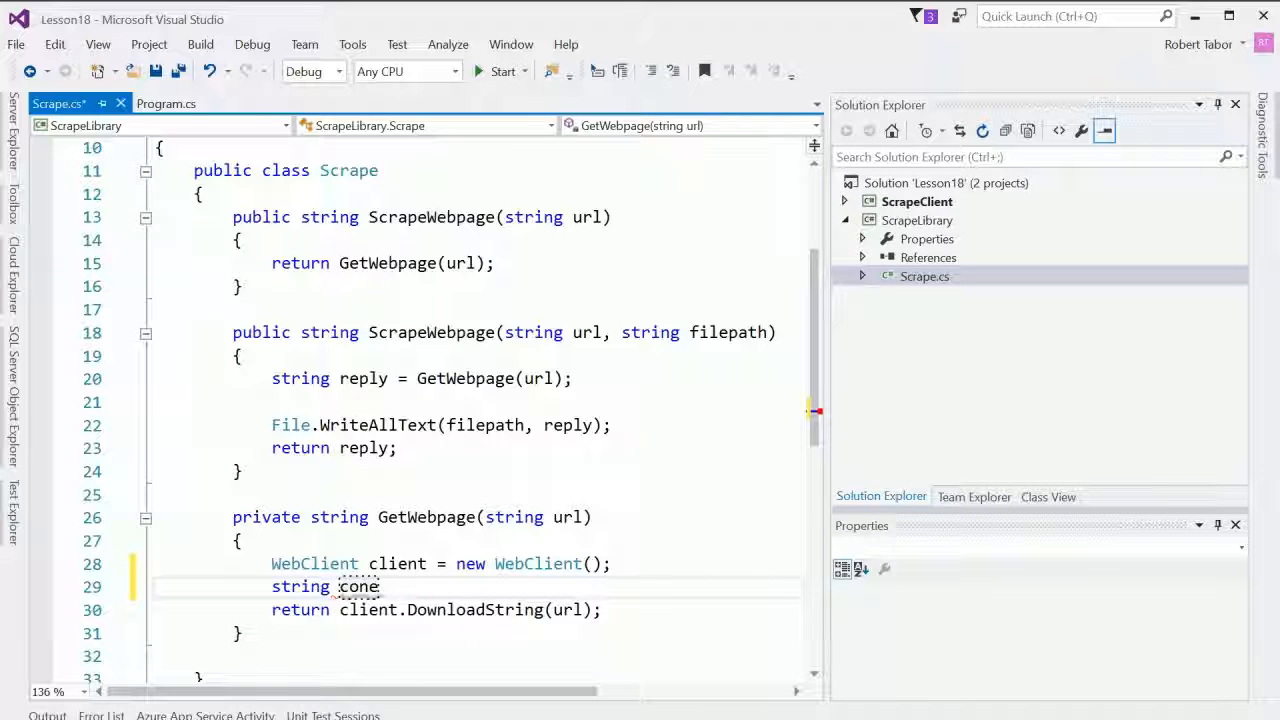
text(content =)
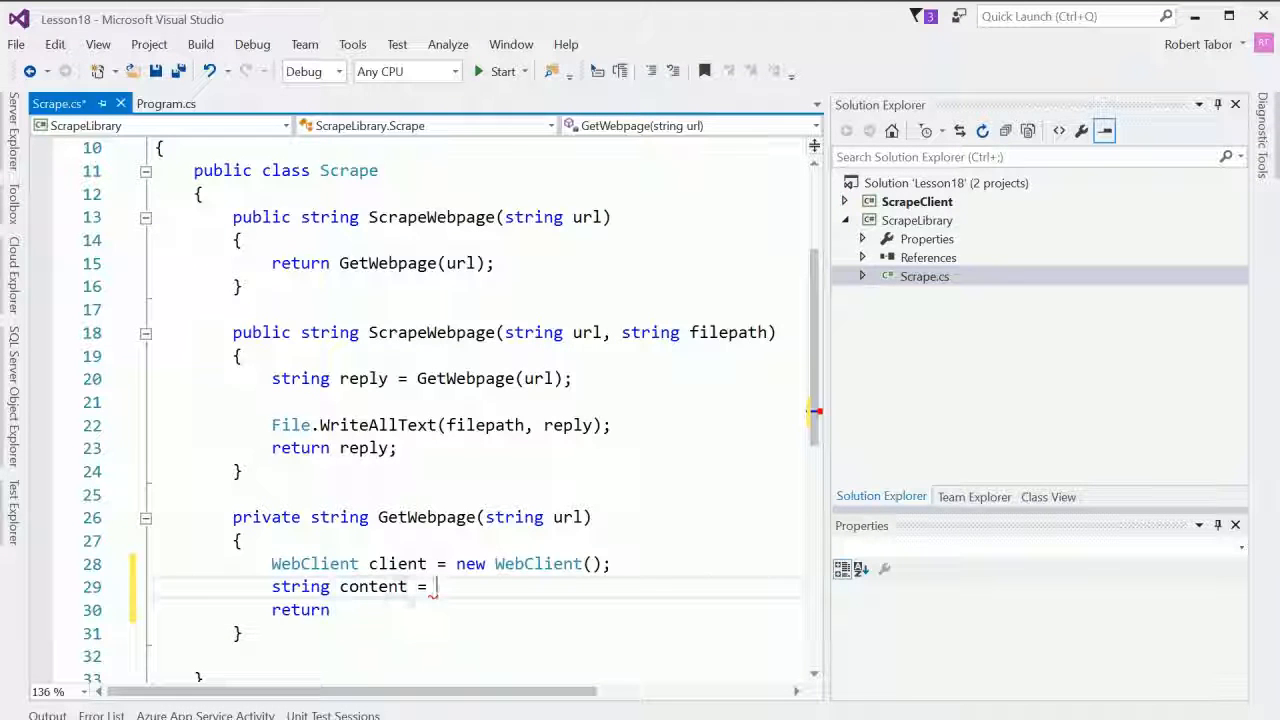
text(client.DownloadString(url);)
text(content += ")
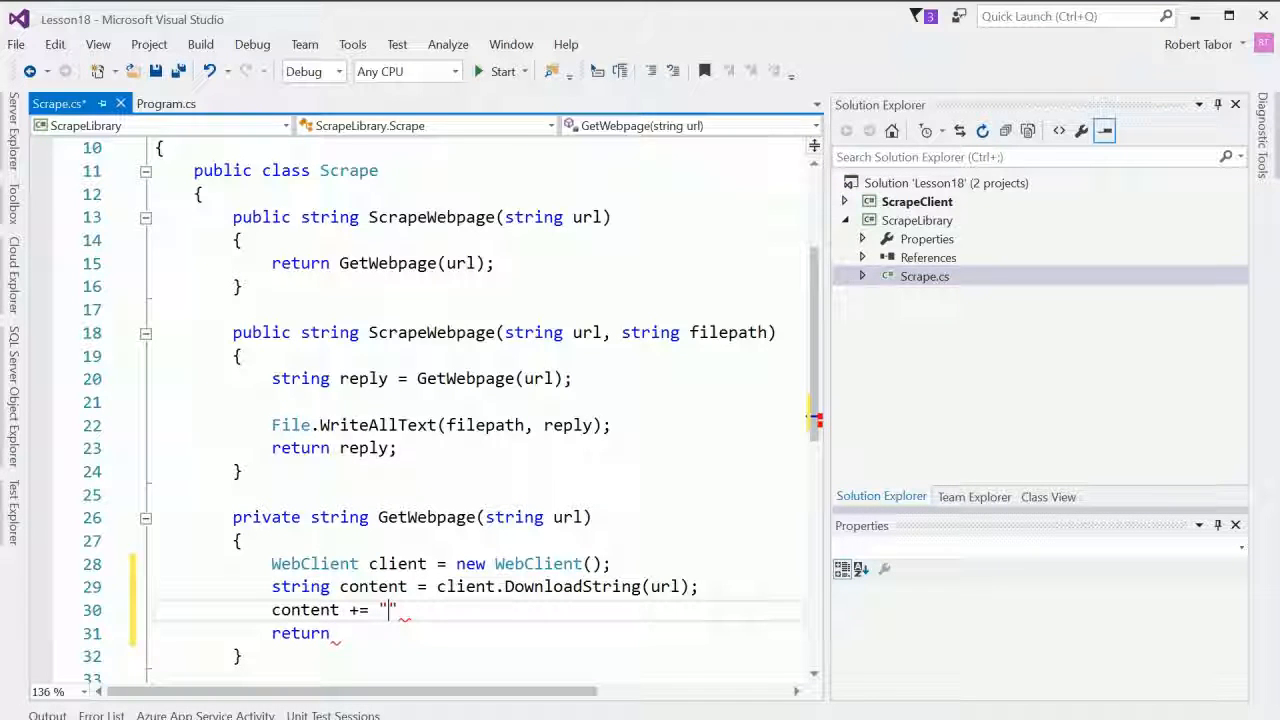
Step: Append "THAT'S ALL FOLKS!!!" to content, return it, and start ScrapeClient
text(THAT's ALL)
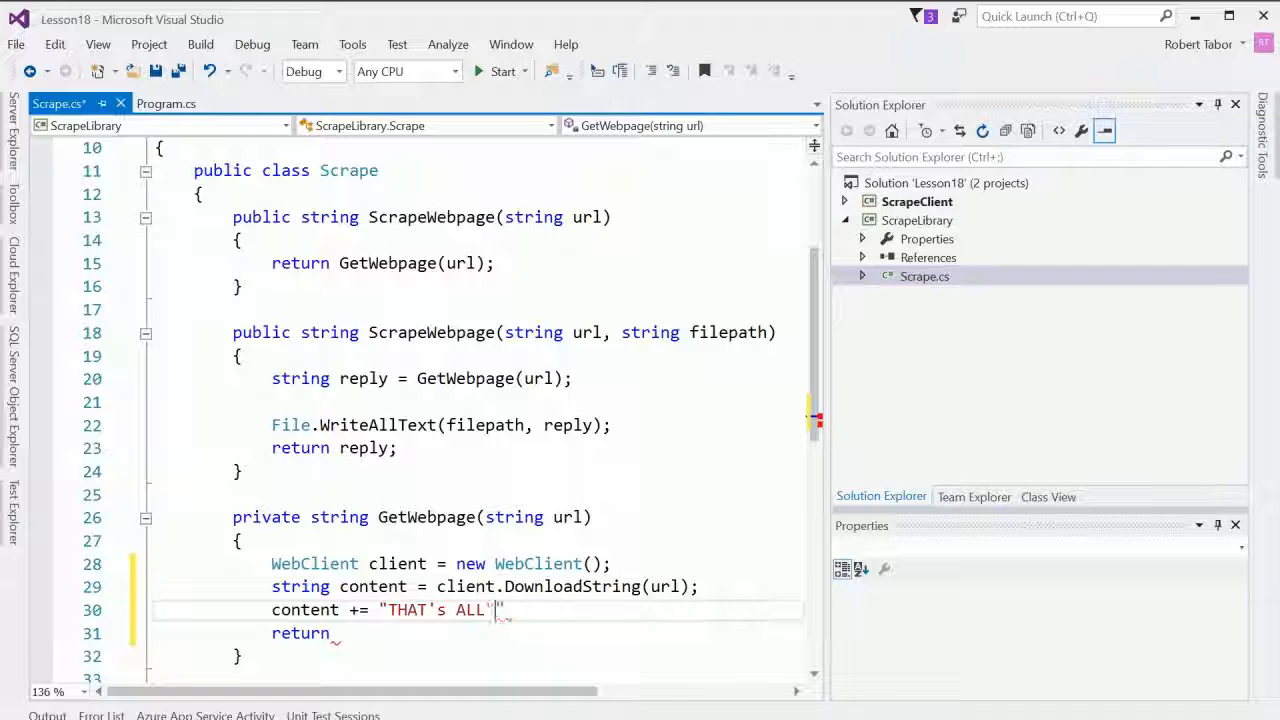
text(FOLKS)
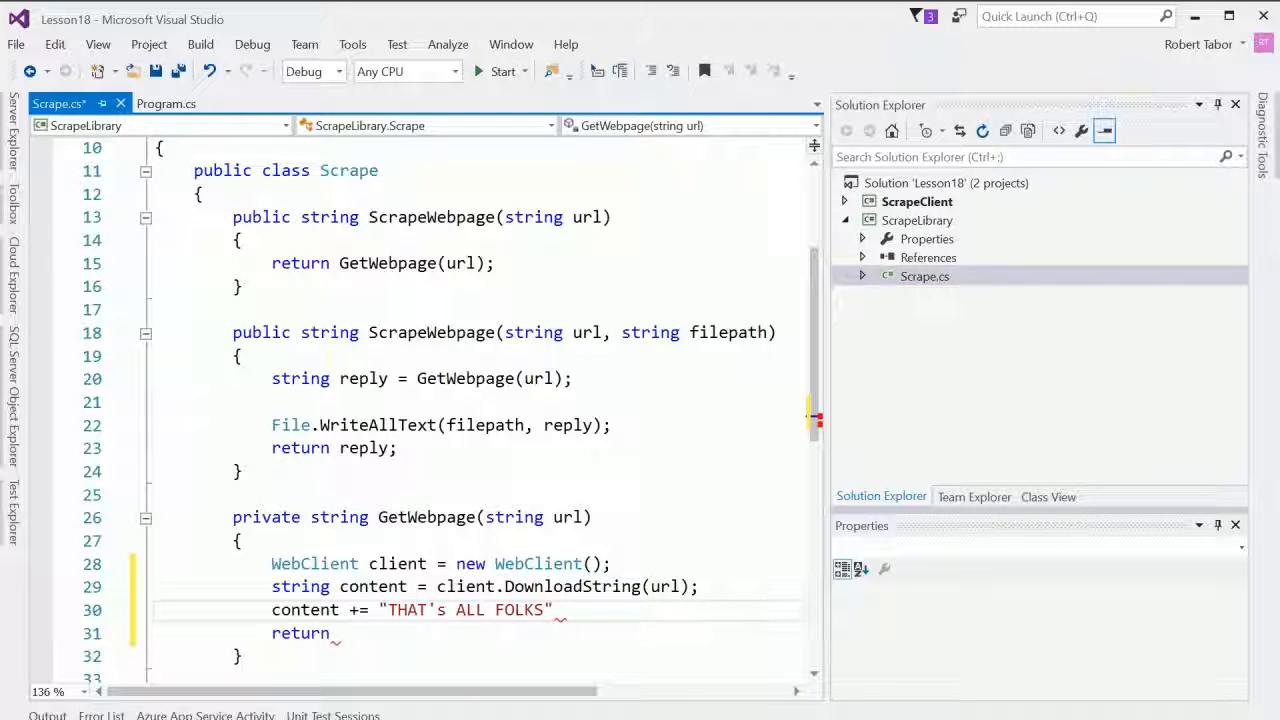
text(!!!)
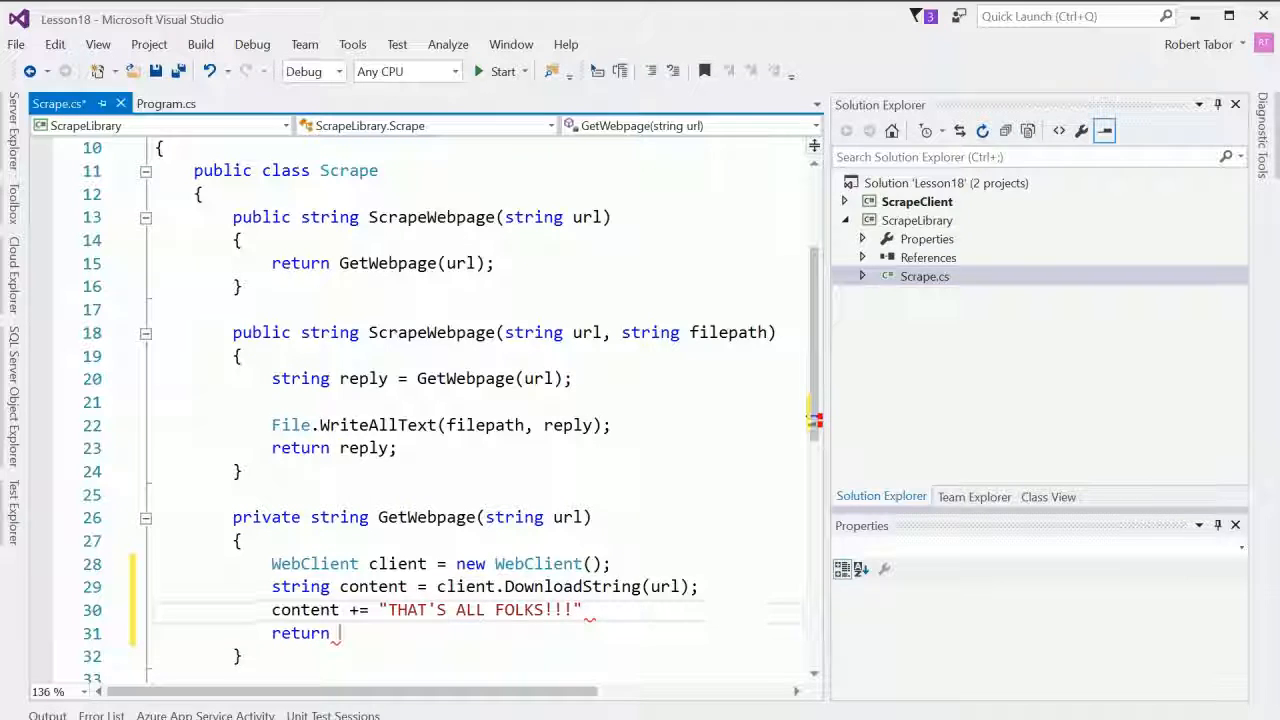
text(content;)
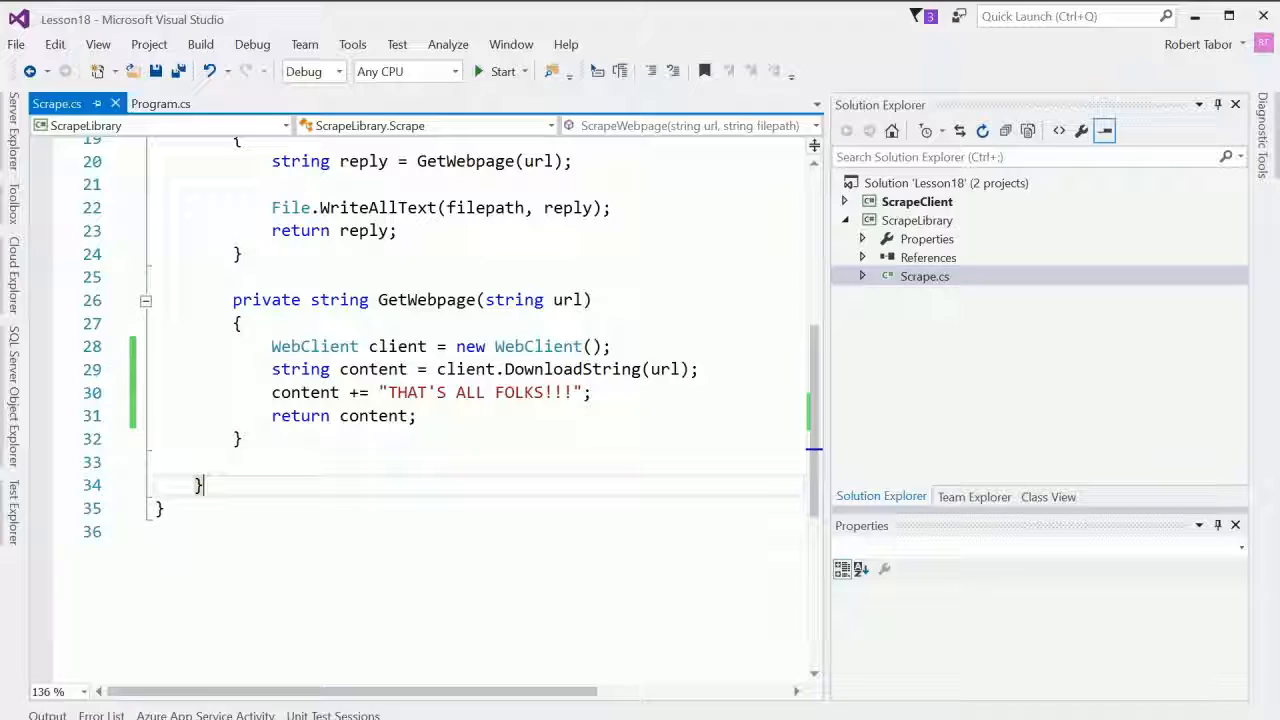
click(504, 72)
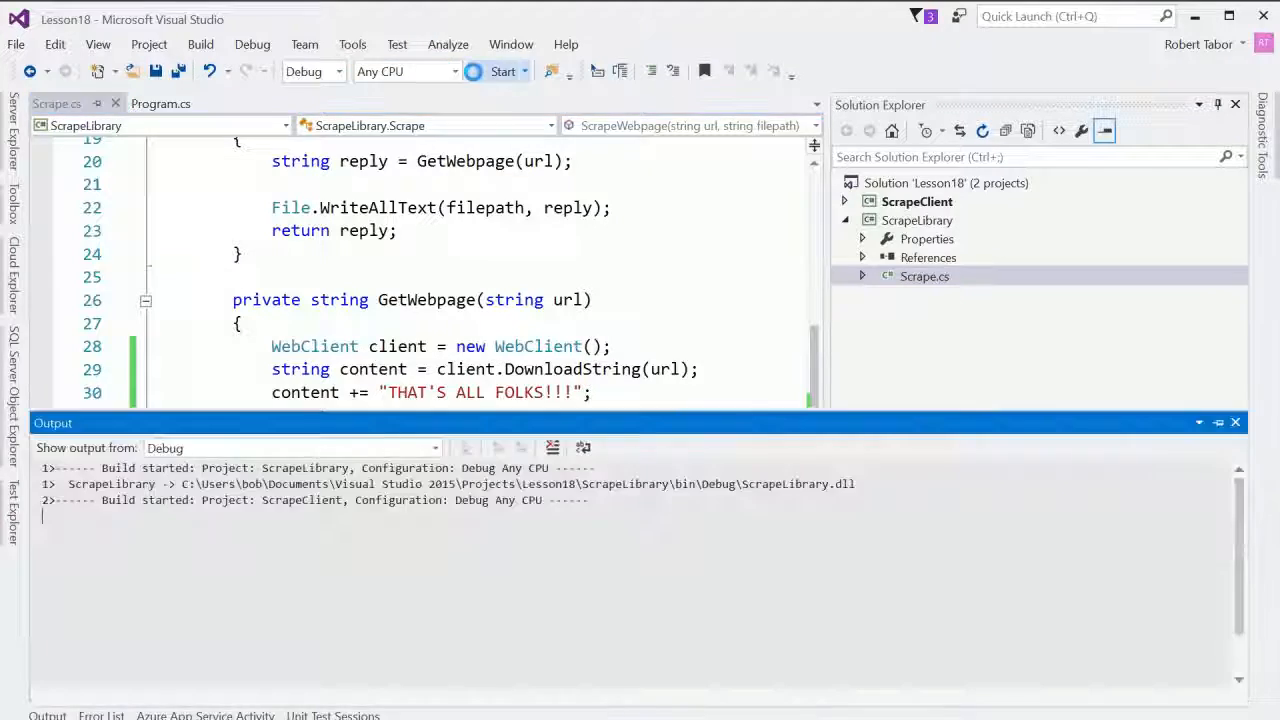
click(504, 72)
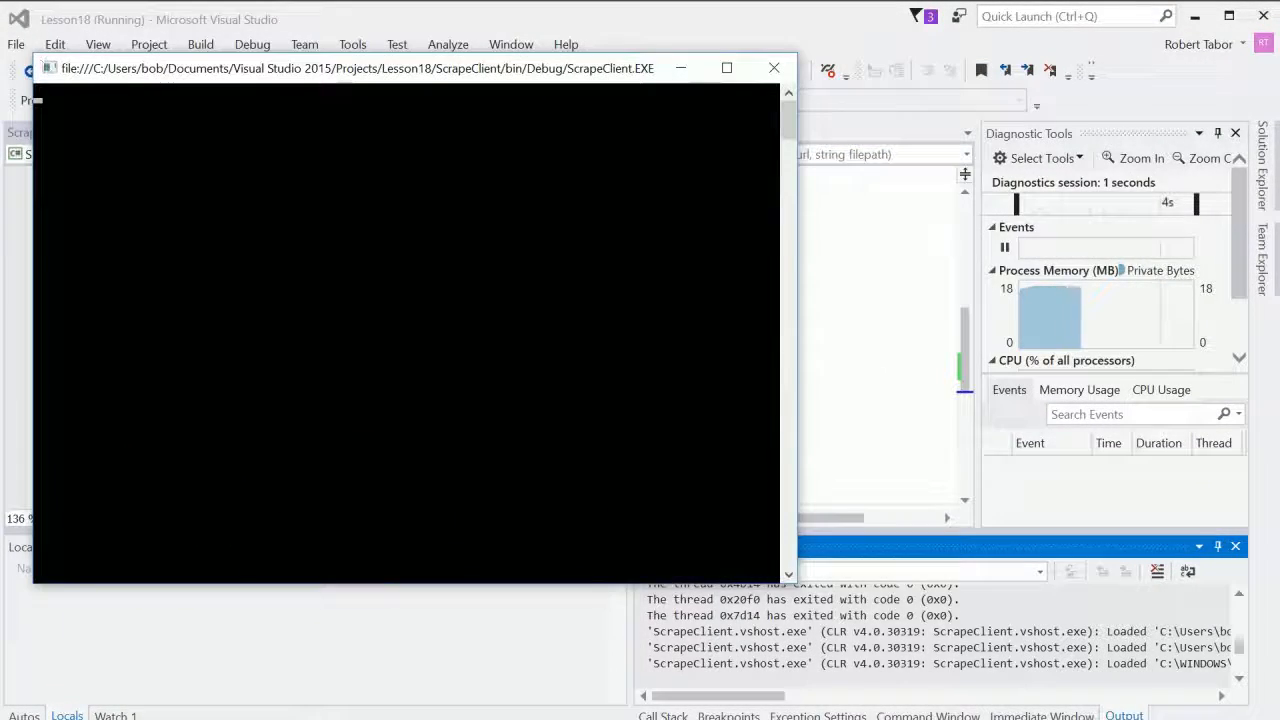